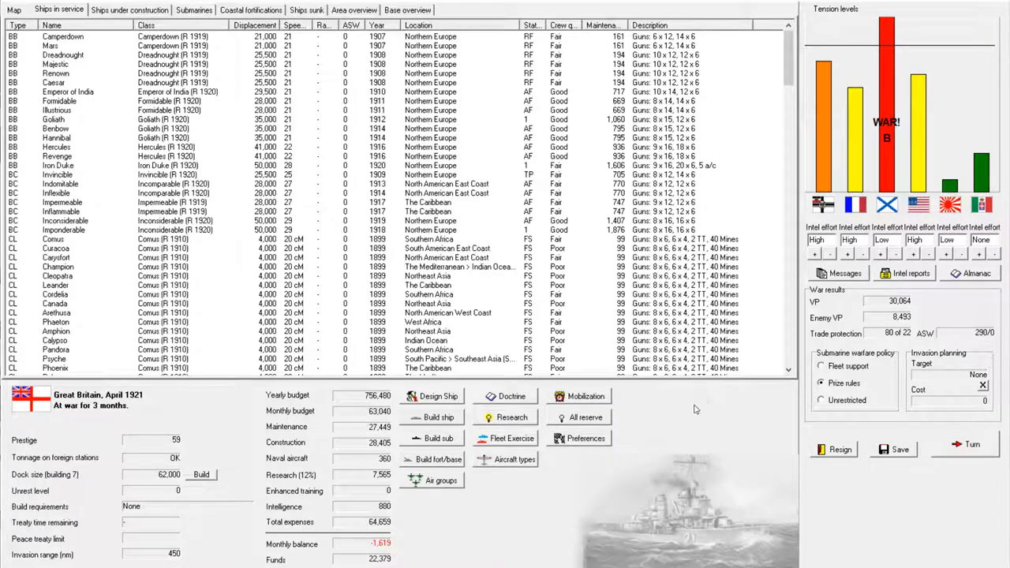
mouse_move(694, 429)
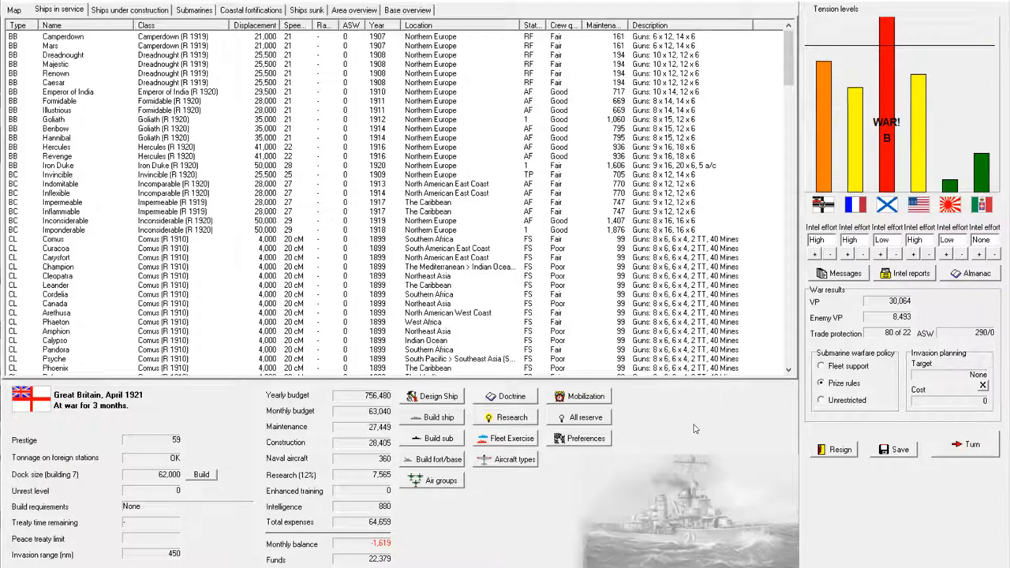
mouse_move(202, 474)
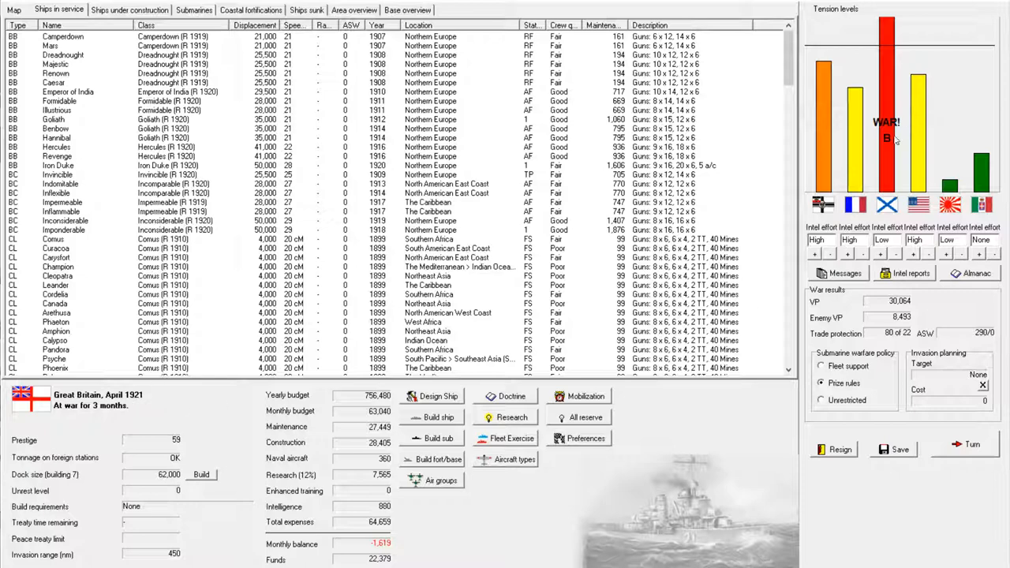
mouse_move(537, 233)
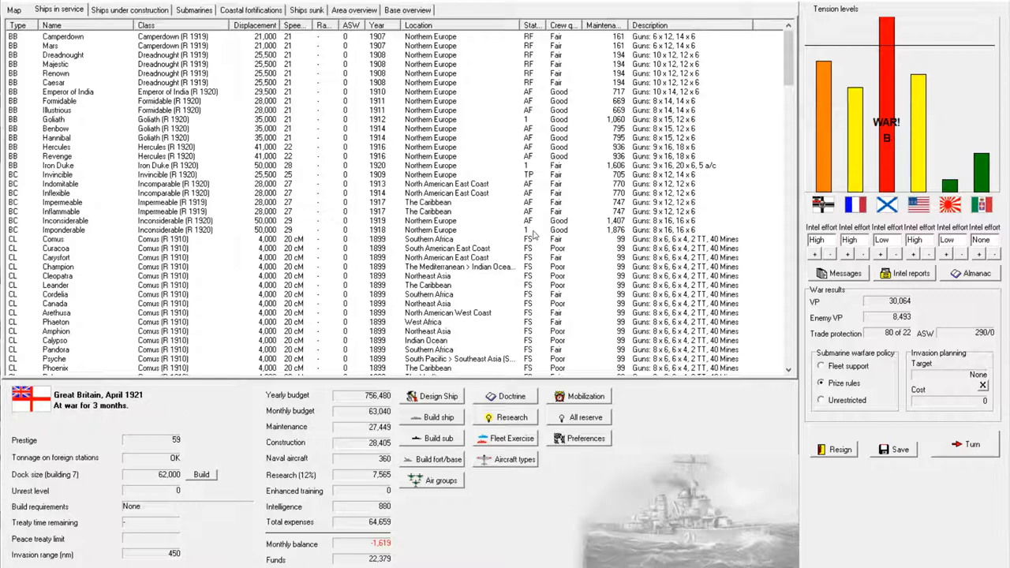
mouse_move(529, 126)
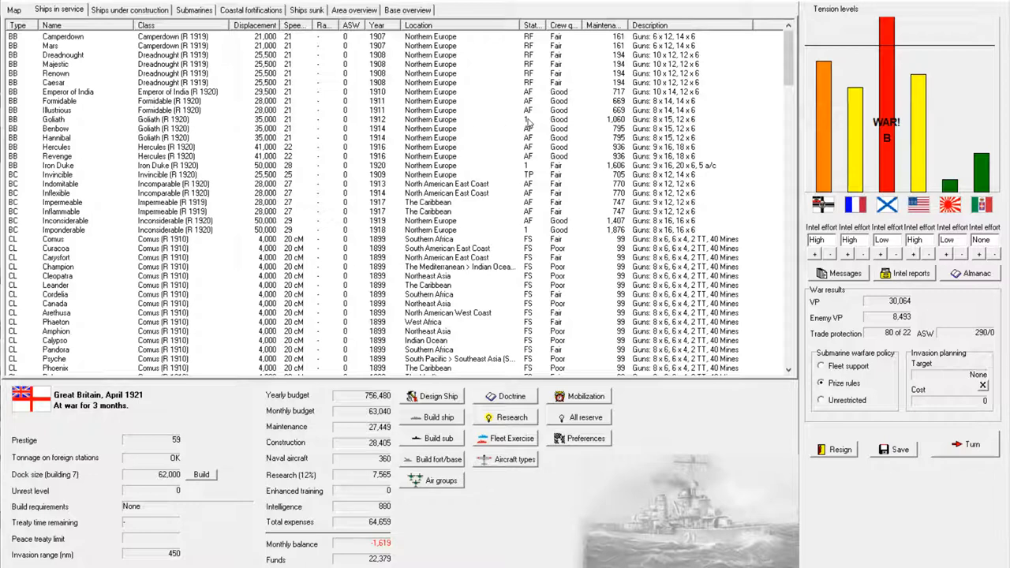
mouse_move(557, 10)
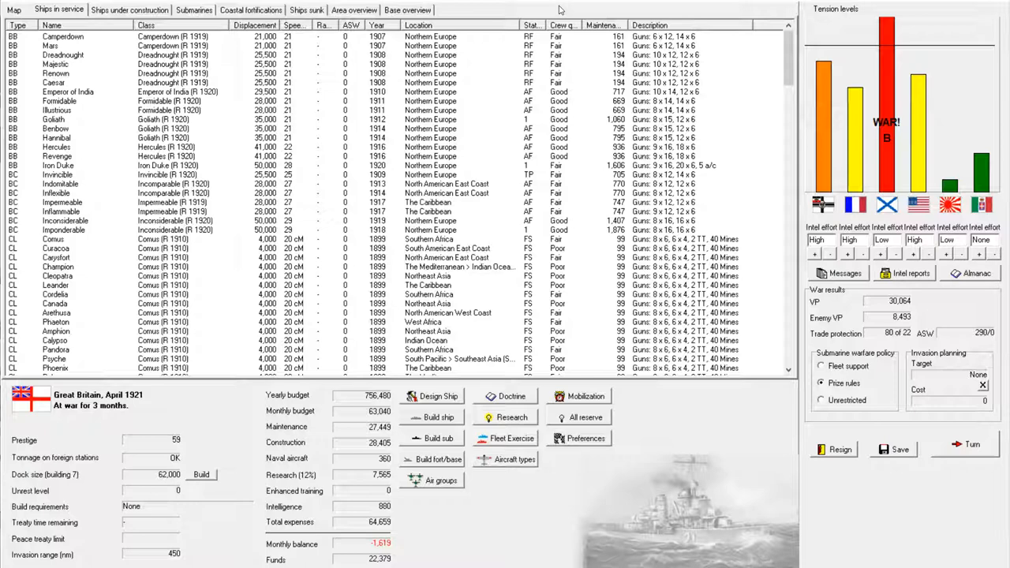
mouse_move(615, 10)
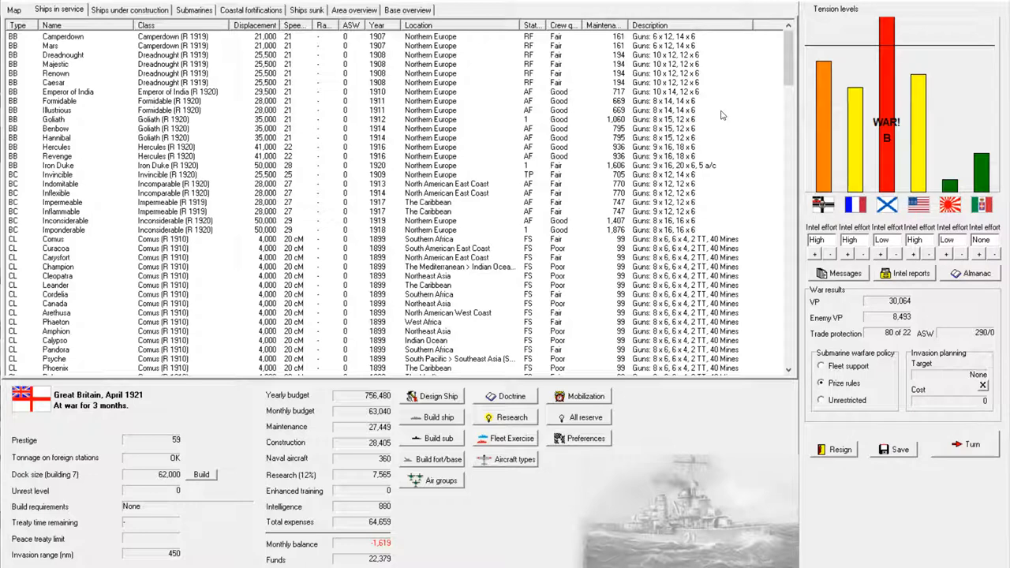
mouse_move(789, 75)
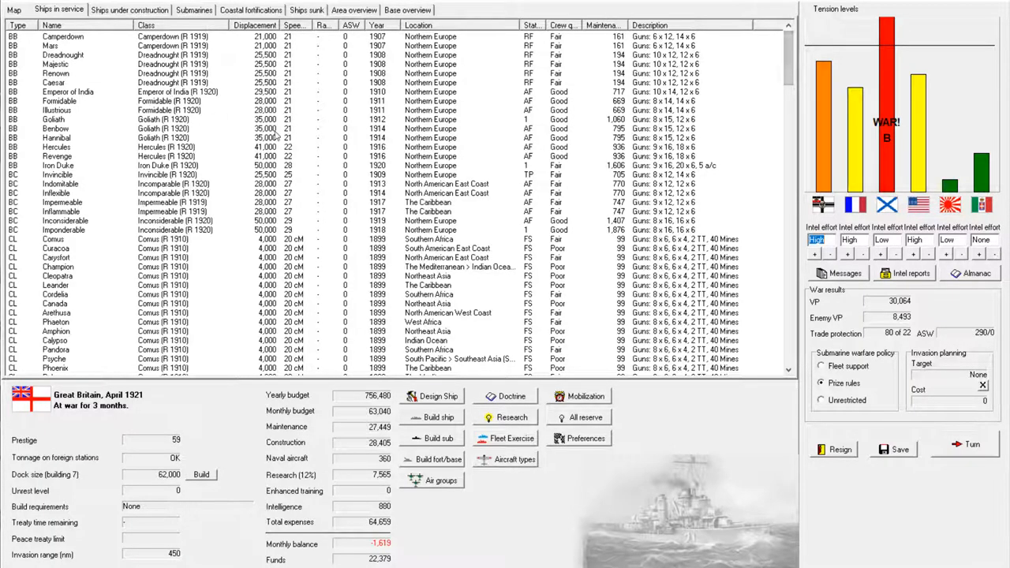
mouse_move(357, 202)
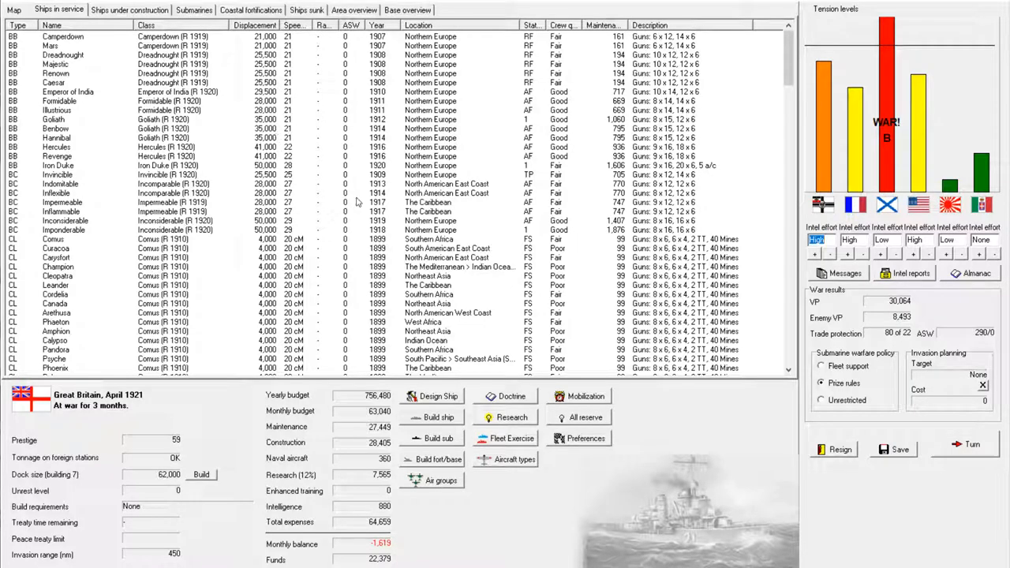
mouse_move(473, 220)
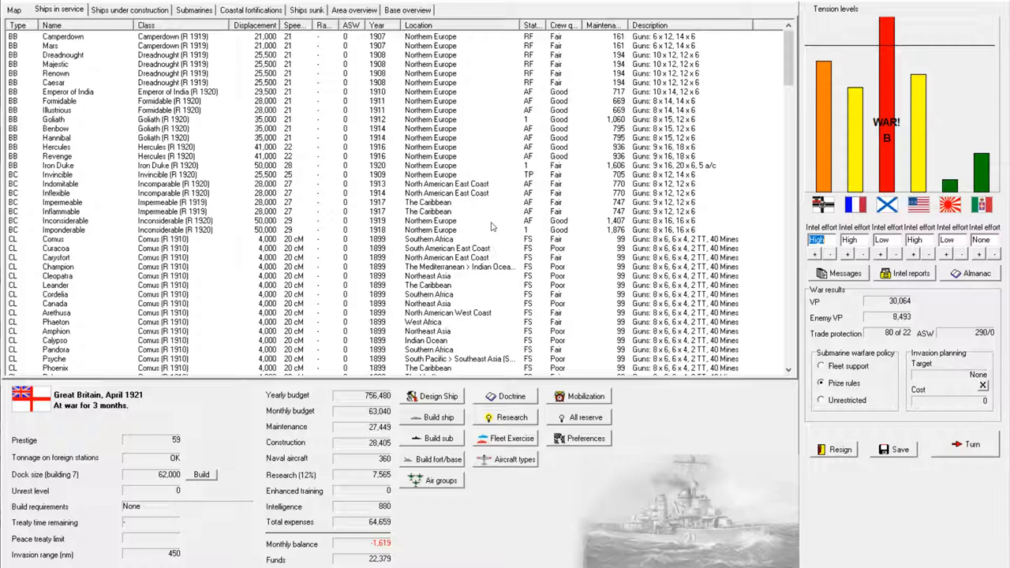
mouse_move(492, 223)
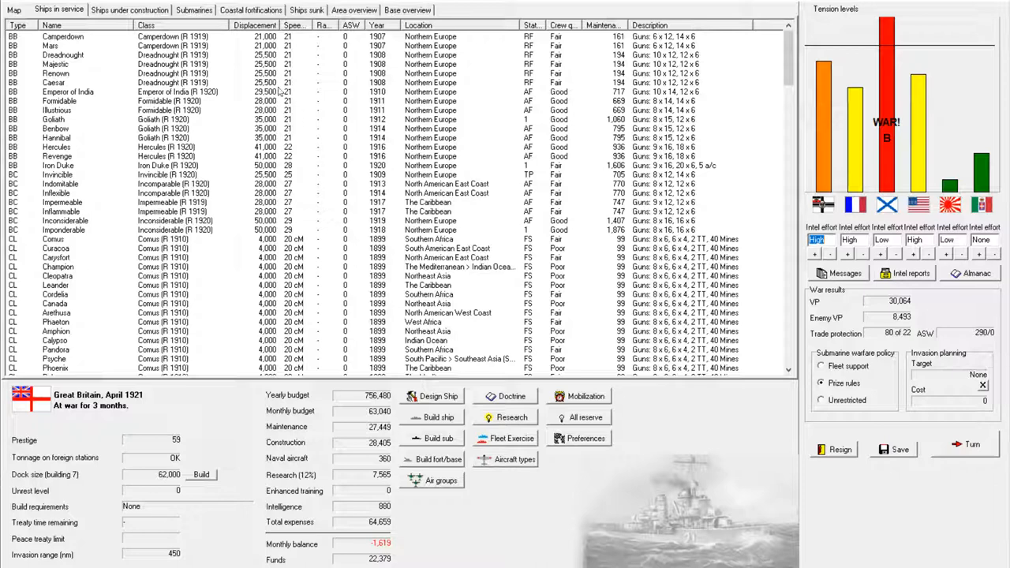
mouse_move(118, 15)
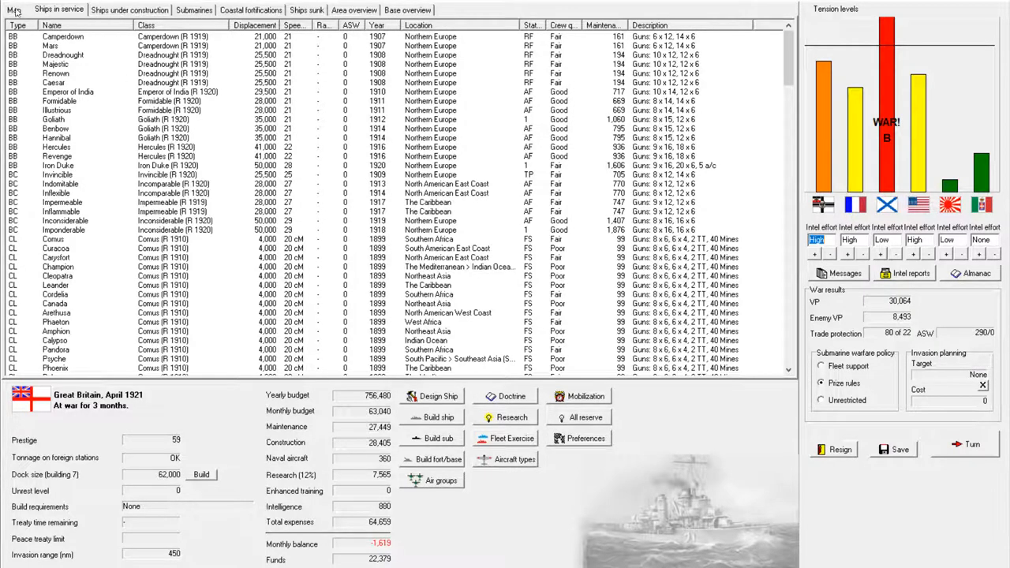
Step: Open the world map showing each nation's forces by sea area
left_click(12, 13)
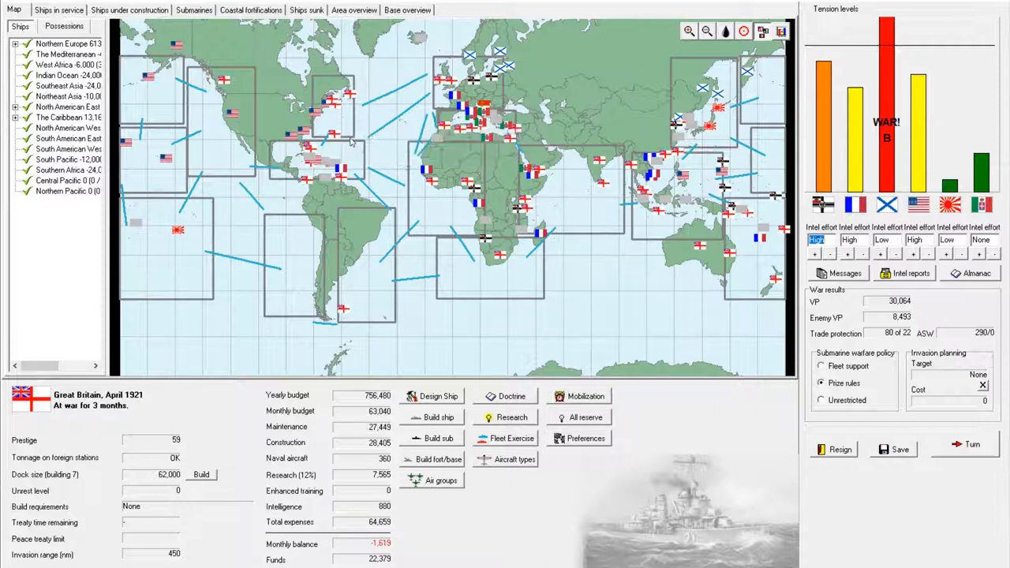
mouse_move(352, 154)
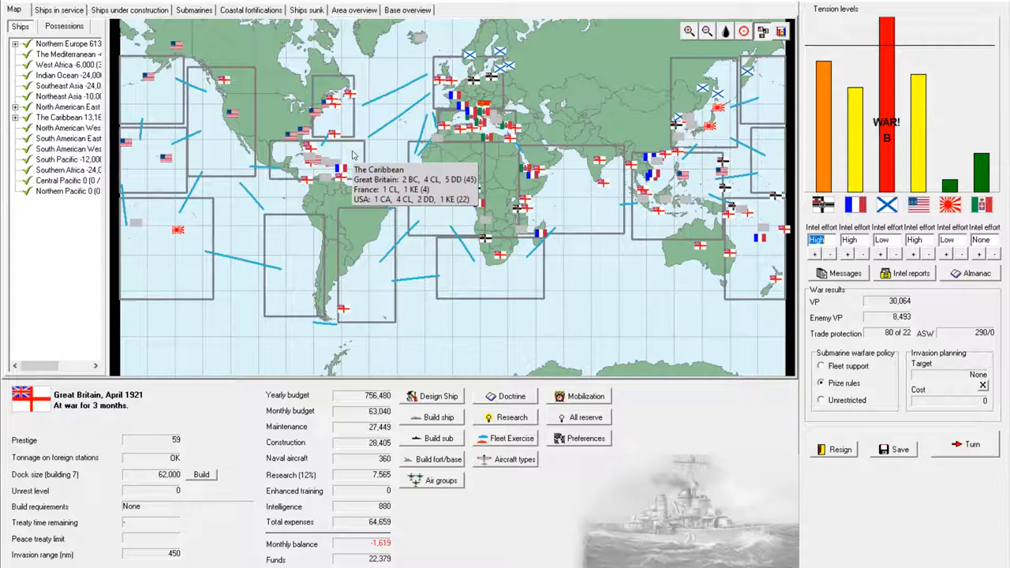
mouse_move(444, 211)
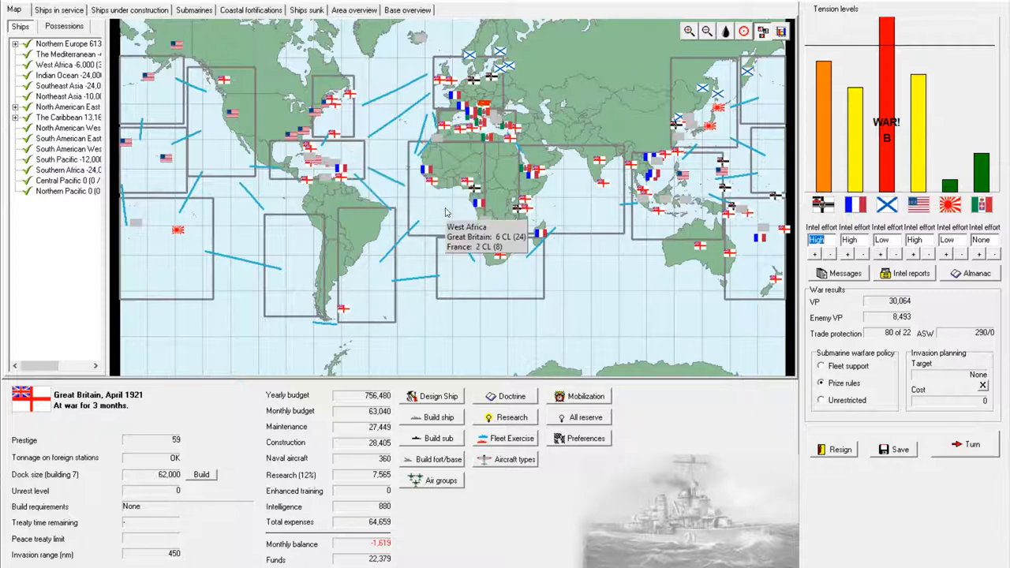
mouse_move(576, 208)
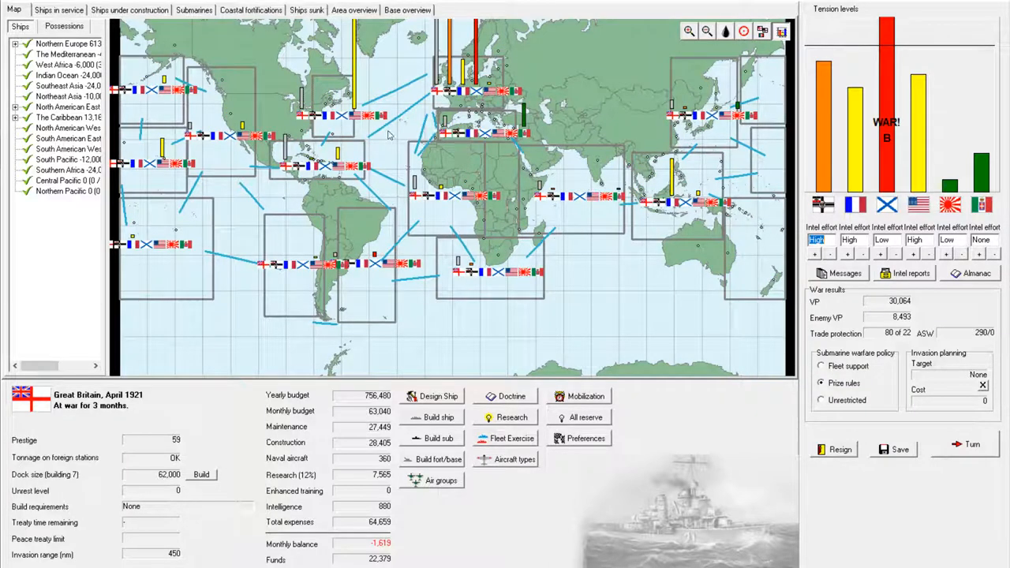
mouse_move(377, 238)
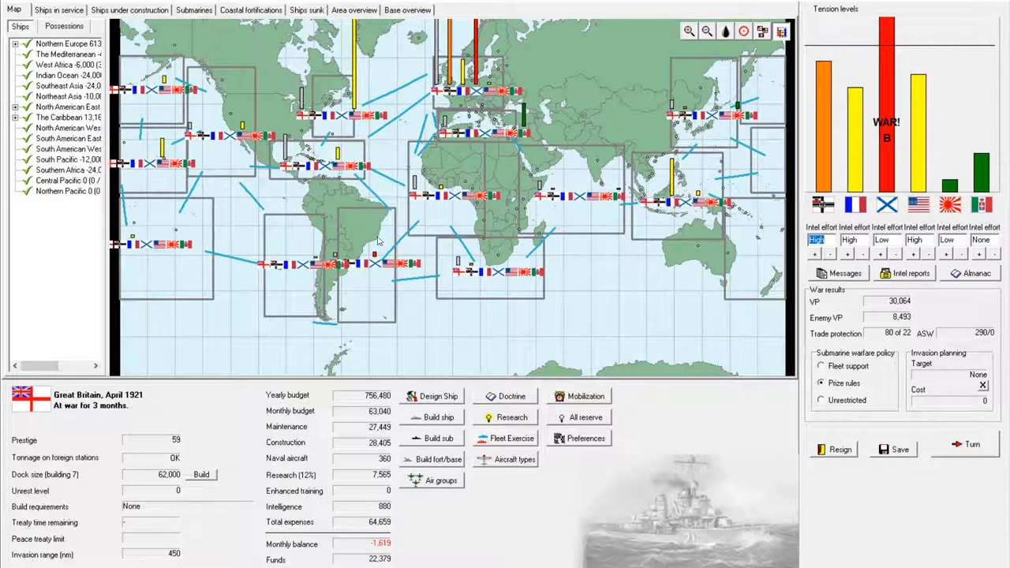
mouse_move(378, 238)
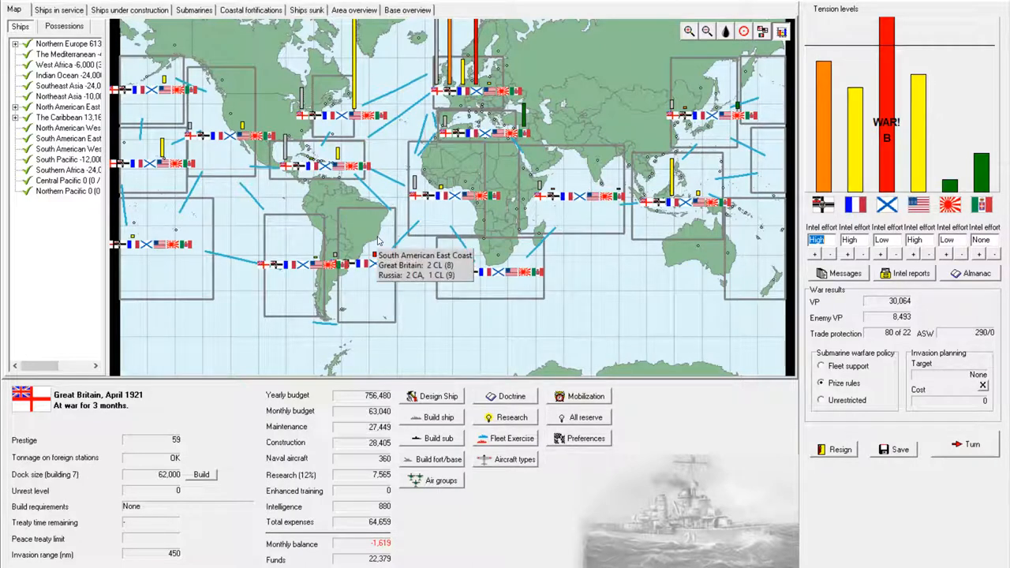
mouse_move(369, 302)
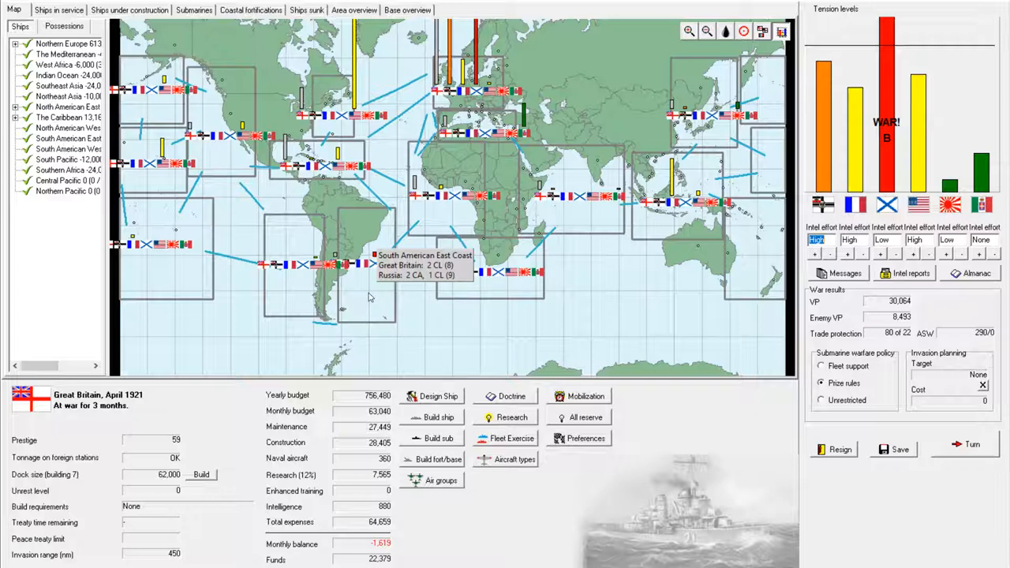
mouse_move(622, 262)
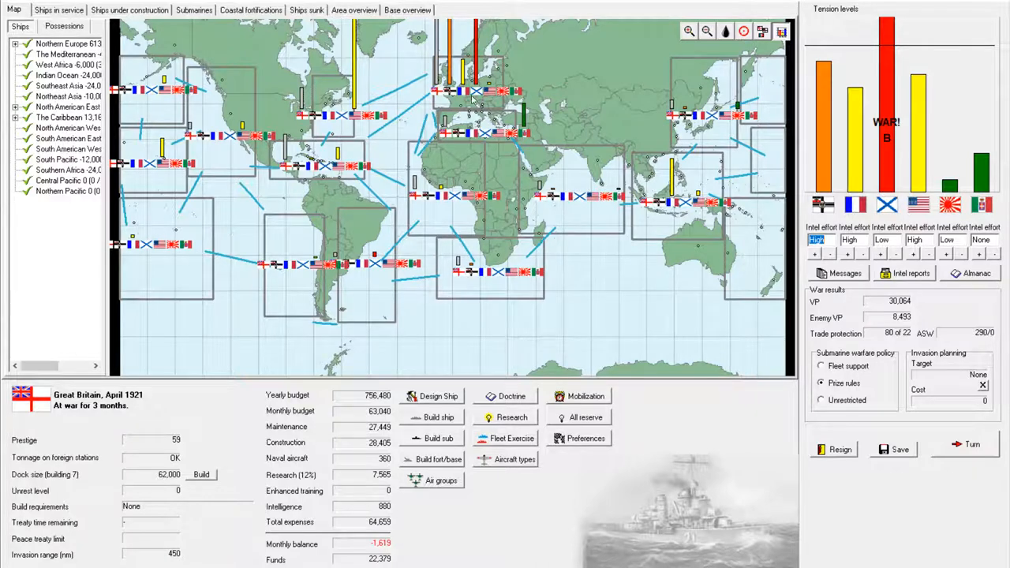
mouse_move(469, 94)
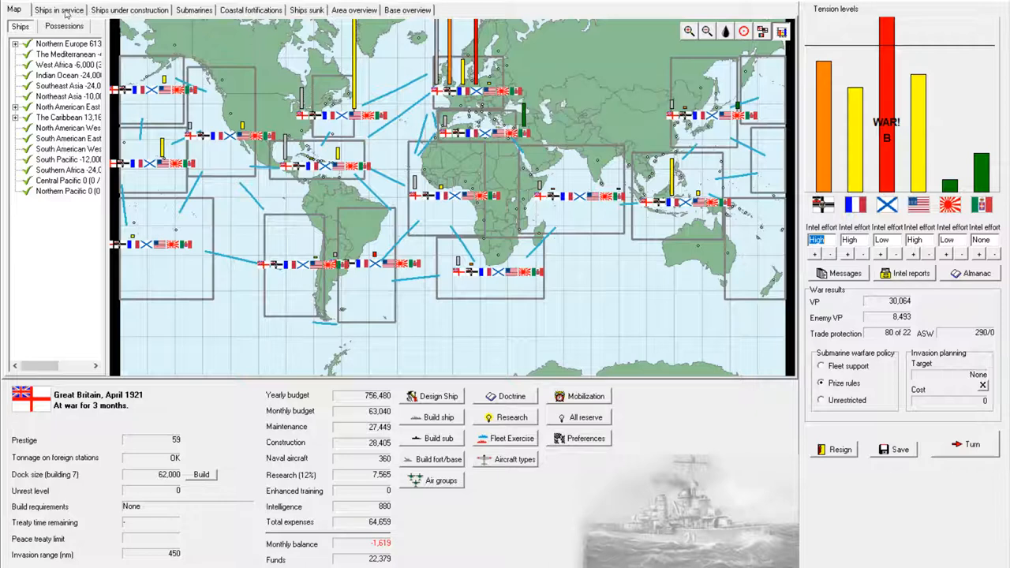
left_click(61, 8)
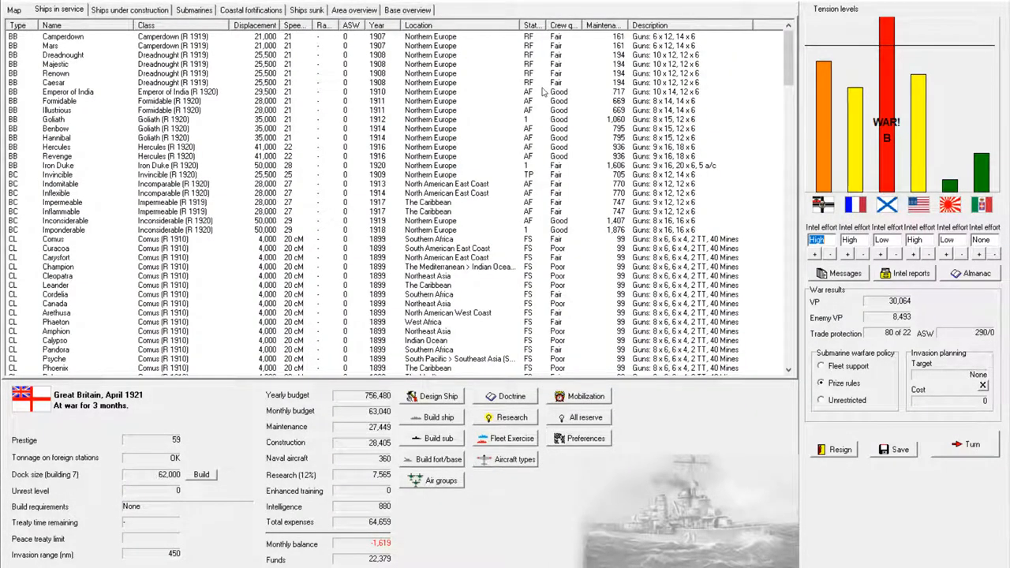
mouse_move(387, 146)
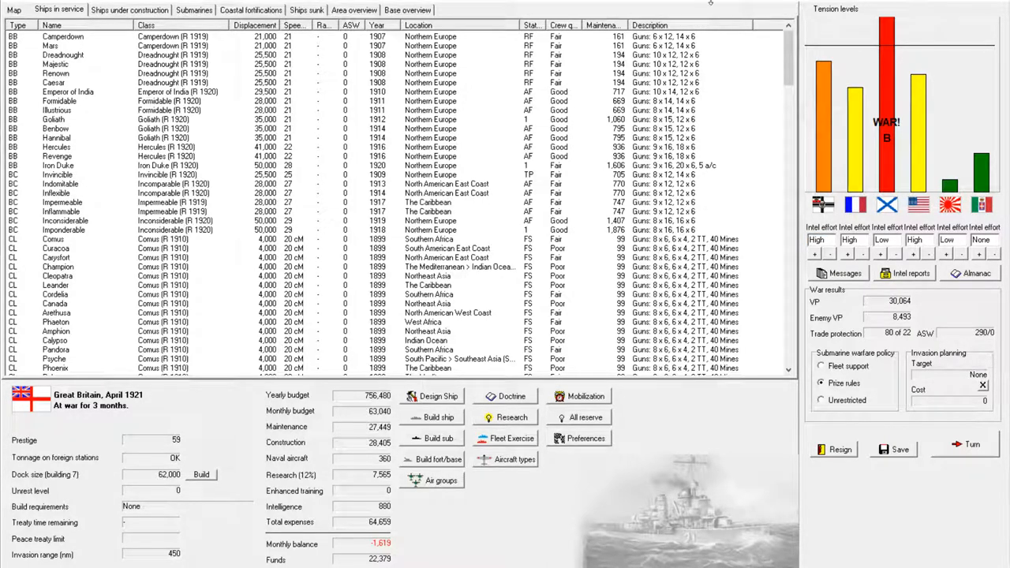
mouse_move(399, 111)
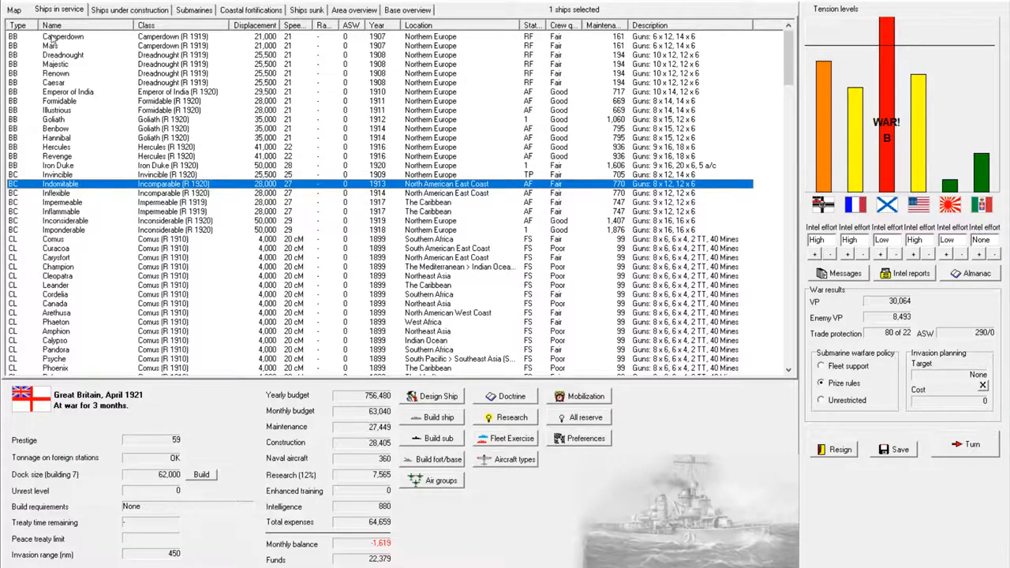
left_click(14, 10)
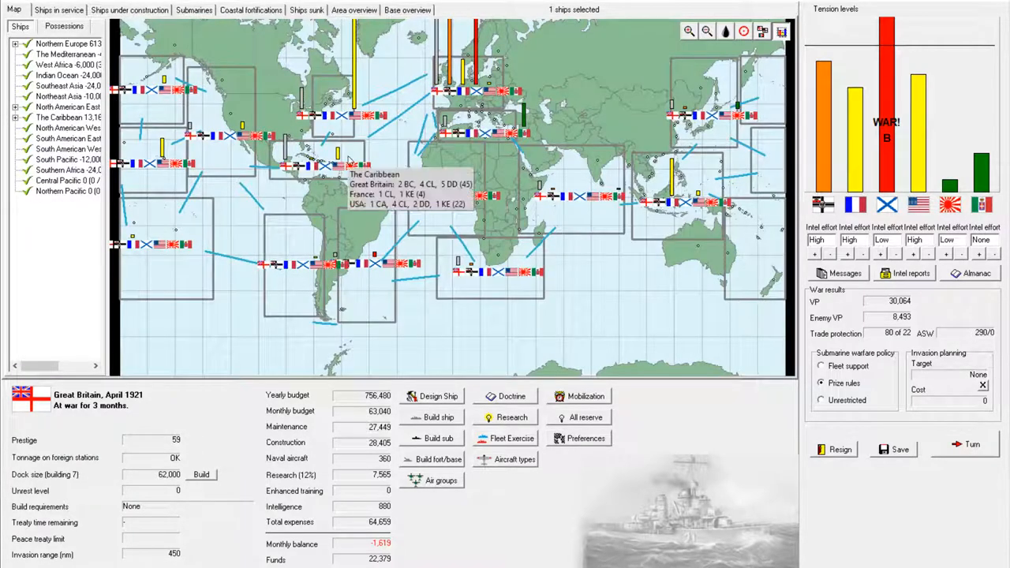
mouse_move(378, 238)
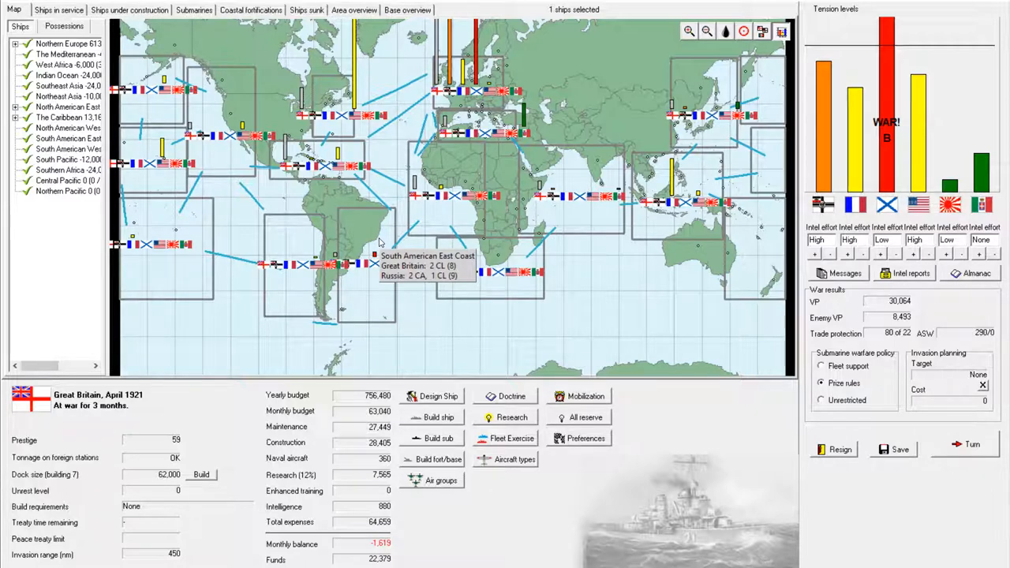
mouse_move(315, 207)
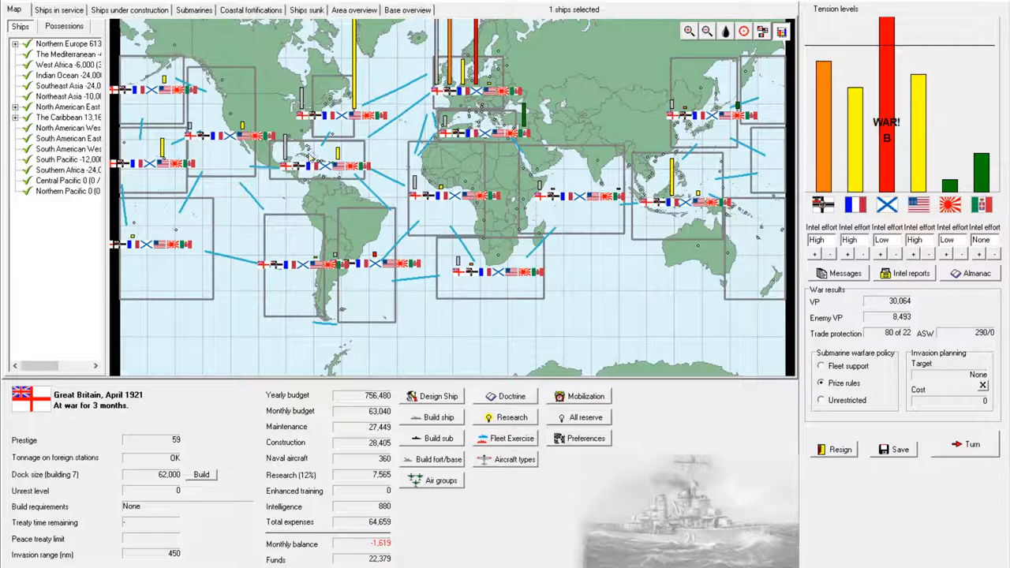
mouse_move(298, 155)
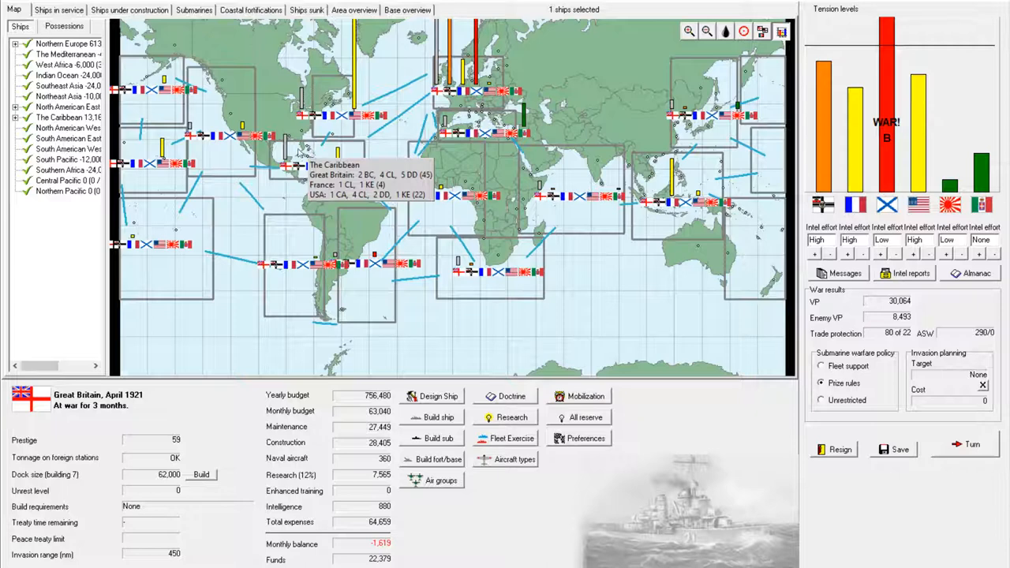
Step: Move battlecruisers Indomitable and Inflexible from the North American East Coast to the Caribbean
left_click(59, 10)
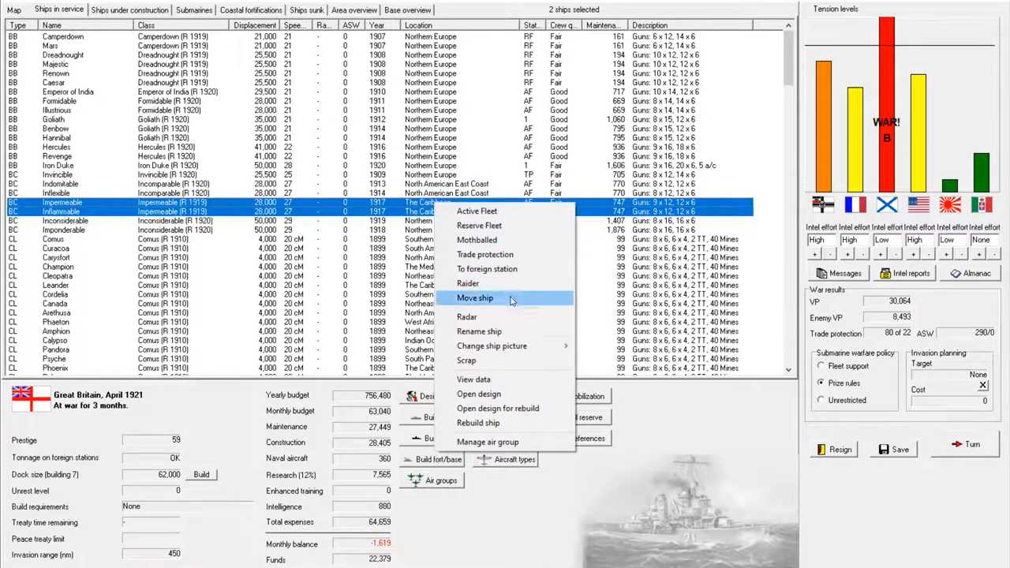
left_click(476, 298)
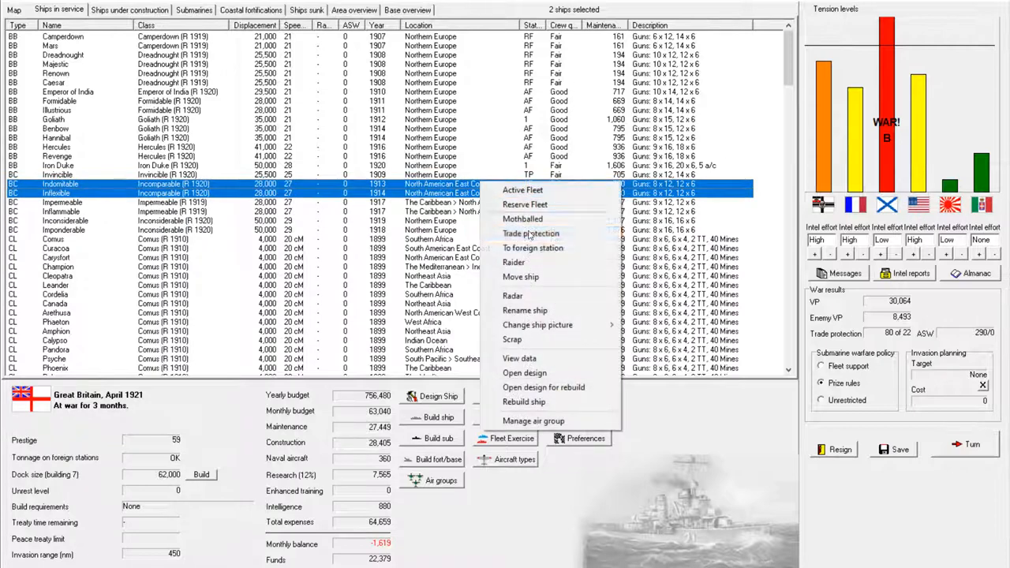
left_click(520, 276)
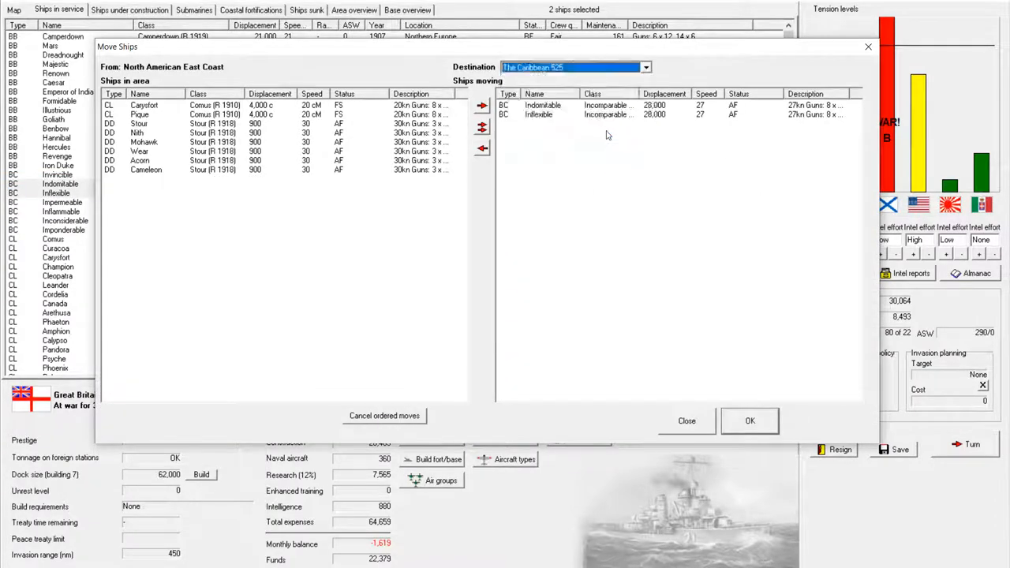
left_click(749, 420)
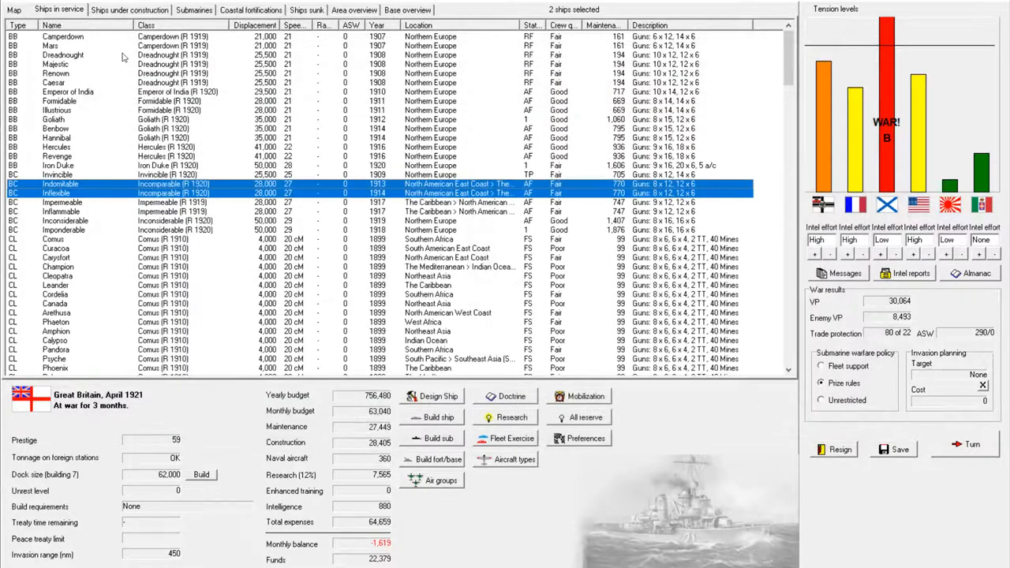
Step: Return to the world map to check Caribbean force counts after the move orders
left_click(10, 9)
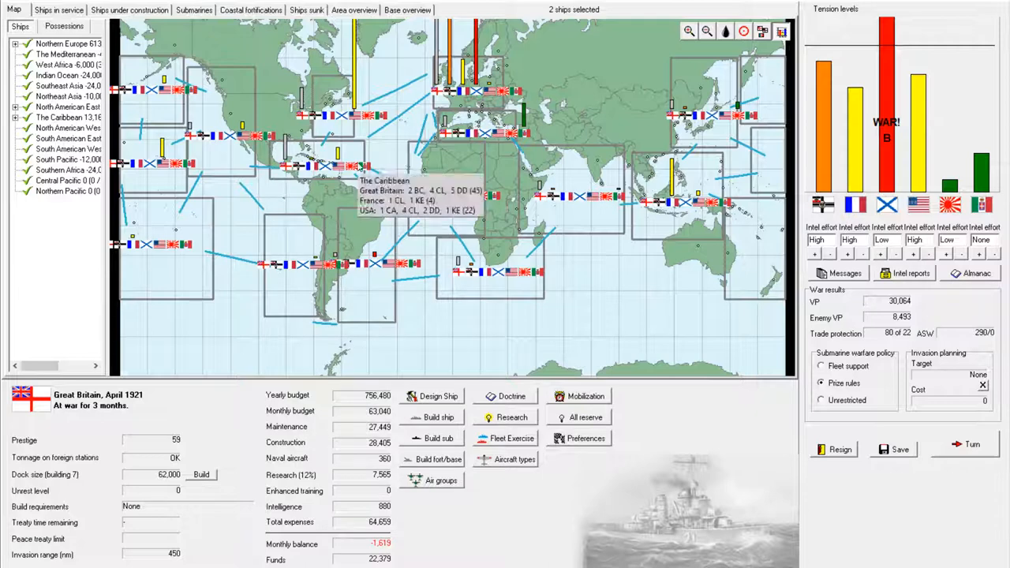
mouse_move(448, 213)
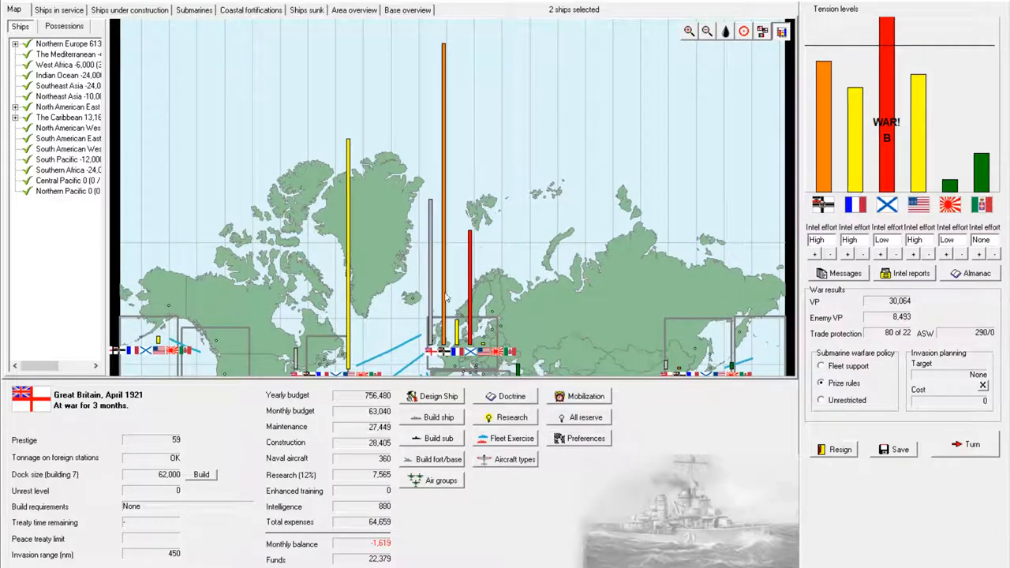
mouse_move(542, 276)
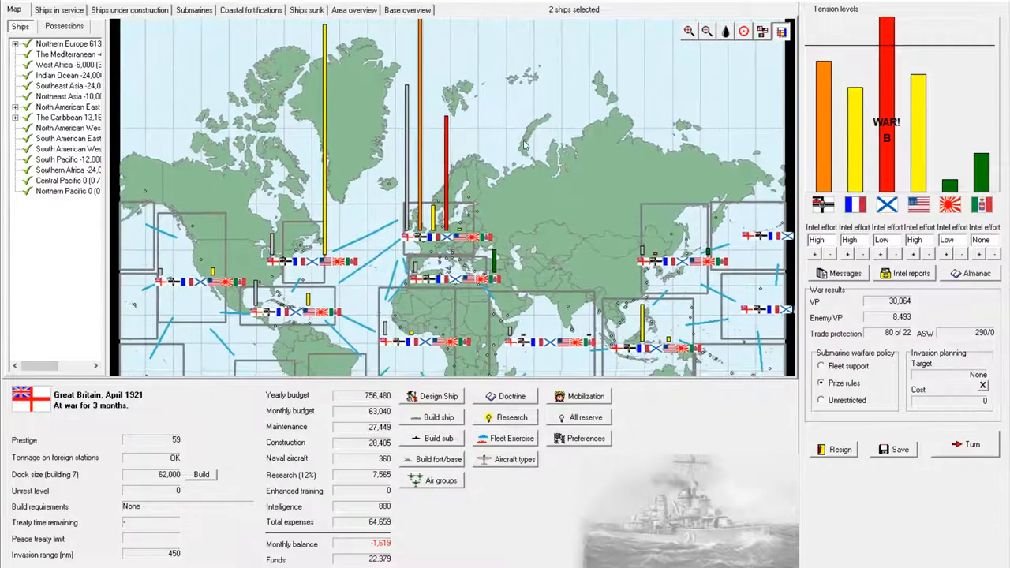
Step: Glance at ships under construction, then return to the ships-in-service list
left_click(55, 10)
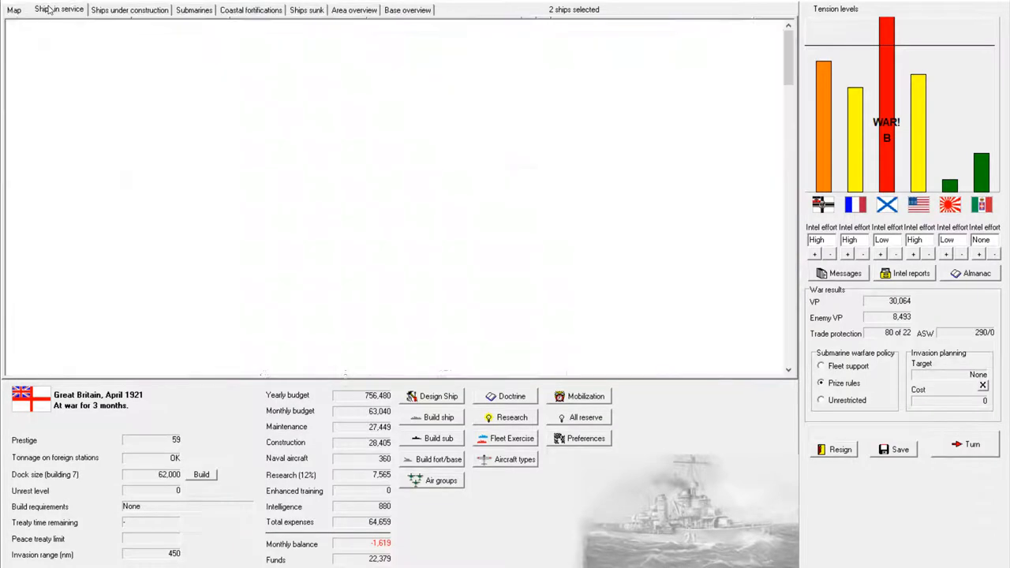
left_click(56, 10)
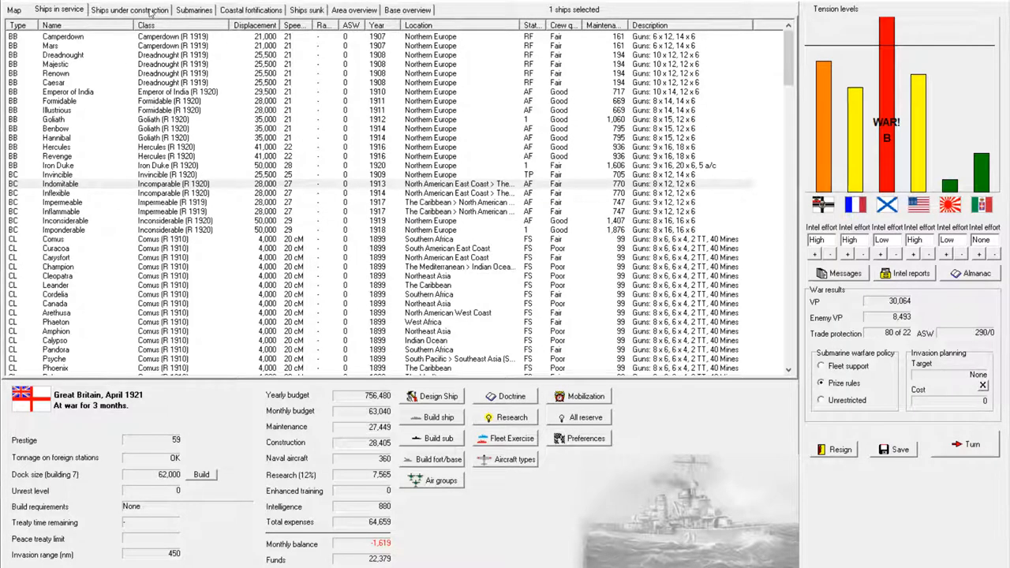
left_click(129, 10)
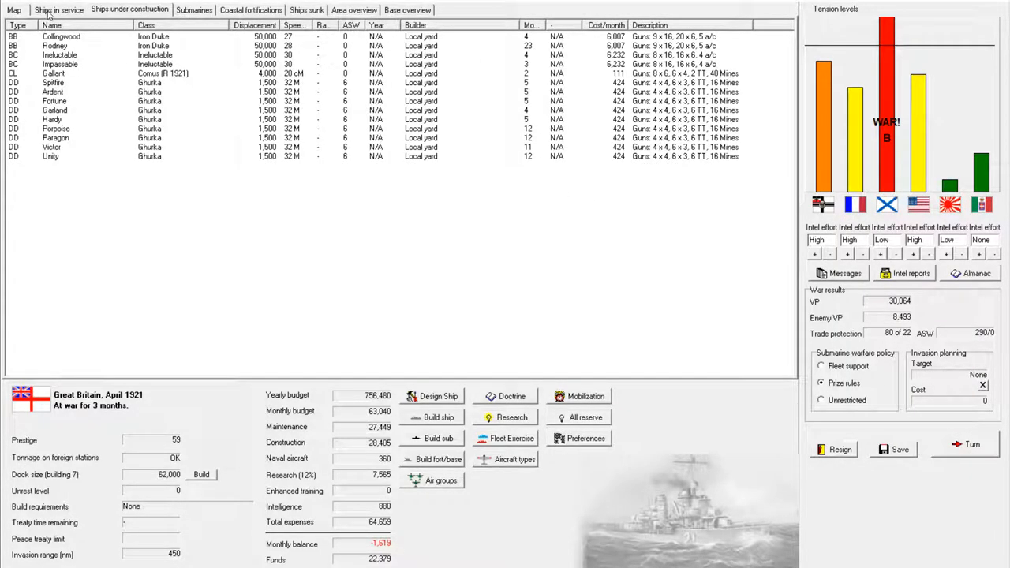
left_click(63, 9)
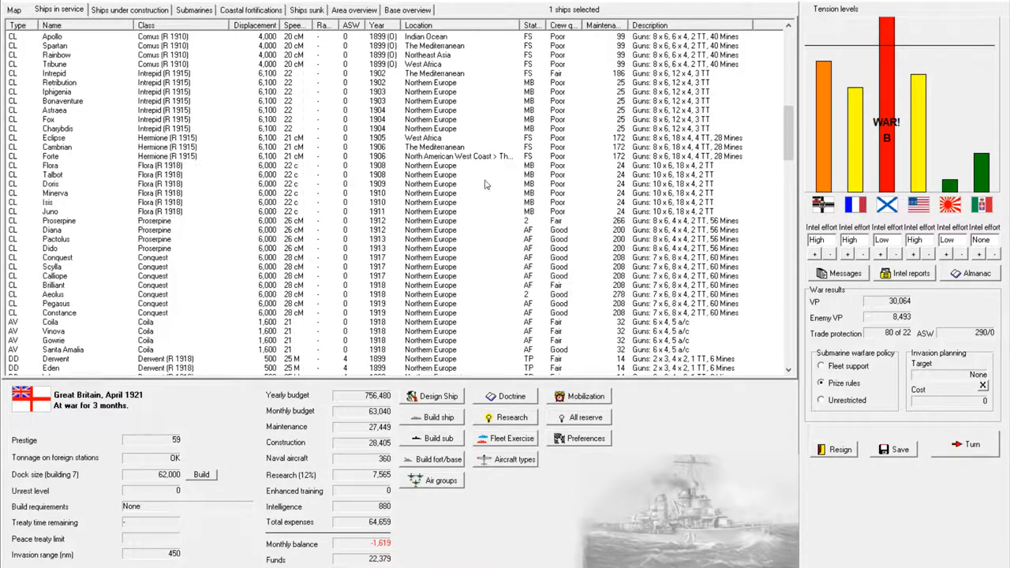
Step: Mothball the 24 old Derwent-class destroyers and close the Nation Data window
scroll("down", 3)
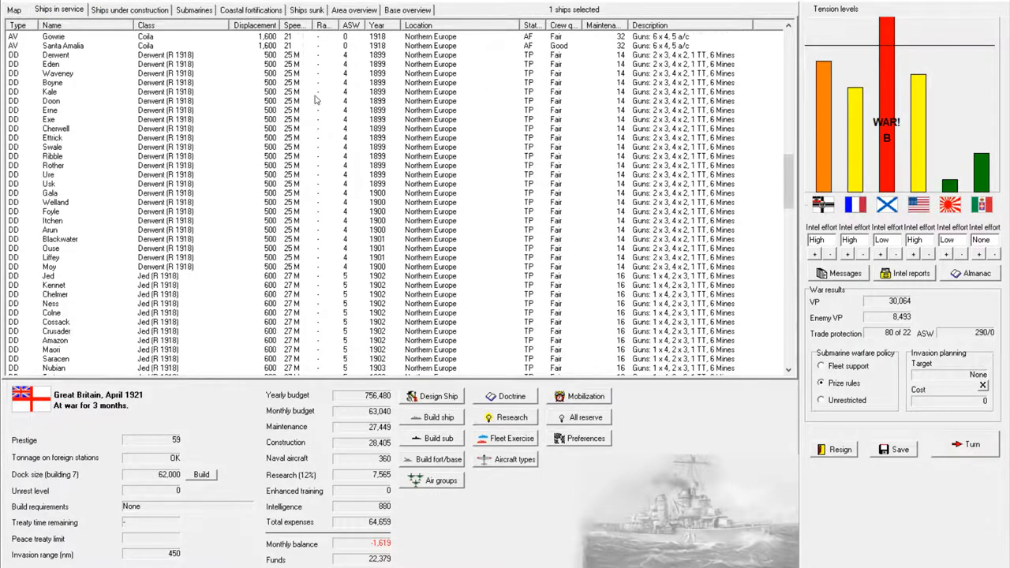
left_click(63, 56)
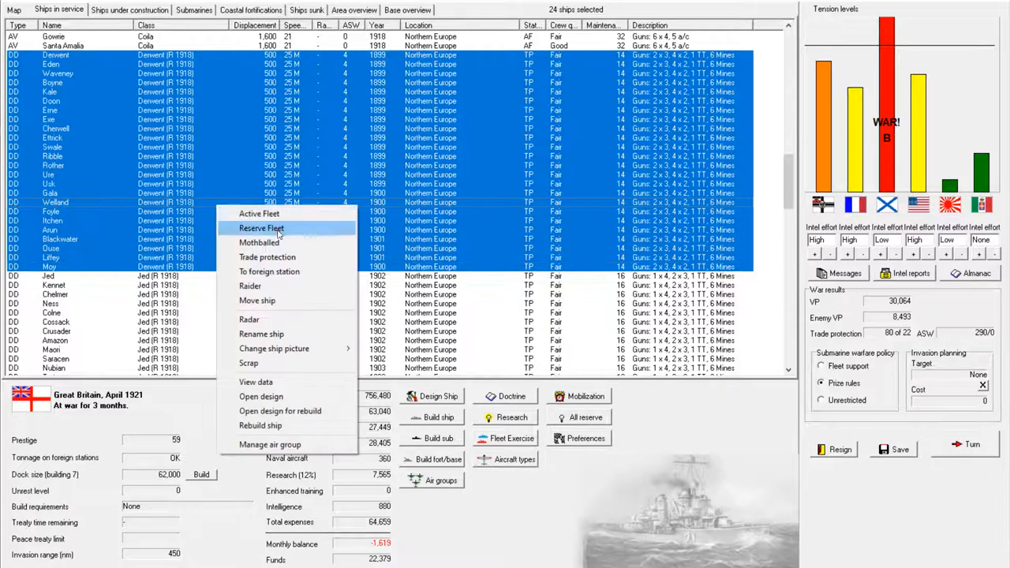
left_click(258, 242)
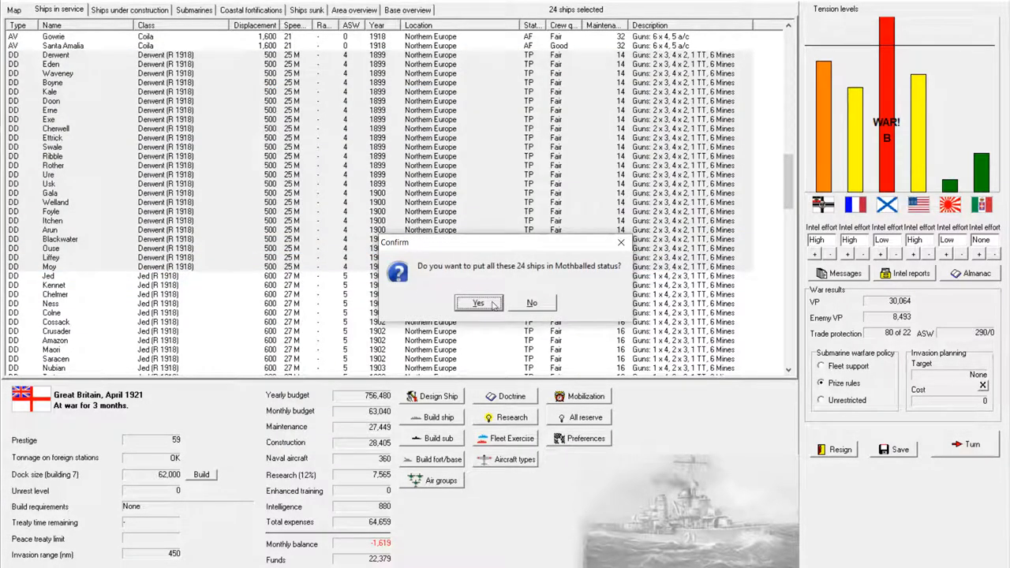
left_click(478, 302)
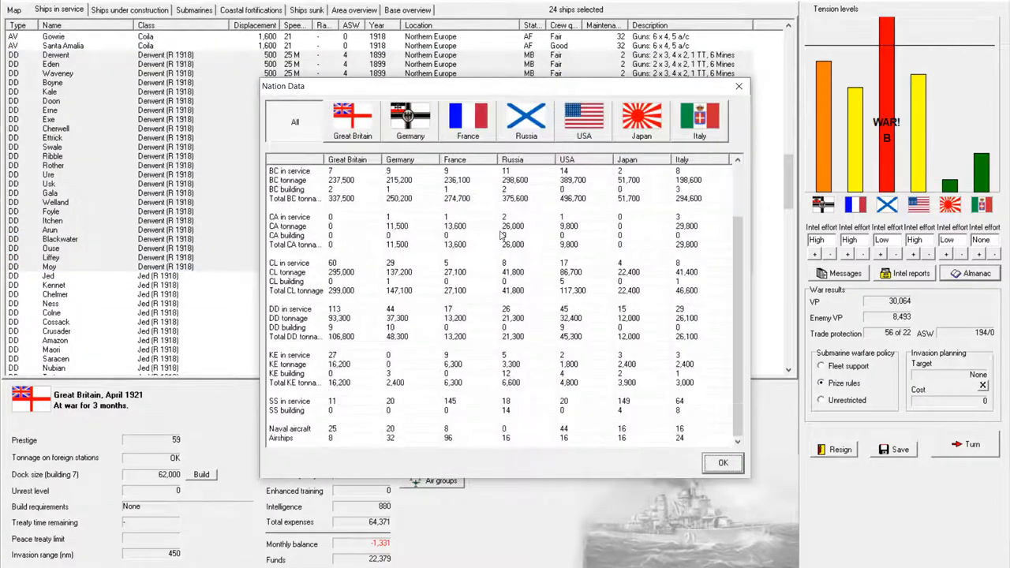
mouse_move(524, 416)
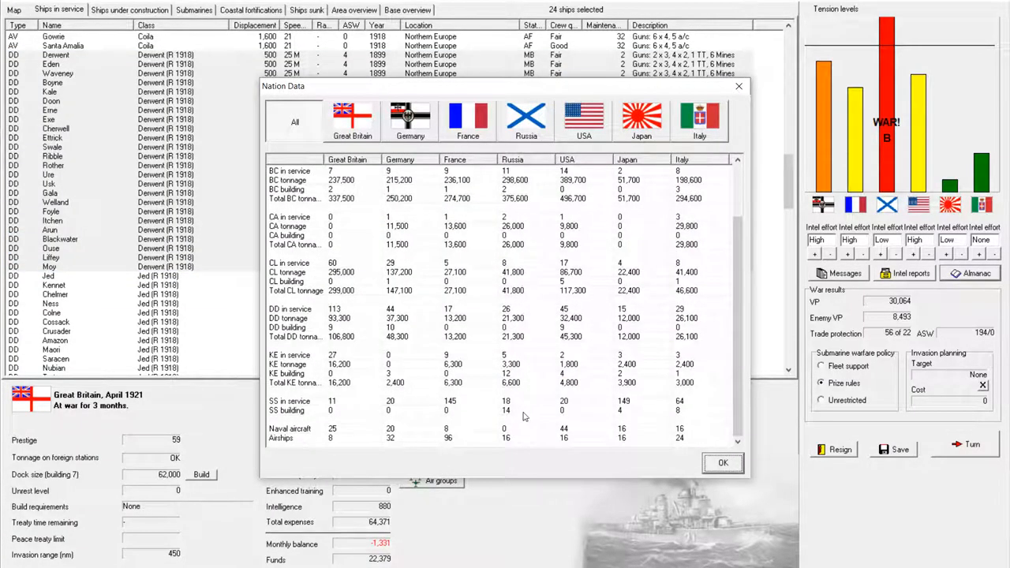
mouse_move(514, 416)
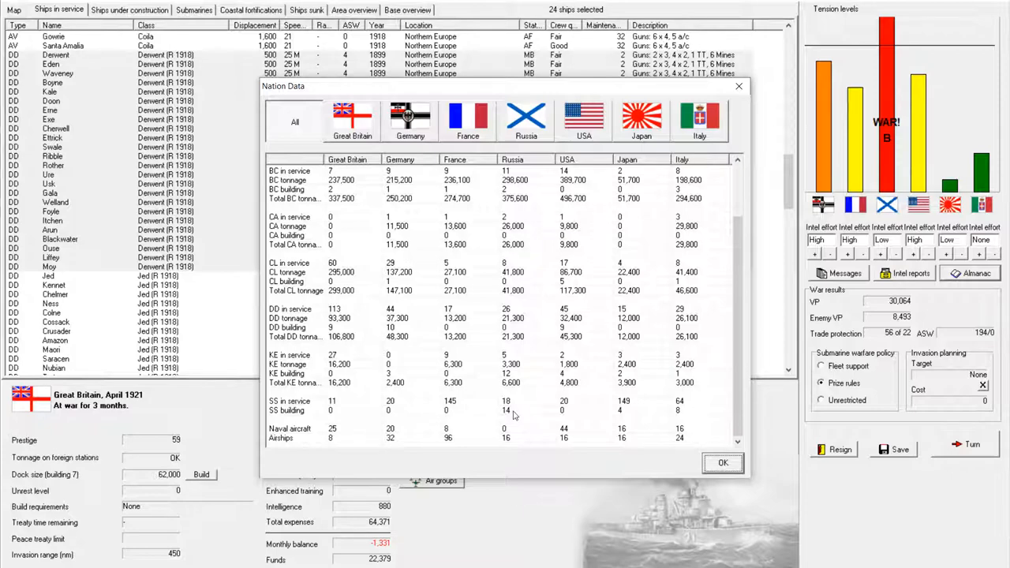
mouse_move(524, 415)
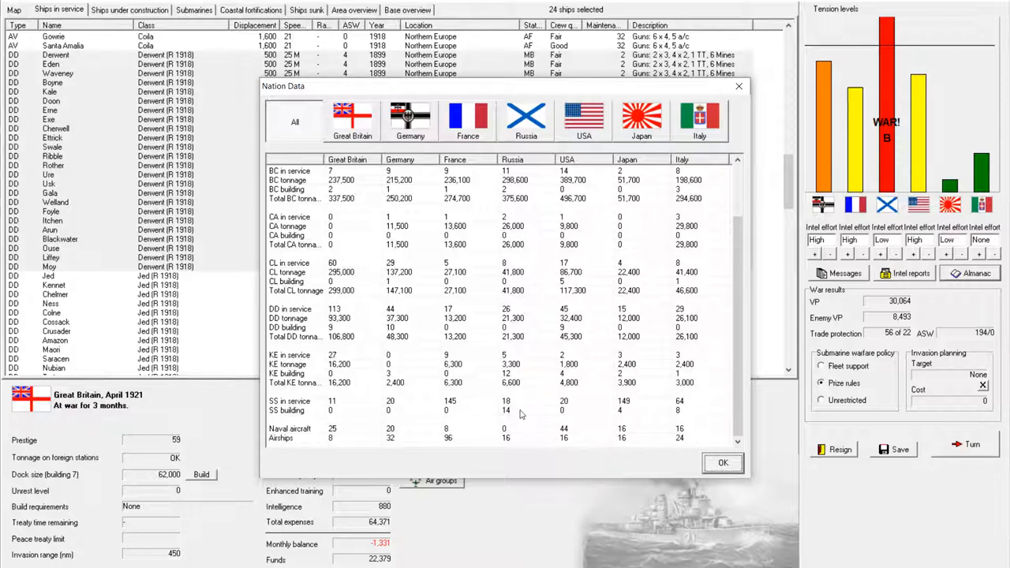
left_click(723, 463)
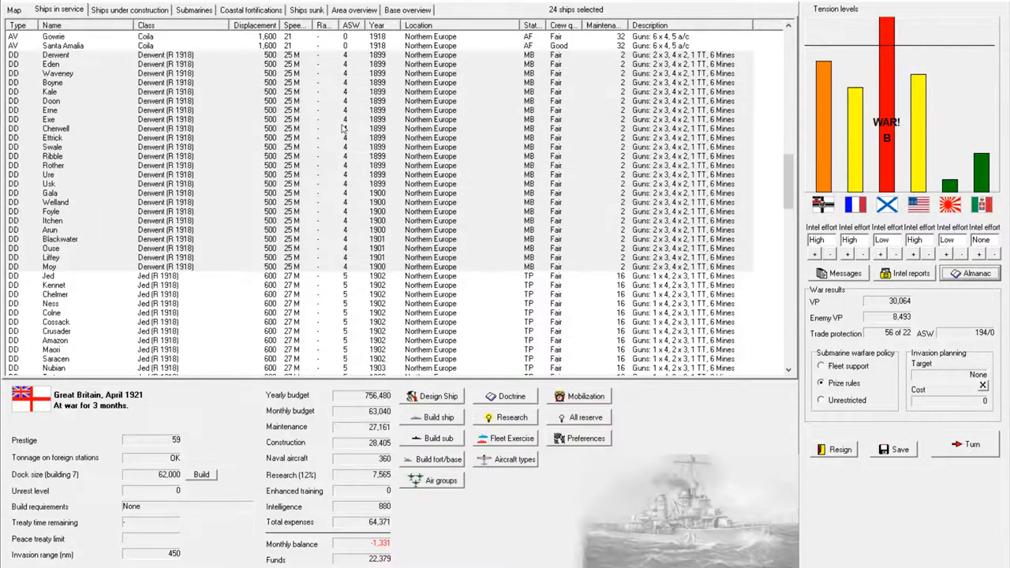
Step: End the turn, auto-resolve the blockade battle, and acknowledge Santa Amalia's sinking by Zhemchug
left_click(52, 147)
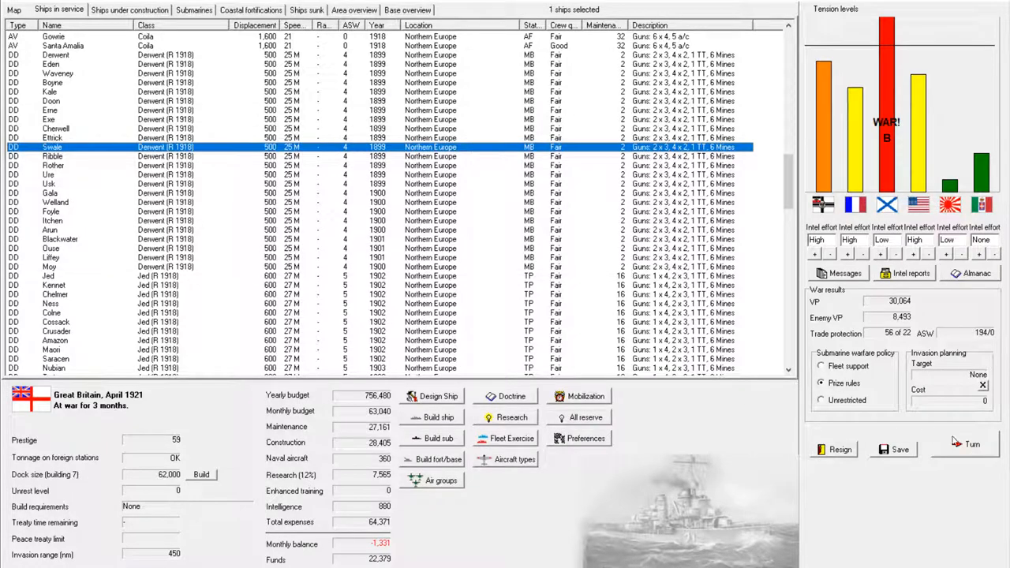
left_click(977, 445)
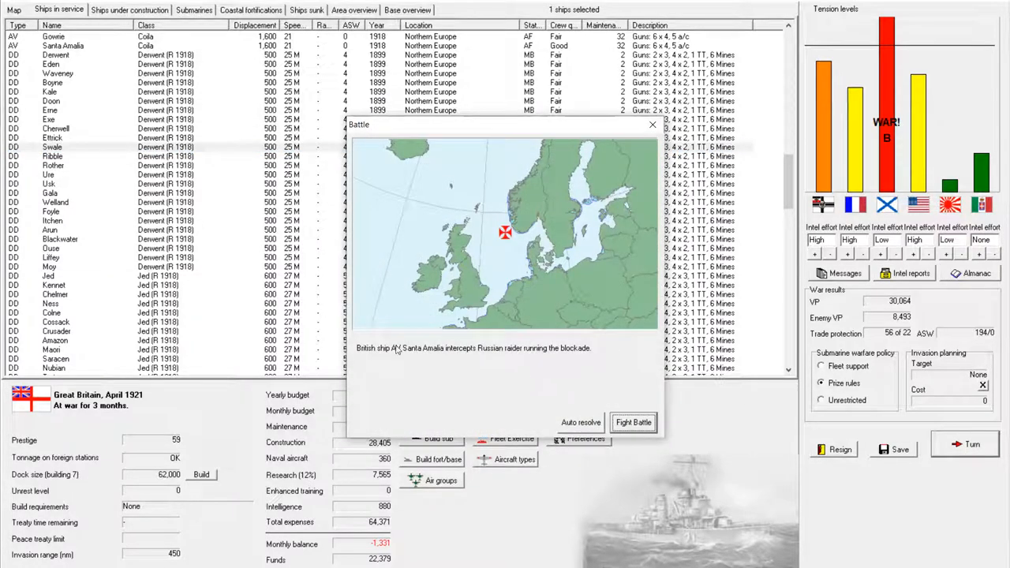
mouse_move(396, 364)
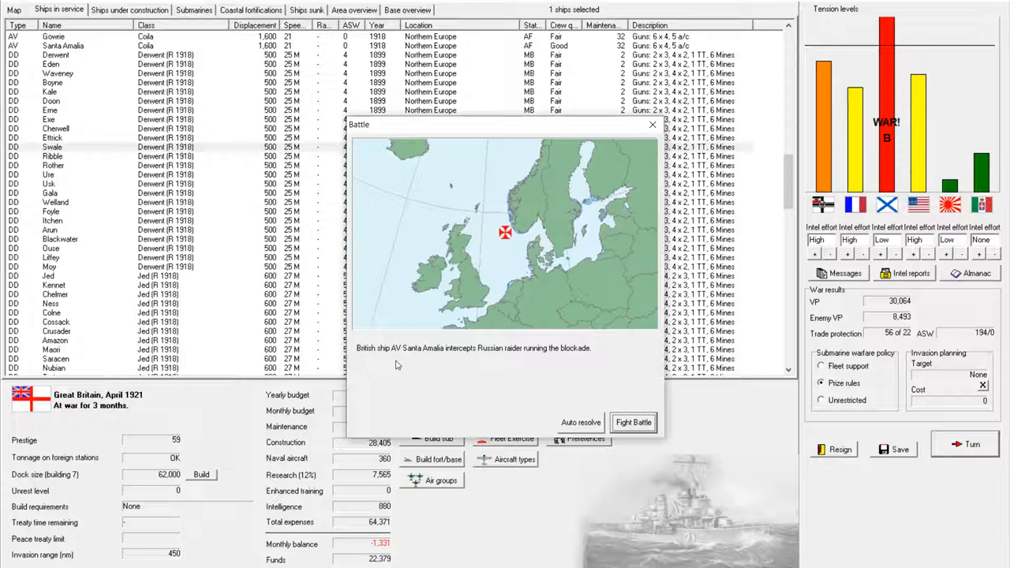
mouse_move(447, 359)
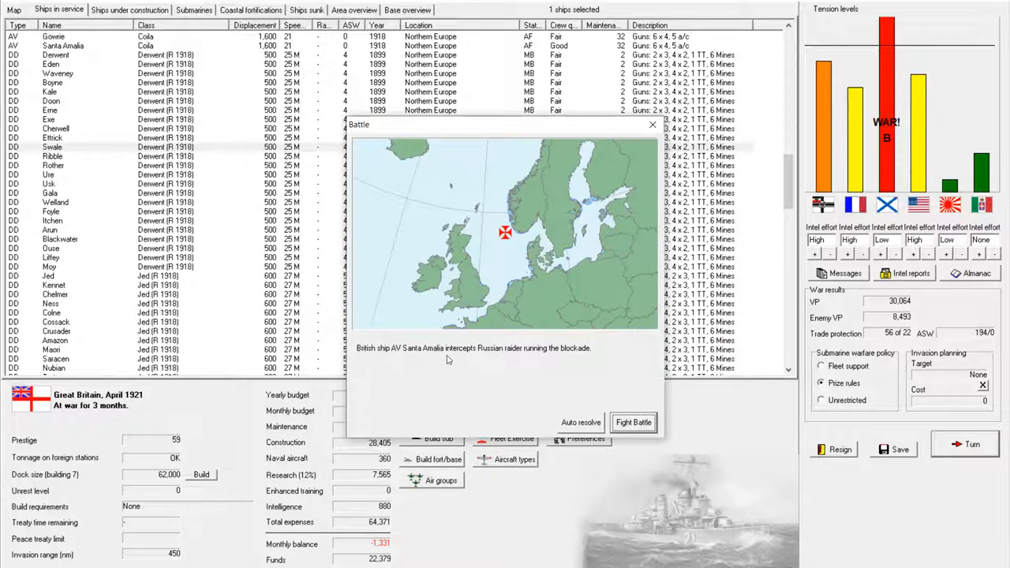
mouse_move(574, 360)
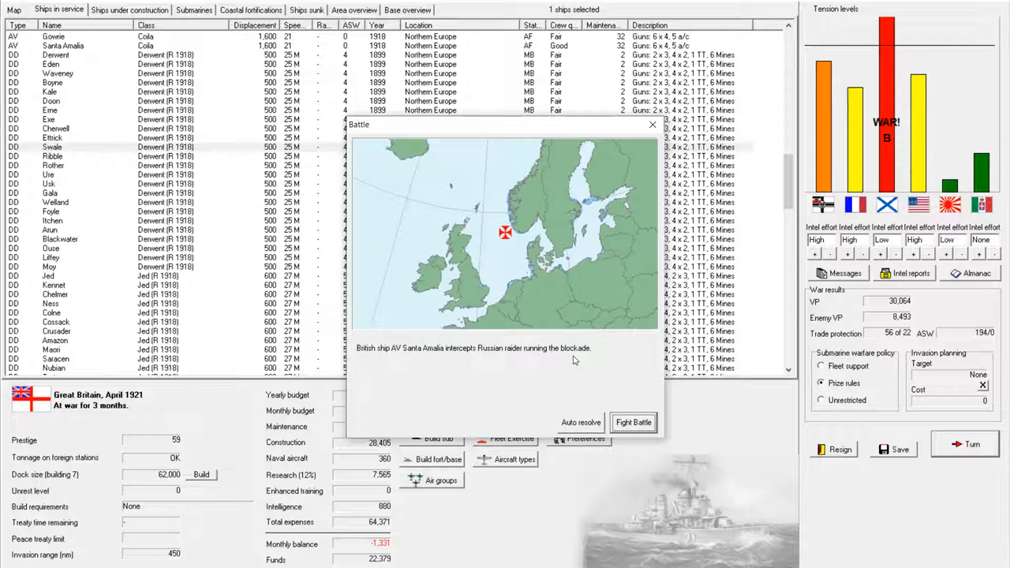
mouse_move(573, 369)
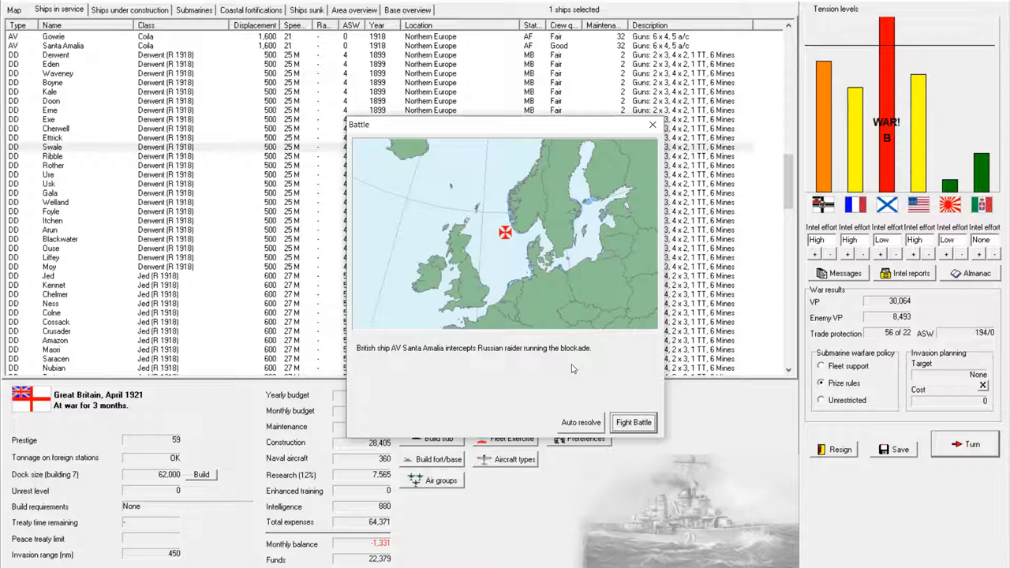
mouse_move(478, 379)
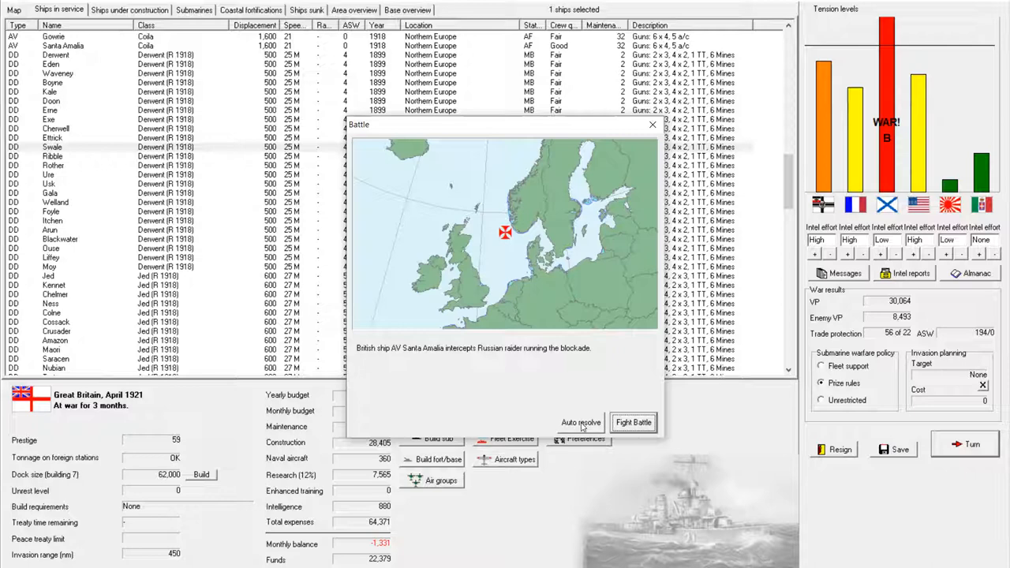
left_click(633, 422)
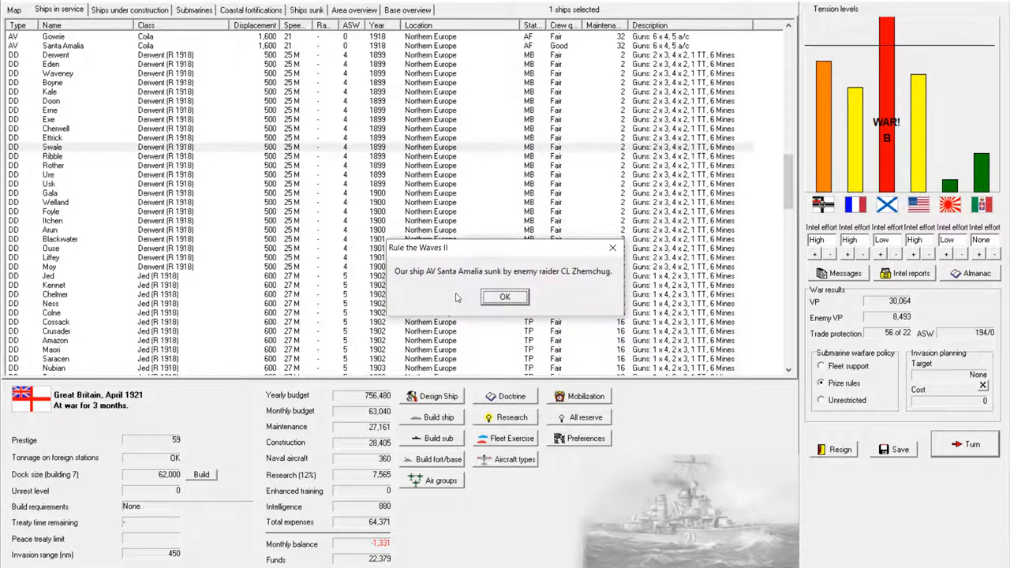
left_click(503, 297)
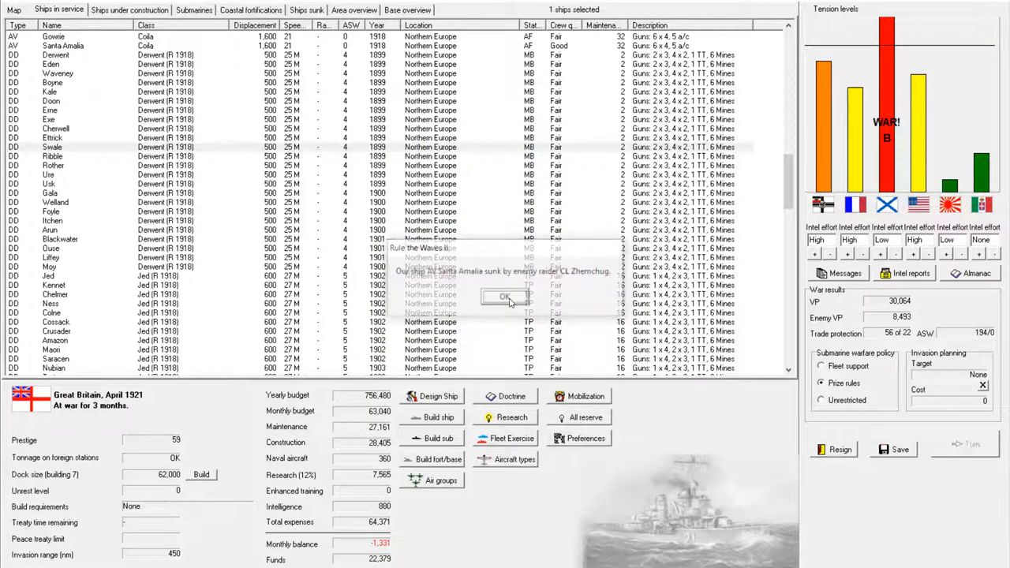
Step: Decline delaying Impassable for better fire control and acknowledge Scylla's condenser trouble
left_click(505, 296)
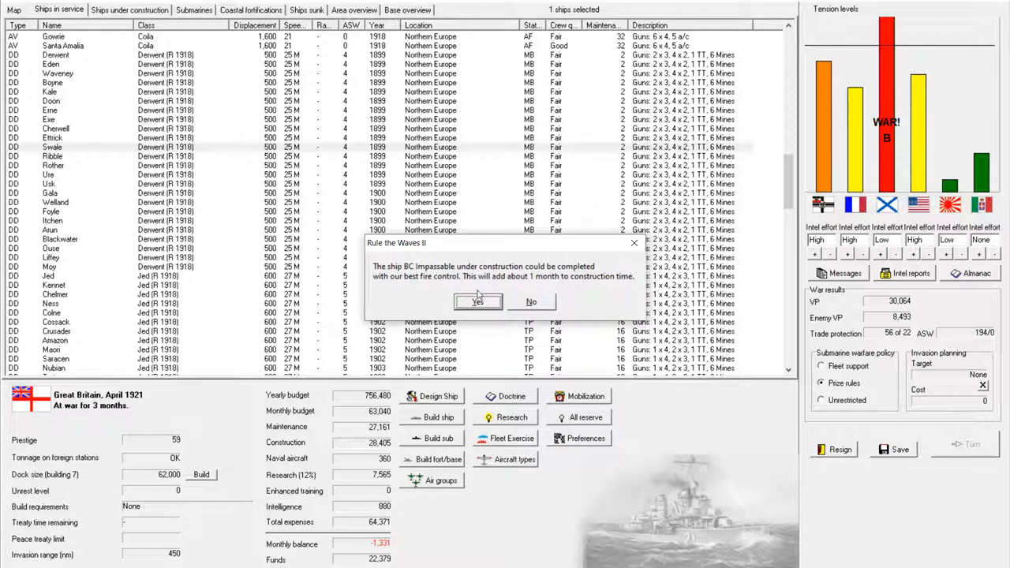
mouse_move(531, 303)
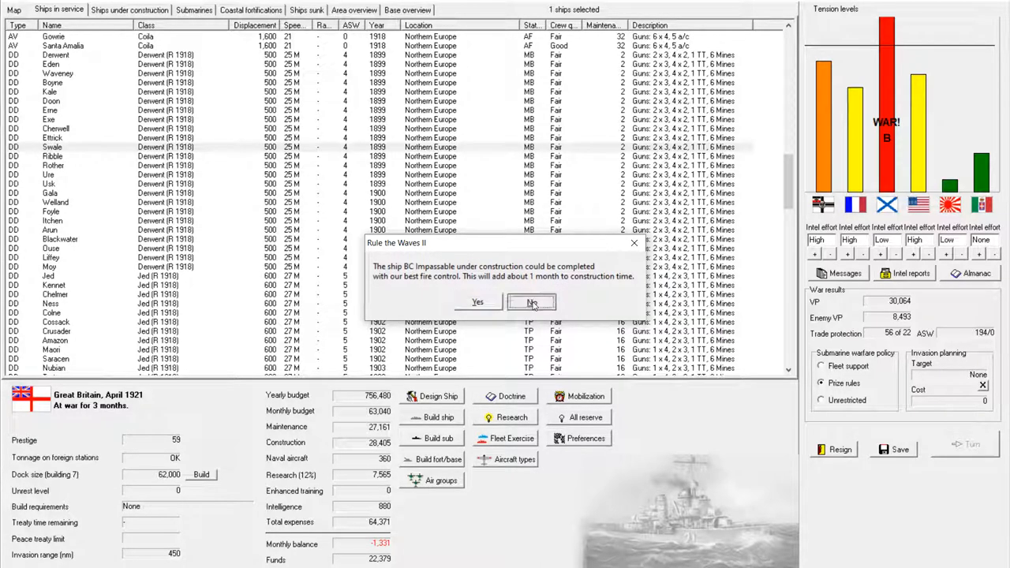
left_click(531, 302)
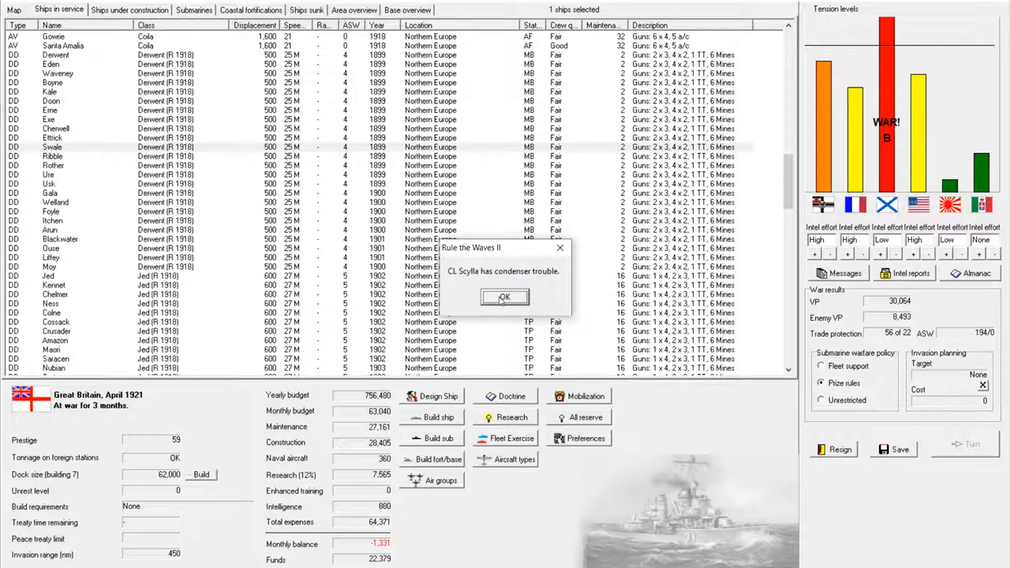
left_click(504, 296)
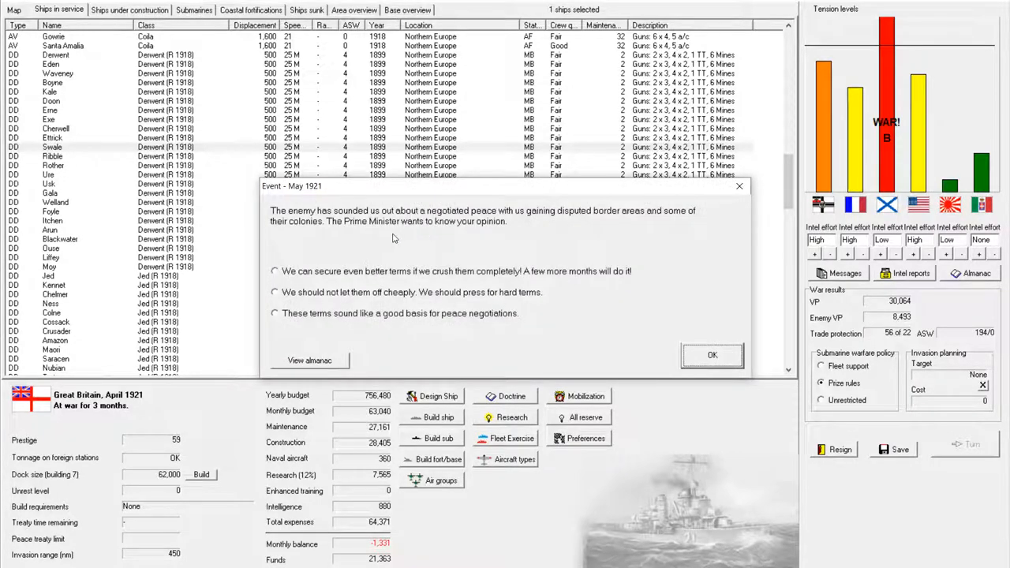
mouse_move(573, 225)
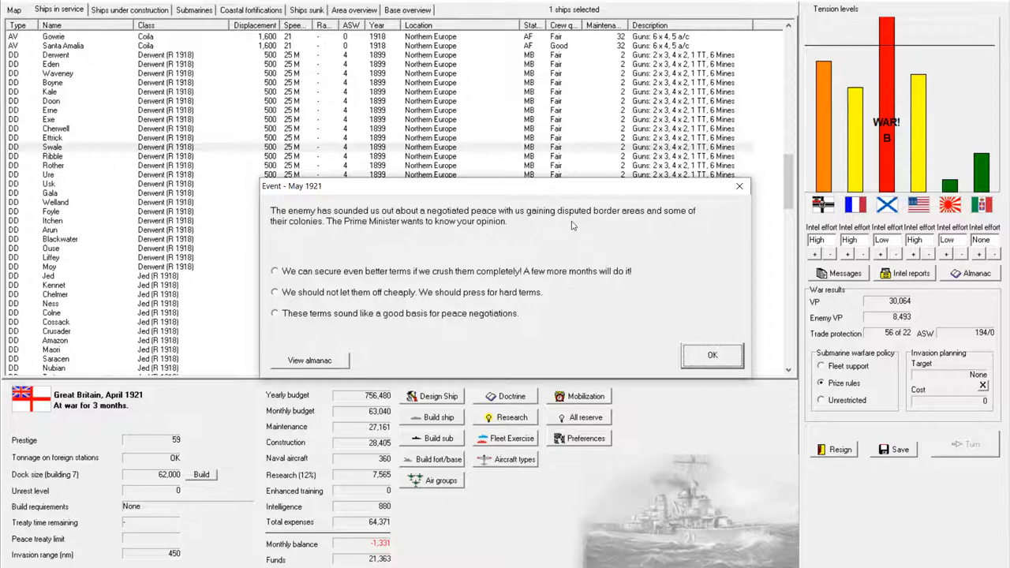
mouse_move(684, 228)
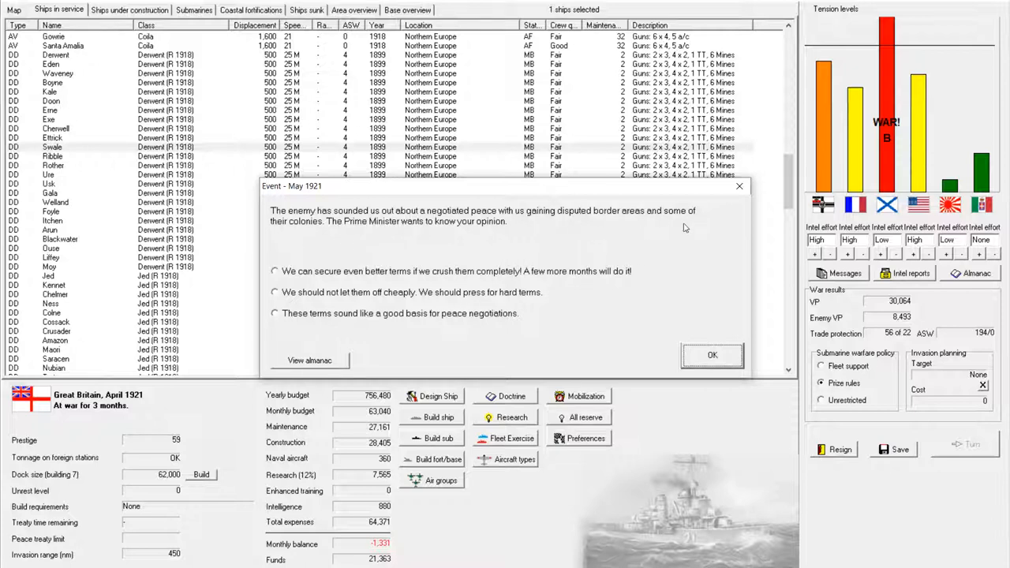
Step: Reject Russia's peace offer to crush them, then dismiss the mine, raider and submarine reports
left_click(275, 271)
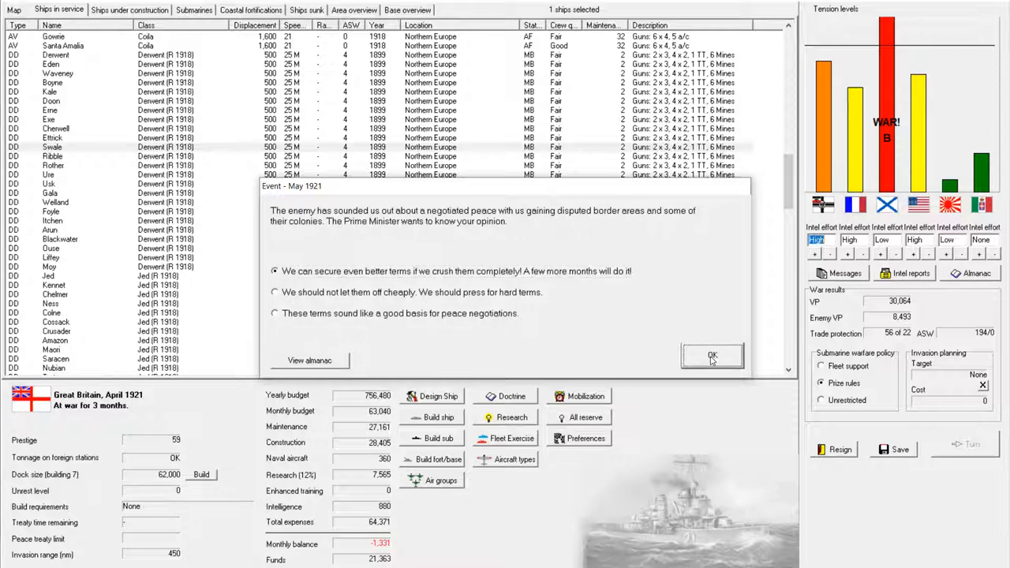
left_click(712, 355)
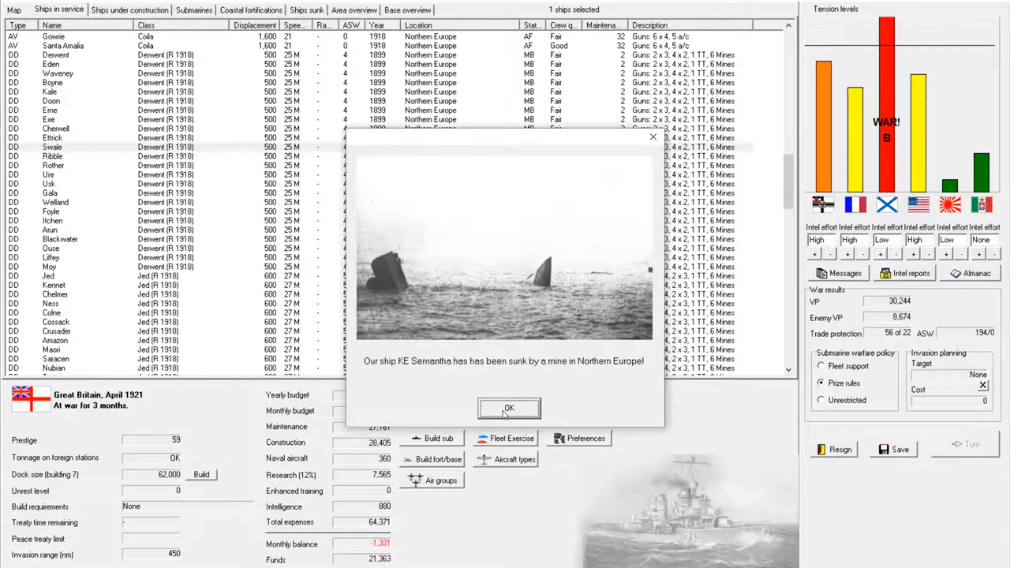
left_click(509, 408)
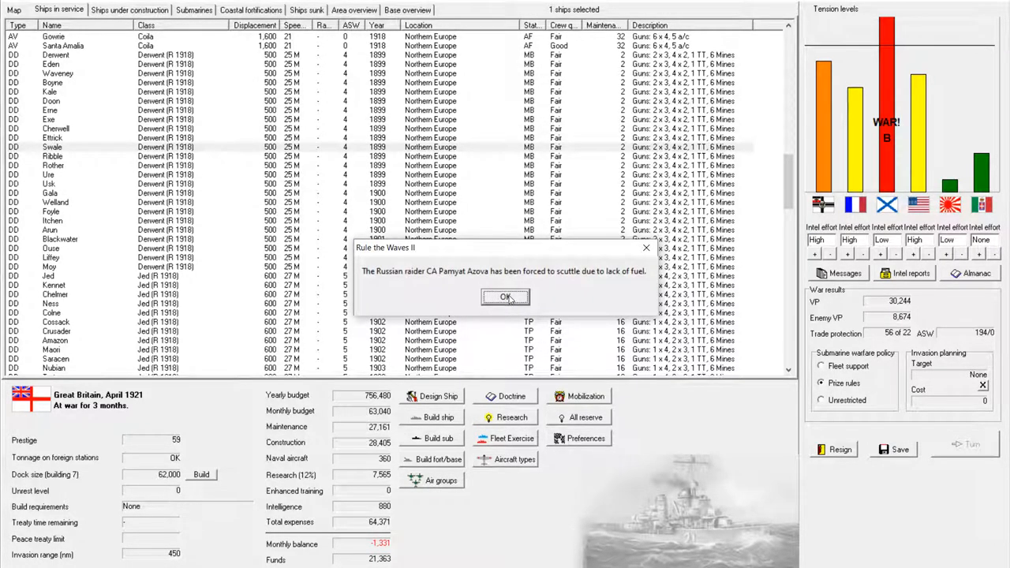
left_click(505, 297)
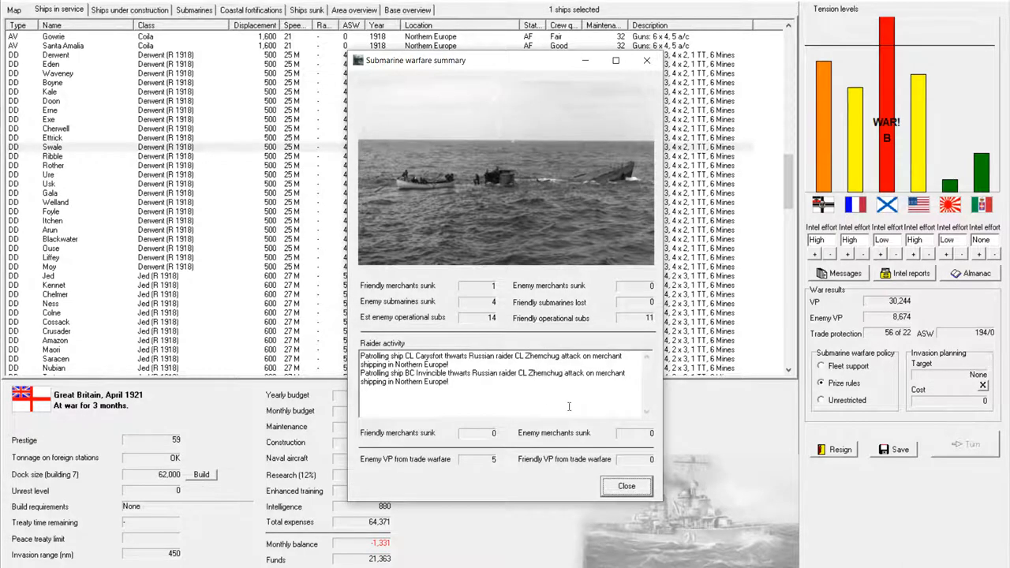
left_click(626, 487)
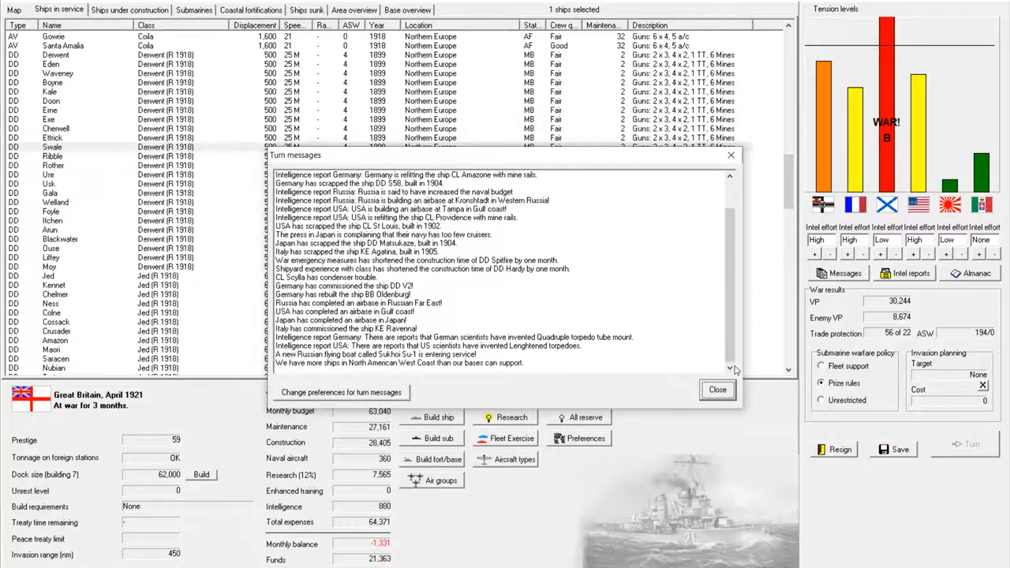
Step: Close the May 1921 turn messages and bring up the world map
left_click(717, 389)
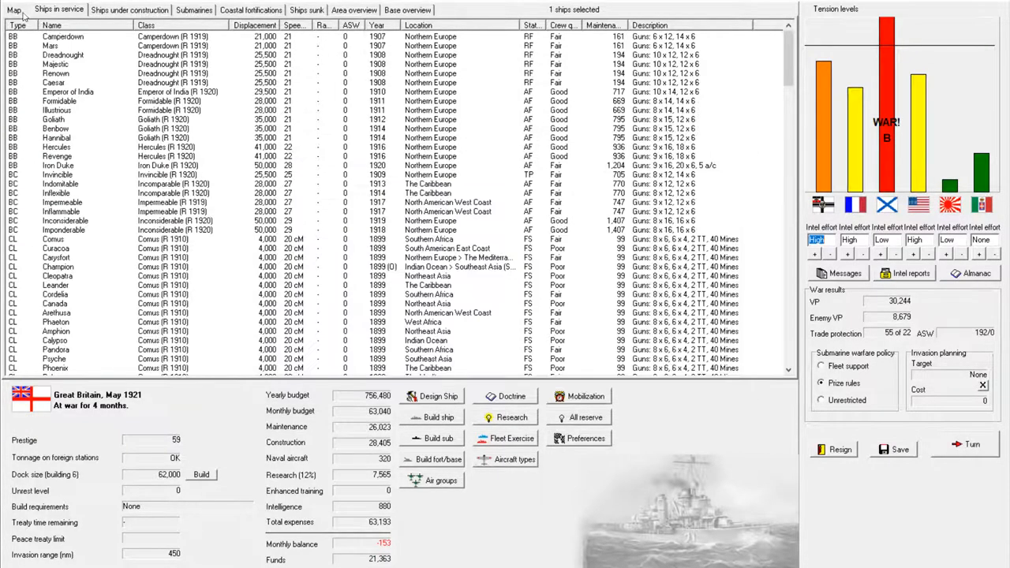
left_click(11, 9)
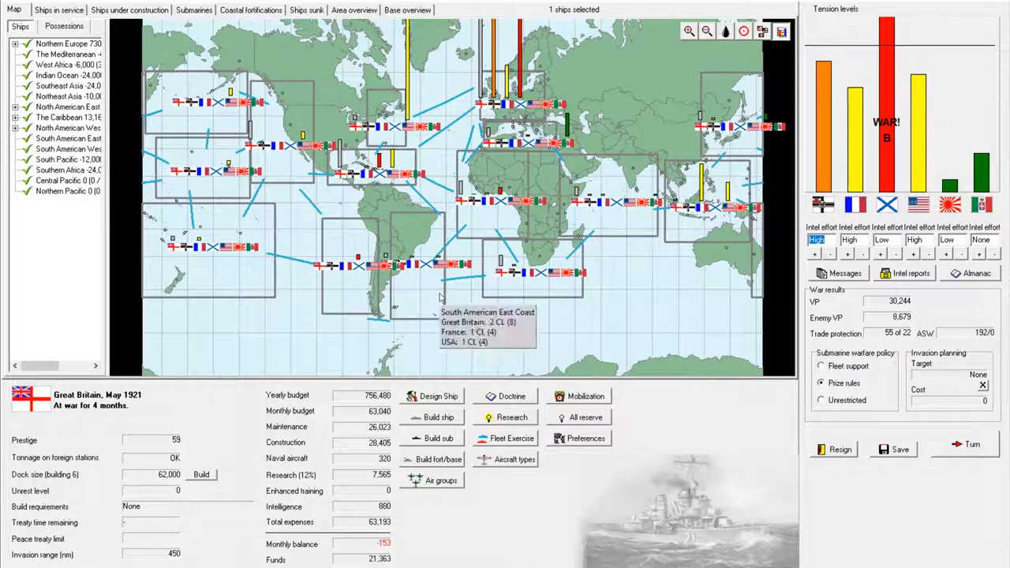
mouse_move(404, 162)
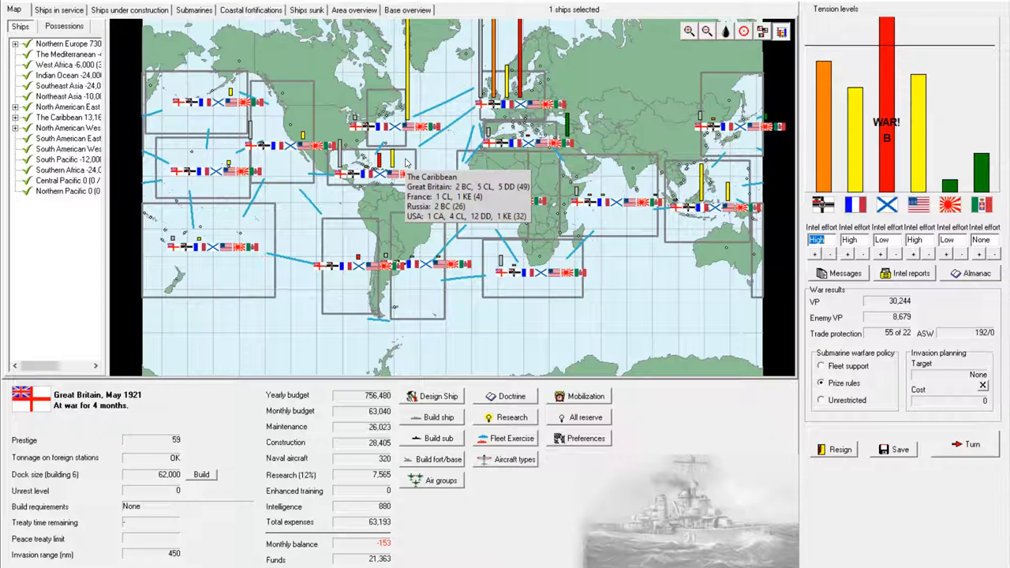
mouse_move(348, 251)
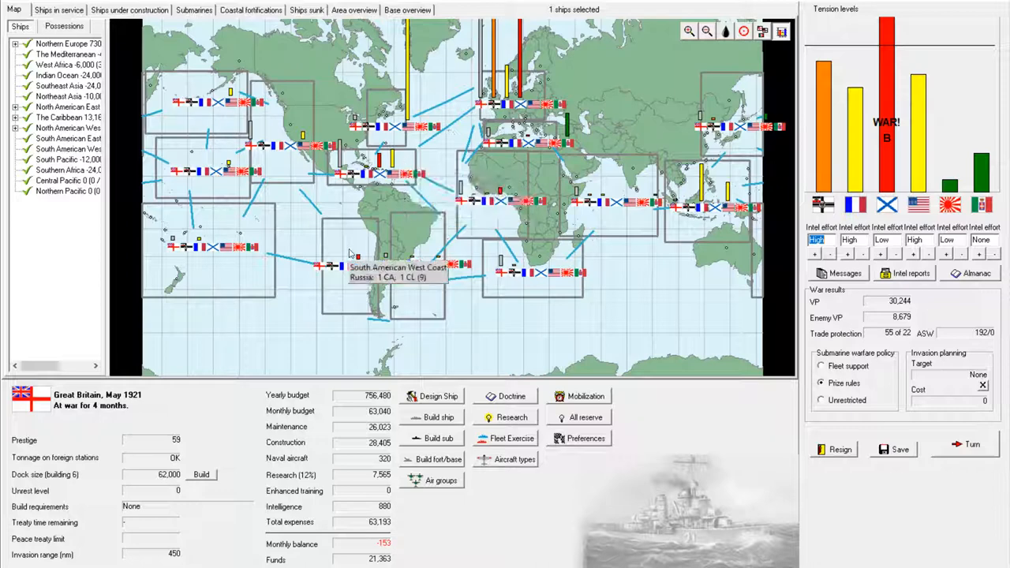
mouse_move(490, 228)
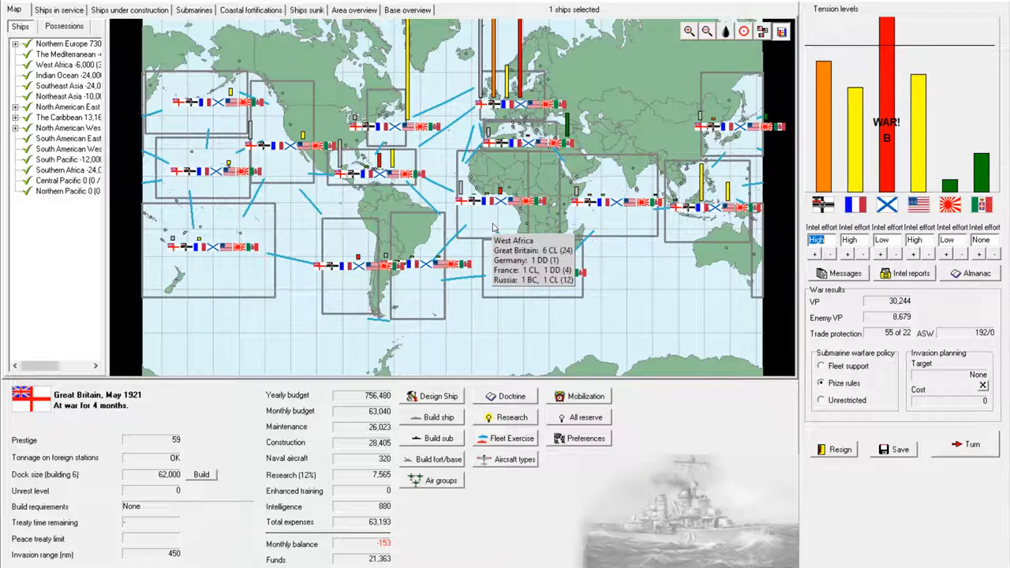
mouse_move(624, 224)
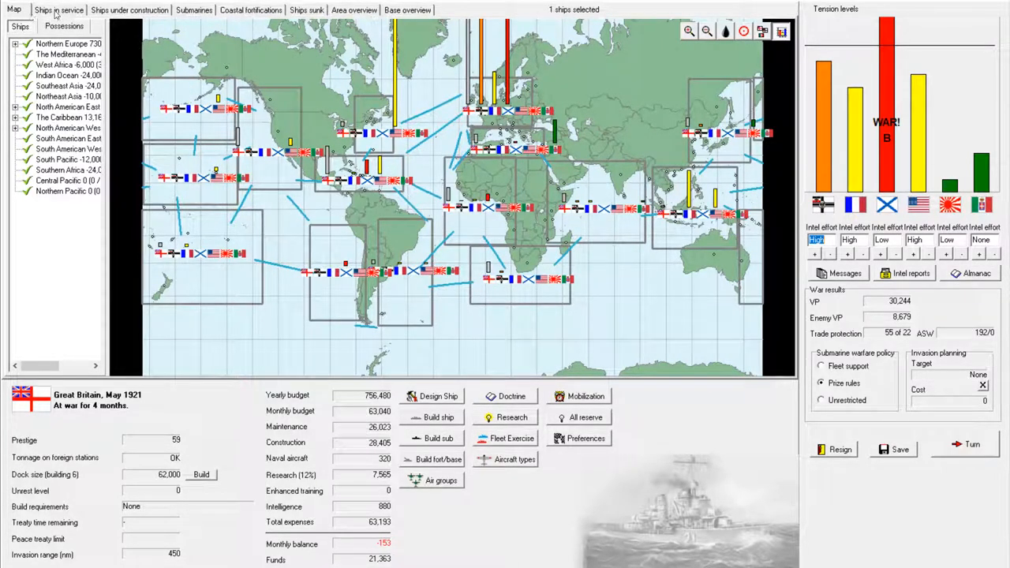
mouse_move(355, 199)
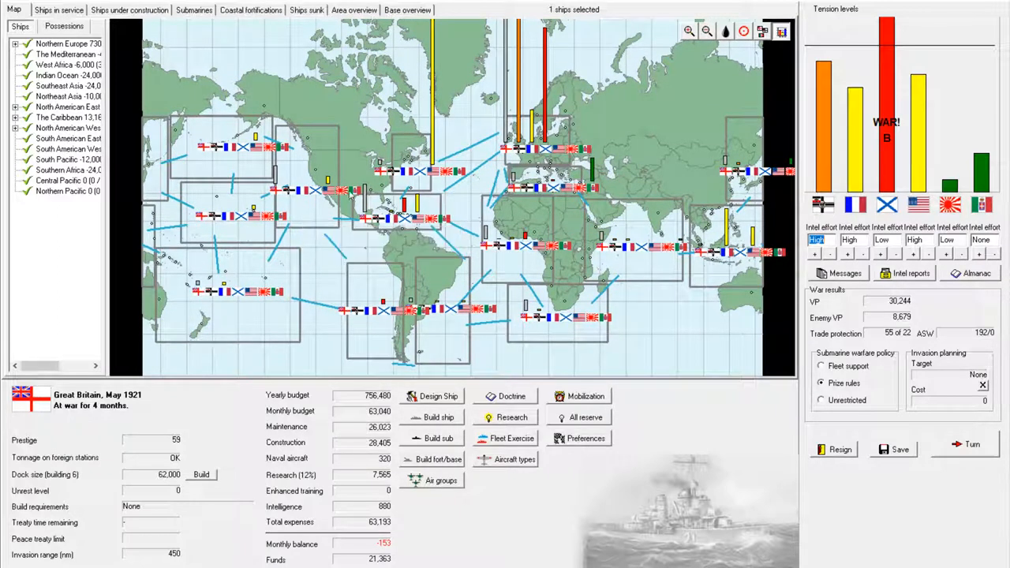
mouse_move(403, 312)
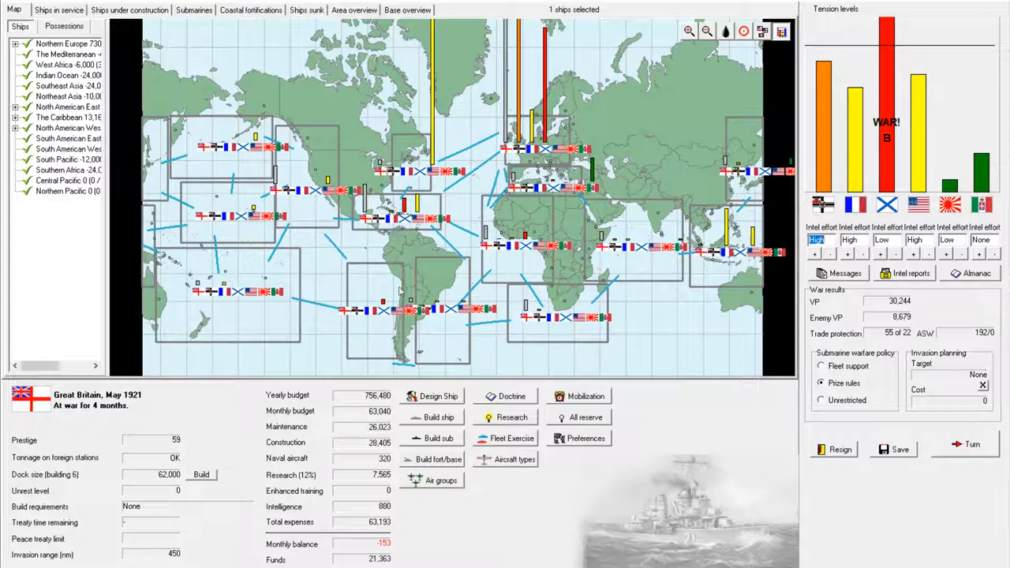
mouse_move(123, 98)
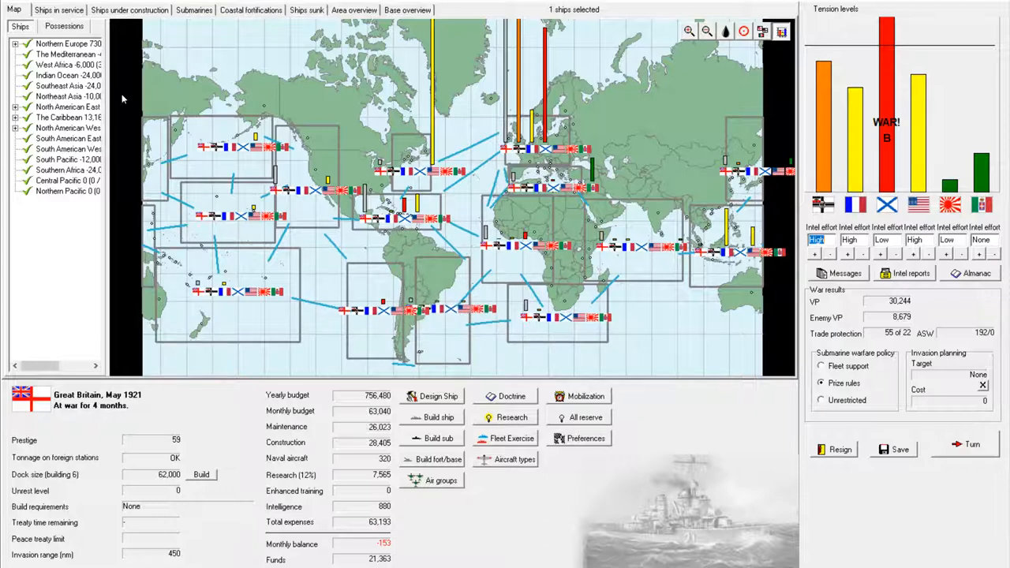
Step: Order battlecruiser Inflexible to West Africa
left_click(68, 11)
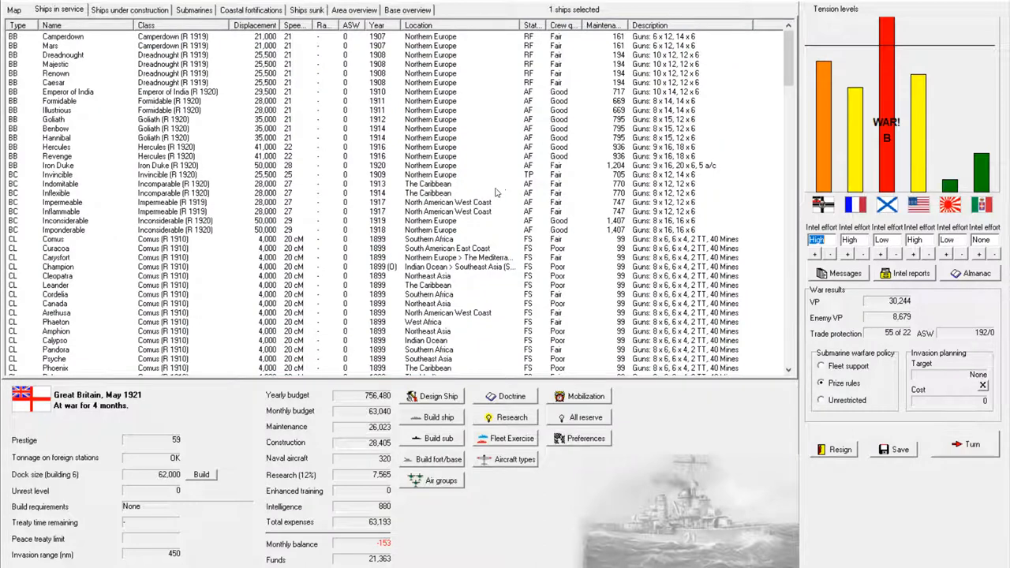
mouse_move(434, 202)
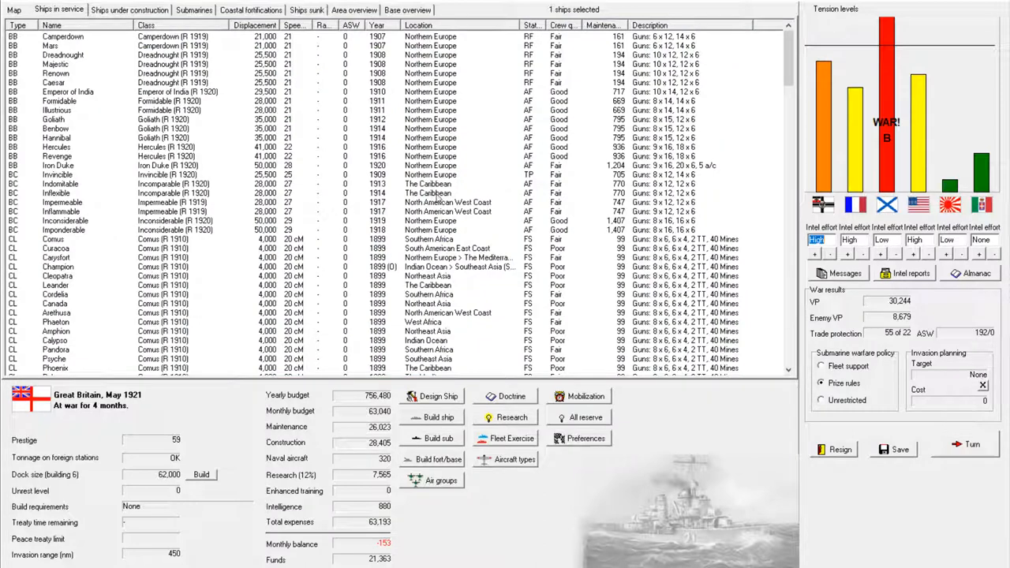
left_click(79, 194)
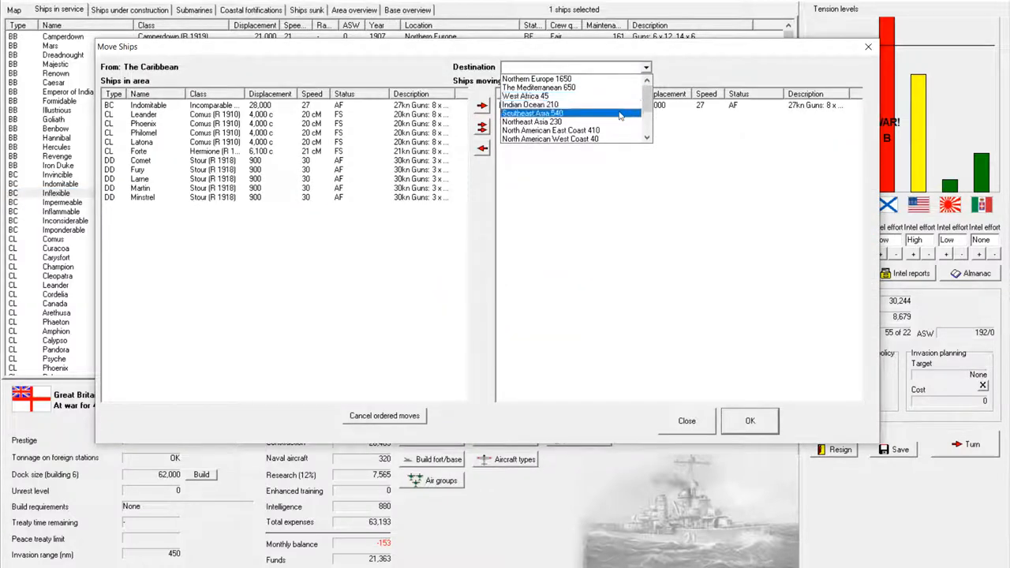
left_click(541, 96)
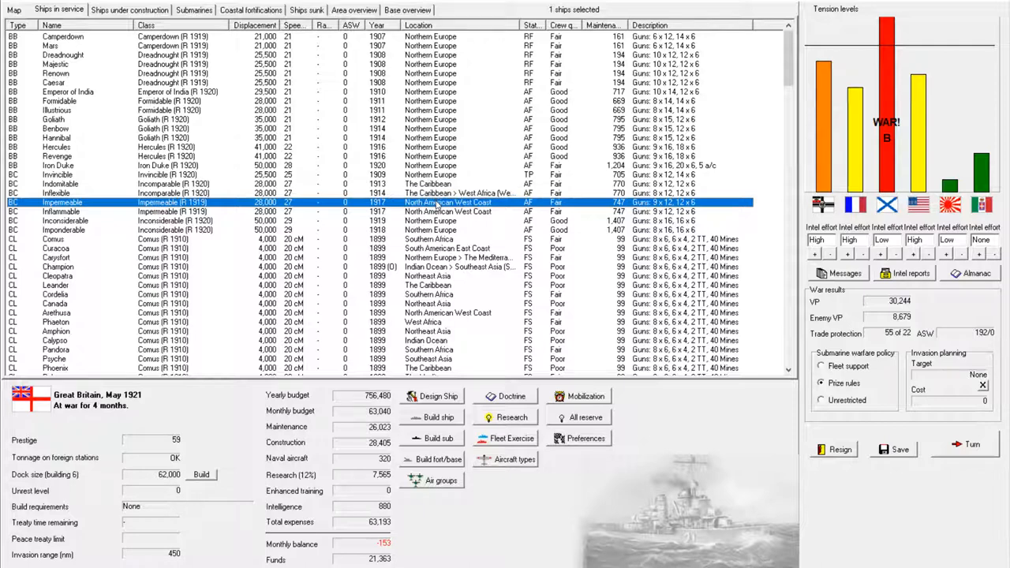
Step: Send Impermeable to the Caribbean and Inflammable to the South American West Coast
right_click(434, 202)
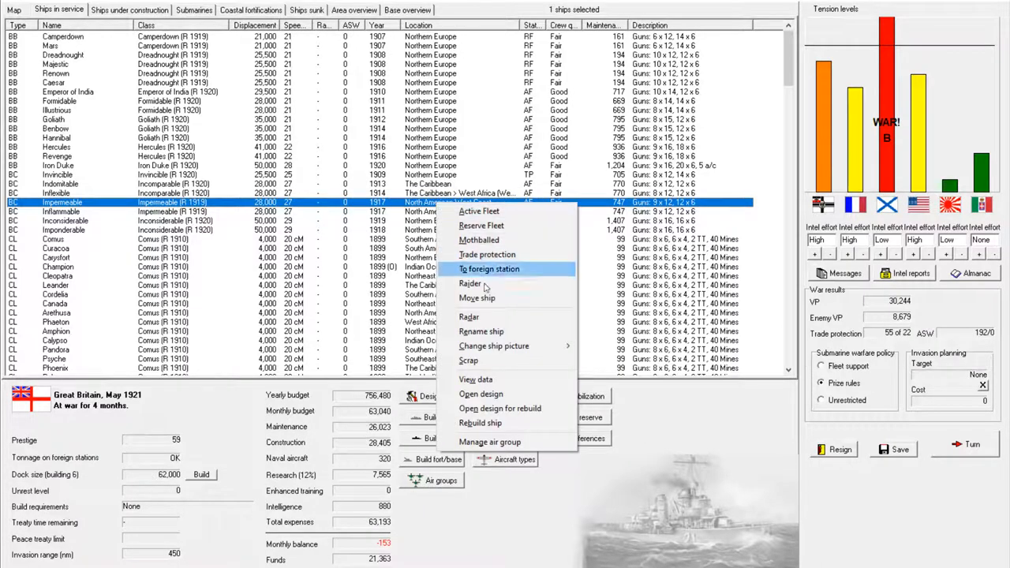
left_click(476, 297)
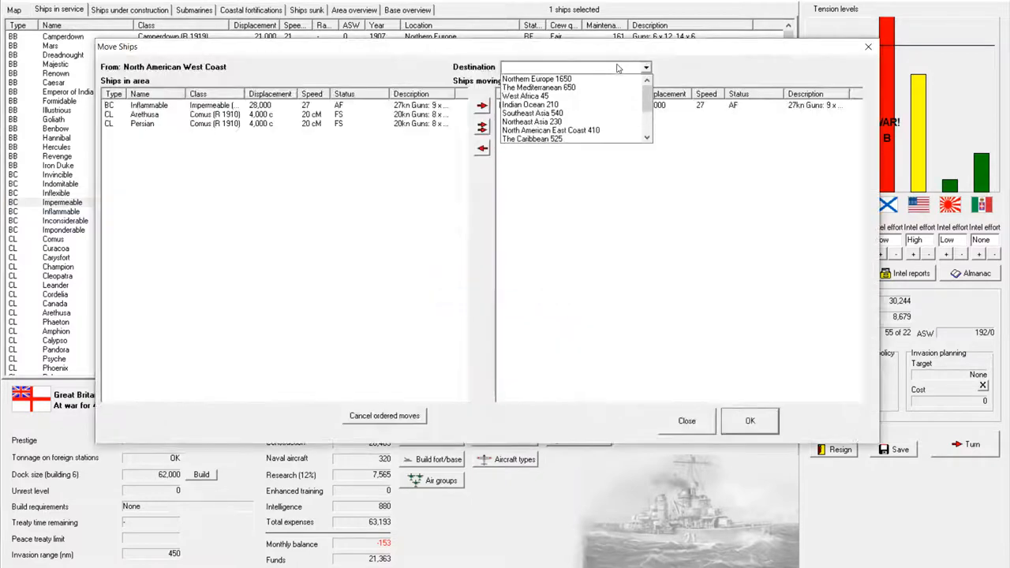
left_click(532, 139)
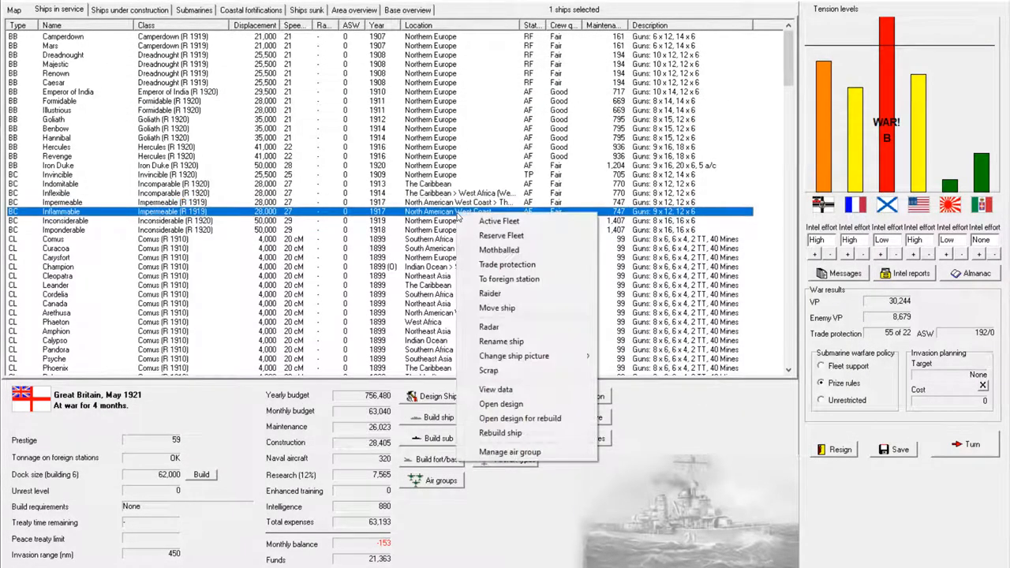
left_click(495, 307)
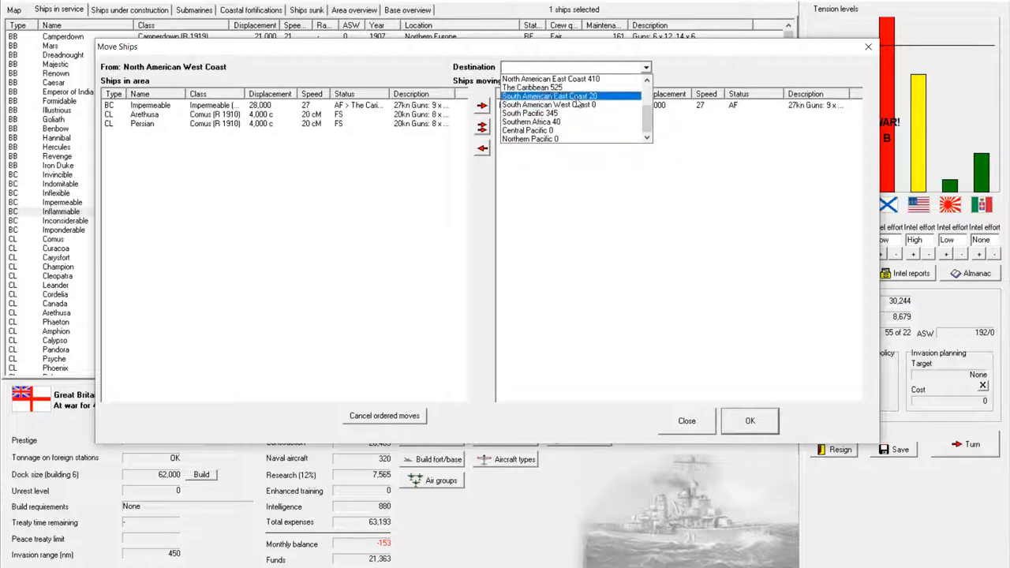
left_click(549, 104)
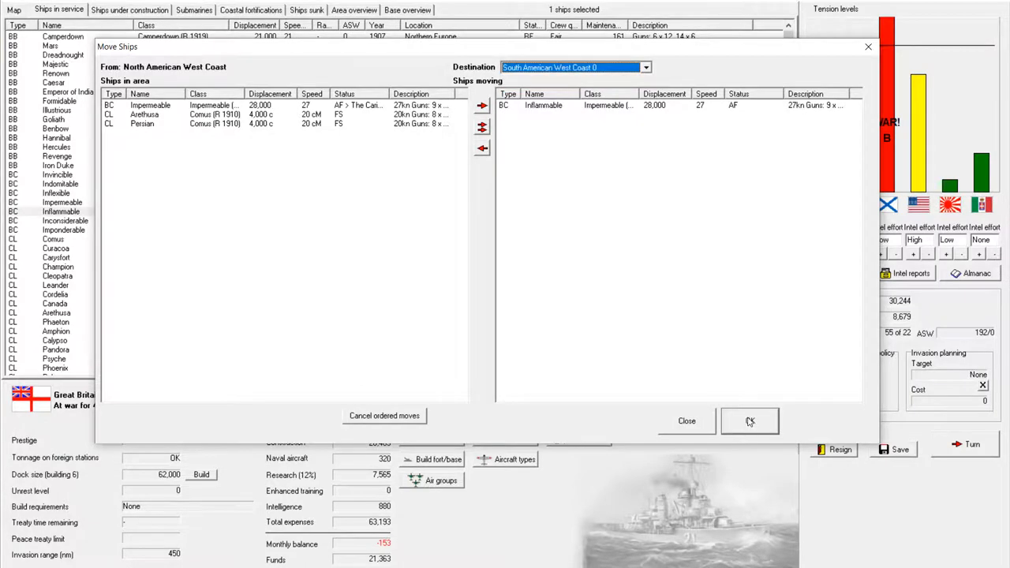
left_click(750, 421)
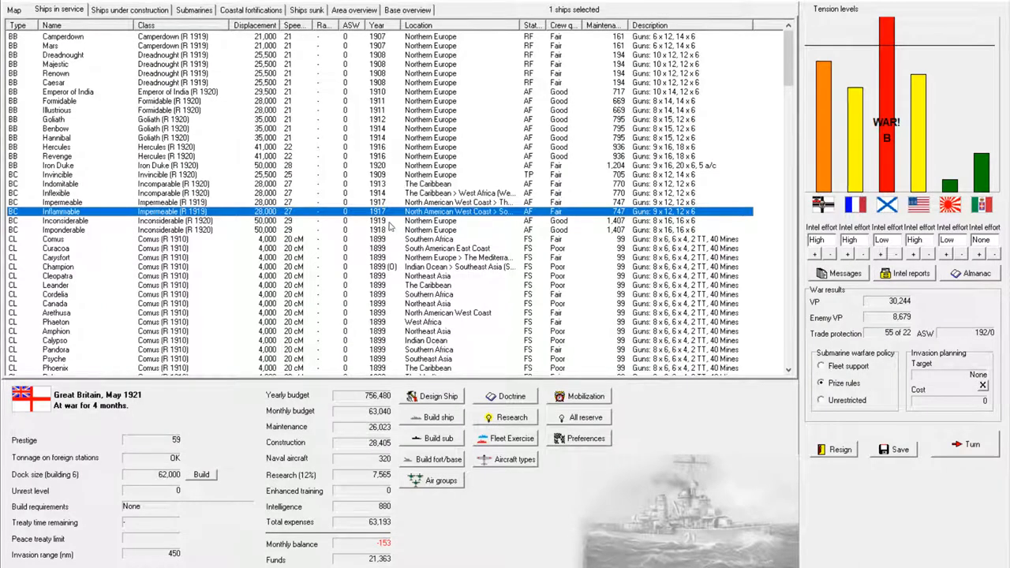
Step: End the turn, bringing up the Russian cruiser battle offer at Little Fisher Bank
scroll("down", 3)
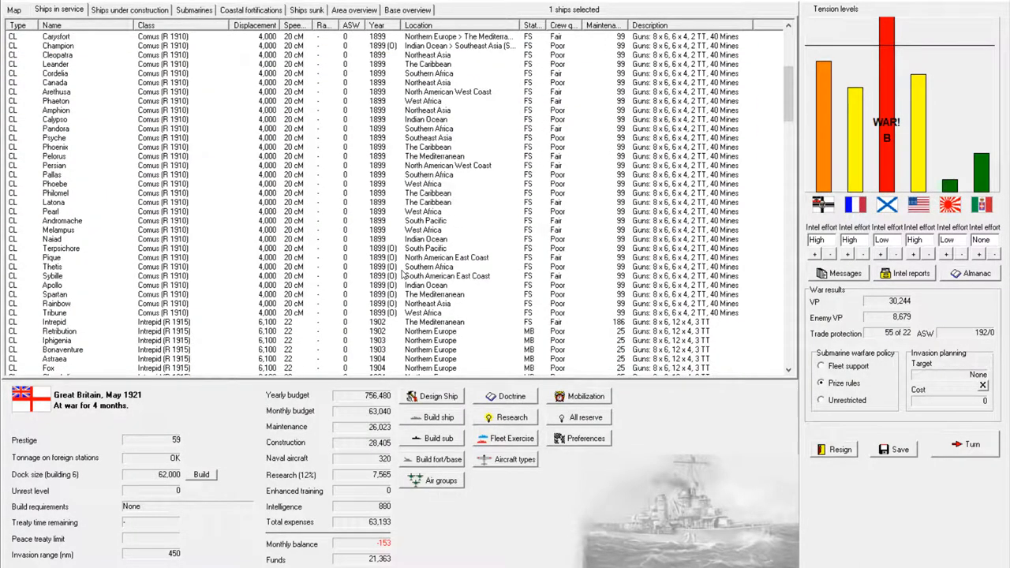
mouse_move(947, 452)
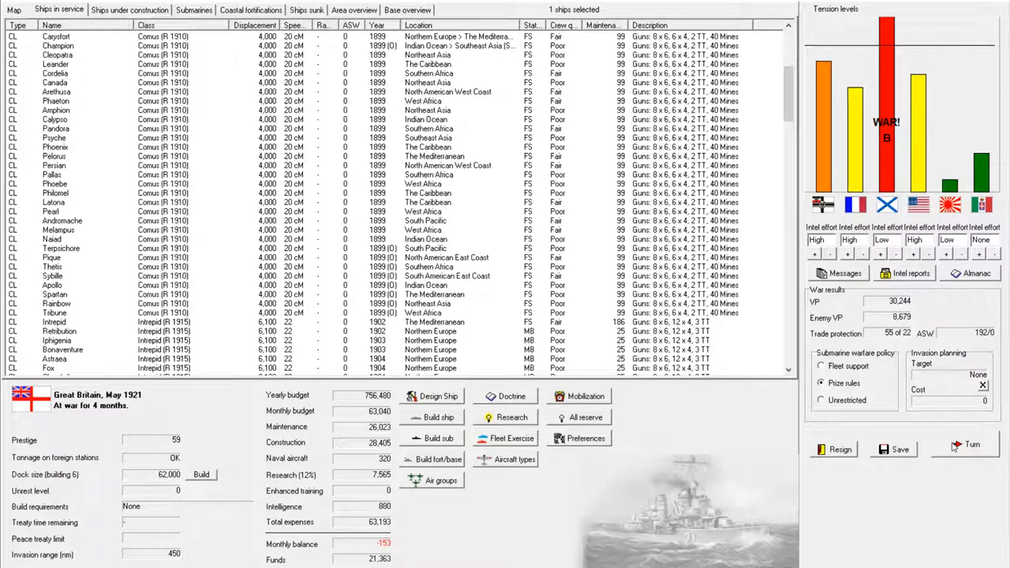
left_click(971, 445)
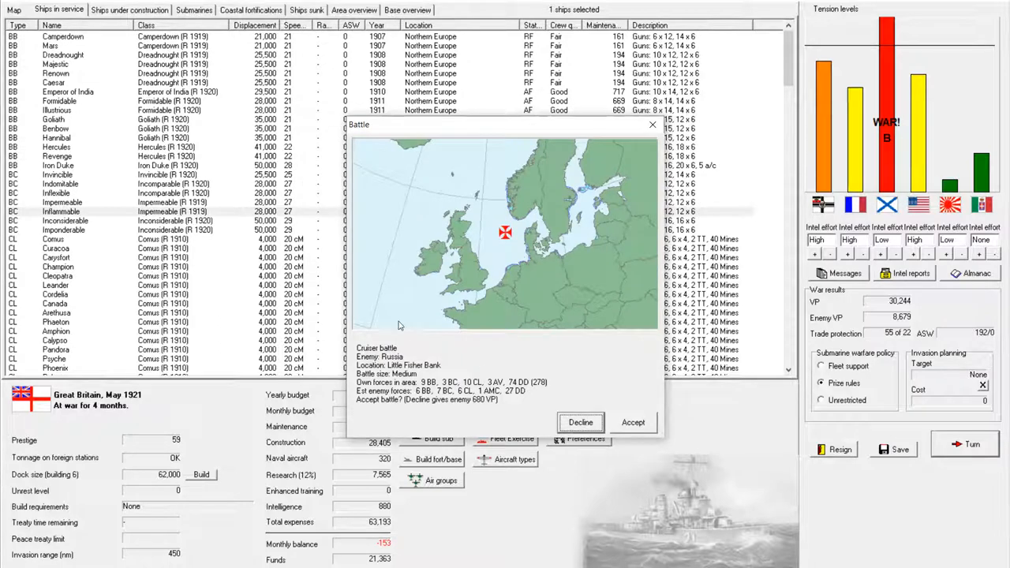
mouse_move(429, 379)
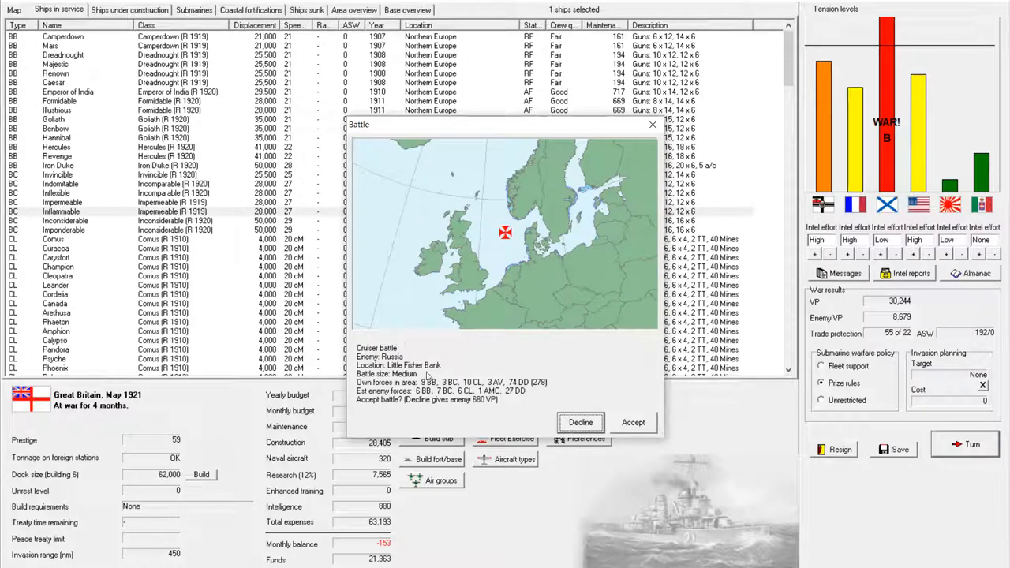
mouse_move(452, 370)
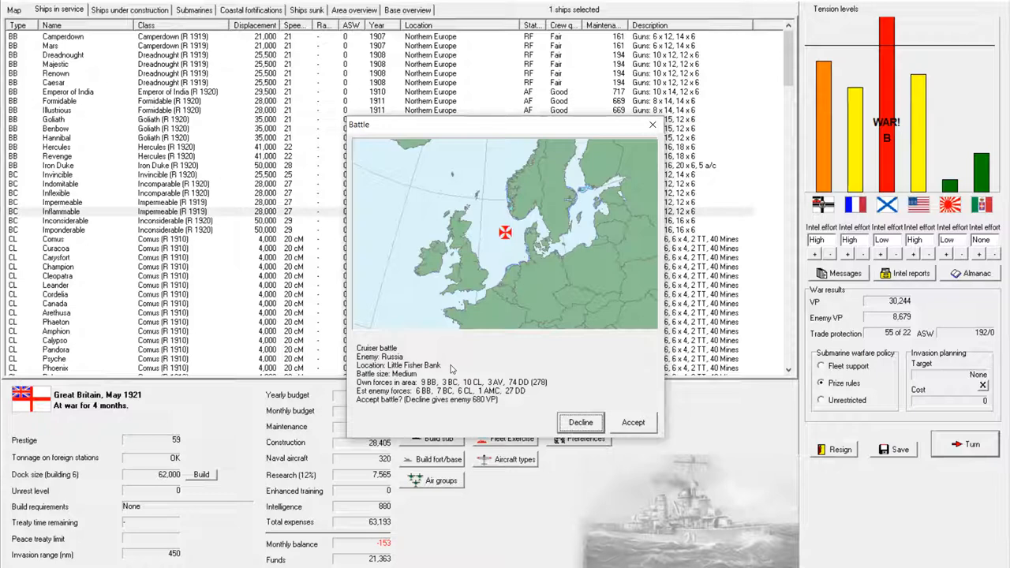
mouse_move(634, 422)
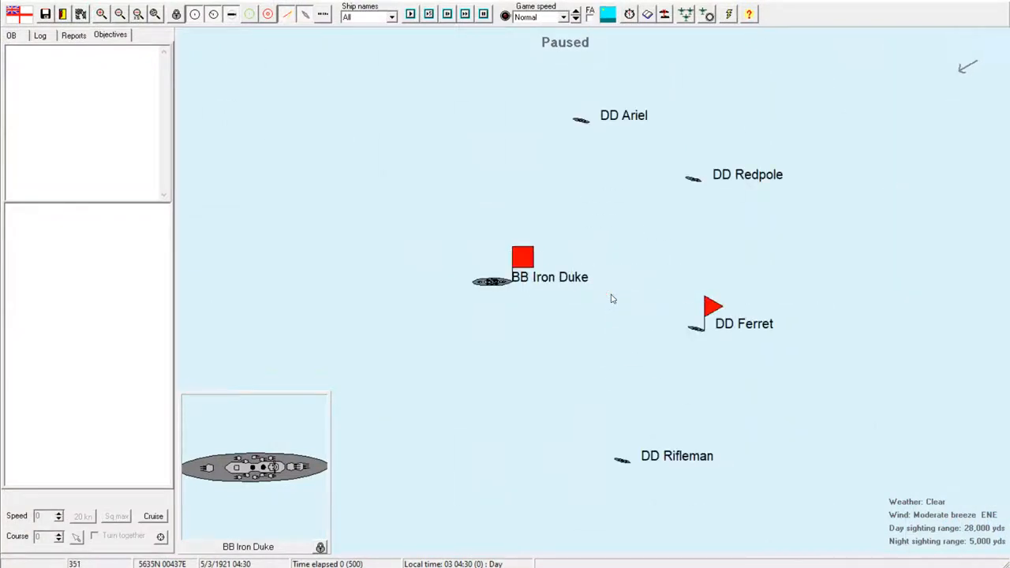
mouse_move(492, 282)
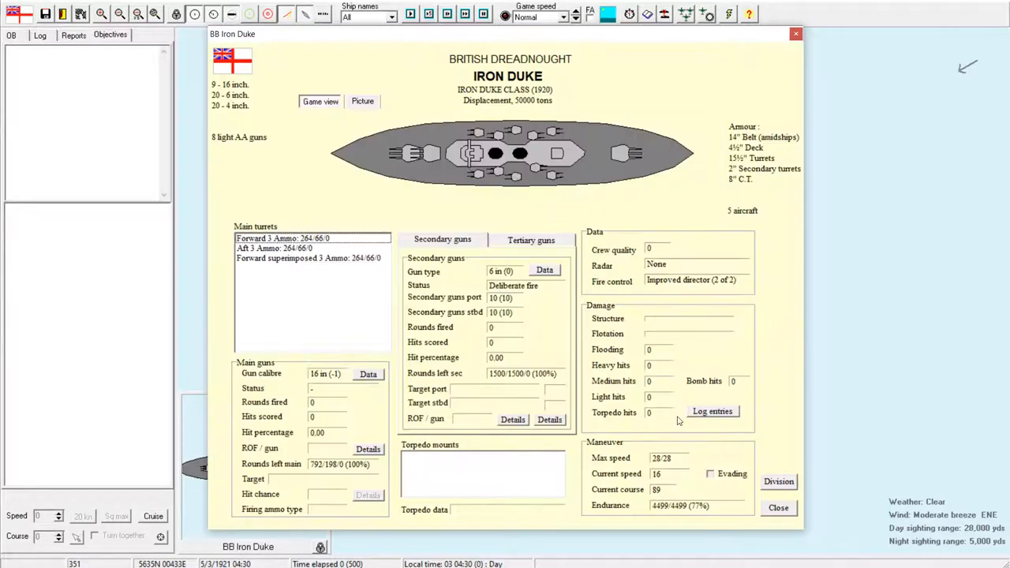
Step: Close BB Iron Duke's ship details to return to the Little Fisher Bank battle
left_click(778, 507)
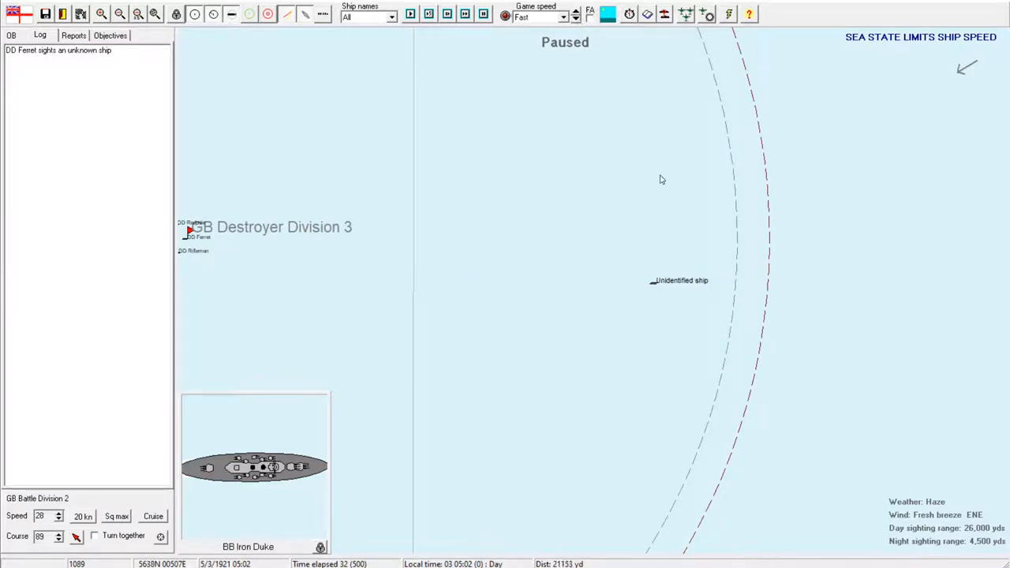
Step: Set the battle's game speed to Slow
left_click(565, 18)
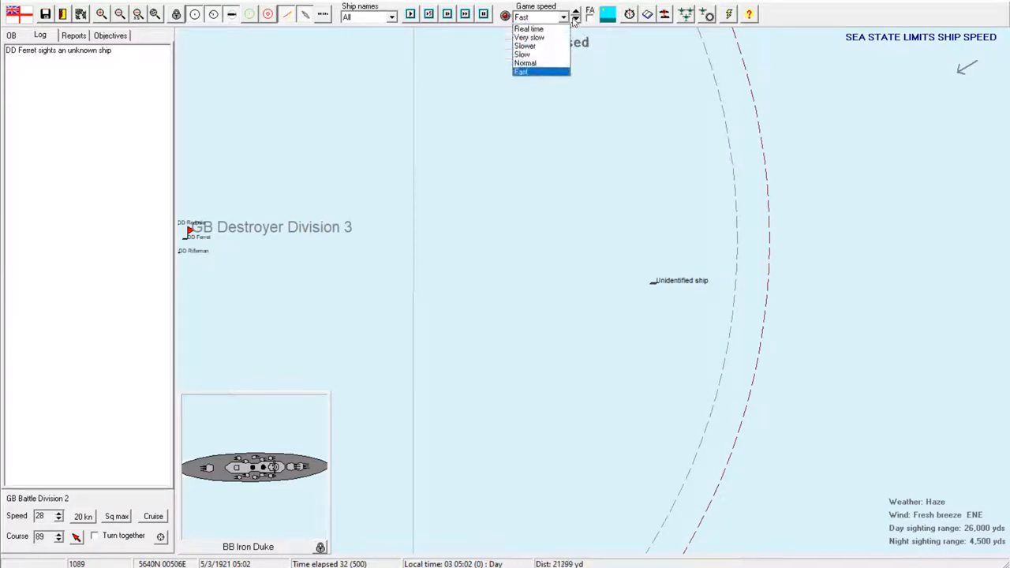
left_click(526, 63)
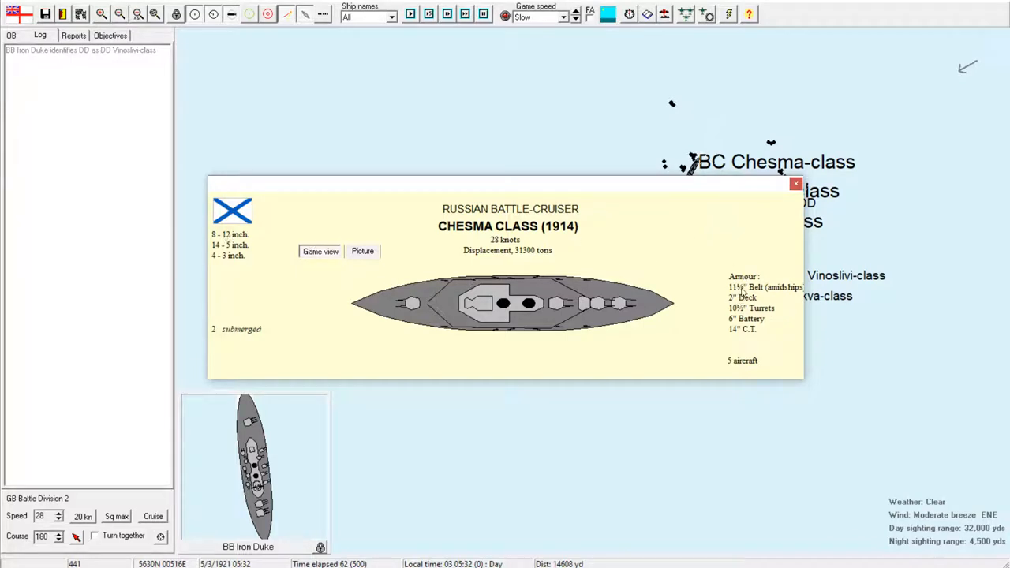
Step: Review Iron Duke's main-gun penetration table and hit-chance breakdown, then close its details
left_click(795, 184)
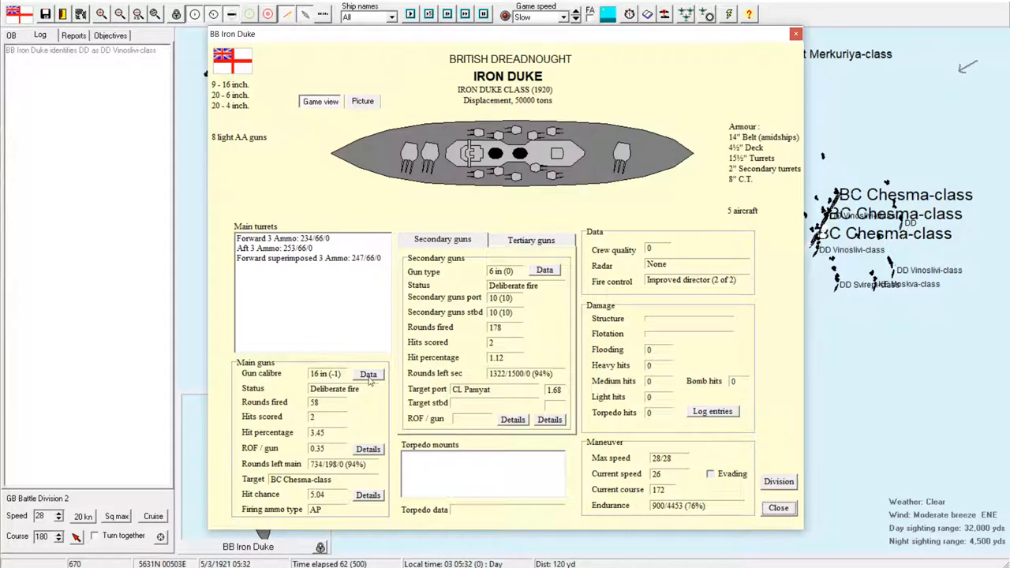
left_click(367, 374)
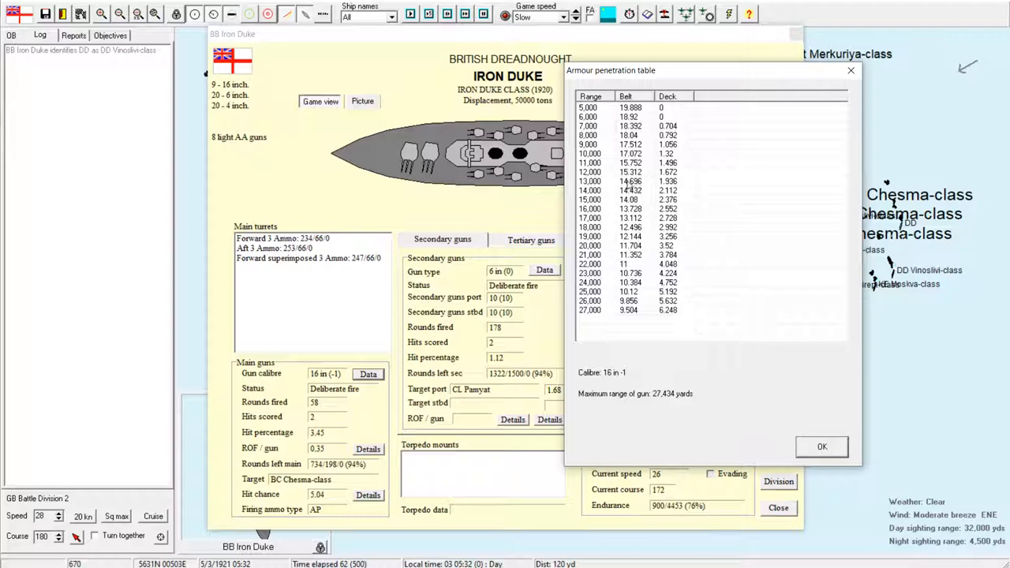
mouse_move(742, 331)
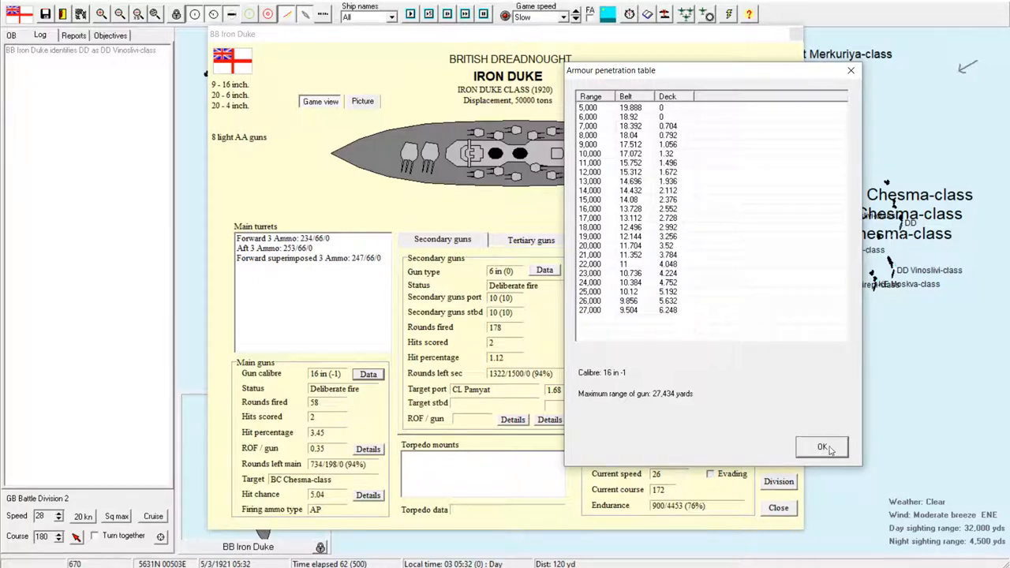
left_click(822, 447)
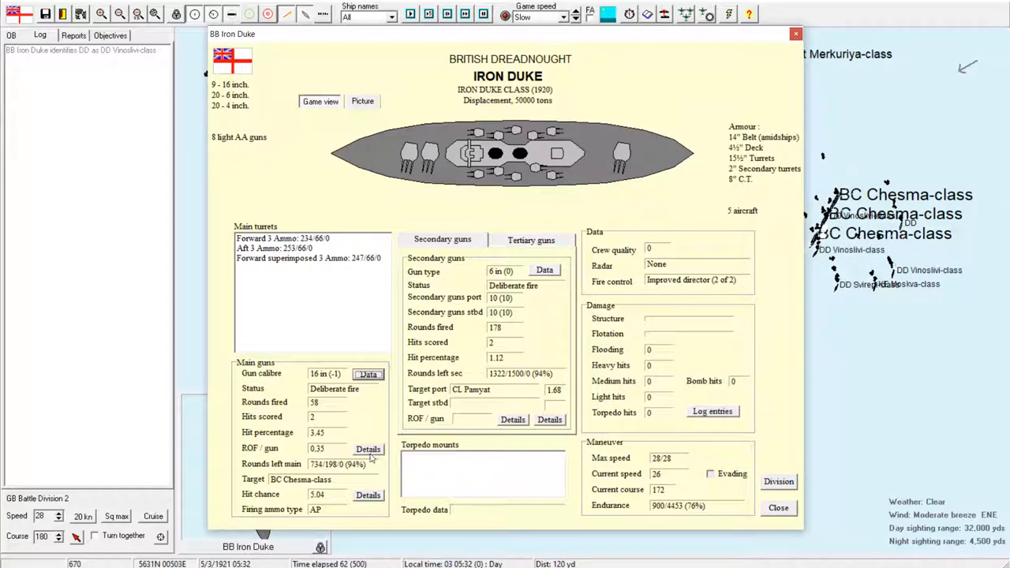
mouse_move(370, 450)
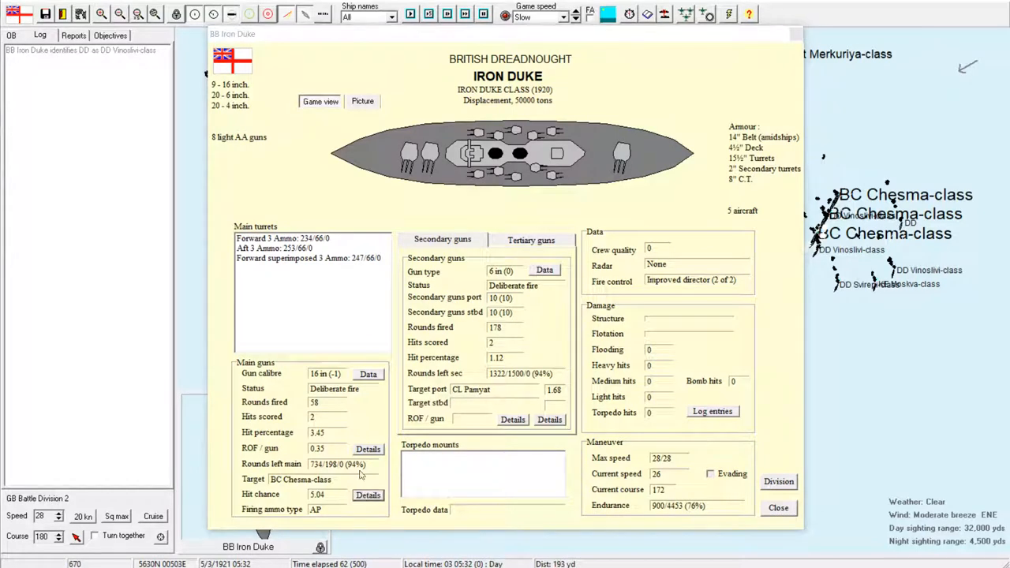
left_click(367, 495)
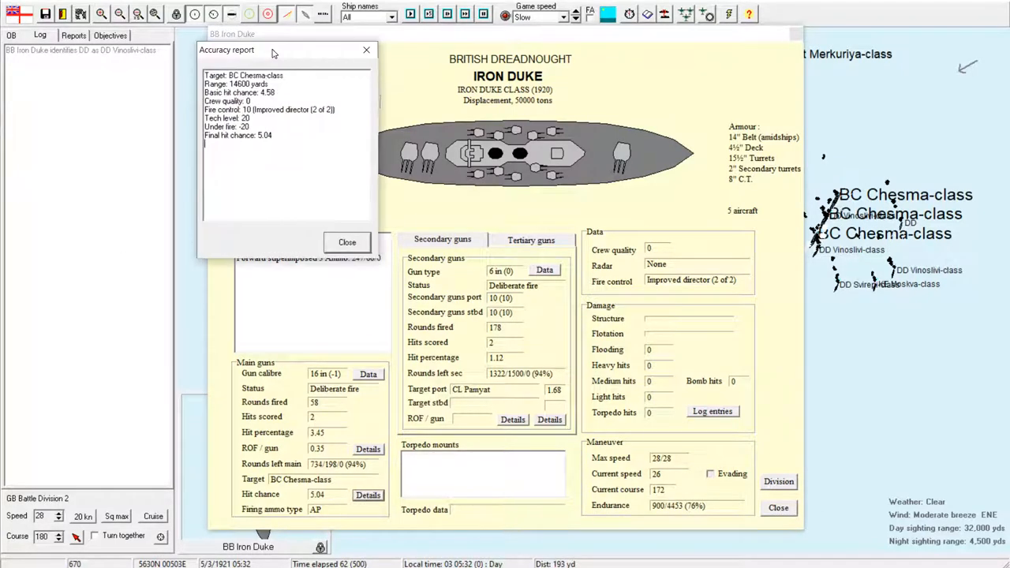
left_click(347, 242)
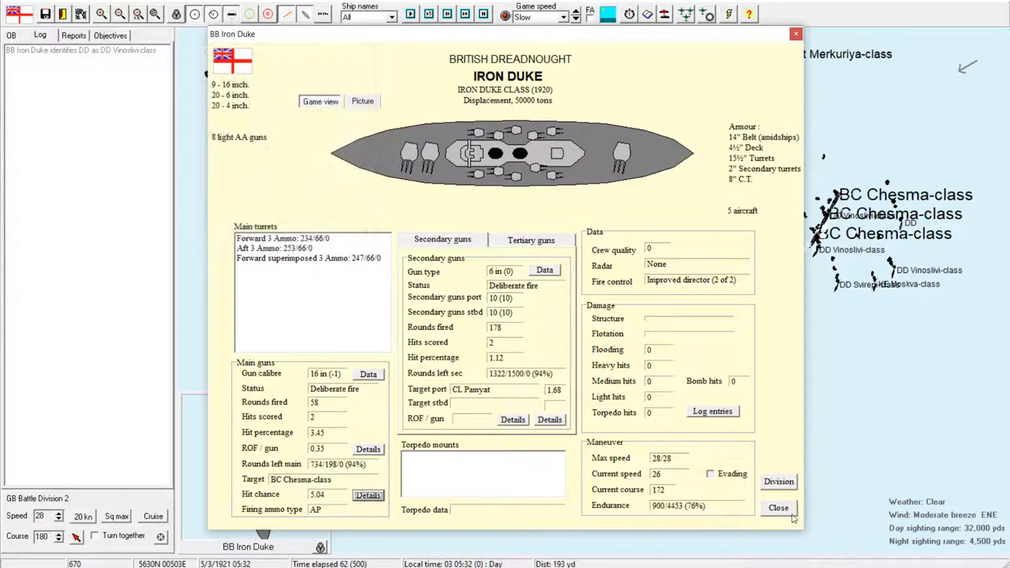
left_click(778, 508)
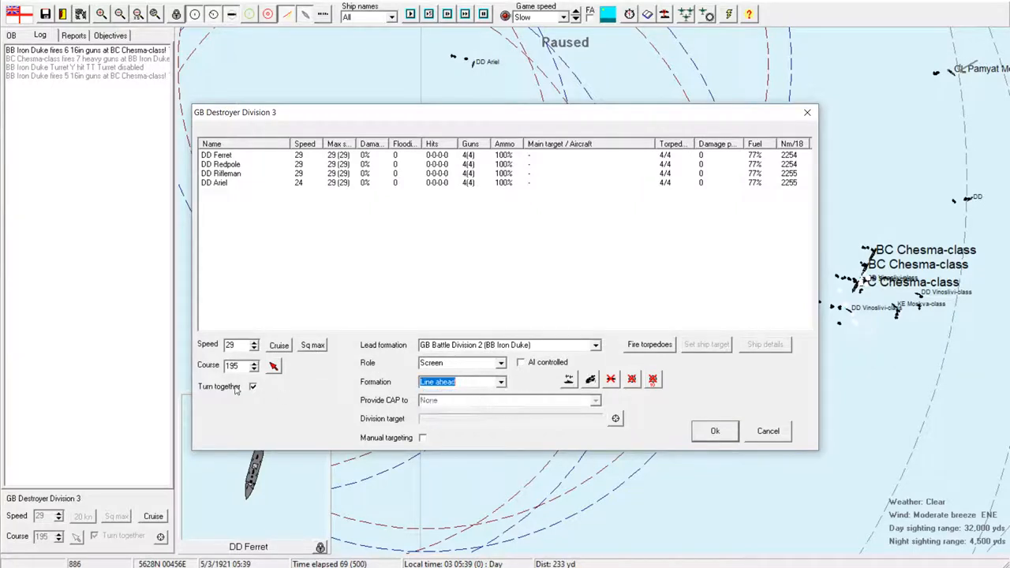
Step: Toggle Turn together in Destroyer Division 3's orders
left_click(253, 387)
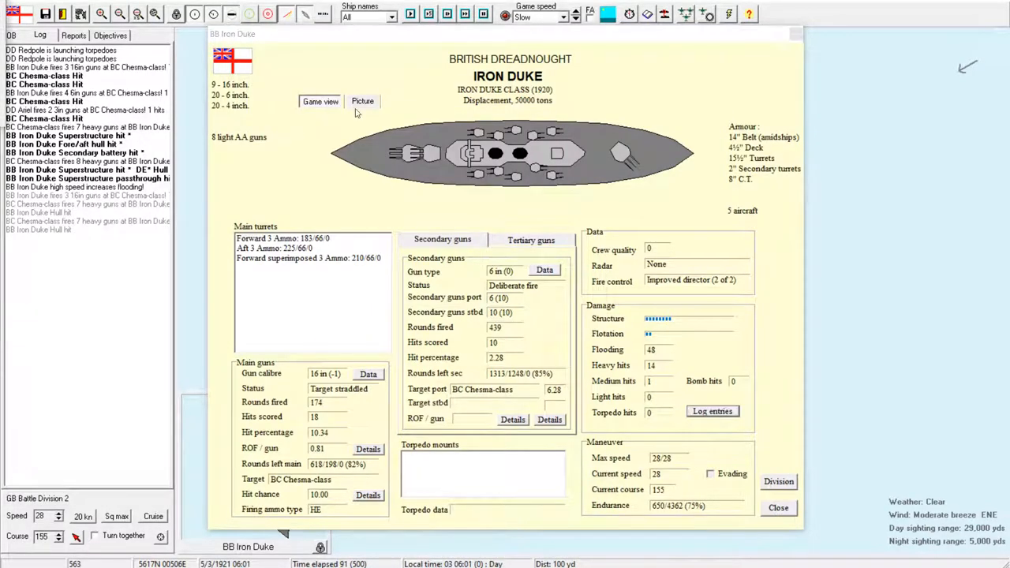
Step: Read Iron Duke's log of hits taken, then close the log and ship details
left_click(712, 411)
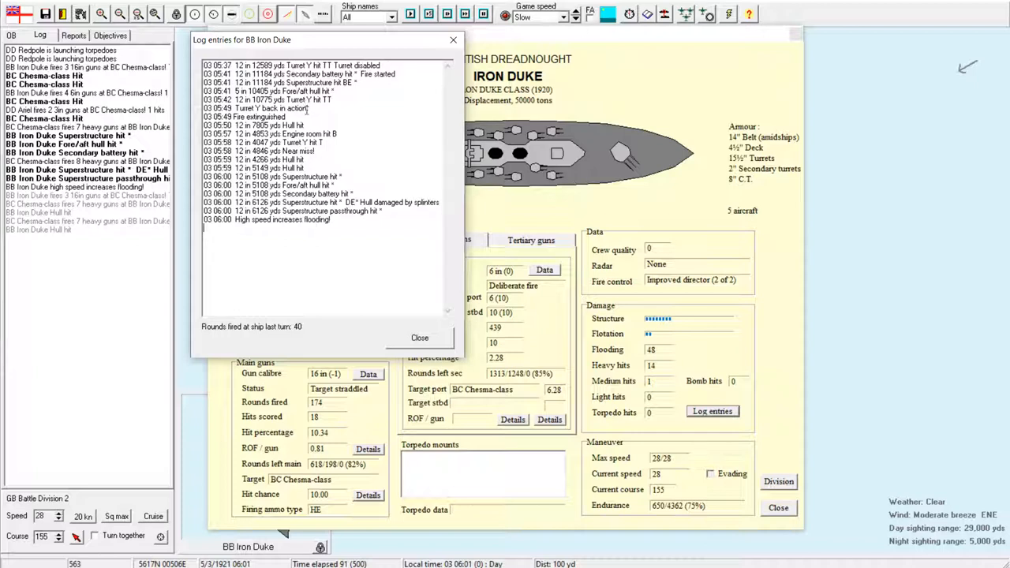
left_click(419, 338)
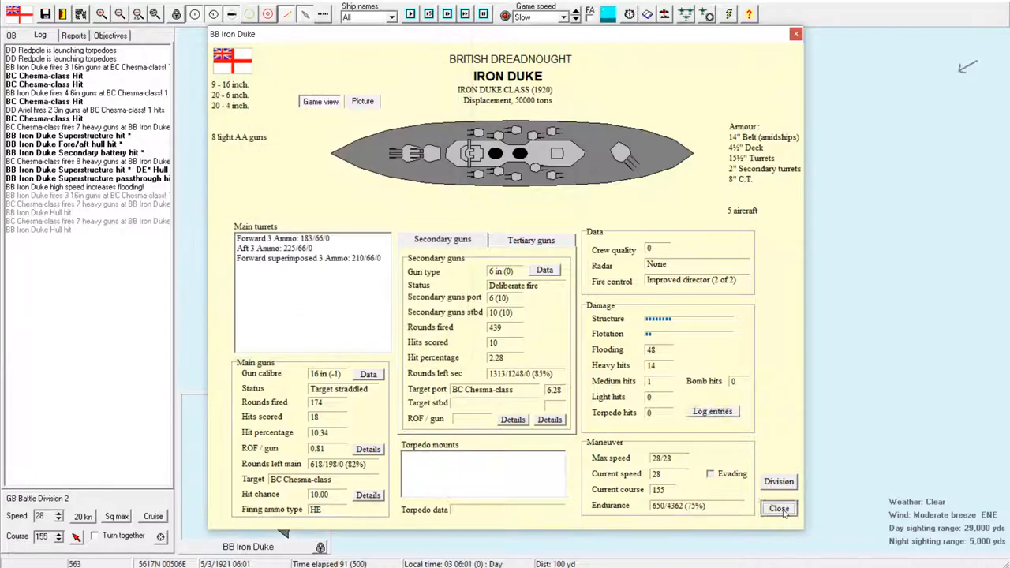
left_click(777, 508)
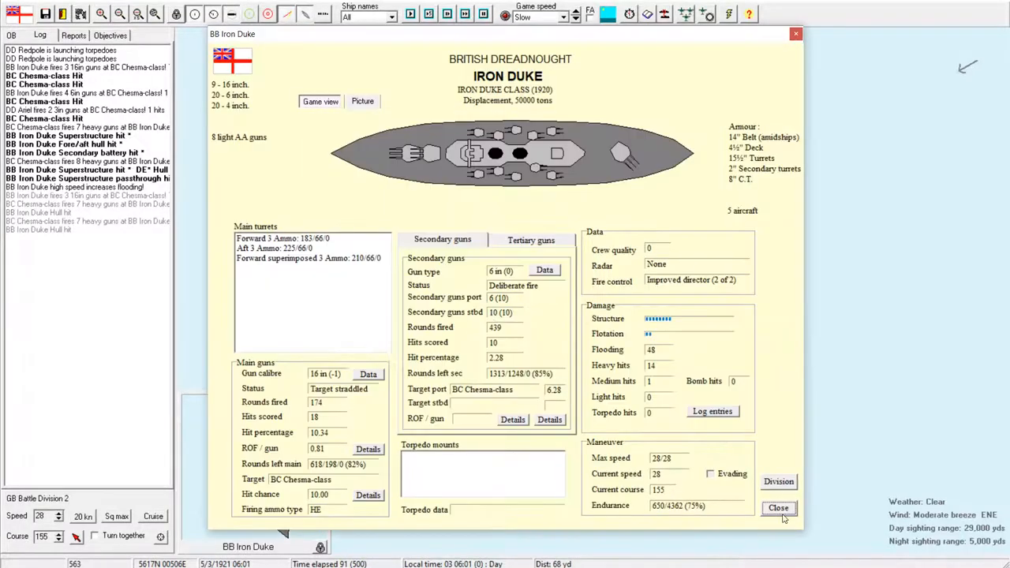
left_click(778, 508)
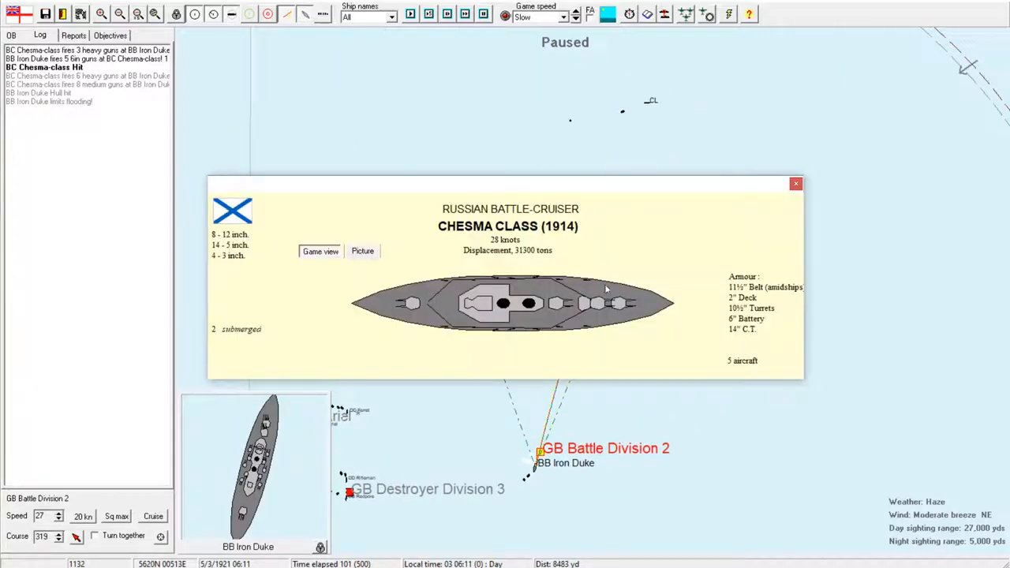
Step: Dismiss the Chesma-class battlecruiser information popup
left_click(796, 183)
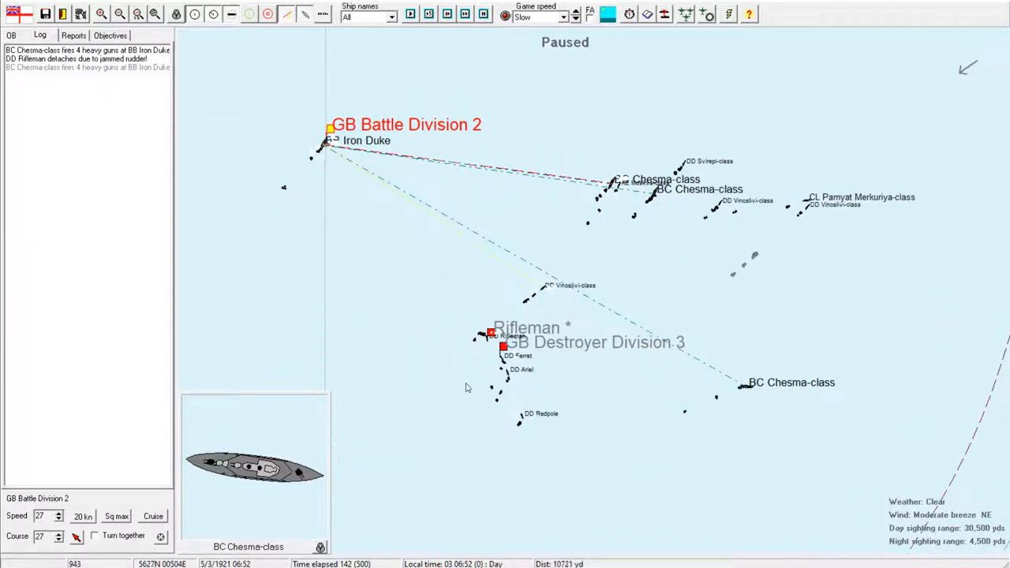
mouse_move(741, 384)
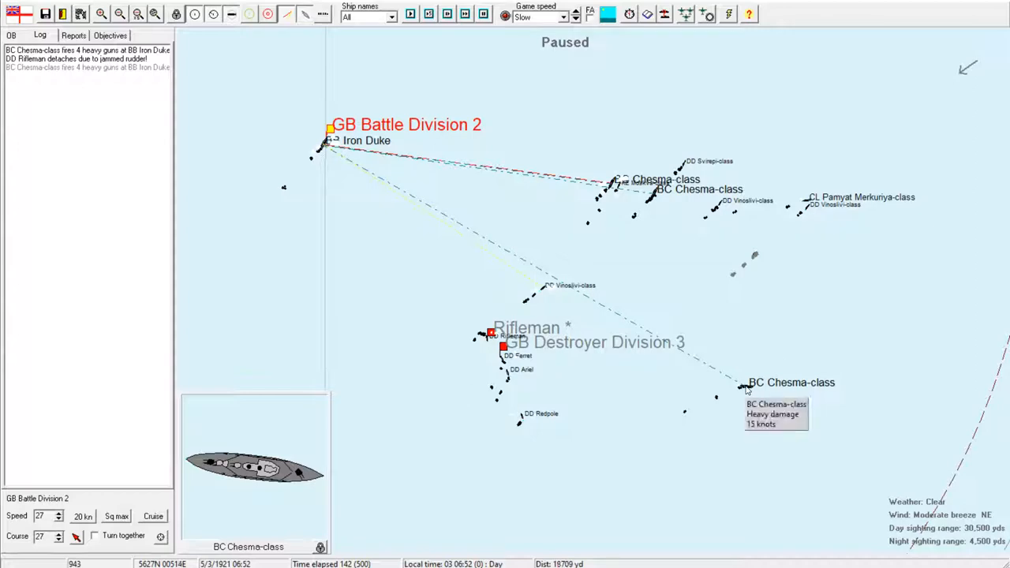
mouse_move(598, 170)
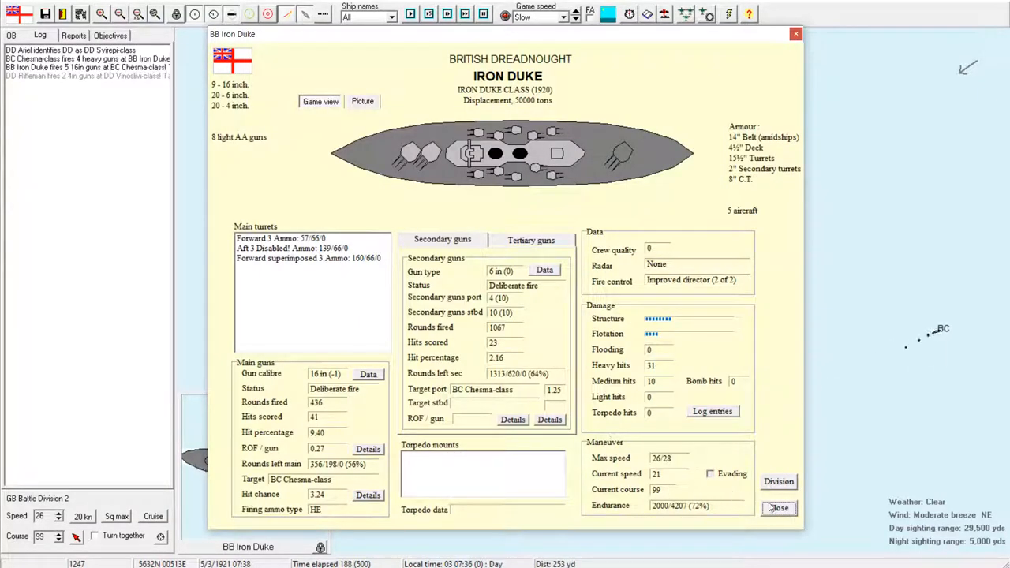
Step: Close Iron Duke's details showing 57 main-gun hits and low ammunition
left_click(771, 507)
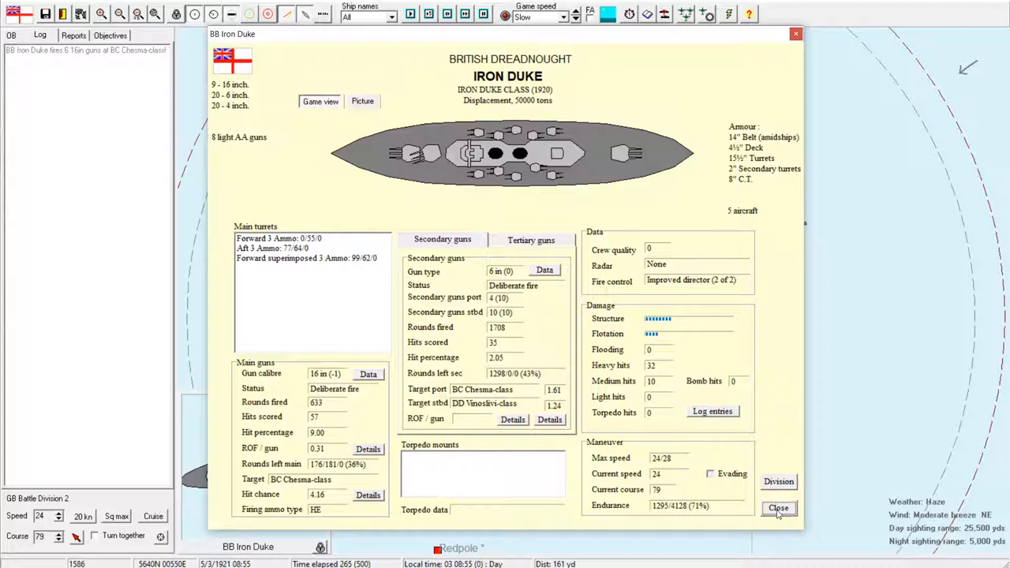
Step: Scroll through Iron Duke's hit log, close its details, and acknowledge Redpole sinking
left_click(712, 412)
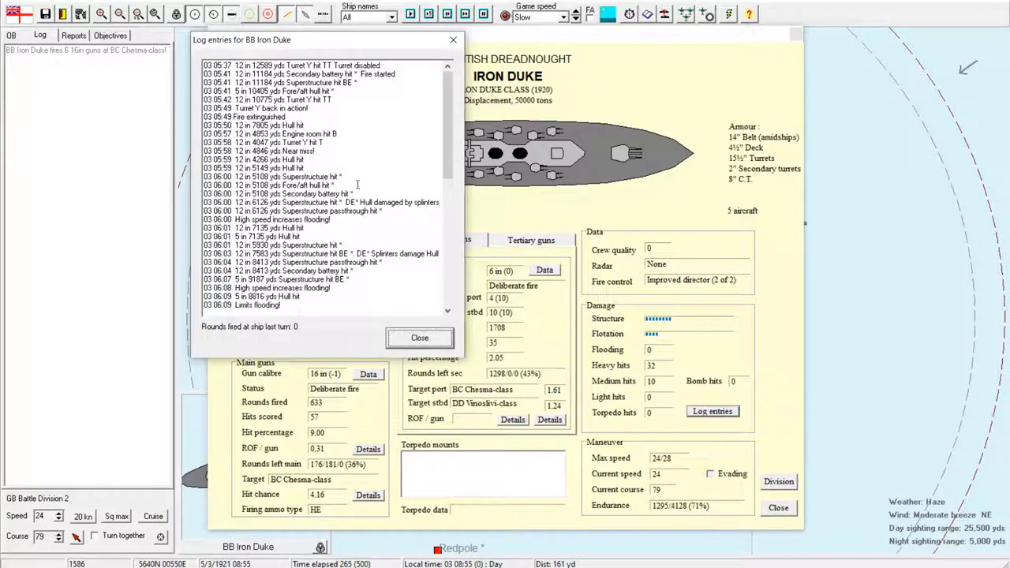
scroll("down", 3)
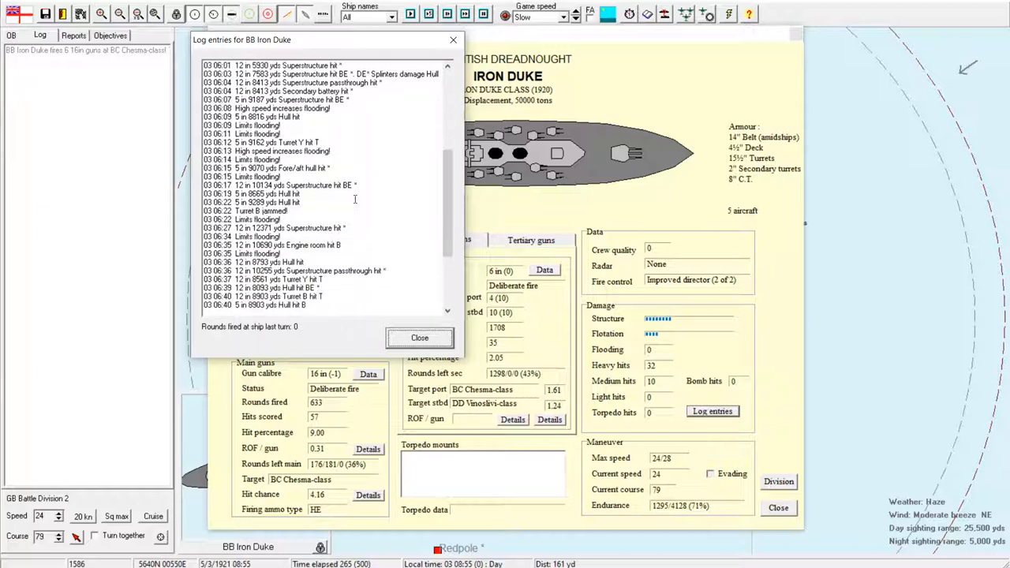
scroll("down", 3)
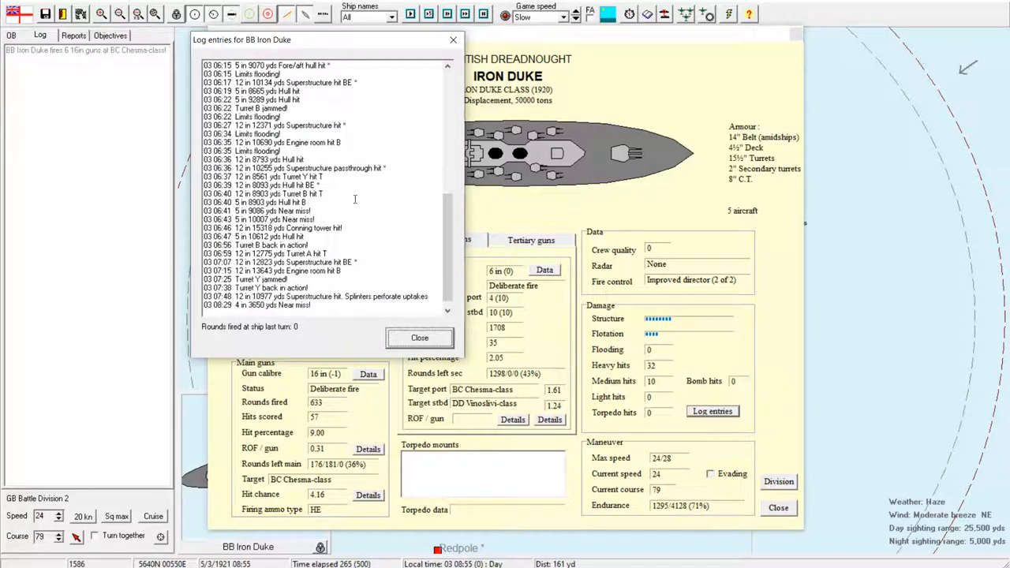
scroll("down", 3)
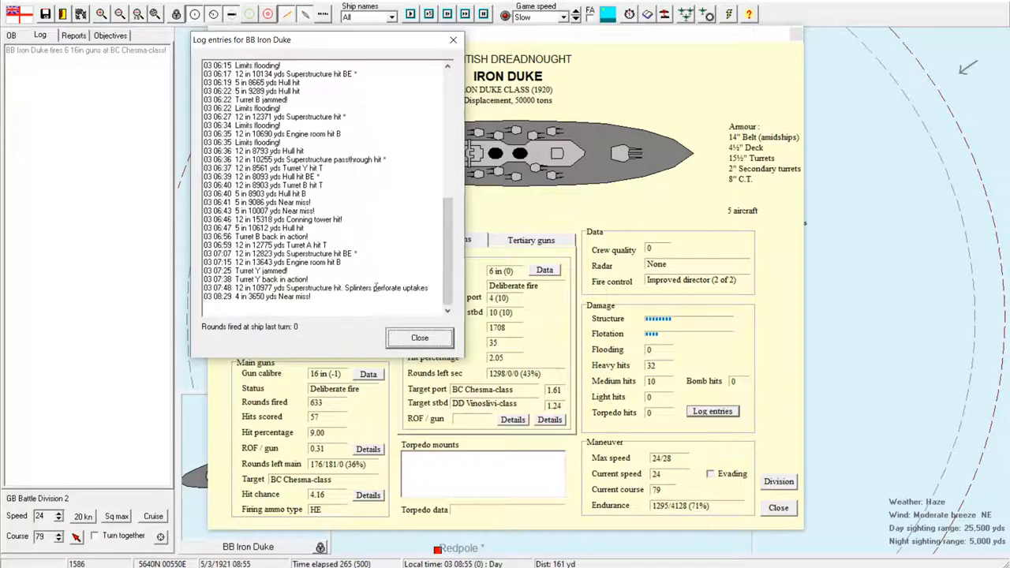
left_click(419, 338)
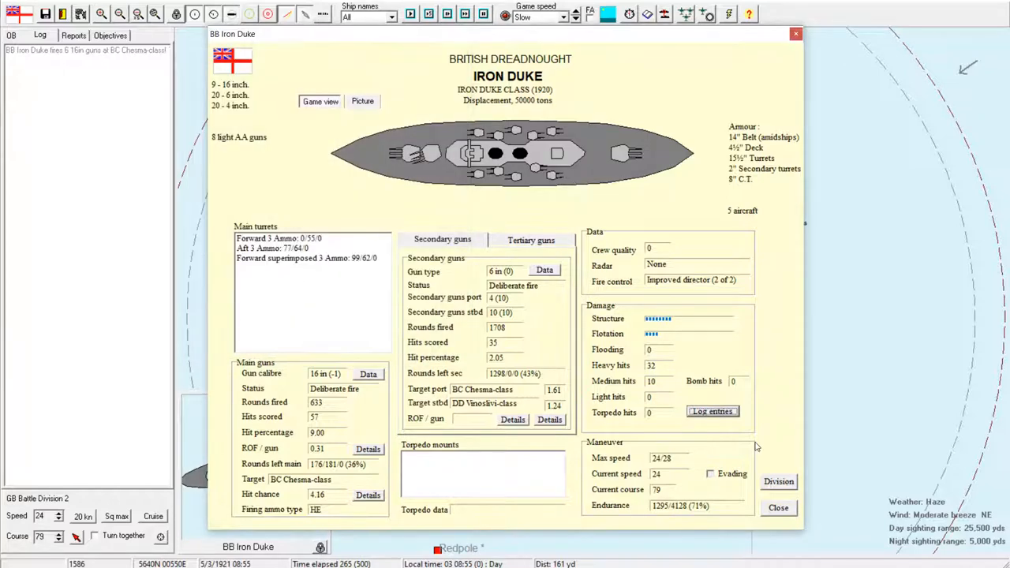
left_click(779, 508)
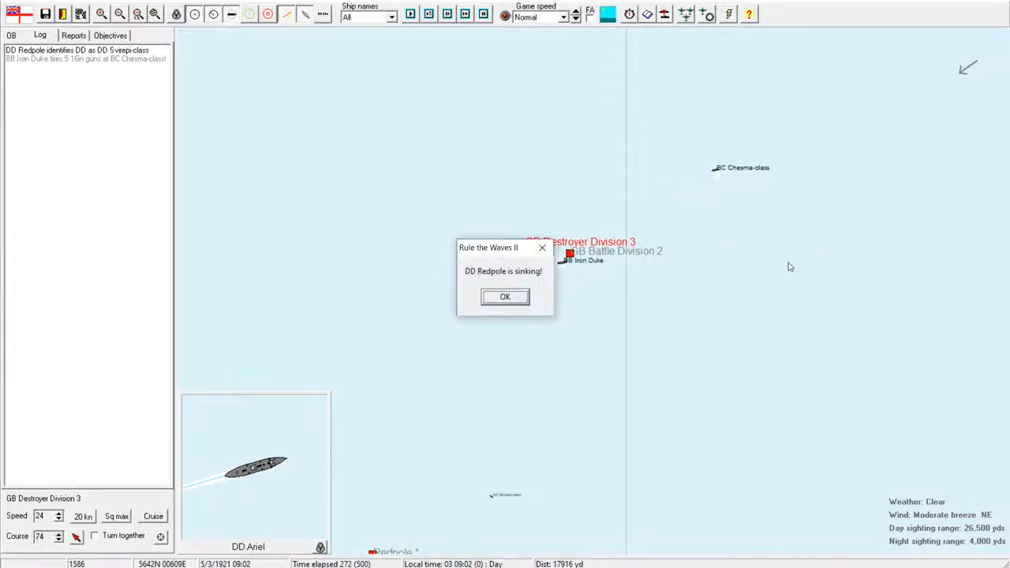
left_click(504, 297)
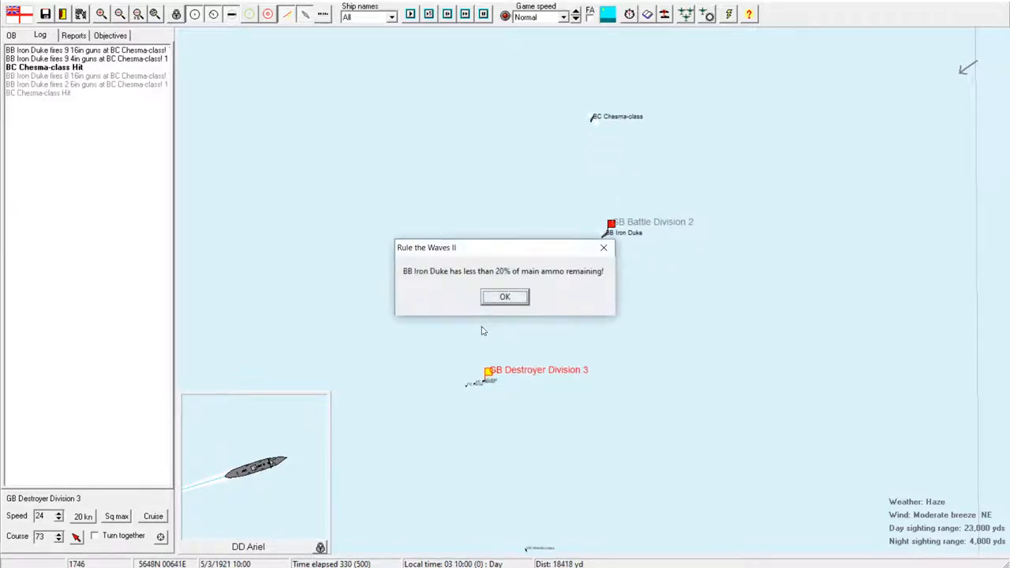
Step: Acknowledge Iron Duke's low-ammunition warning and close its hit-chance report and details
left_click(505, 297)
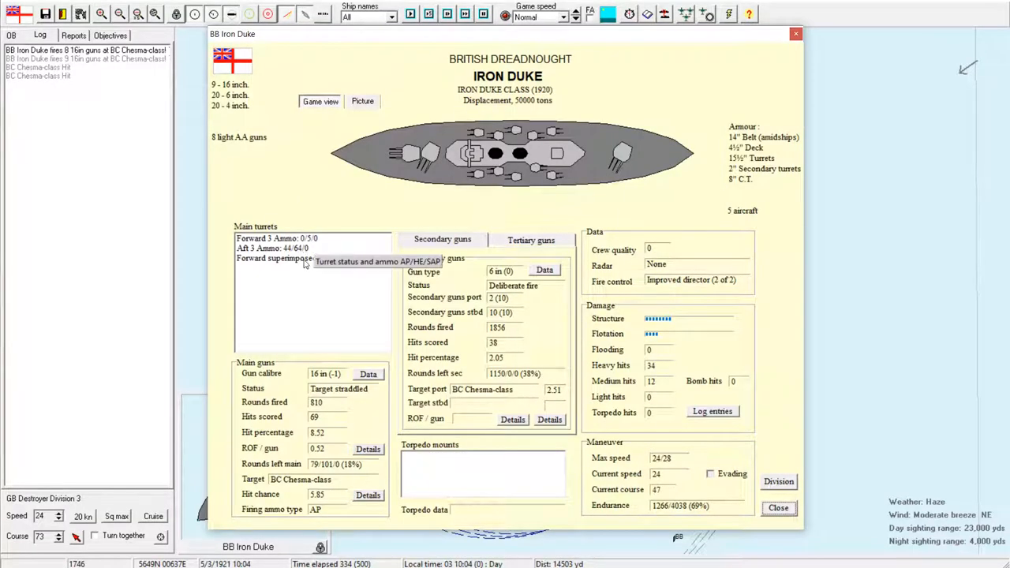
mouse_move(382, 296)
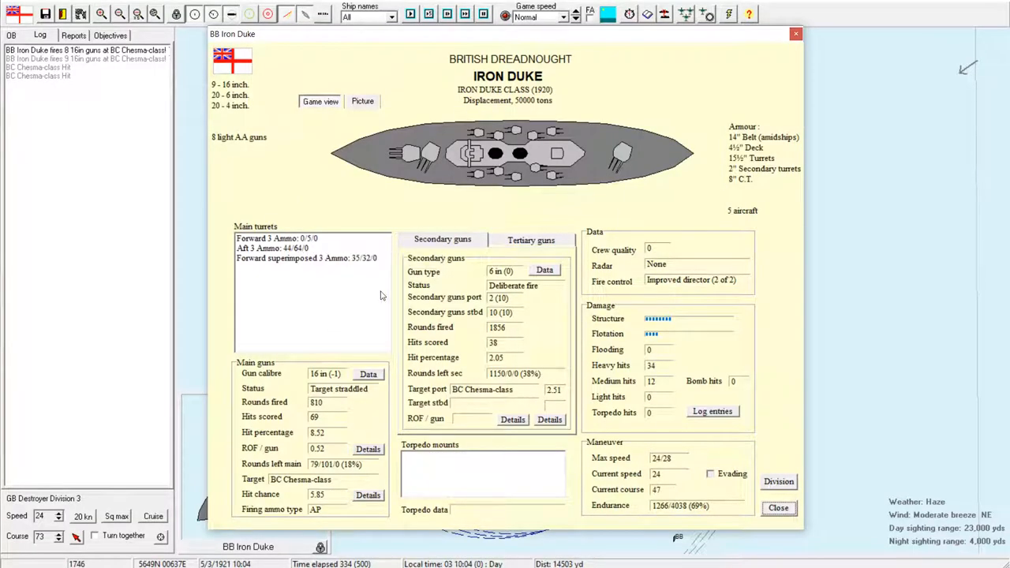
mouse_move(281, 249)
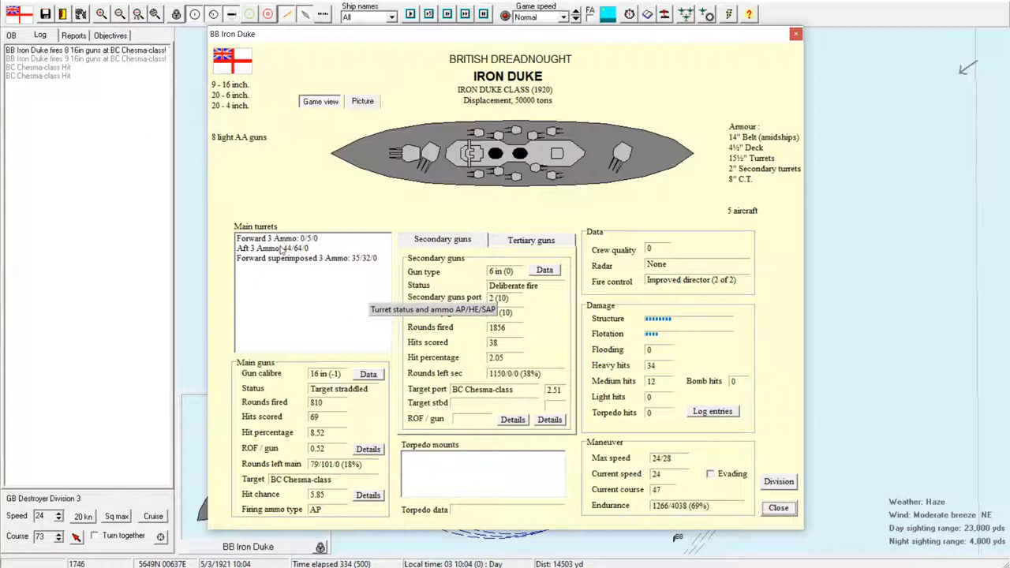
mouse_move(314, 261)
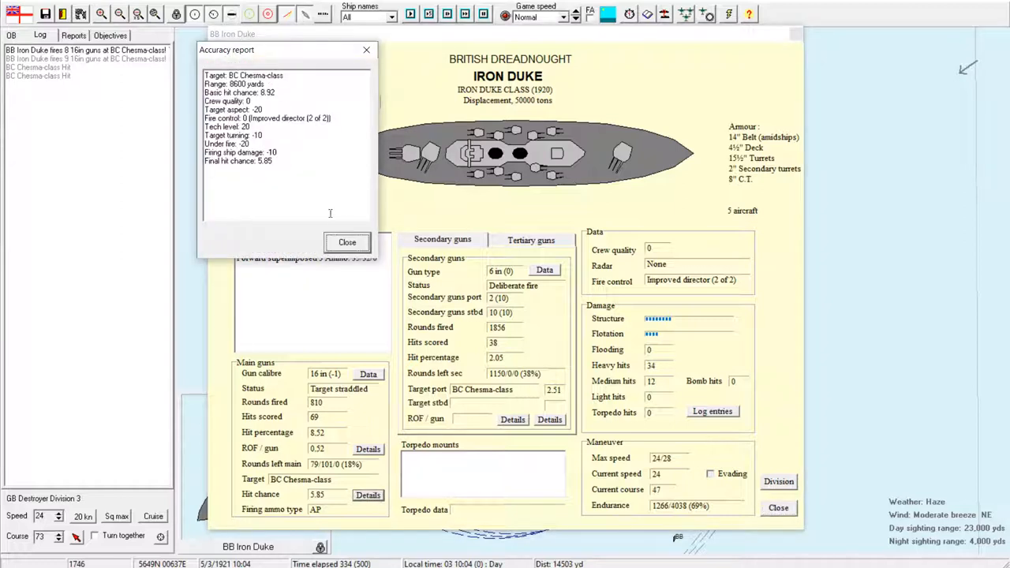
left_click(346, 242)
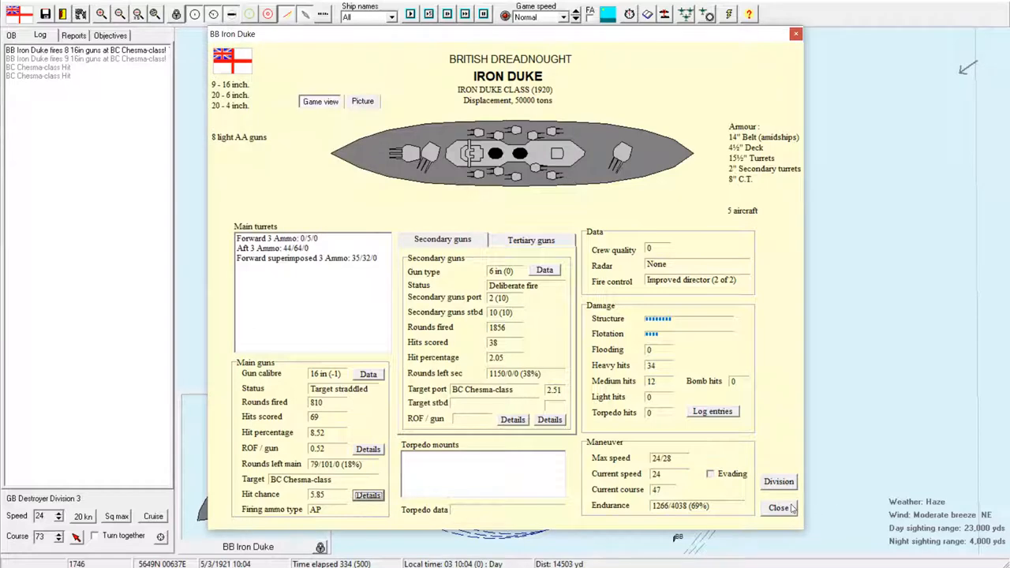
left_click(778, 507)
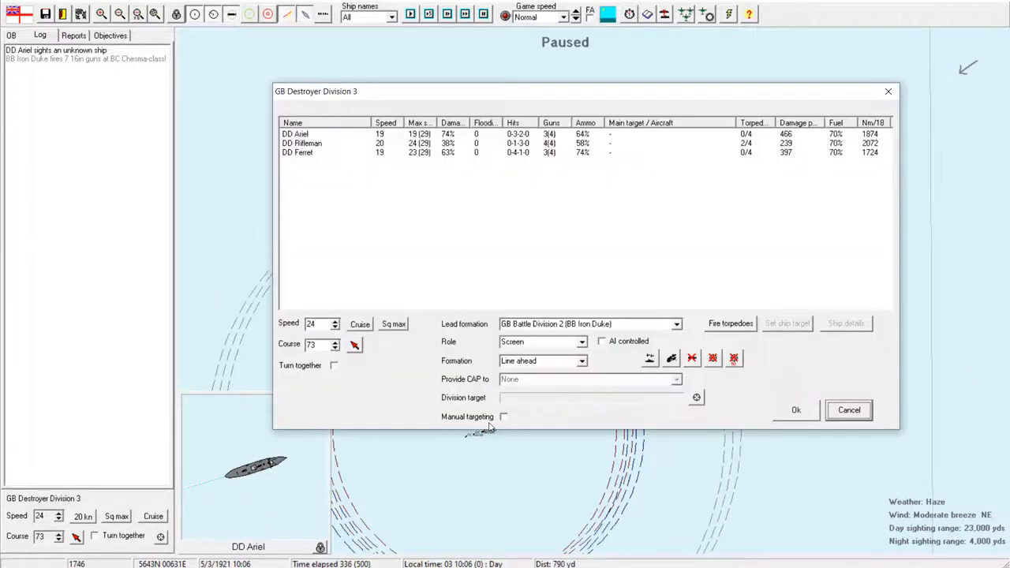
mouse_move(848, 411)
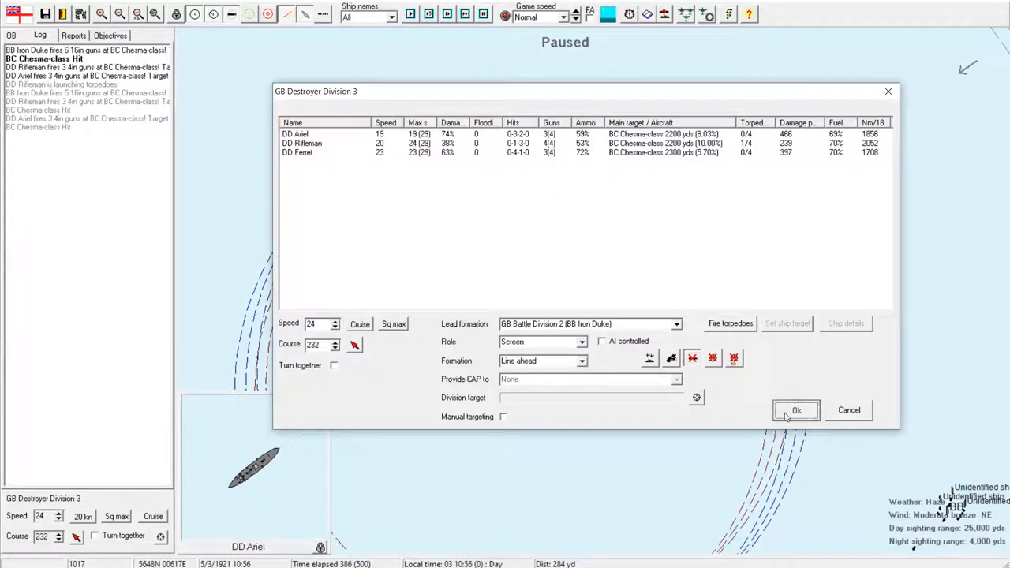
Step: Confirm Destroyer Division 3's course of 203 and acknowledge Rifleman's low-ammo warning
left_click(795, 411)
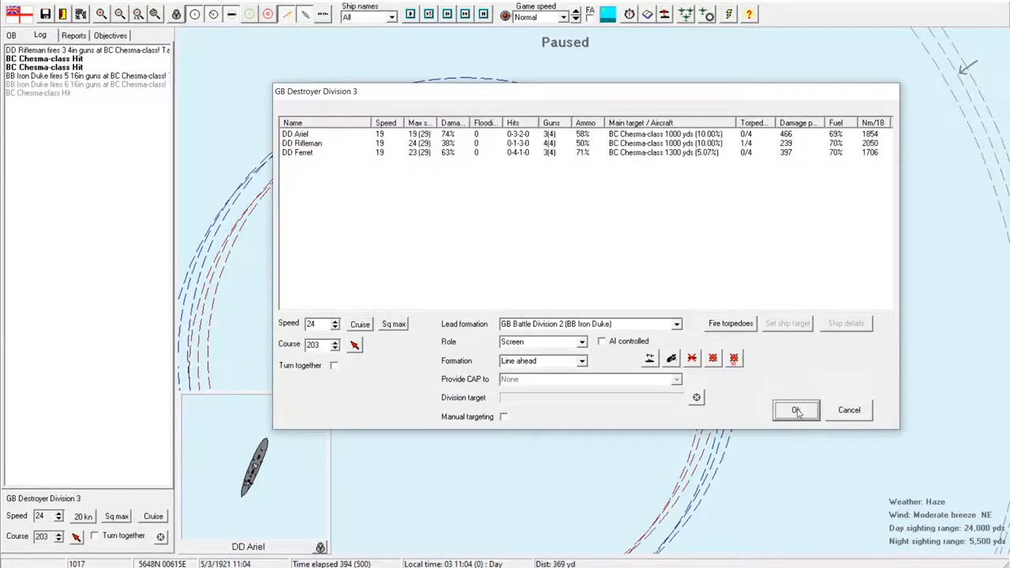
left_click(798, 409)
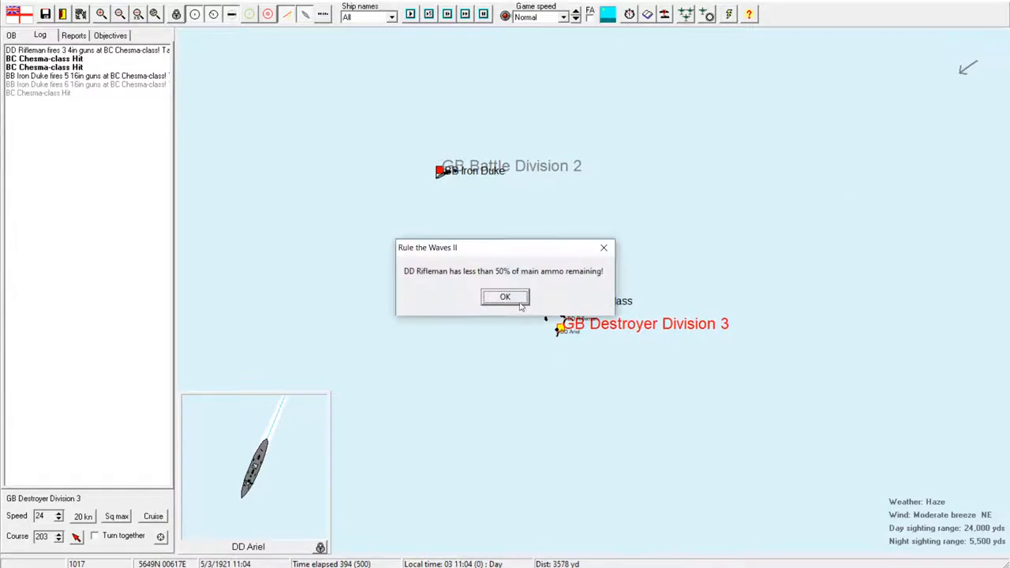
left_click(505, 297)
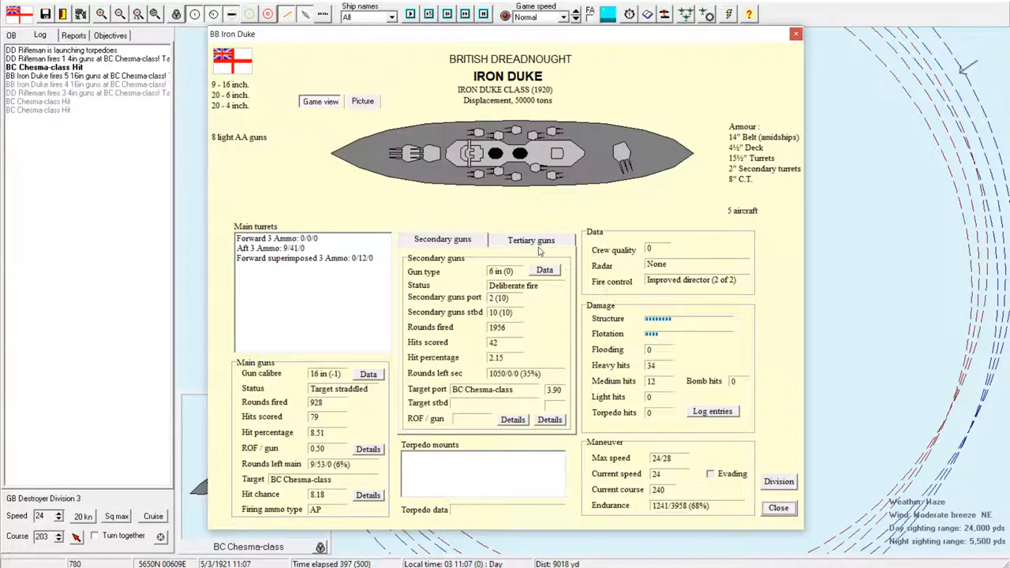
mouse_move(710, 429)
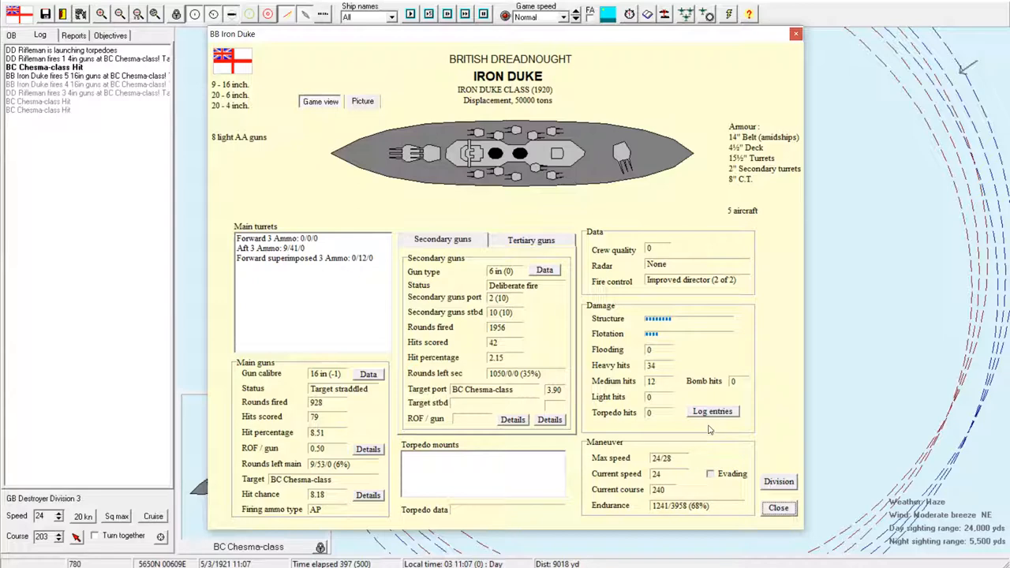
Step: Reopen and close BB Iron Duke's details to check its remaining main-gun ammunition
left_click(778, 508)
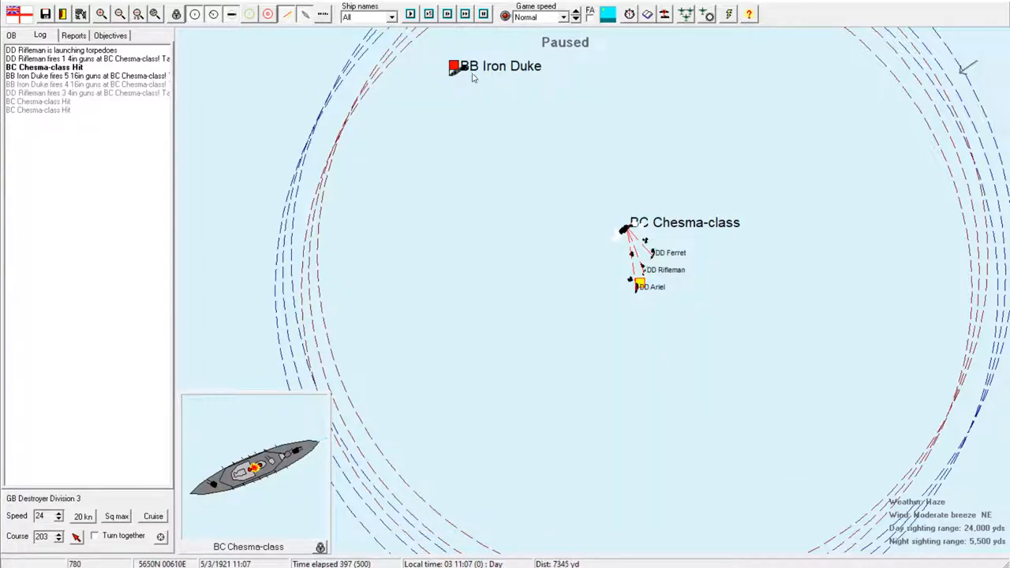
left_click(453, 67)
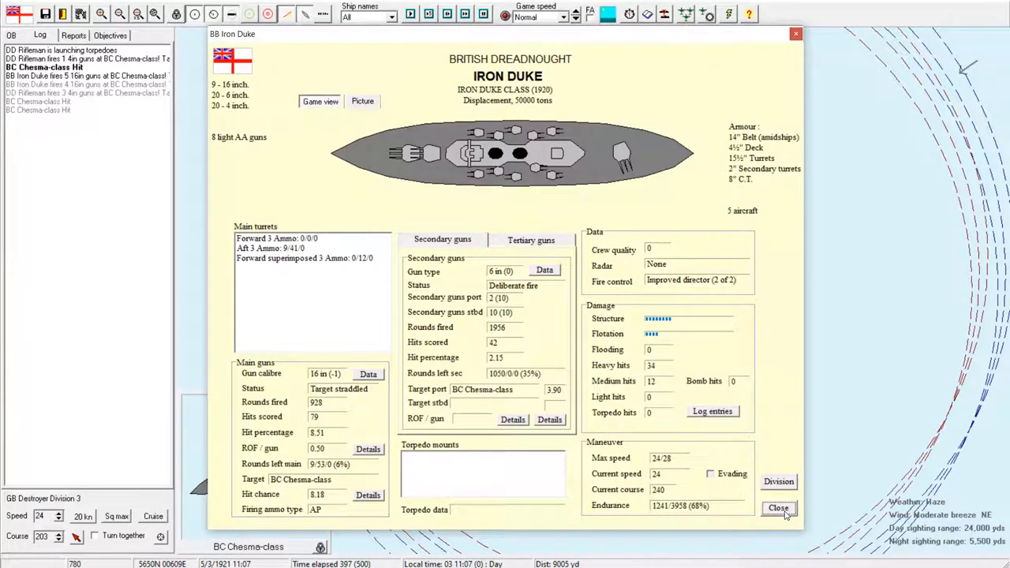
left_click(776, 508)
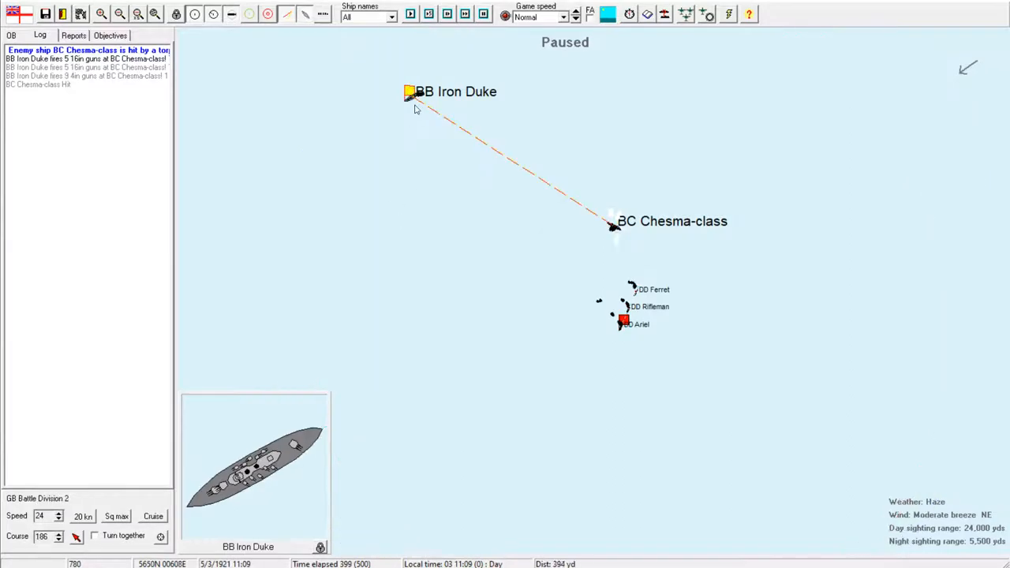
double_click(408, 92)
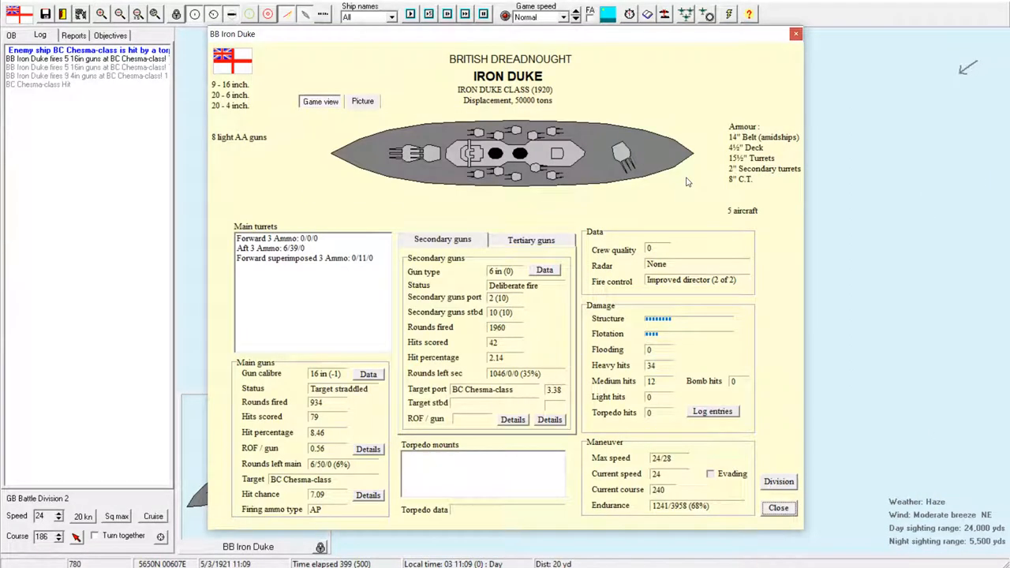
left_click(778, 508)
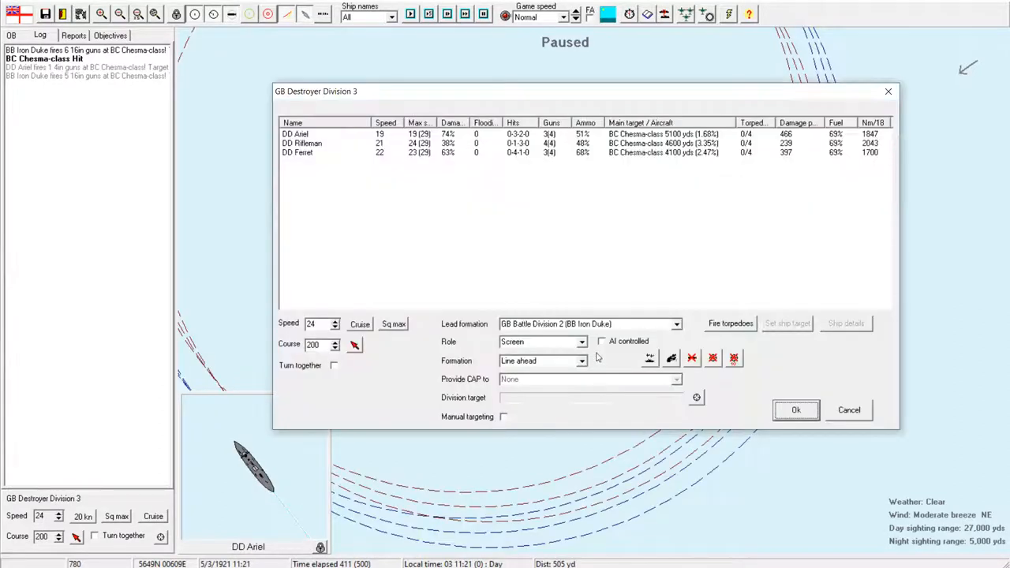
Step: Put Destroyer Division 3 under AI control and accept Battle Division 2's orders unchanged
left_click(601, 341)
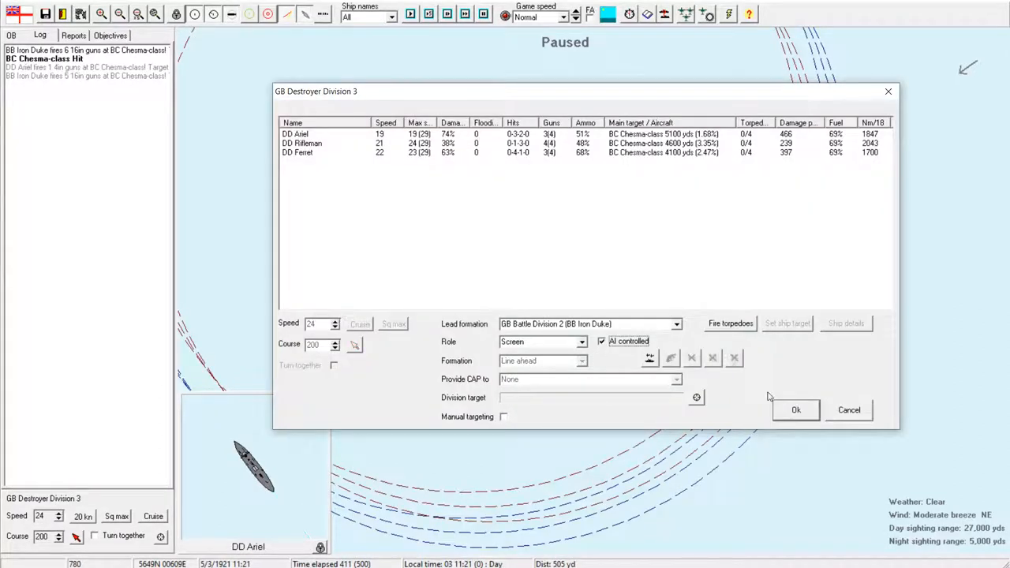
left_click(796, 410)
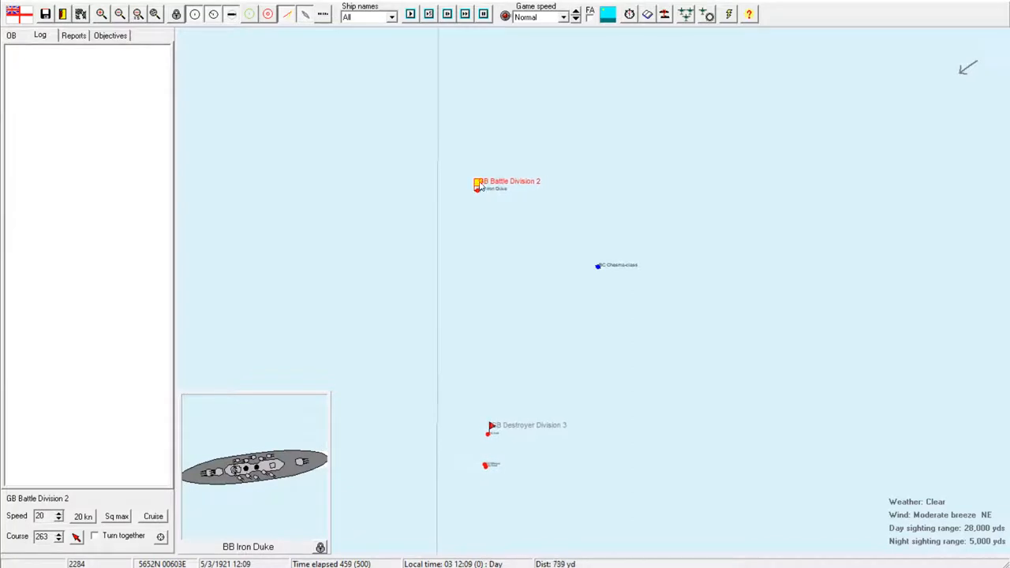
double_click(476, 185)
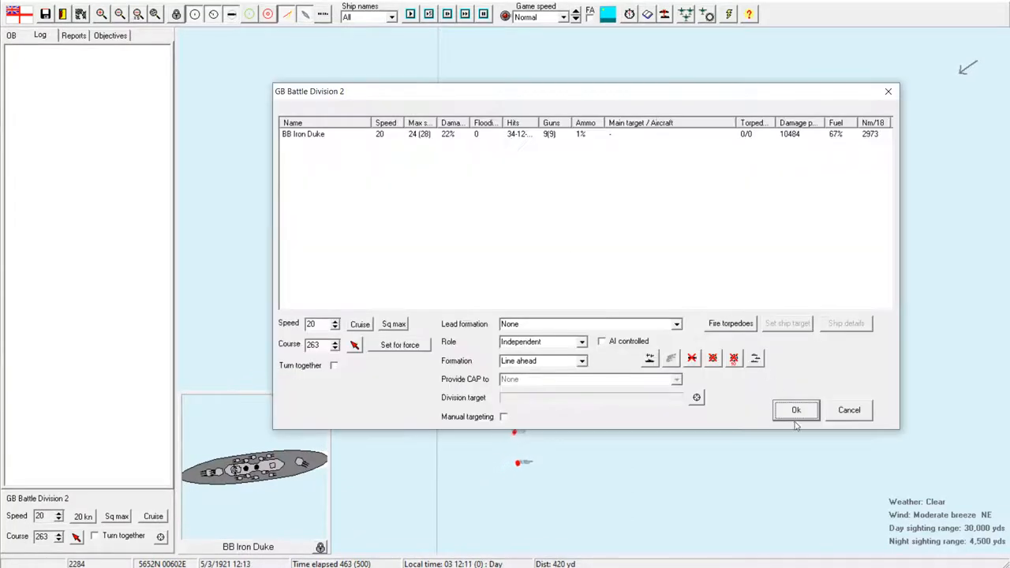
left_click(796, 410)
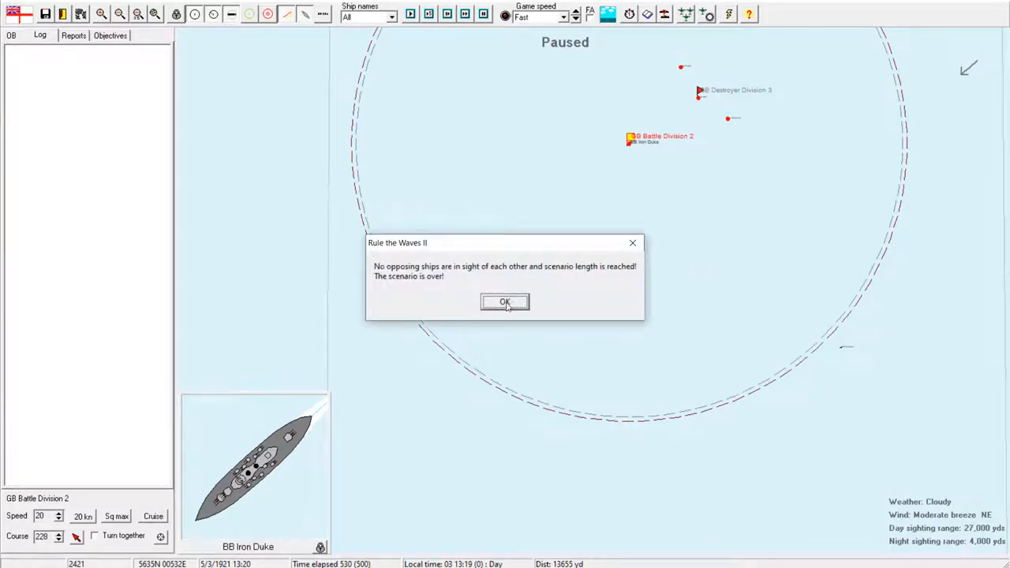
Step: Acknowledge the scenario-over message to reach the Great Britain victory results
left_click(504, 301)
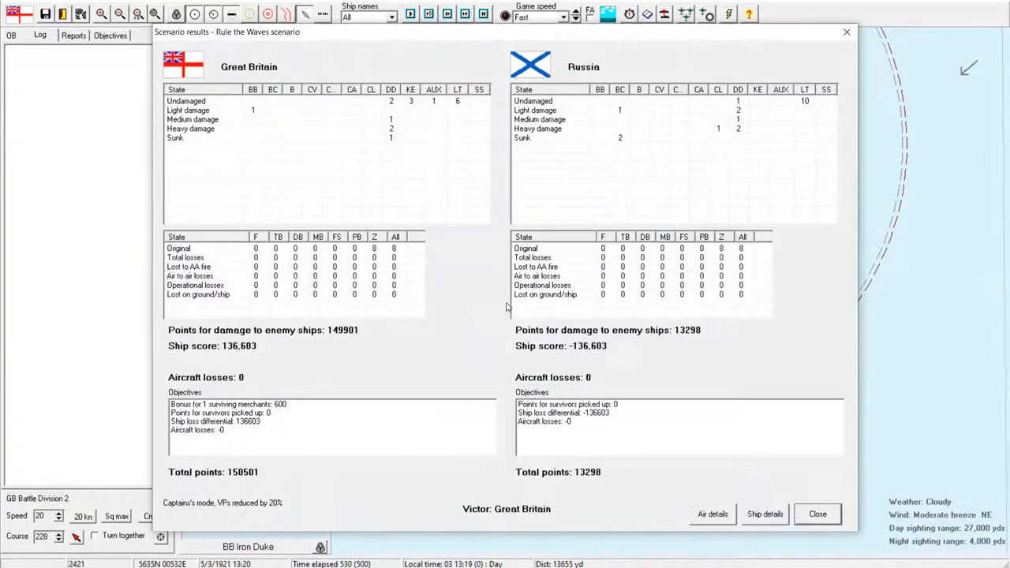
mouse_move(261, 117)
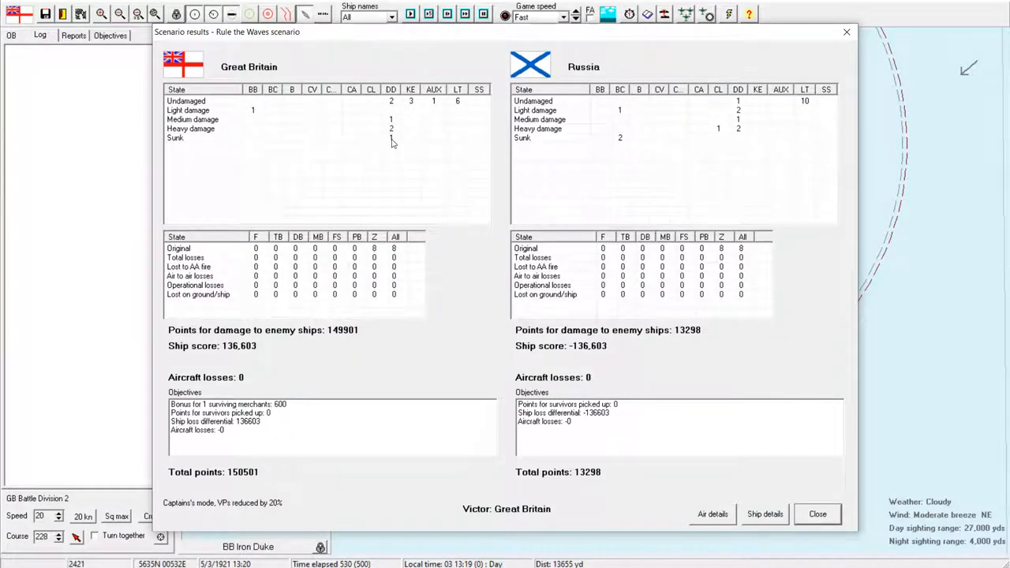
mouse_move(635, 145)
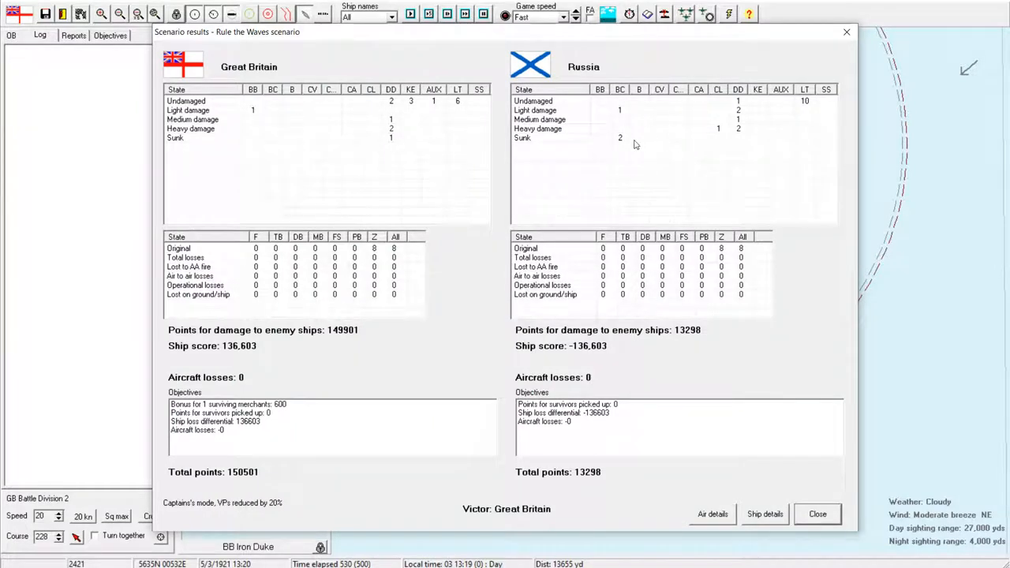
mouse_move(815, 390)
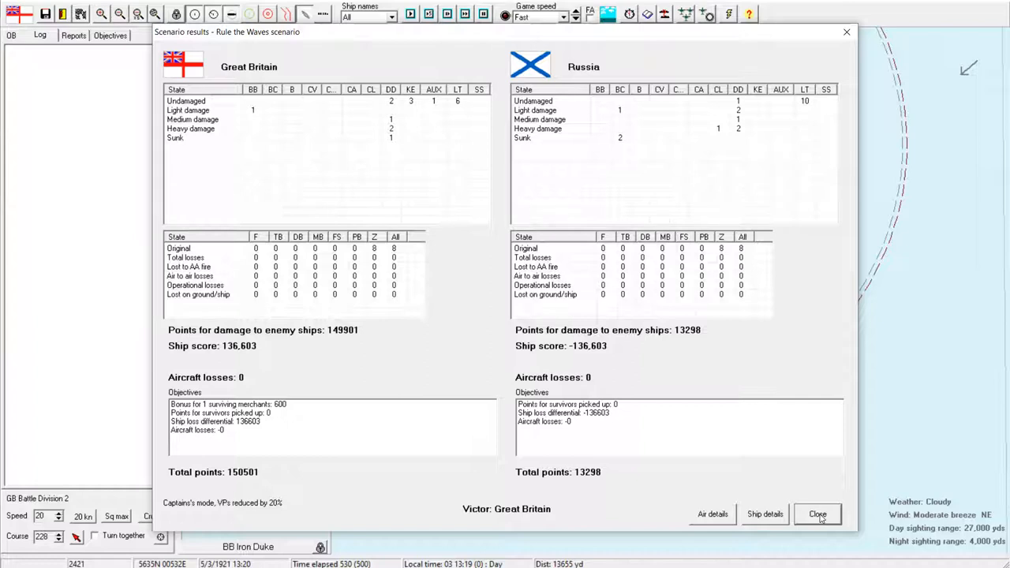
mouse_move(698, 503)
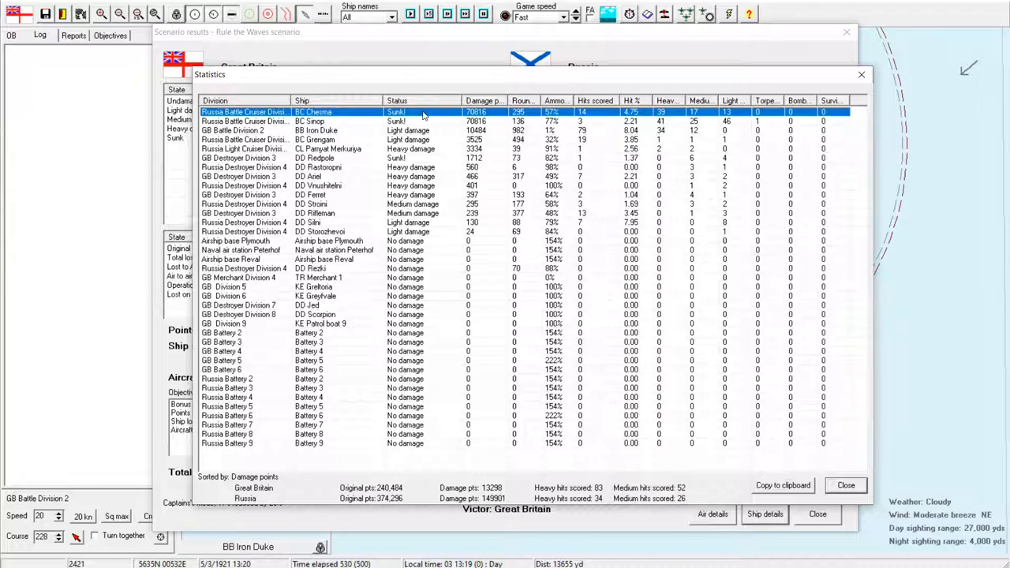
Step: Select the BC Chesma row in Statistics and open its ship details
left_click(312, 121)
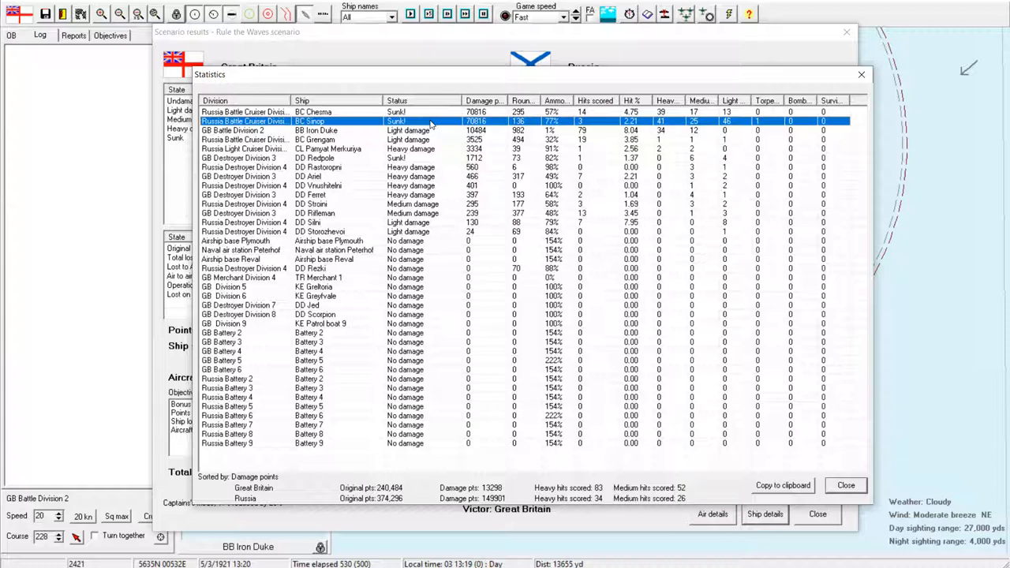
double_click(314, 111)
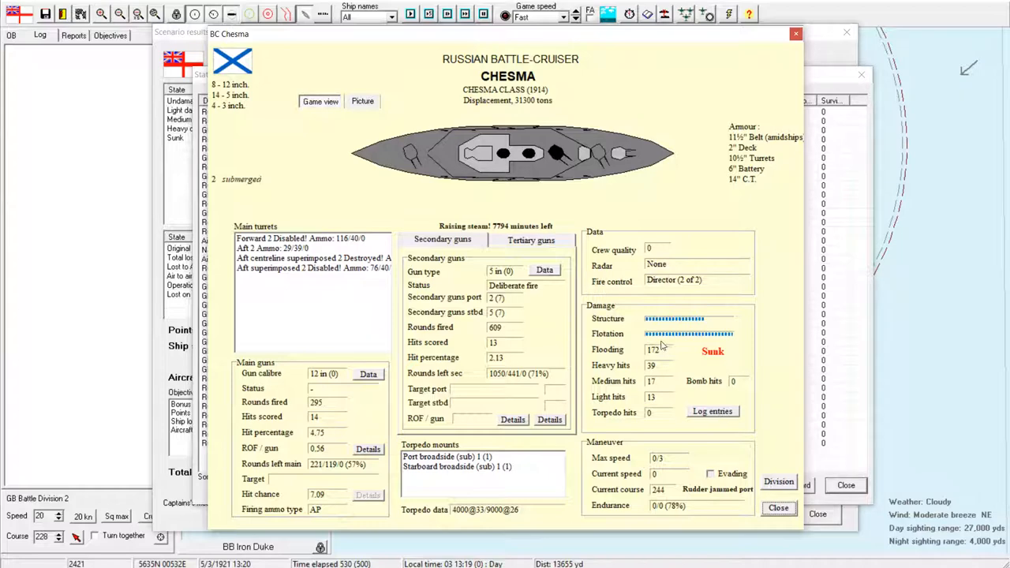
Step: Open Chesma's log entries and scroll through the early hits
left_click(712, 411)
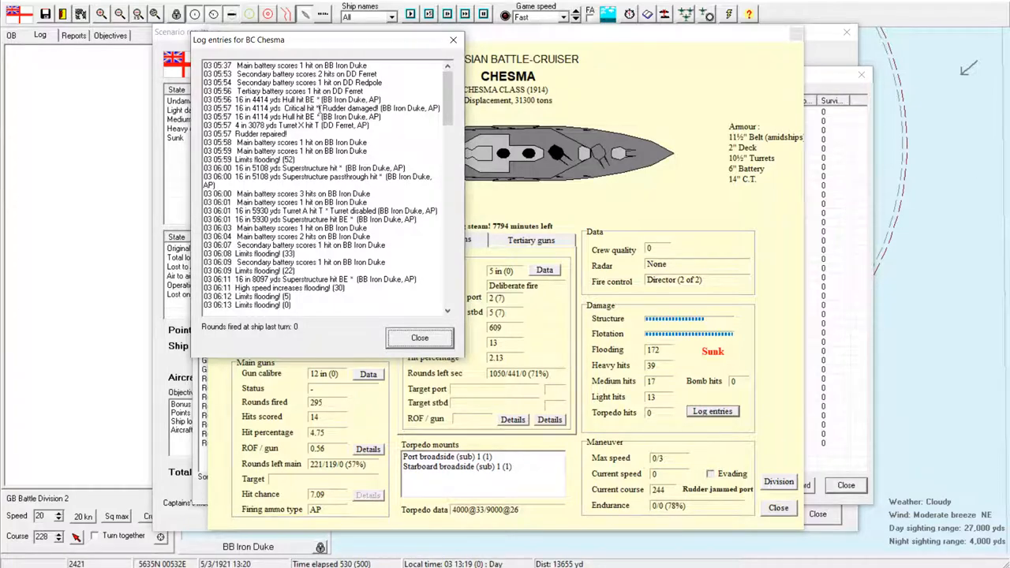
scroll("down", 3)
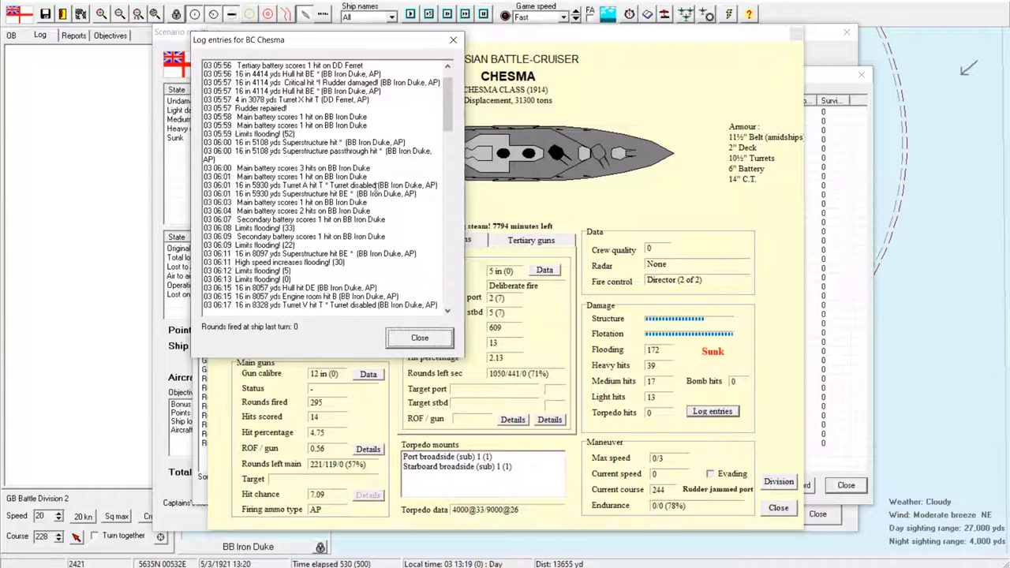
scroll("down", 3)
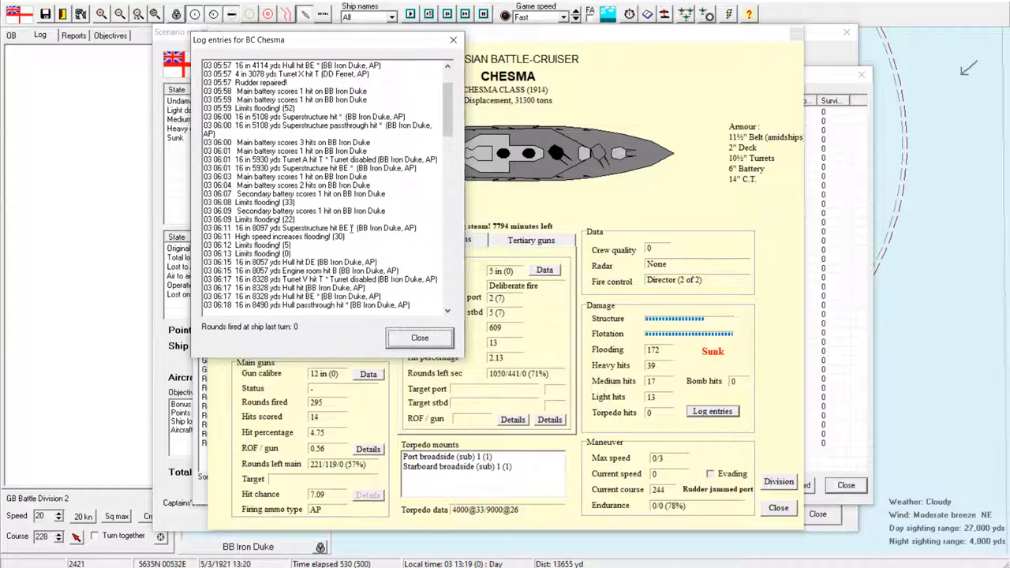
scroll("down", 3)
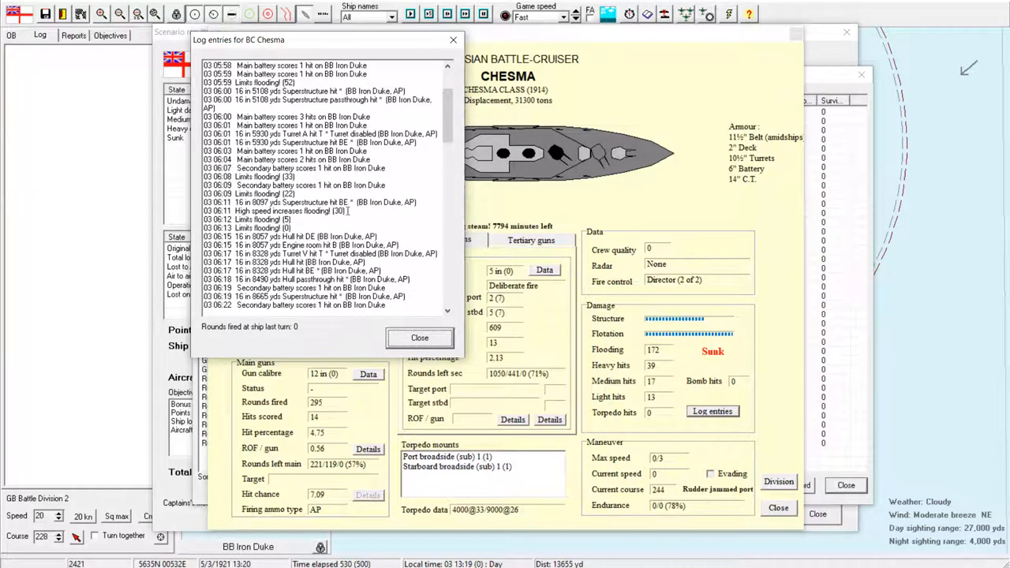
scroll("down", 3)
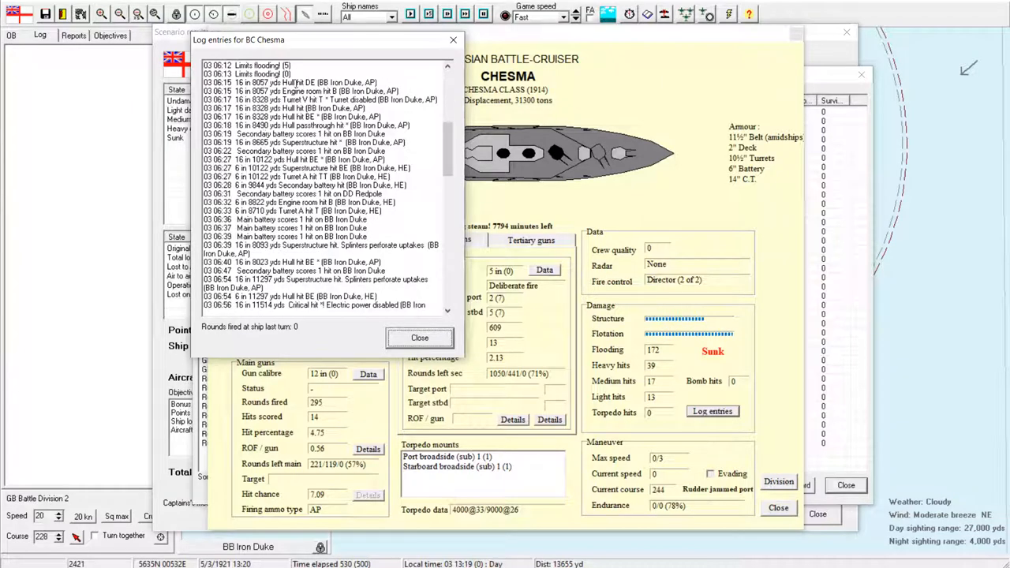
Step: Read Chesma's log through its sinking, then bring up BC Sinop's details
left_click(252, 91)
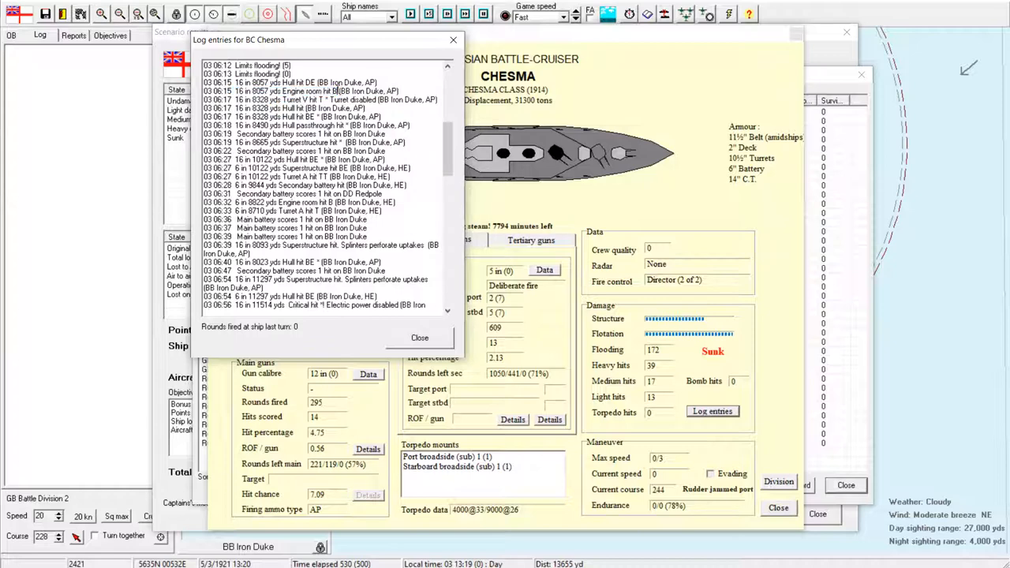
left_click(276, 91)
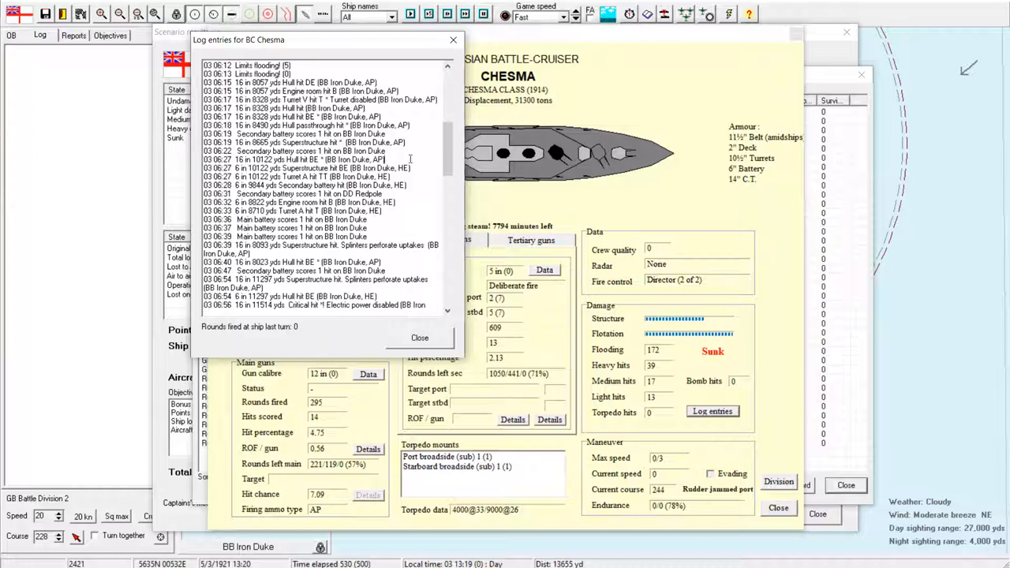
scroll("down", 3)
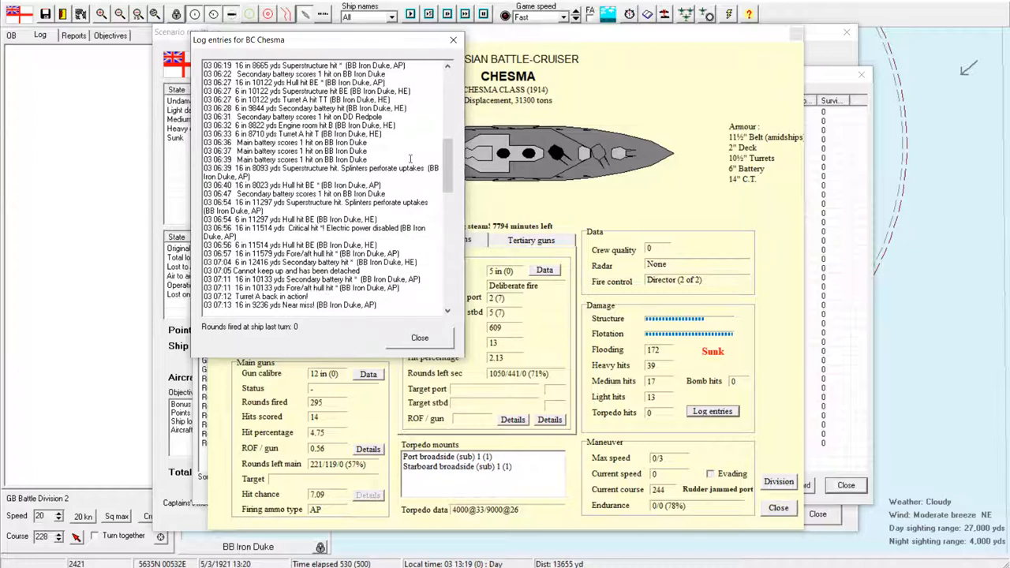
mouse_move(399, 154)
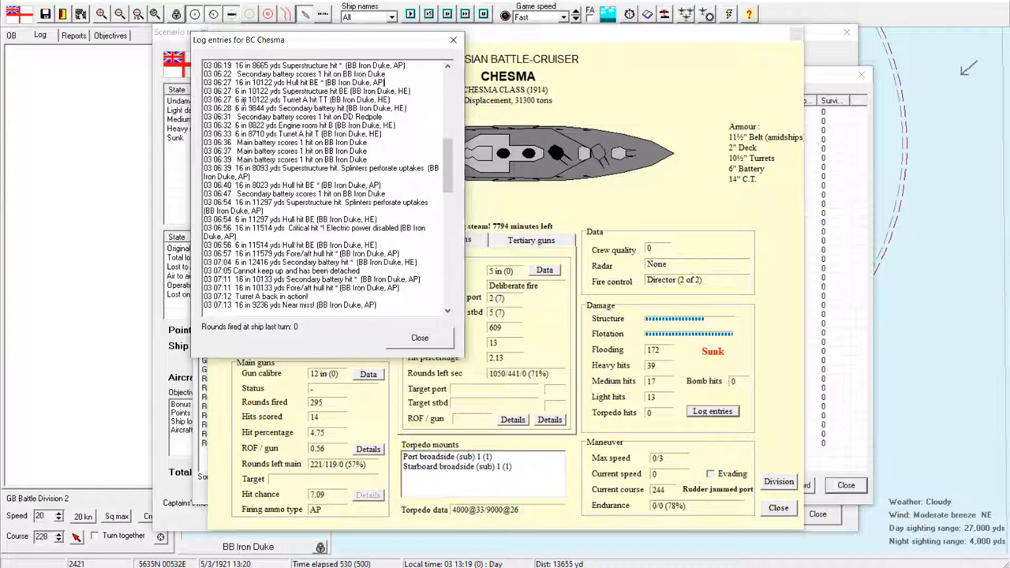
scroll("down", 3)
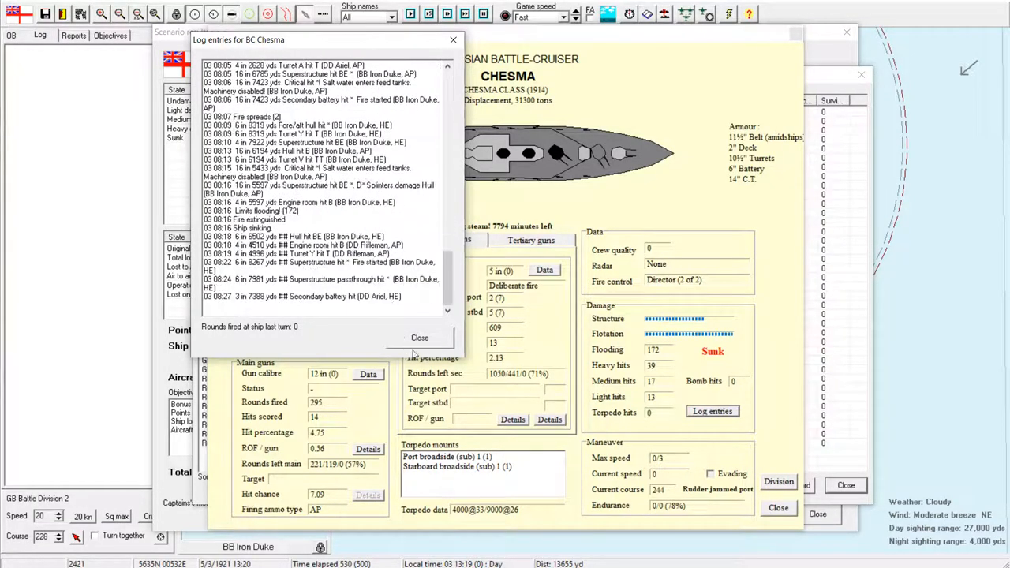
left_click(419, 337)
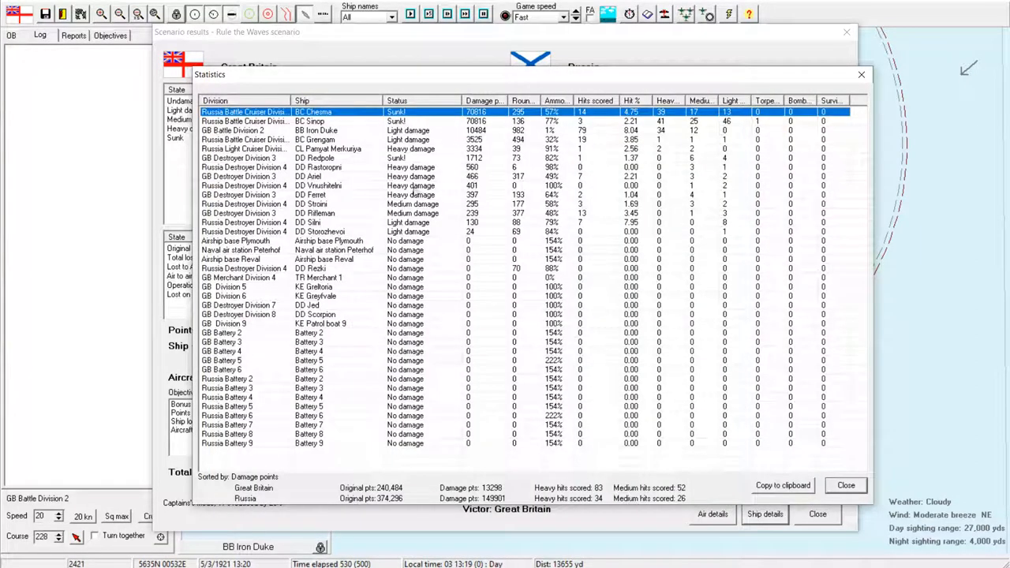
double_click(307, 120)
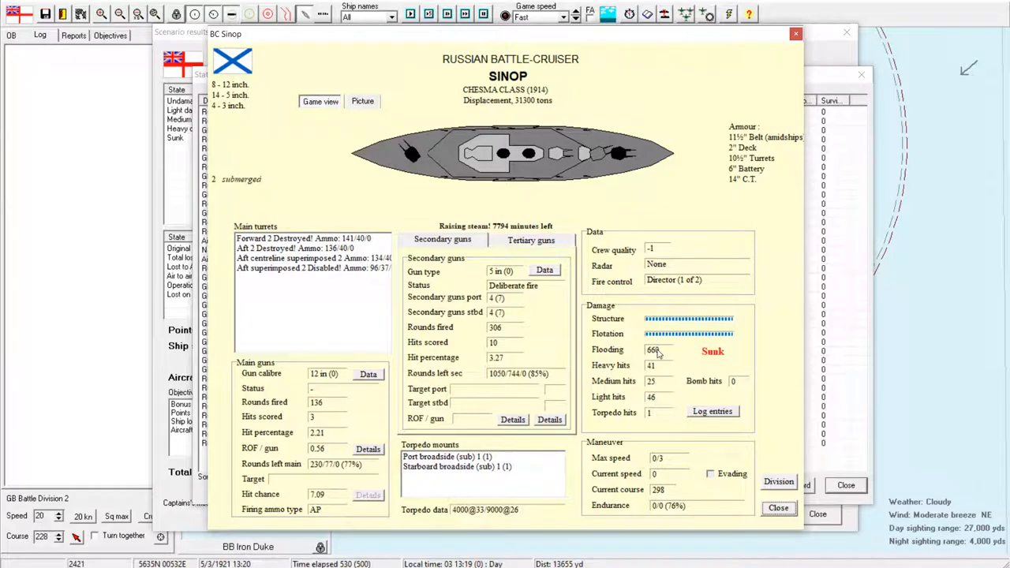
Step: Open BC Sinop's log entries and scroll through the first hits
left_click(712, 411)
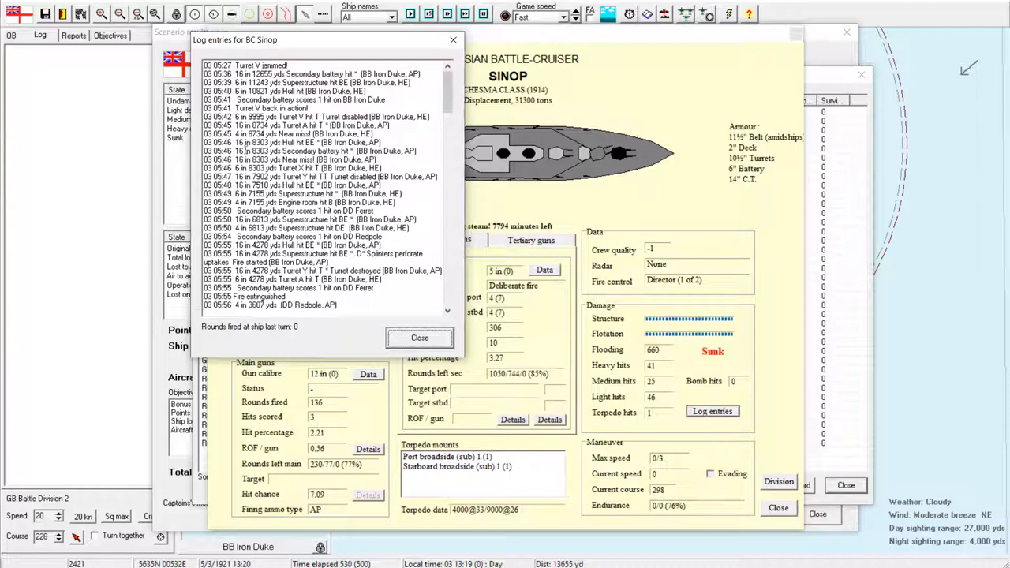
scroll("down", 3)
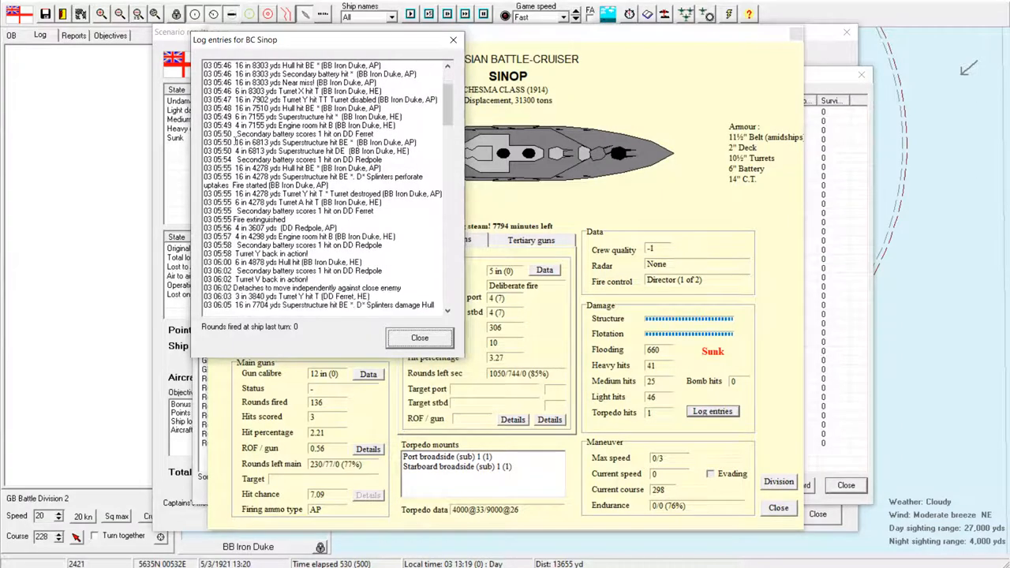
scroll("down", 3)
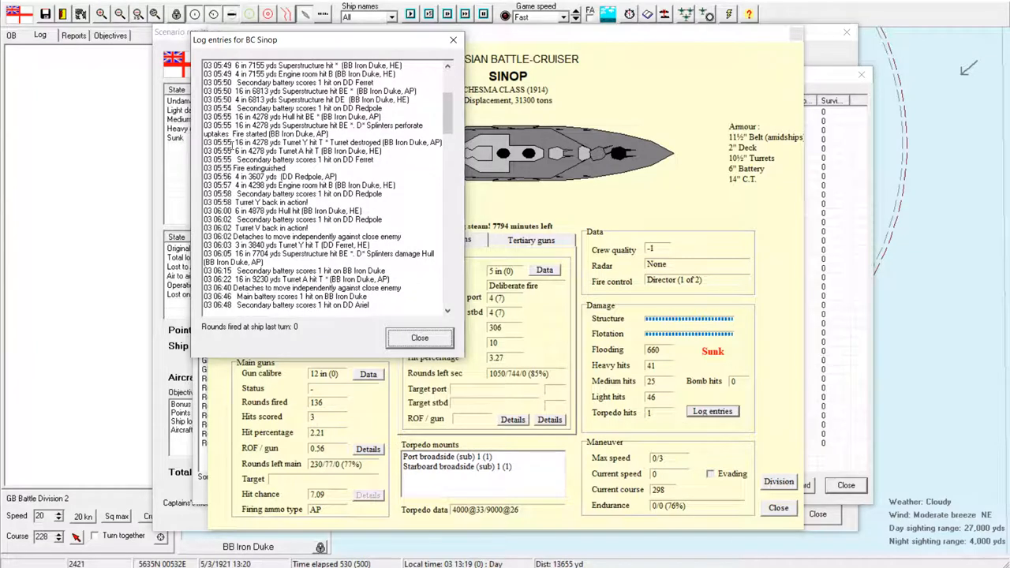
left_click(332, 130)
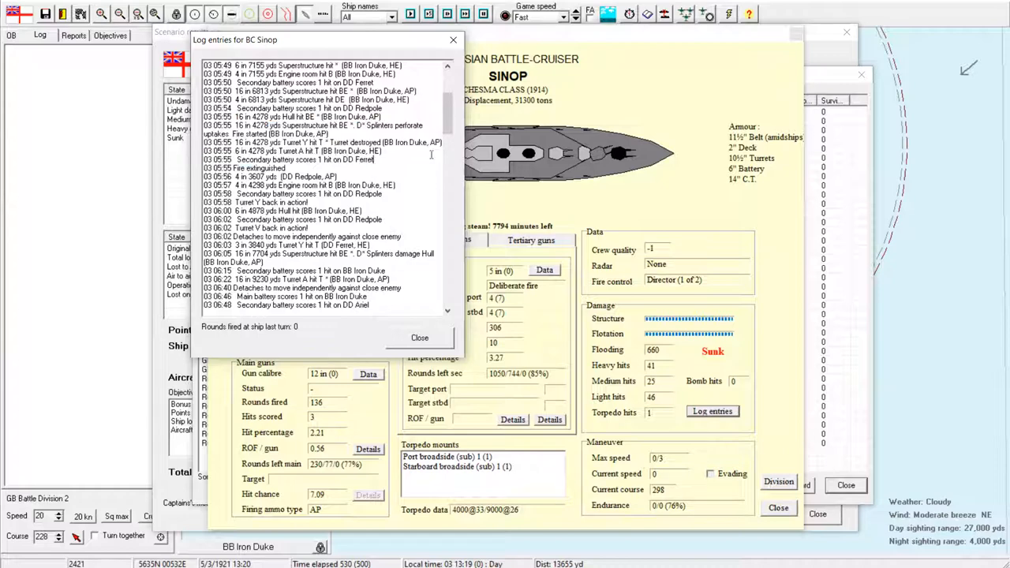
scroll("down", 3)
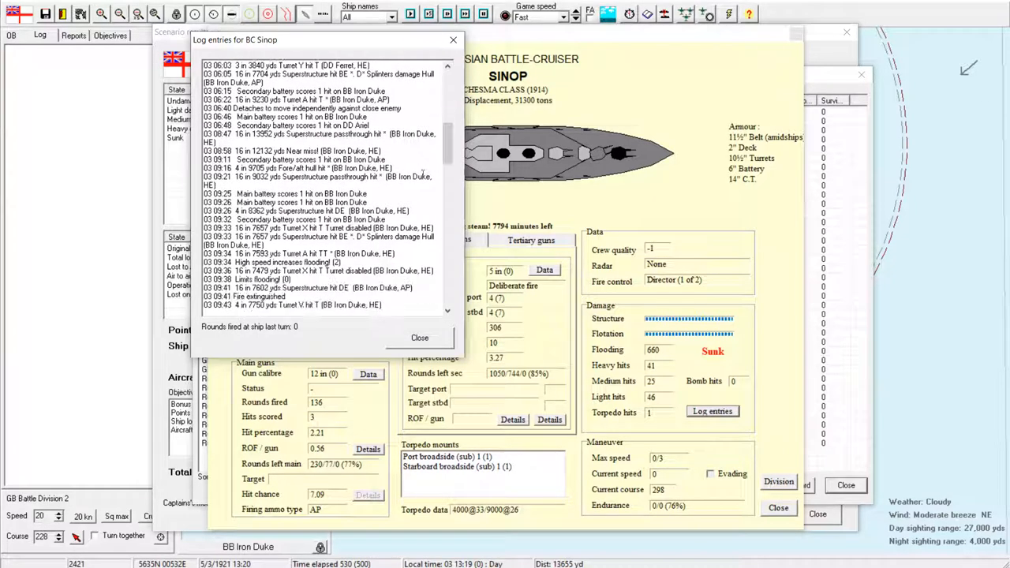
scroll("down", 3)
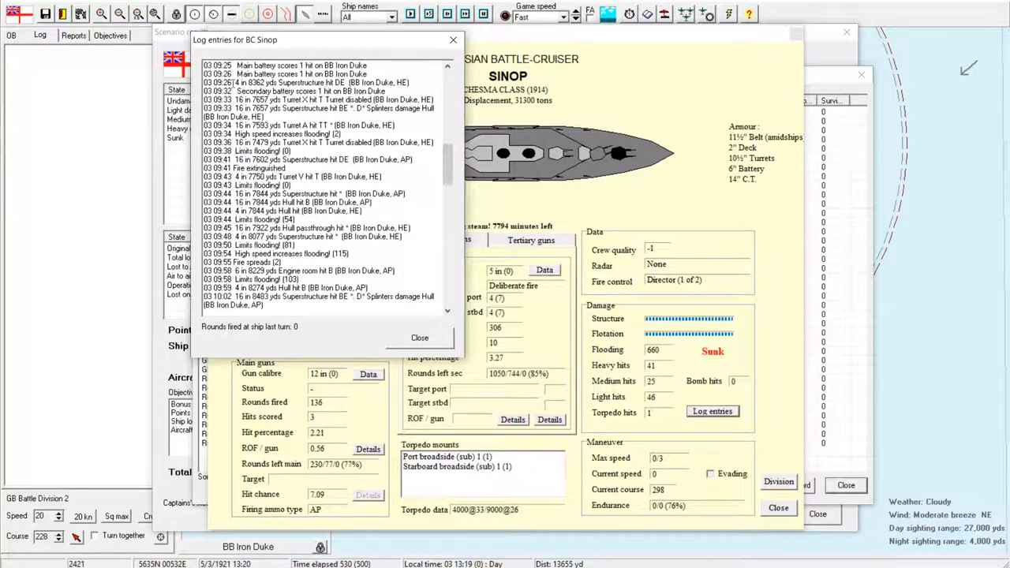
scroll("down", 3)
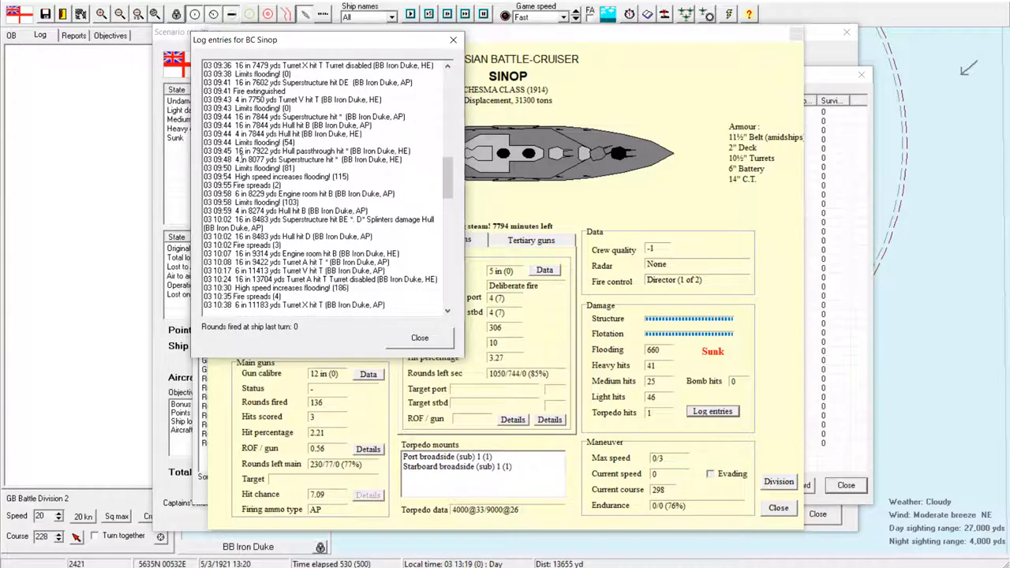
scroll("down", 3)
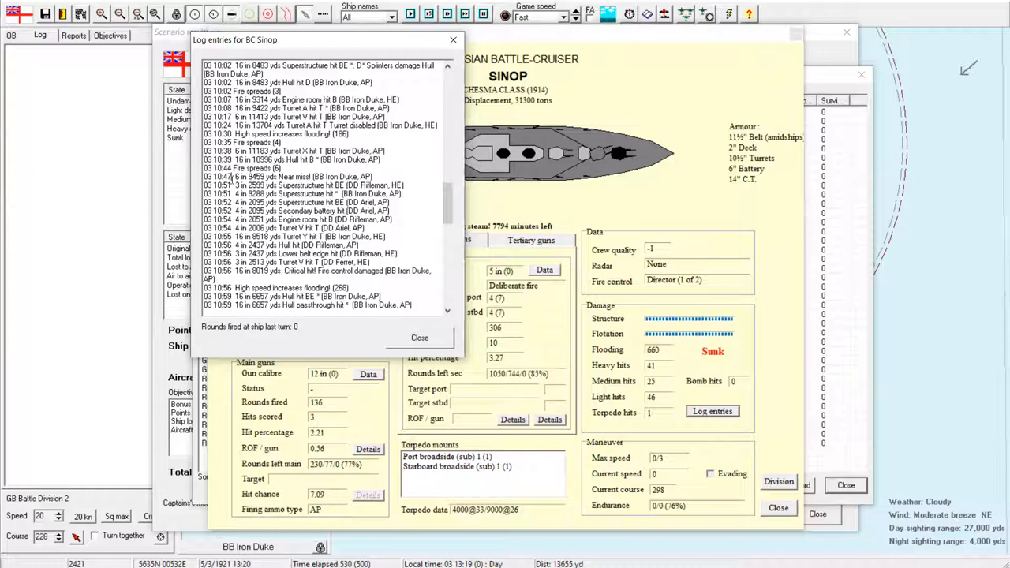
Step: Read Sinop's remaining log entries to the end and close the log
left_click(320, 185)
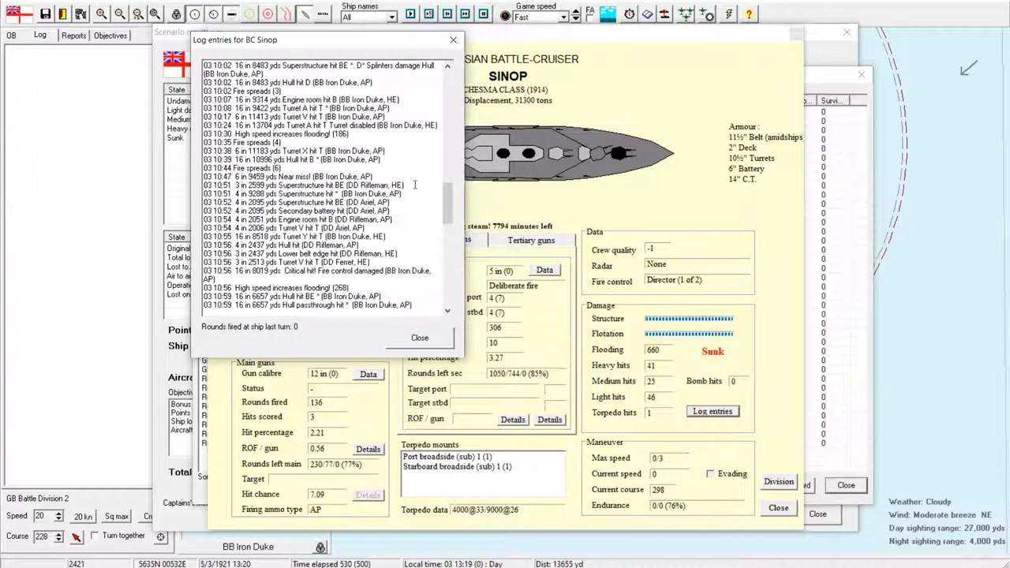
scroll("down", 3)
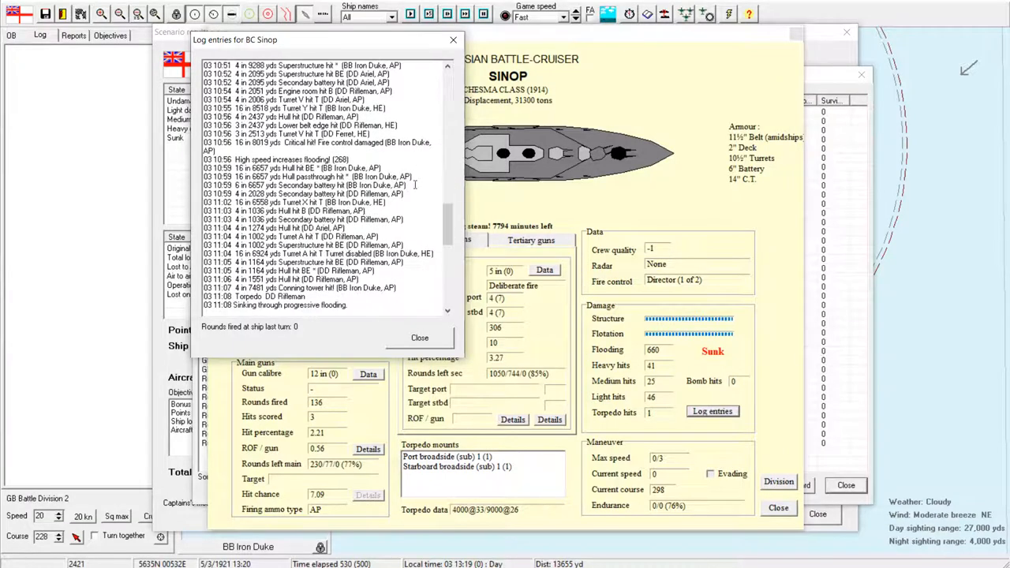
scroll("down", 3)
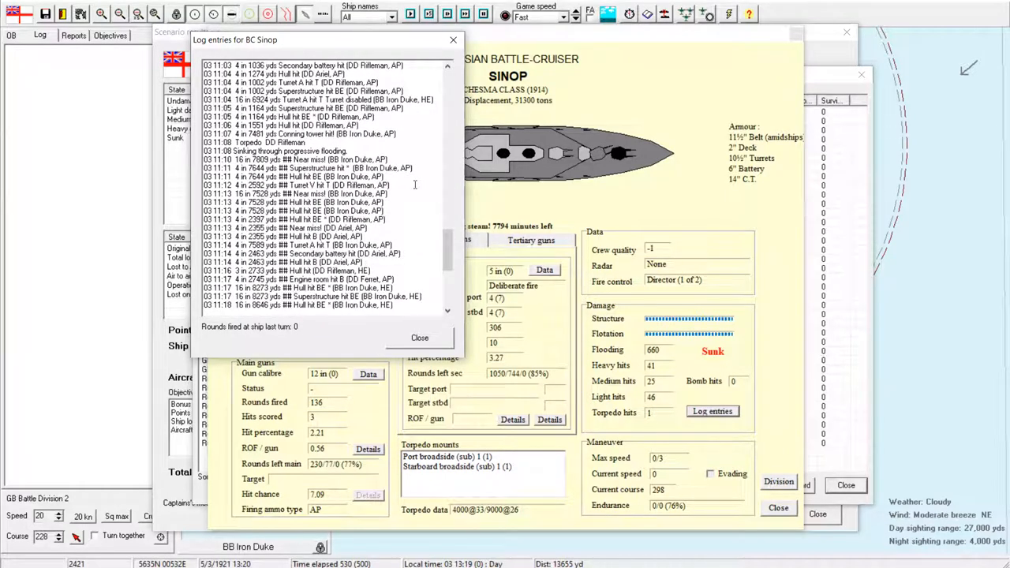
mouse_move(418, 126)
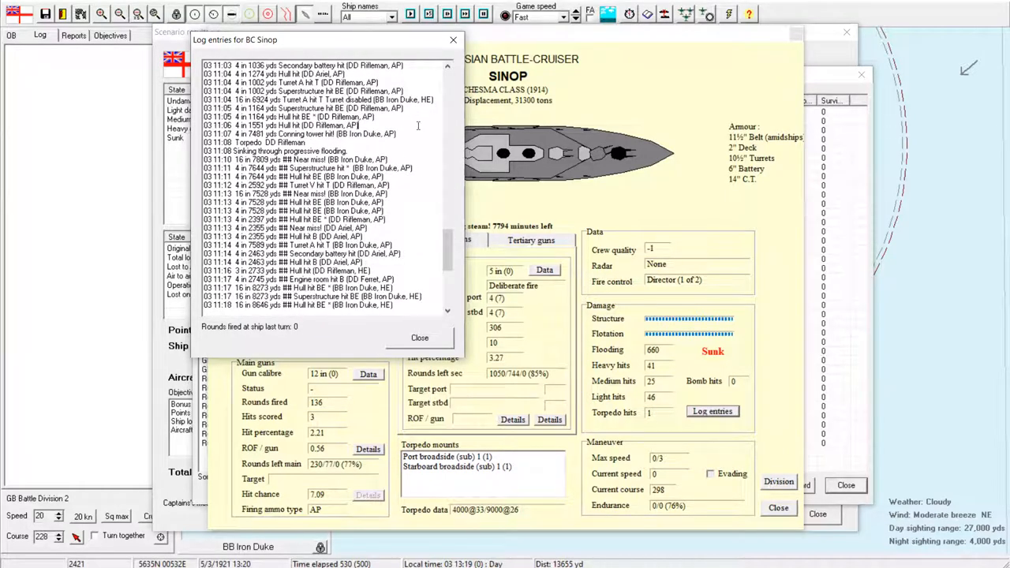
left_click(257, 142)
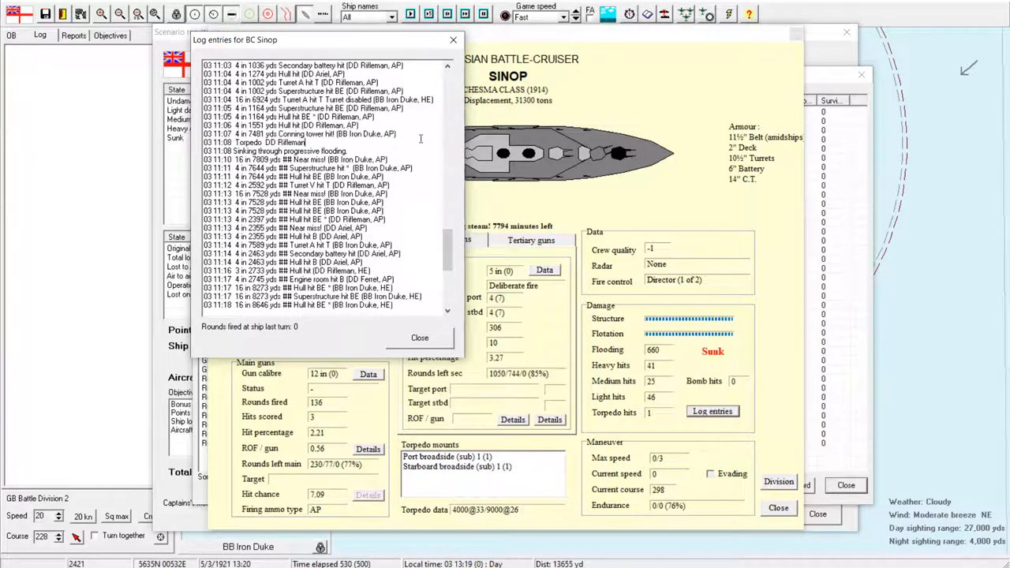
left_click(268, 142)
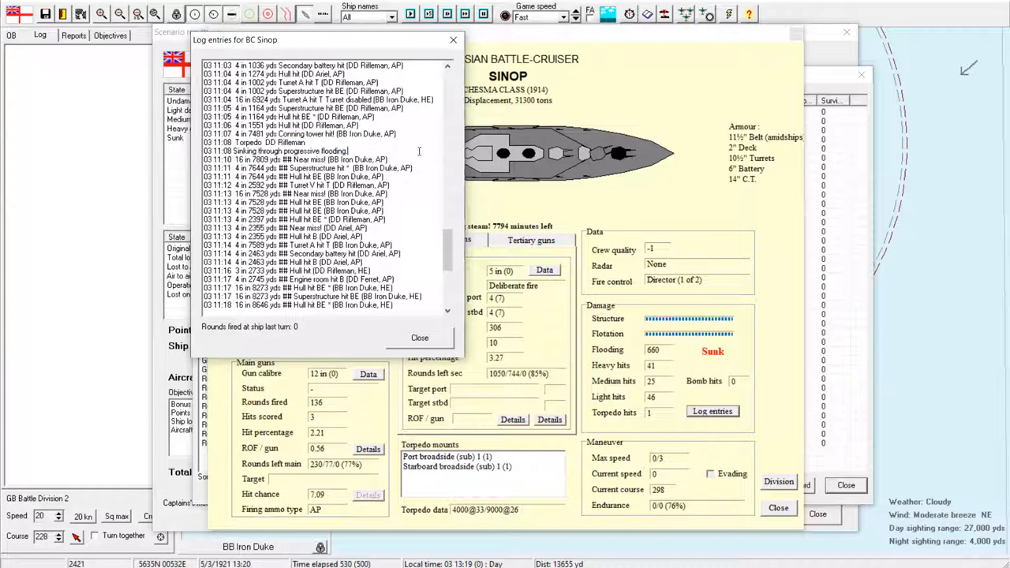
scroll("down", 3)
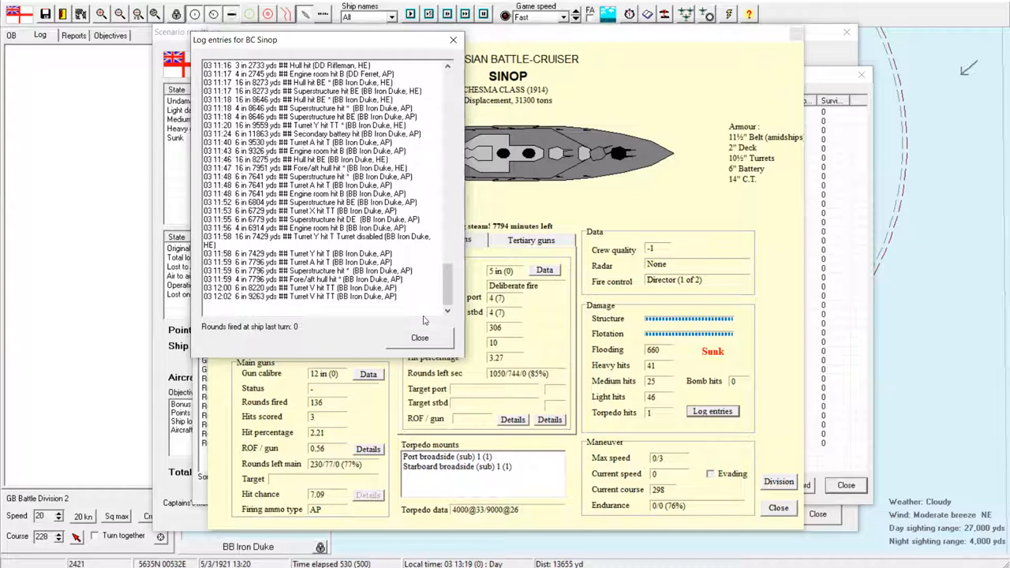
left_click(420, 337)
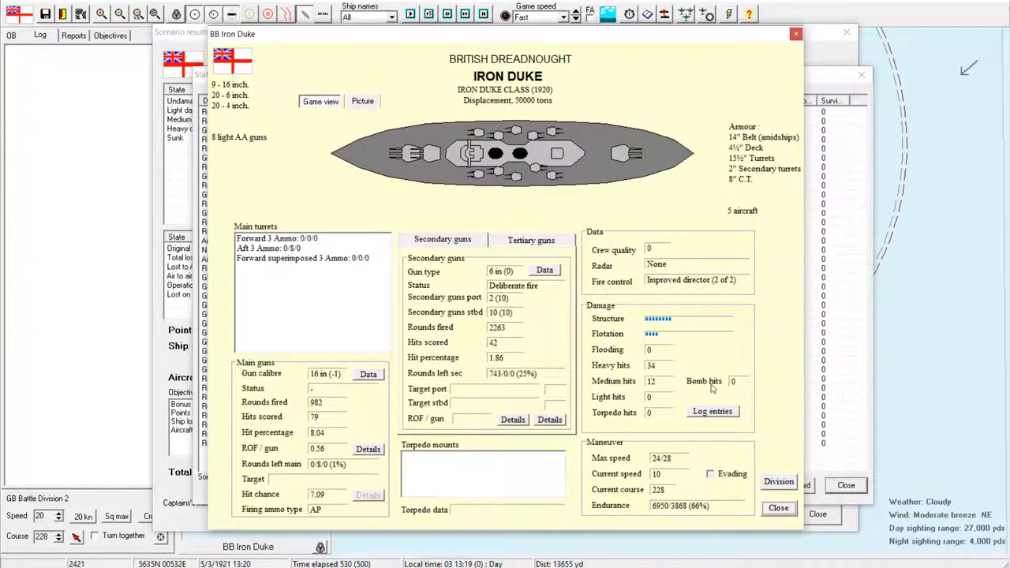
Step: Open Iron Duke's log and inspect the hull splinter damage entry
left_click(711, 411)
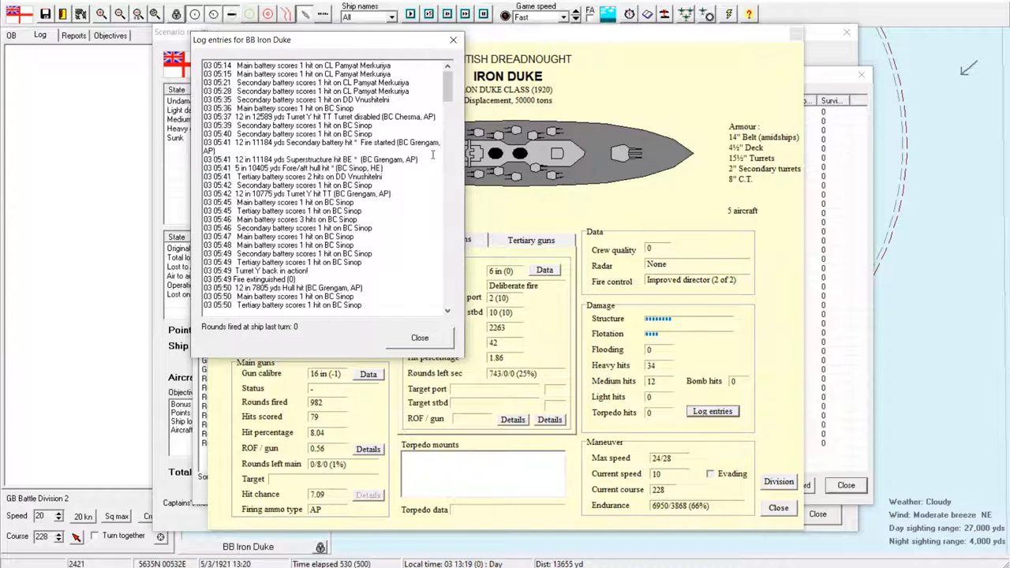
left_click(331, 160)
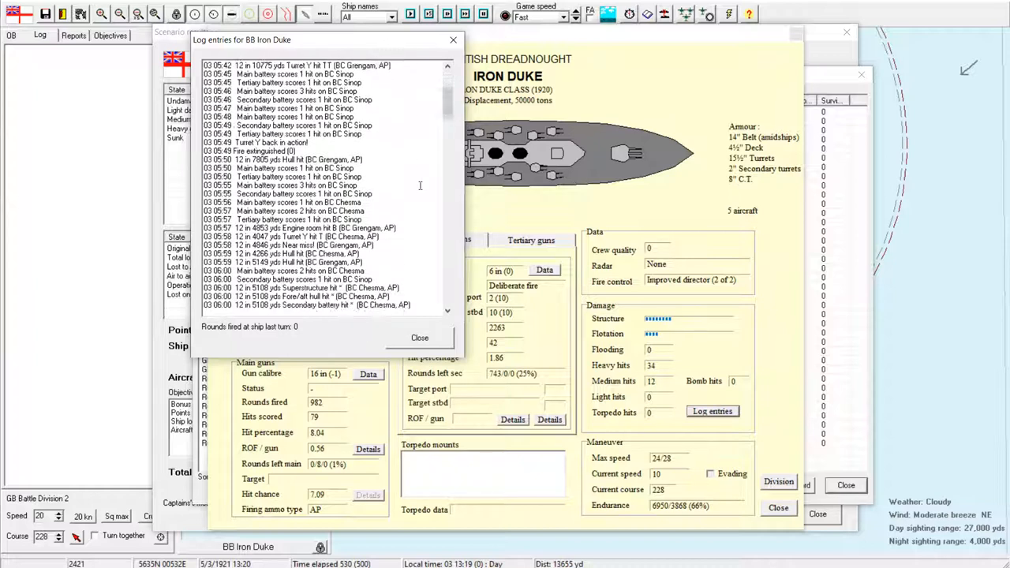
scroll("down", 3)
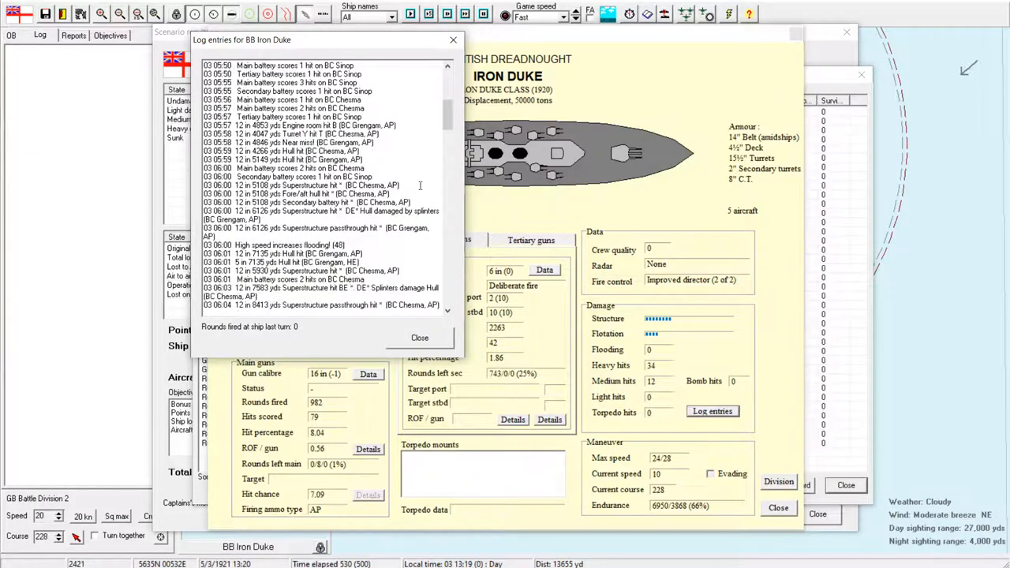
mouse_move(409, 150)
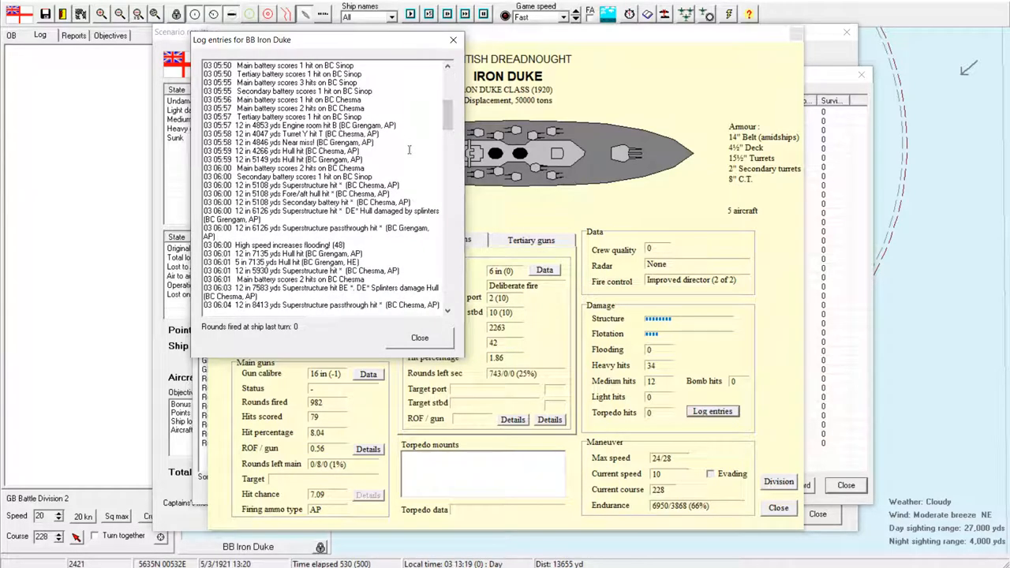
left_click(316, 185)
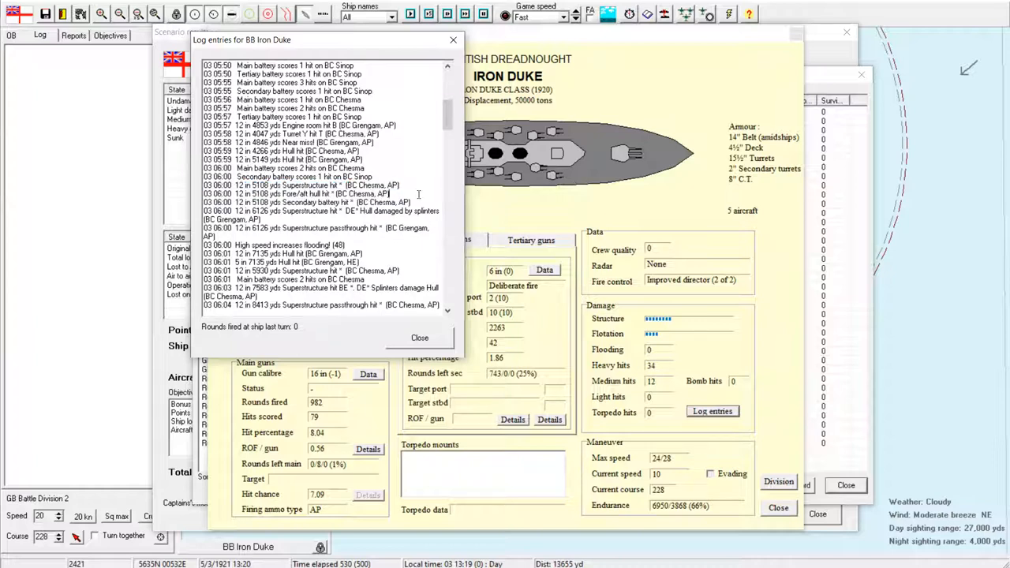
left_click(316, 202)
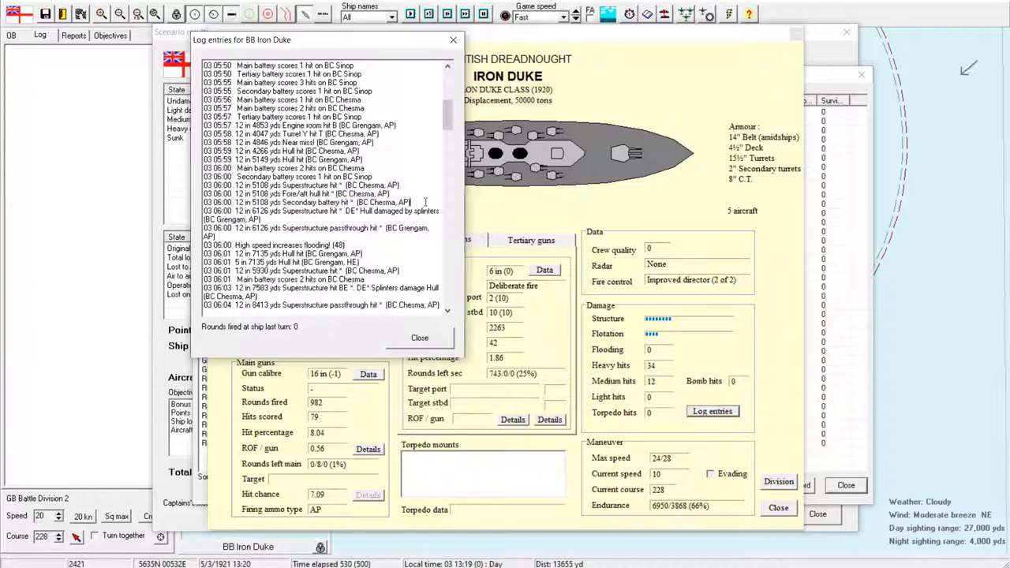
left_click(323, 214)
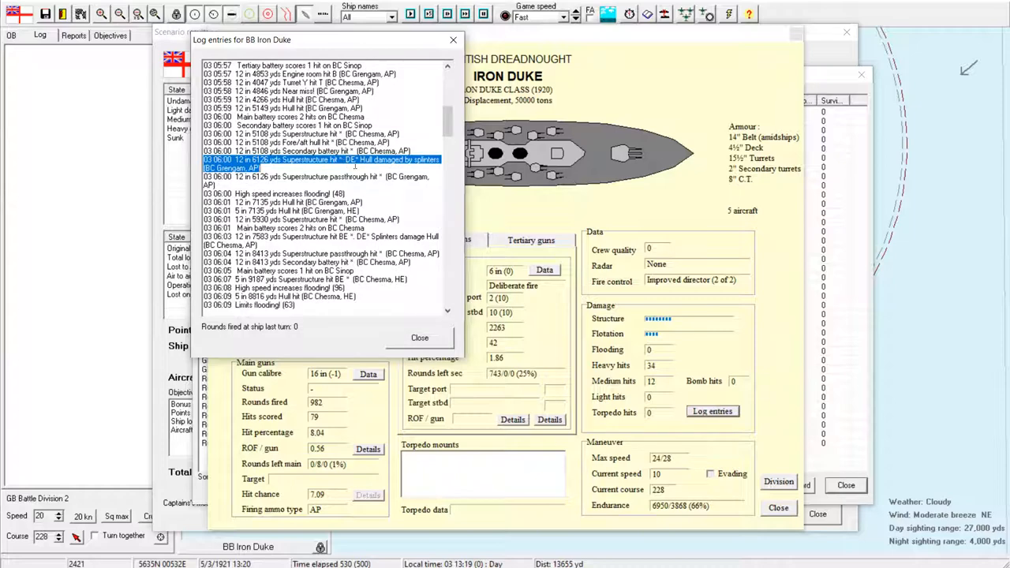
left_click(387, 183)
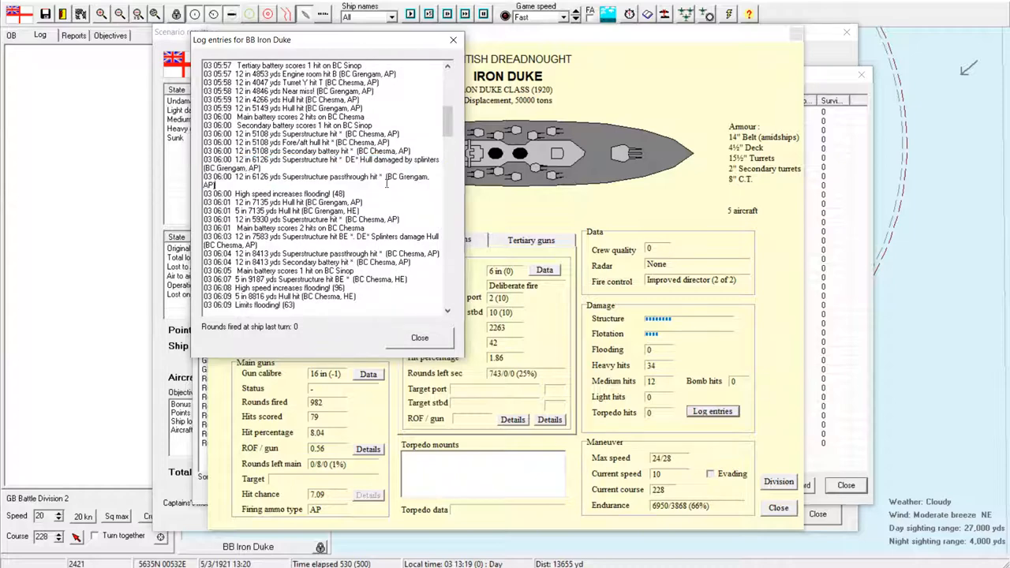
Step: Review the engine room hit and uptake splinter entries, then close the log
scroll("down", 3)
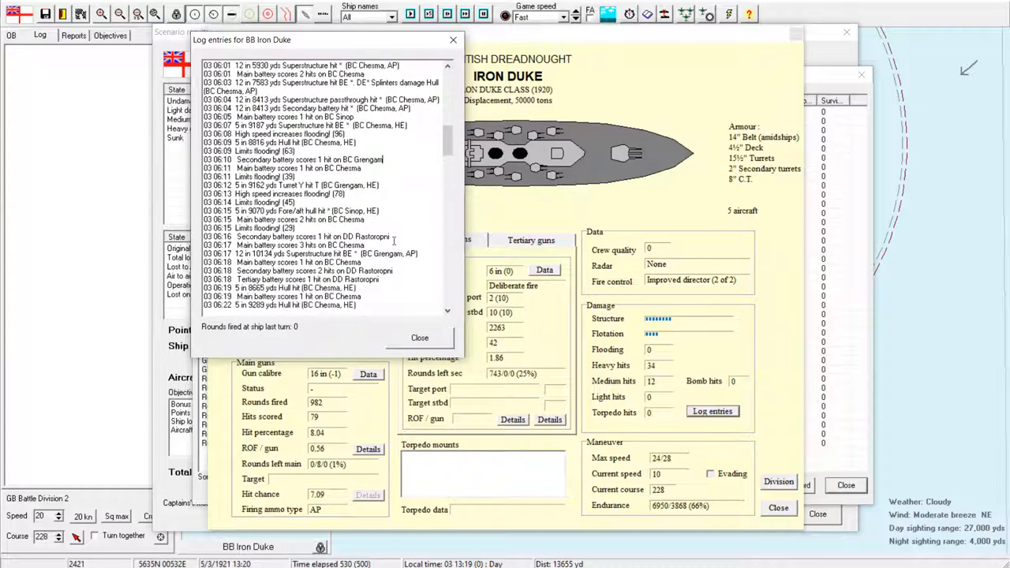
mouse_move(407, 194)
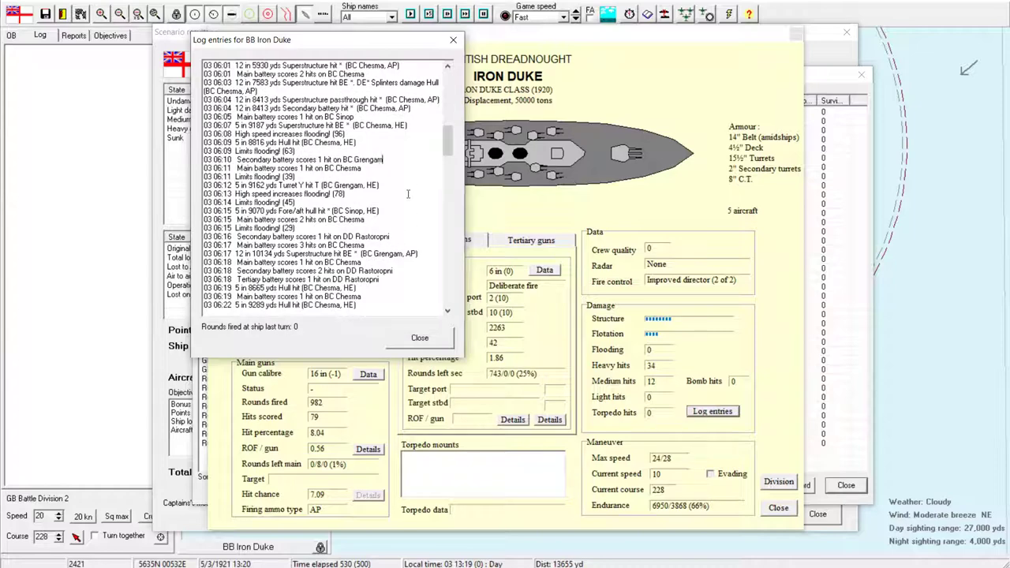
mouse_move(403, 147)
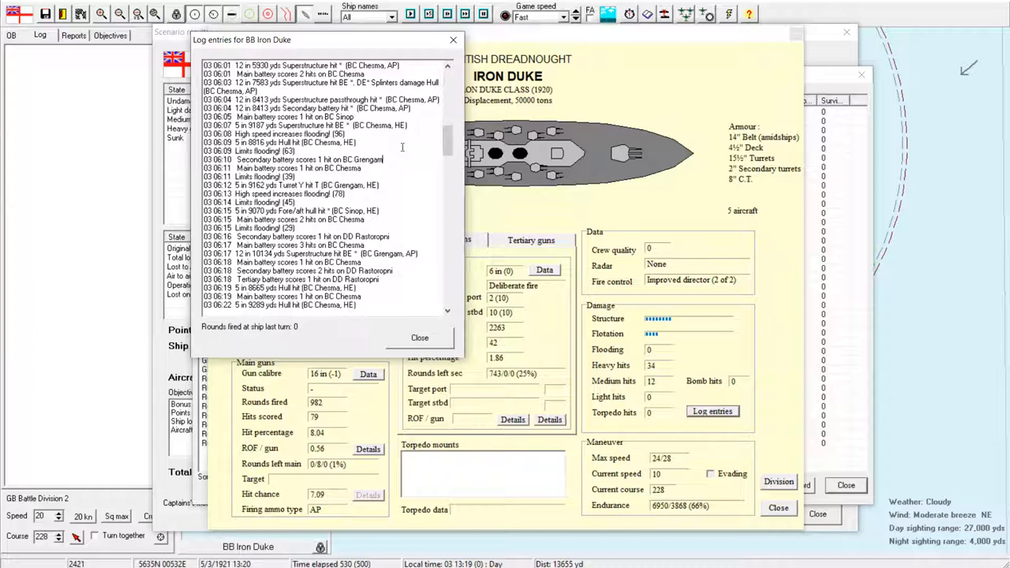
scroll("down", 3)
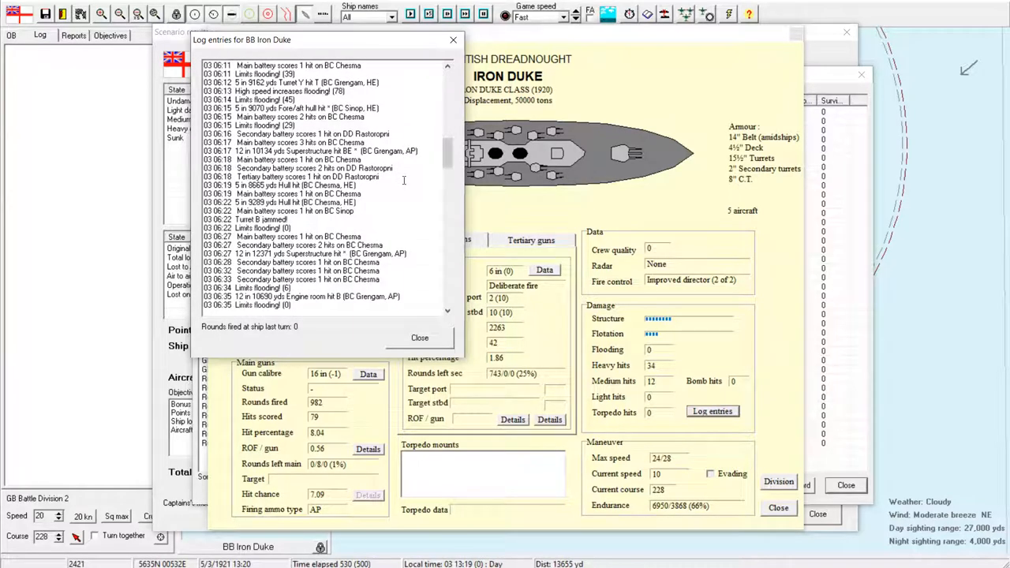
scroll("down", 3)
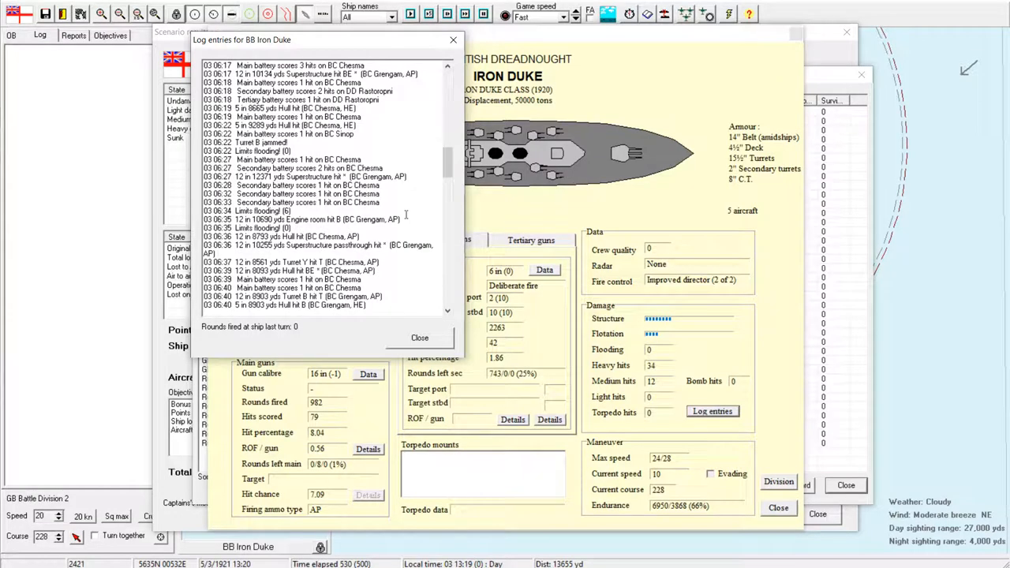
left_click(316, 219)
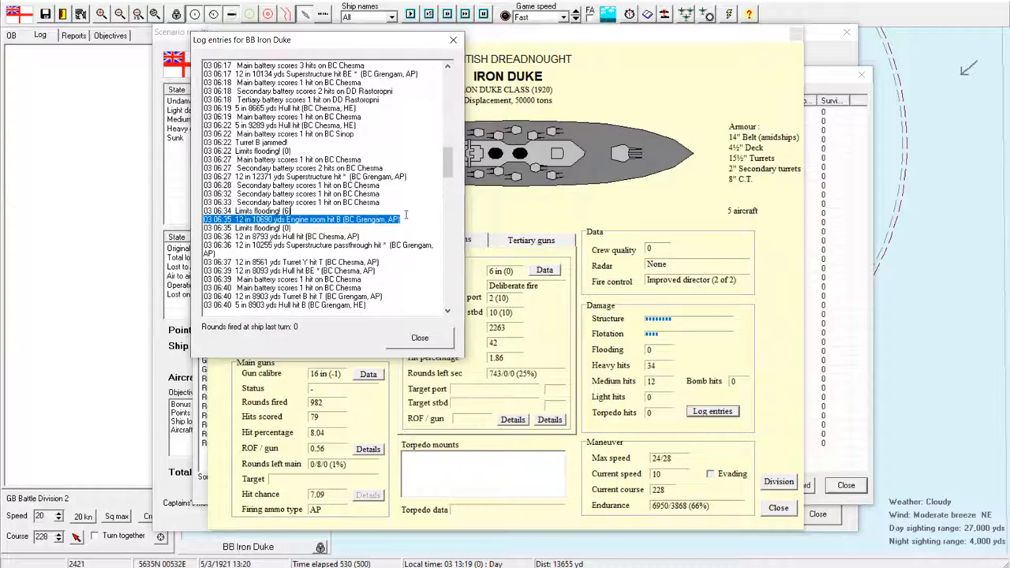
scroll("down", 3)
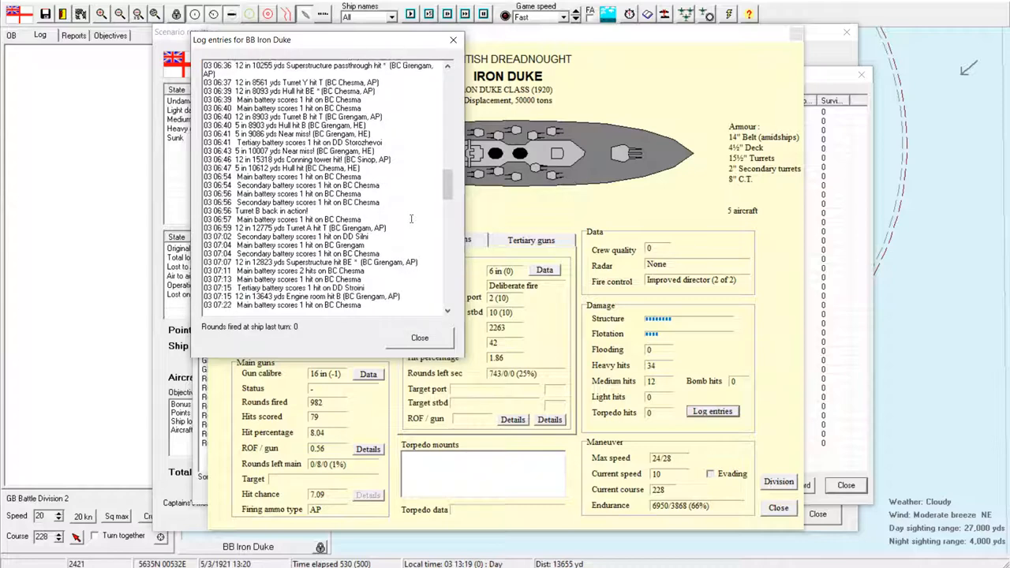
scroll("down", 3)
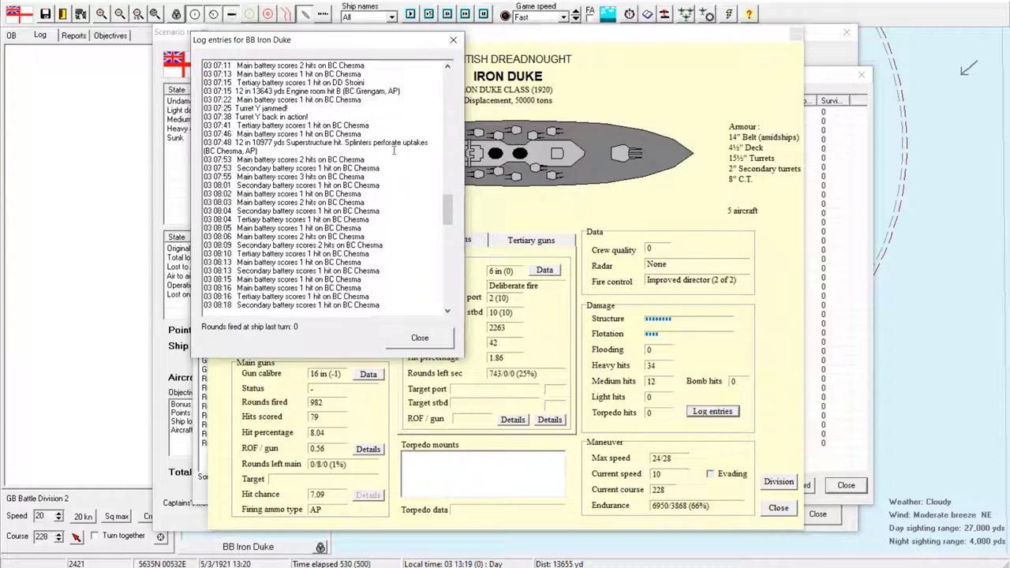
left_click(316, 147)
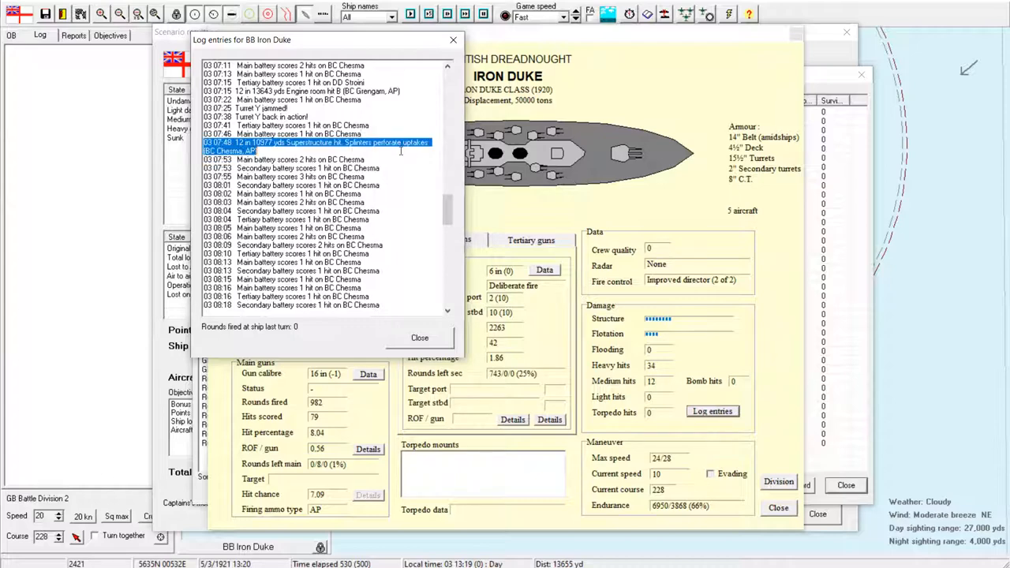
left_click(419, 338)
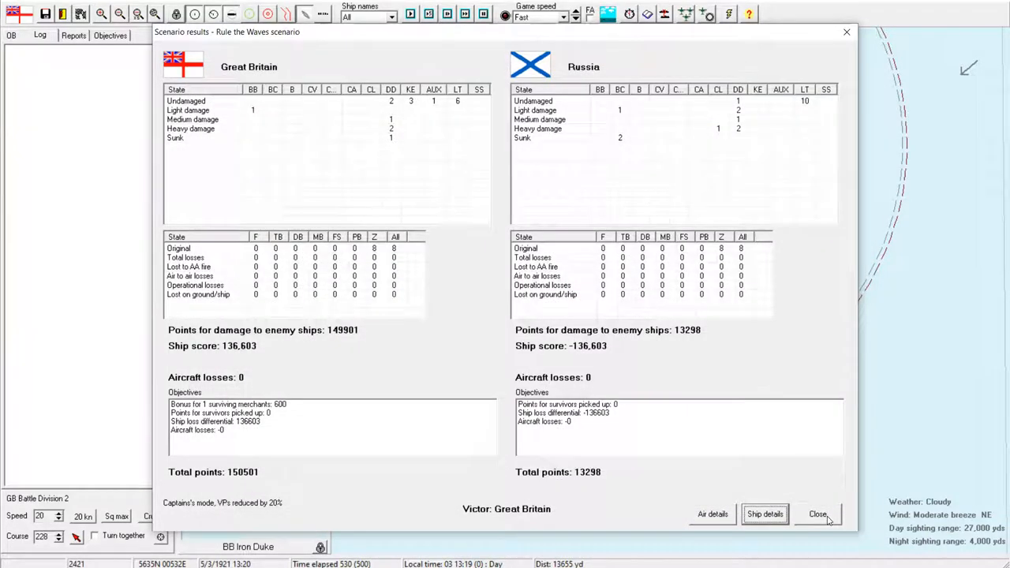
Step: Close the scenario results, confirm leaving, and acknowledge the British major victory
left_click(818, 515)
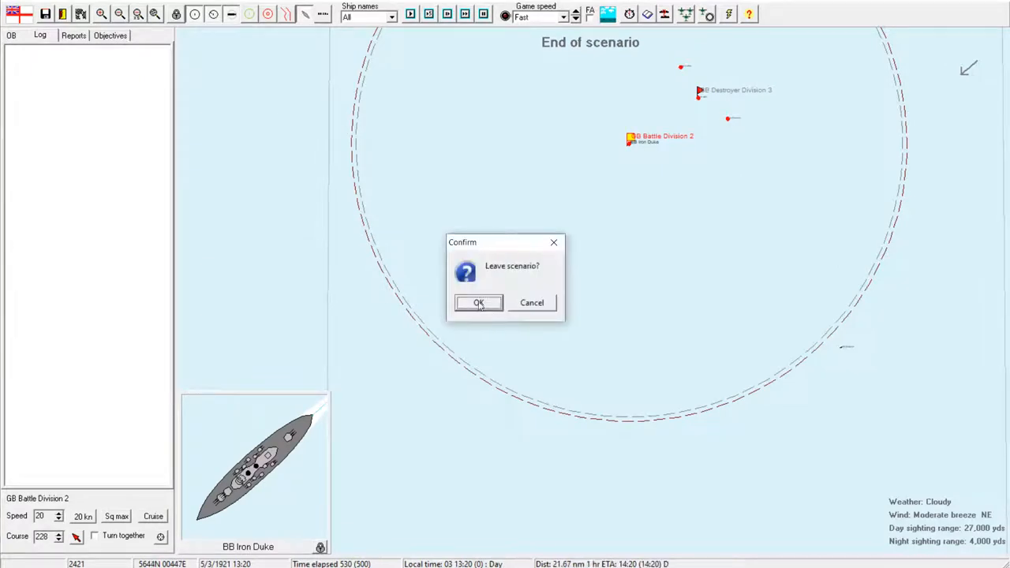
left_click(478, 302)
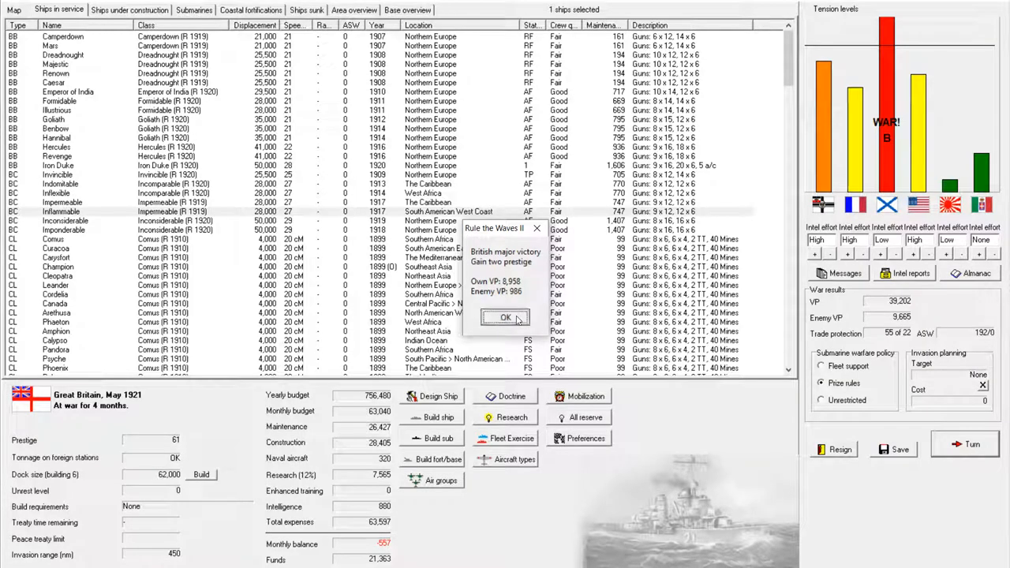
left_click(504, 317)
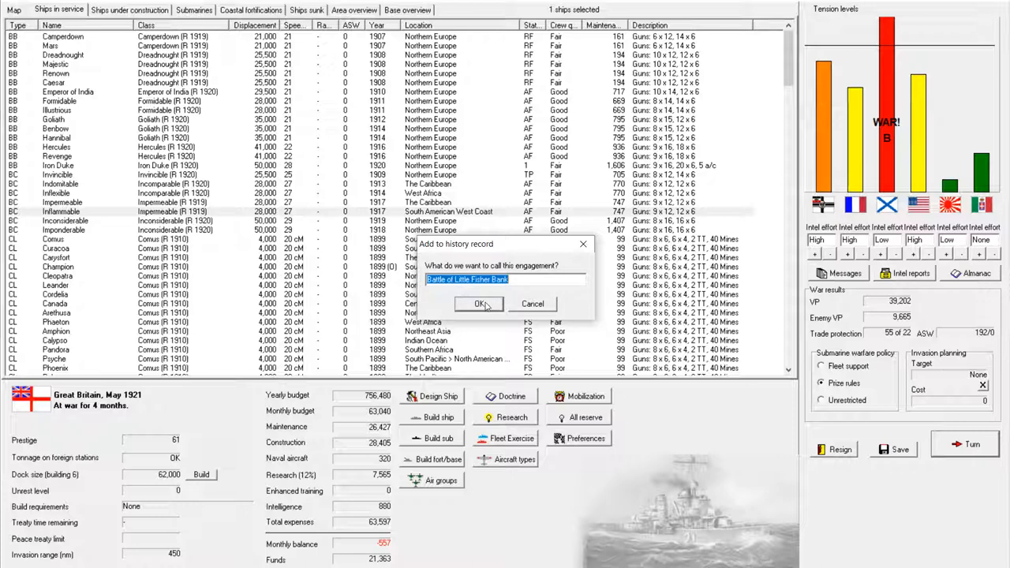
mouse_move(490, 306)
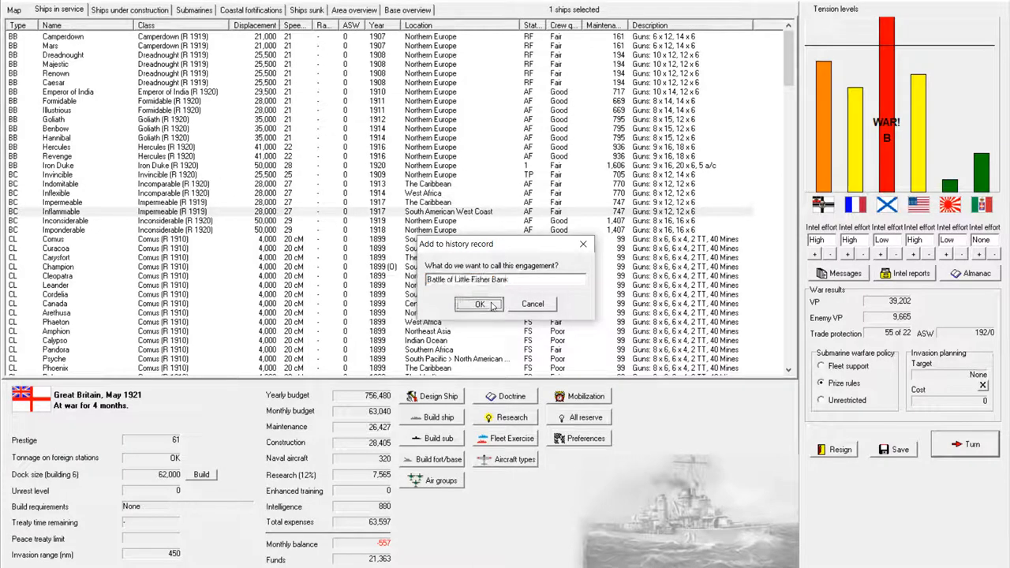
Step: Accept 'Battle of Little Fisher Bank' as the engagement's history record name
left_click(481, 303)
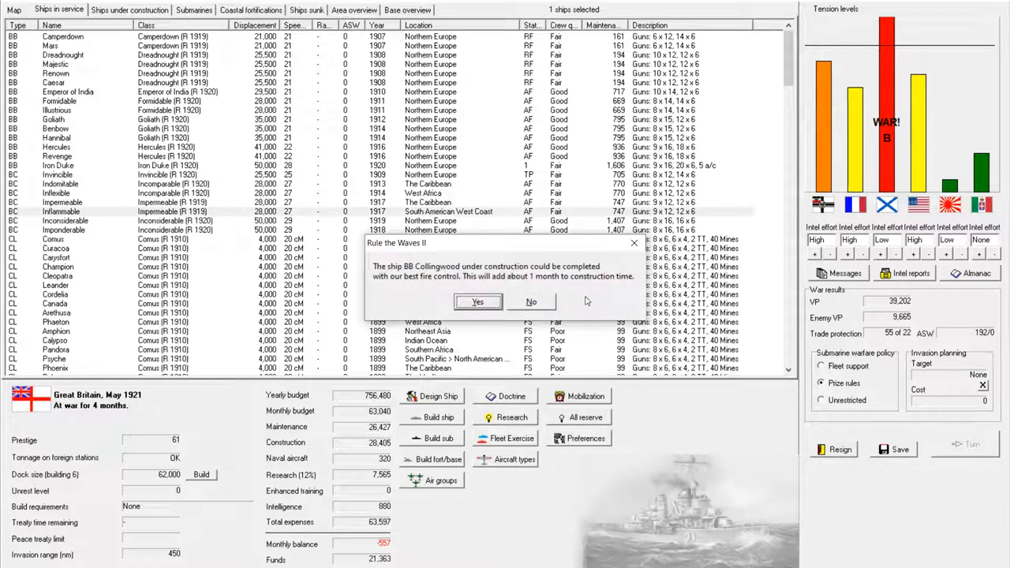
mouse_move(590, 300)
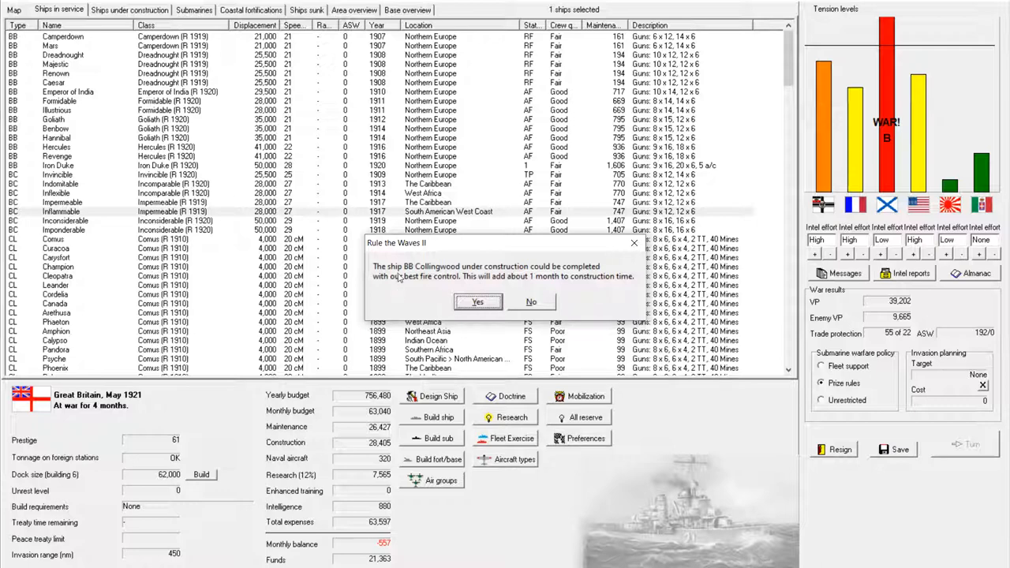
mouse_move(543, 262)
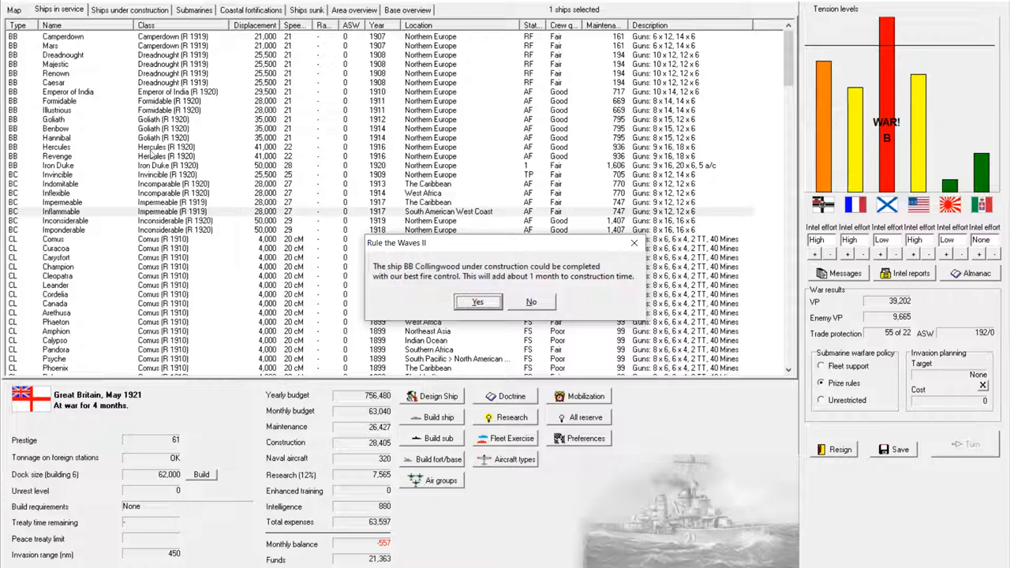
mouse_move(509, 301)
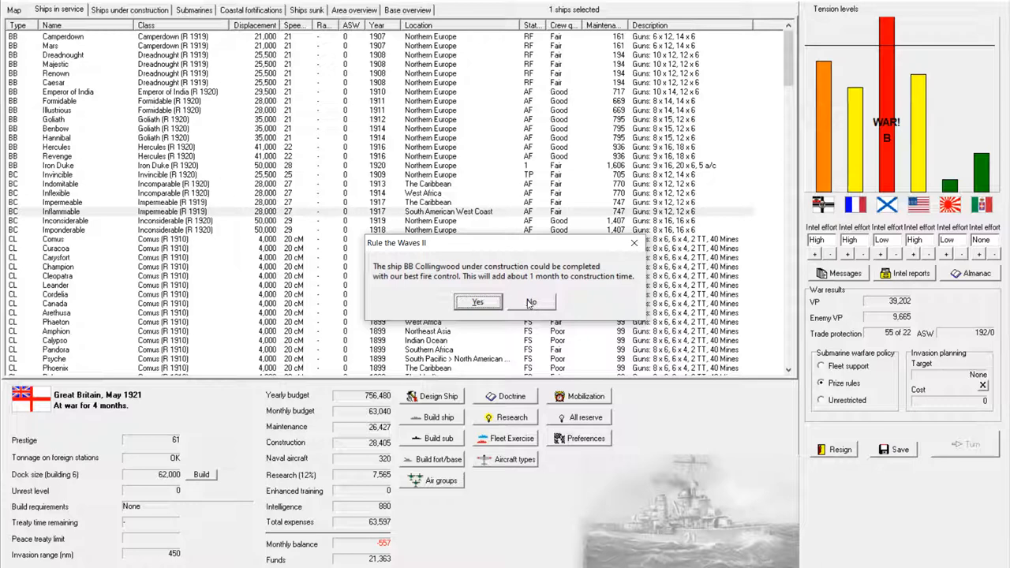
Step: Decline delaying BB Collingwood's completion for the best fire control
left_click(531, 301)
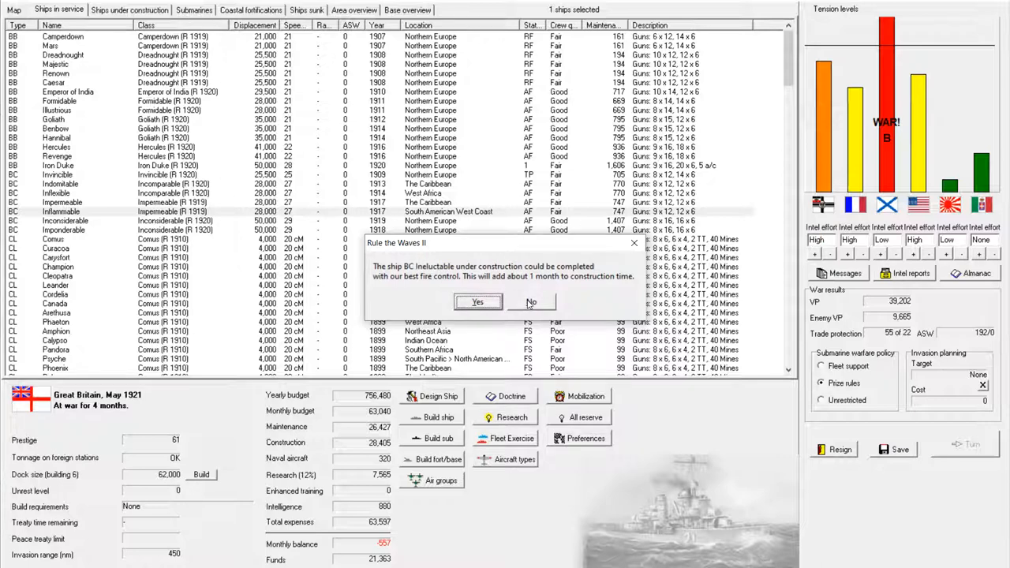
mouse_move(400, 294)
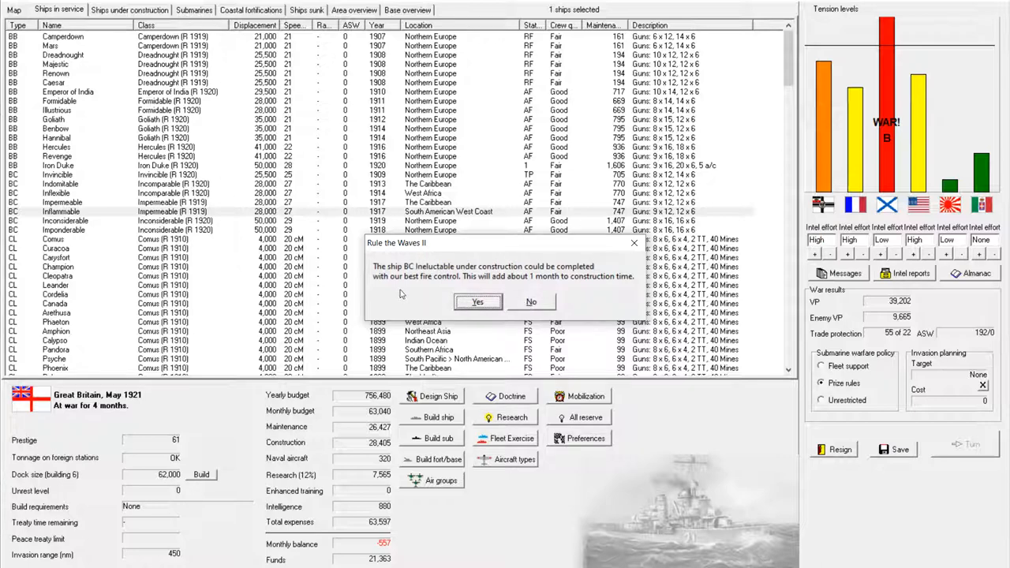
mouse_move(397, 292)
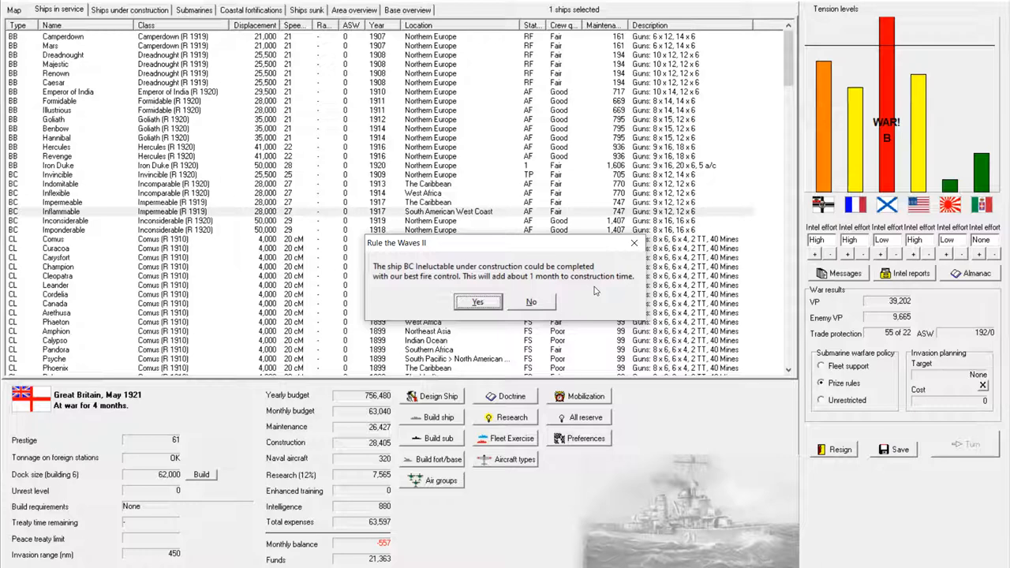
mouse_move(590, 290)
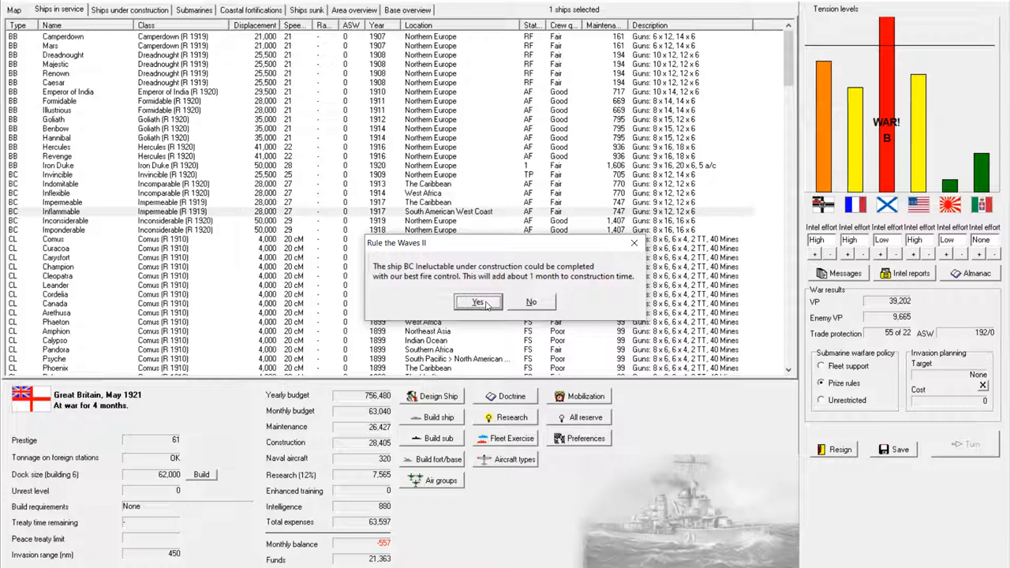
Step: Dismiss the event popups: fire control delay, research breakthroughs, war loan, airbase notice, sunk ship
left_click(477, 303)
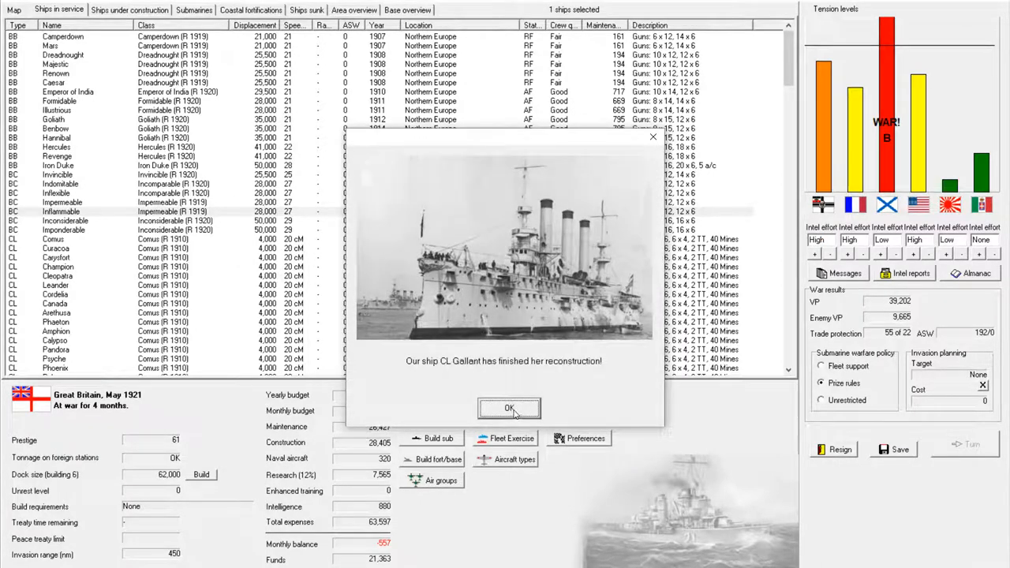
left_click(509, 407)
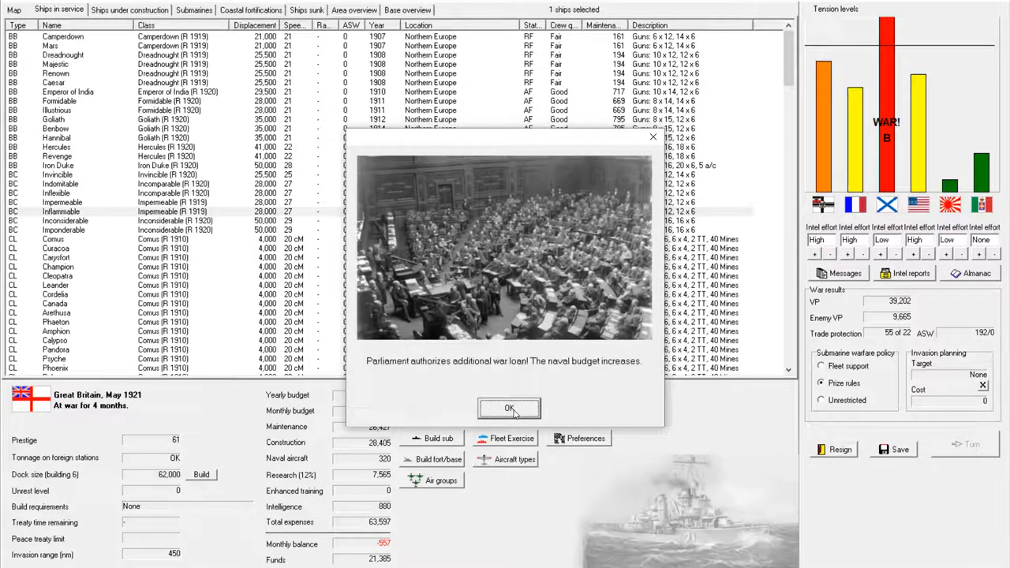
left_click(509, 408)
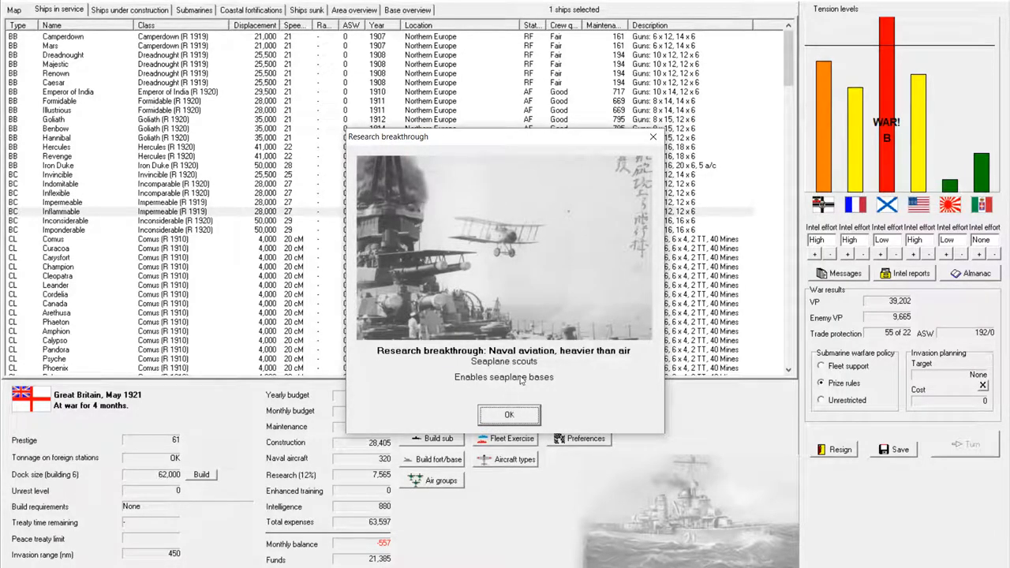
mouse_move(509, 414)
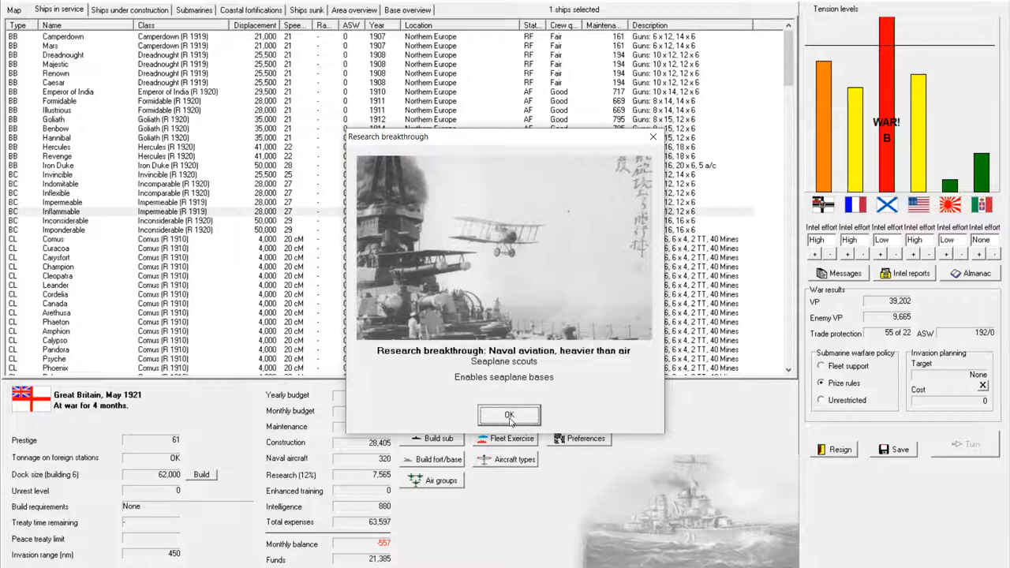
left_click(510, 415)
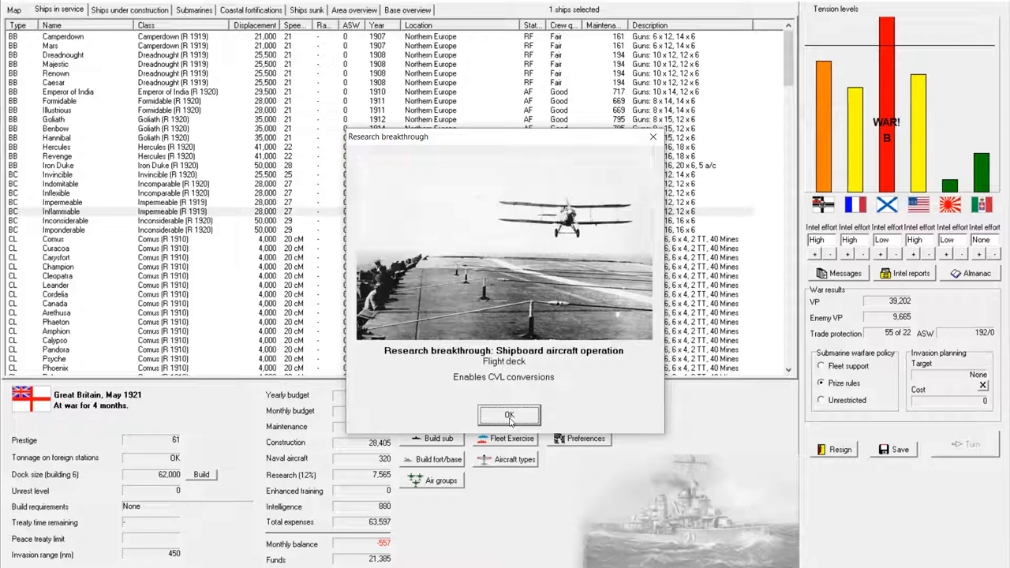
left_click(509, 415)
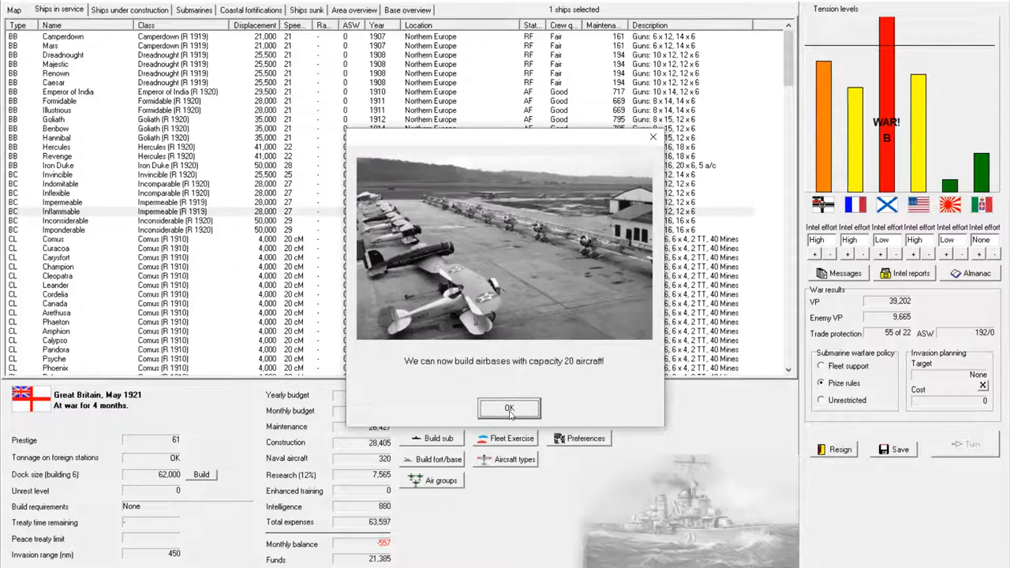
left_click(509, 408)
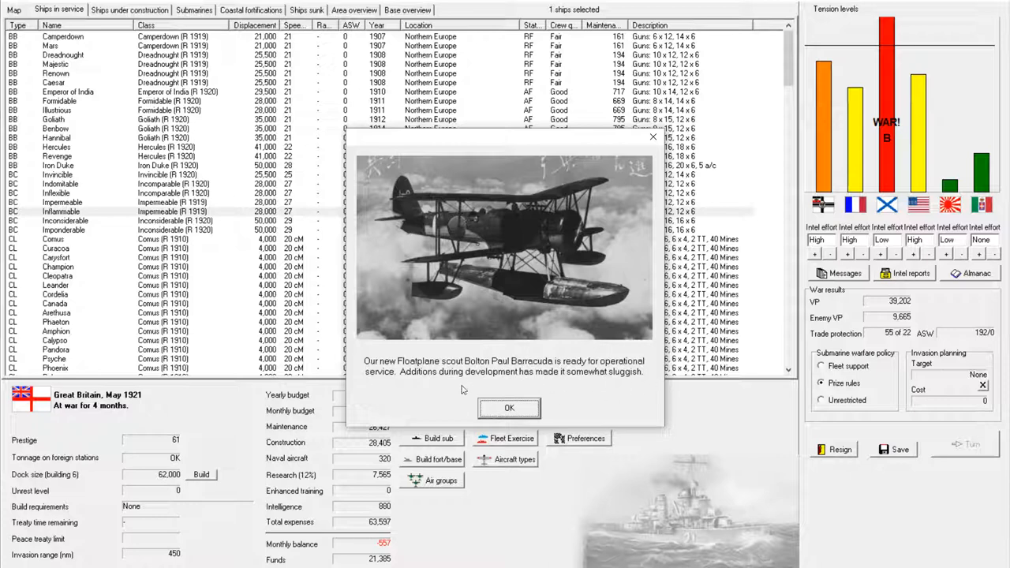
mouse_move(570, 388)
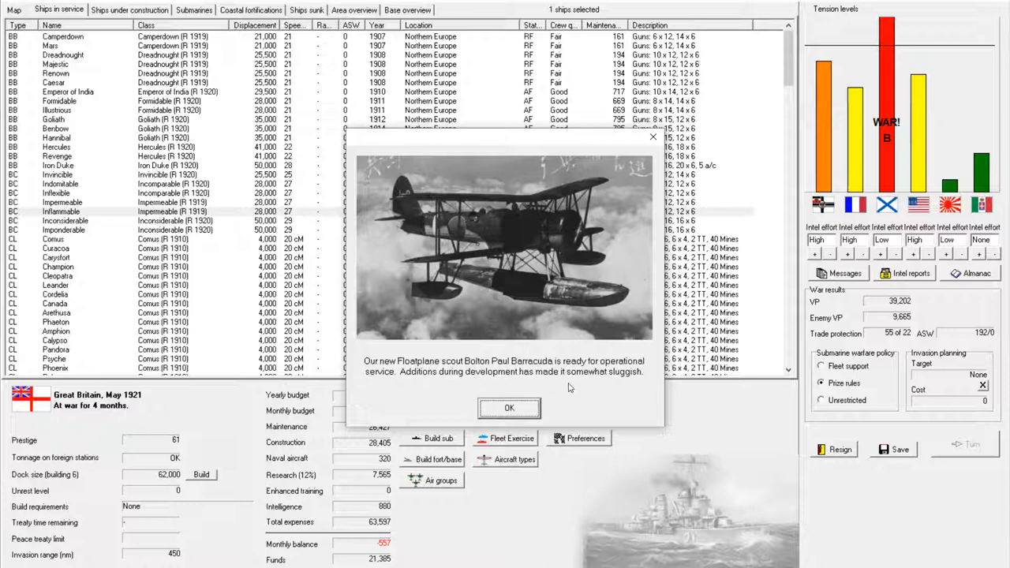
mouse_move(607, 384)
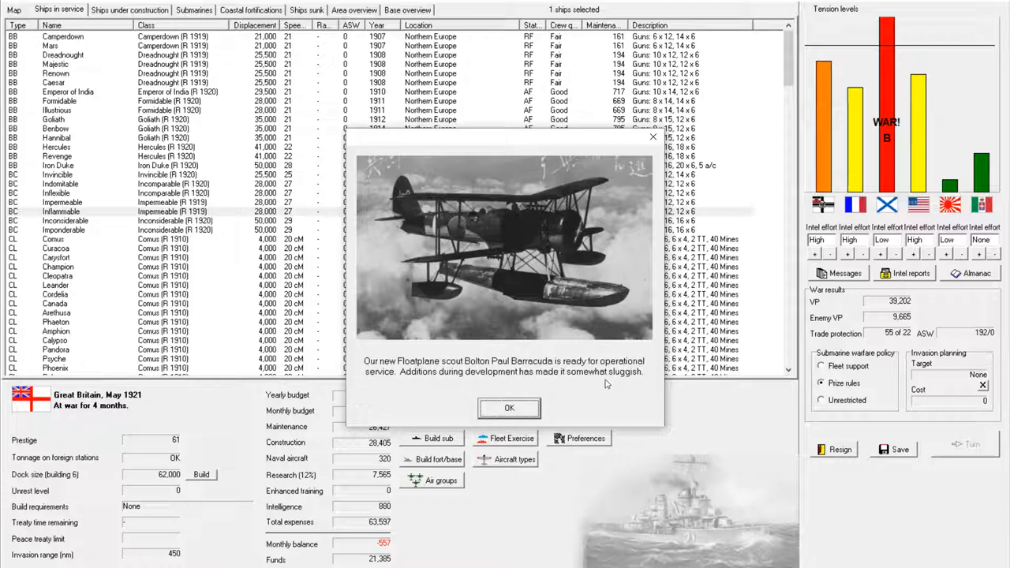
mouse_move(609, 386)
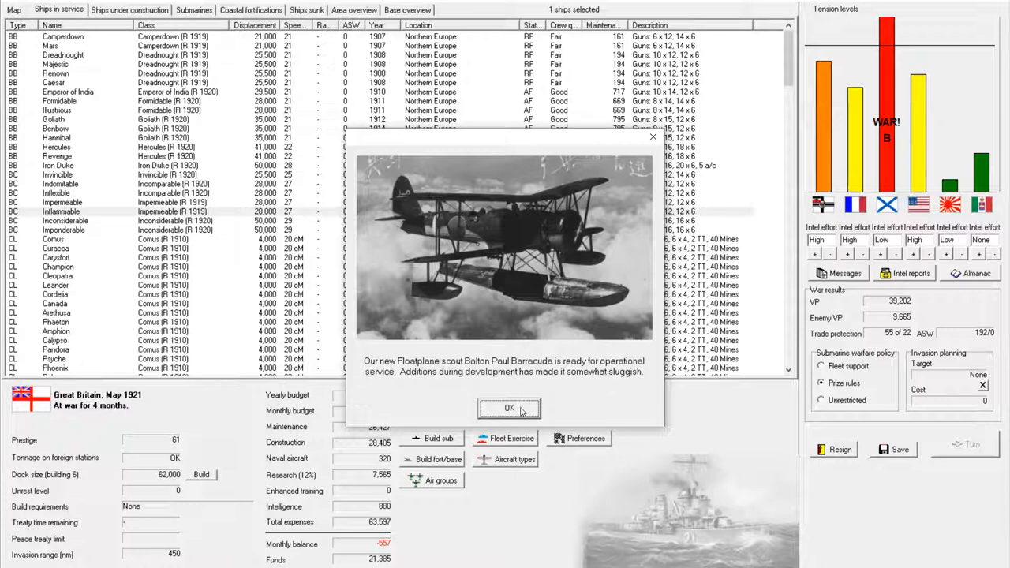
left_click(509, 408)
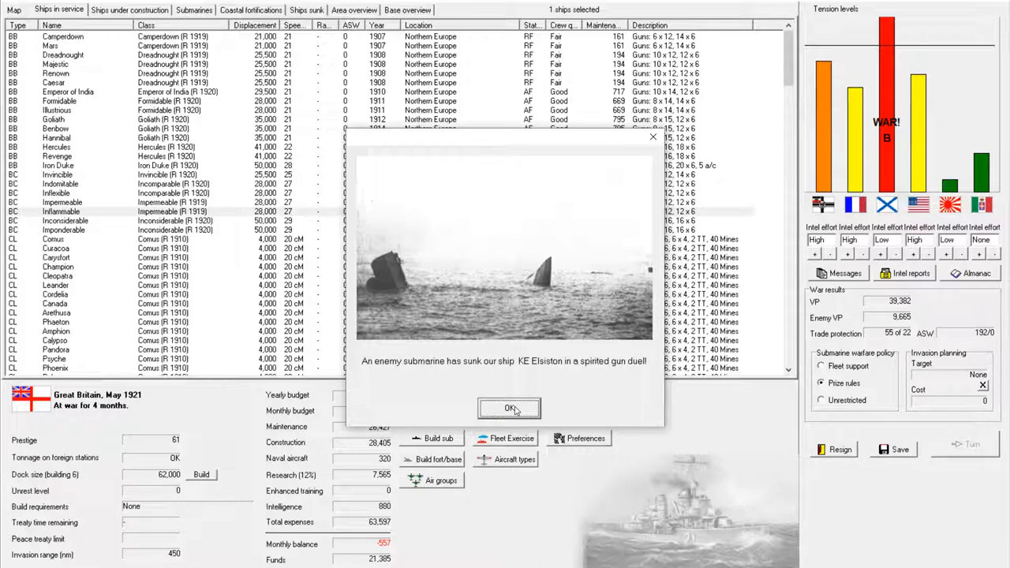
left_click(509, 409)
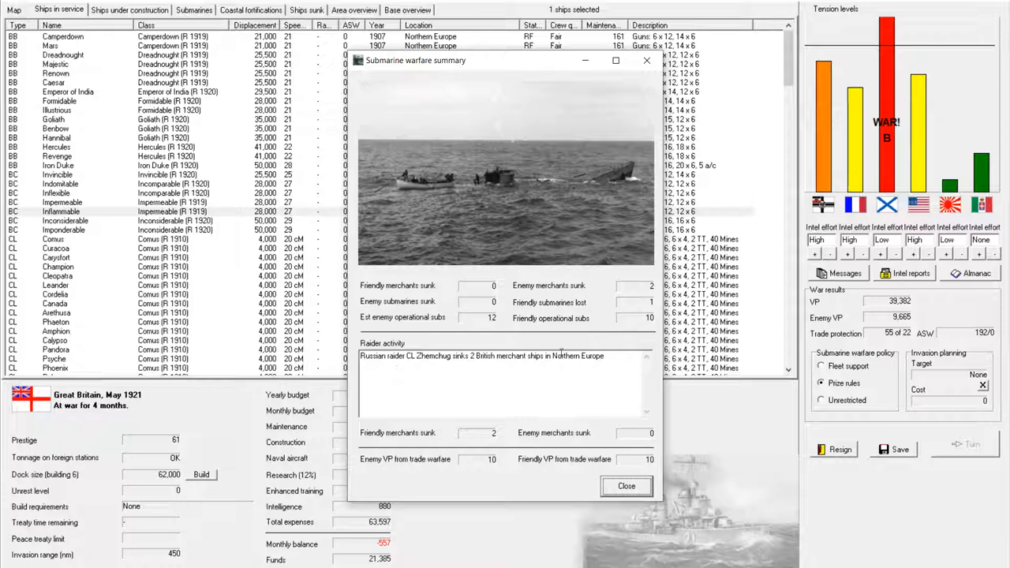
mouse_move(649, 485)
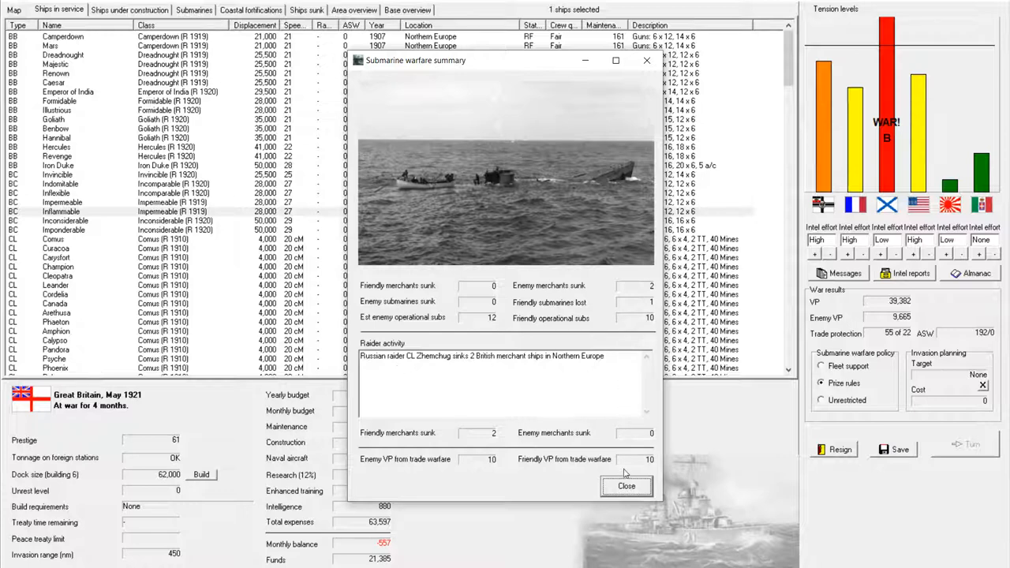
Step: Close the submarine warfare summary and the turn messages
left_click(626, 485)
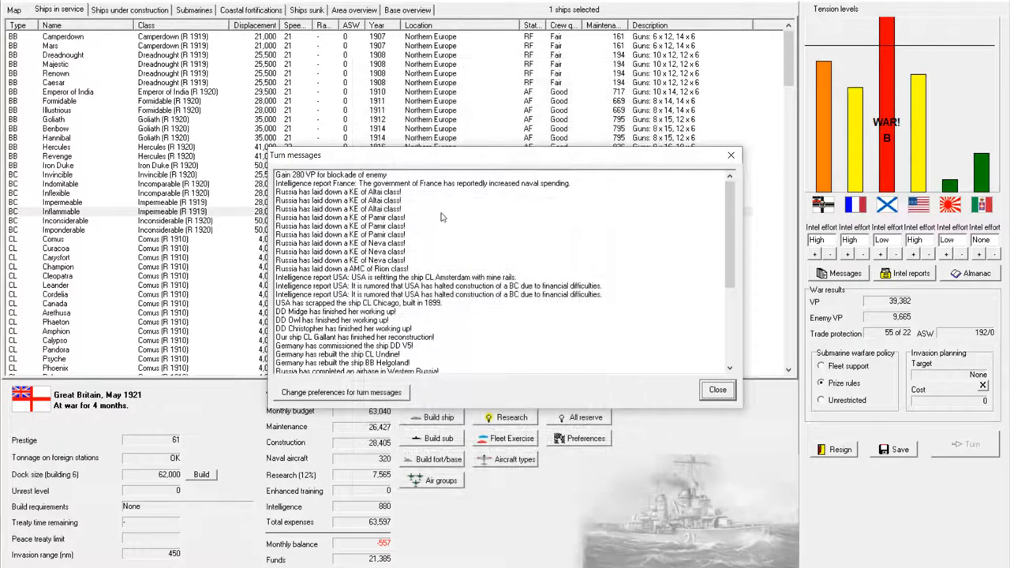
scroll("down", 3)
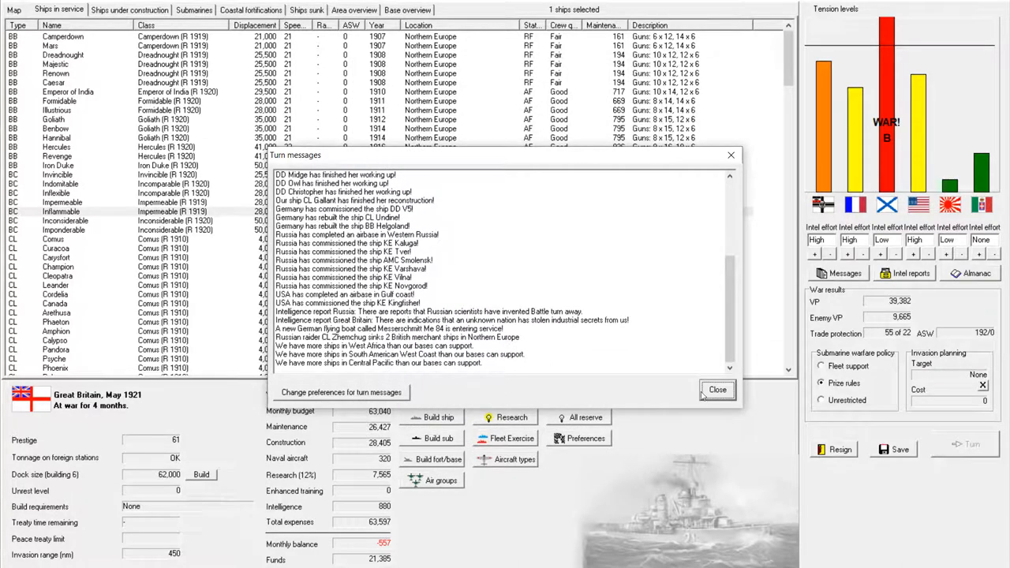
left_click(717, 390)
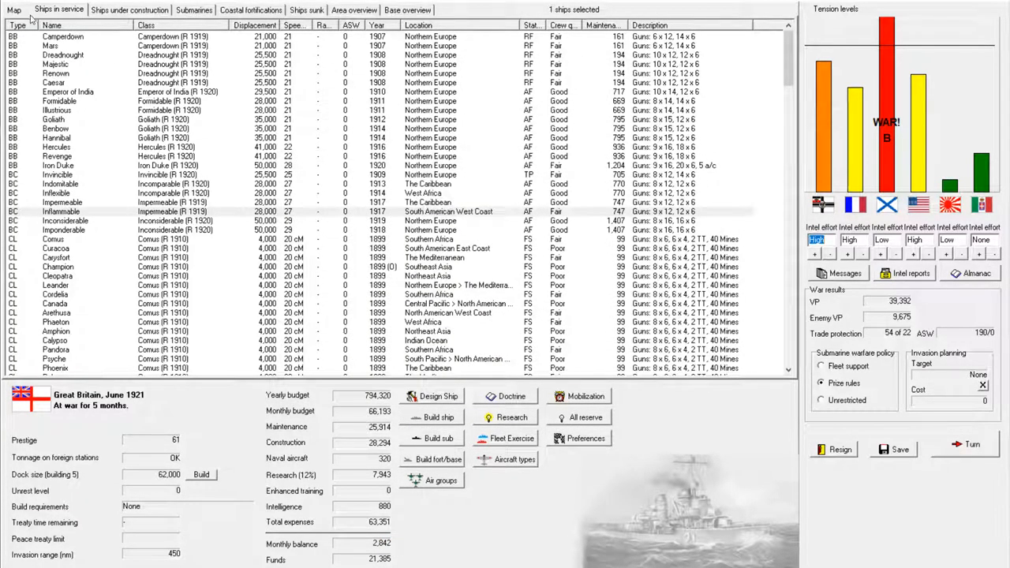
Step: Switch to the world map showing sea areas and regional force counts
left_click(11, 9)
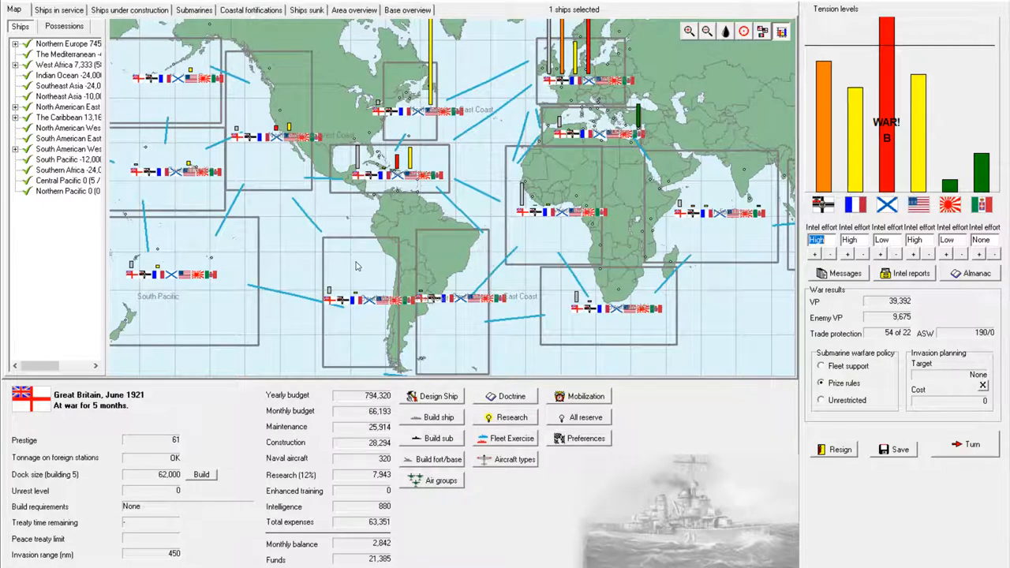
mouse_move(357, 266)
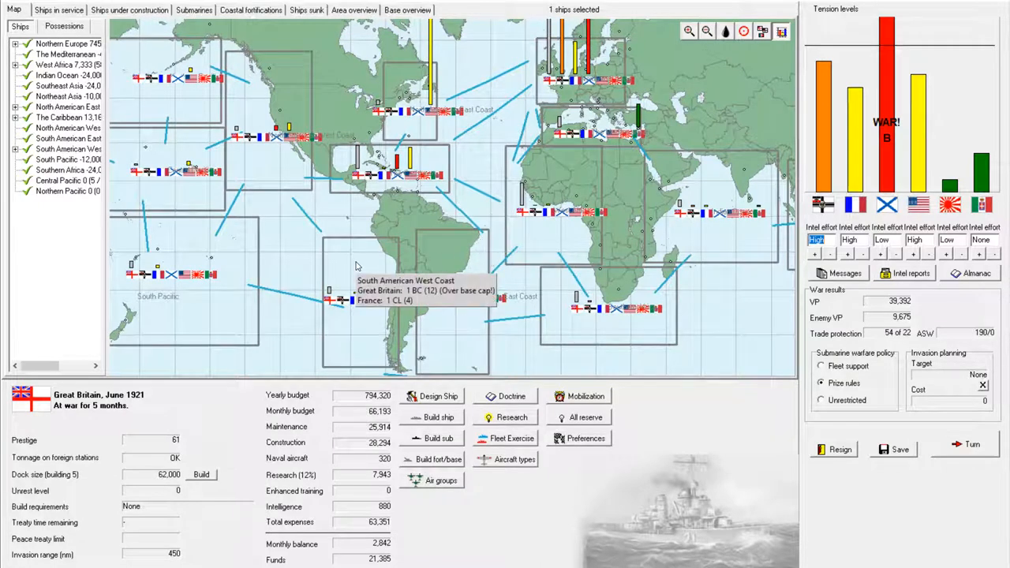
mouse_move(475, 335)
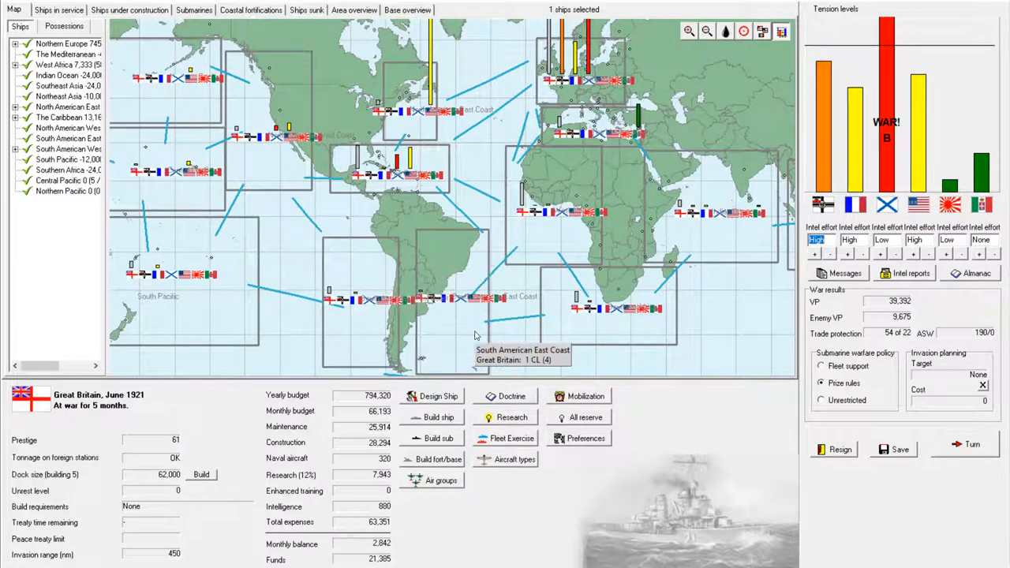
mouse_move(175, 296)
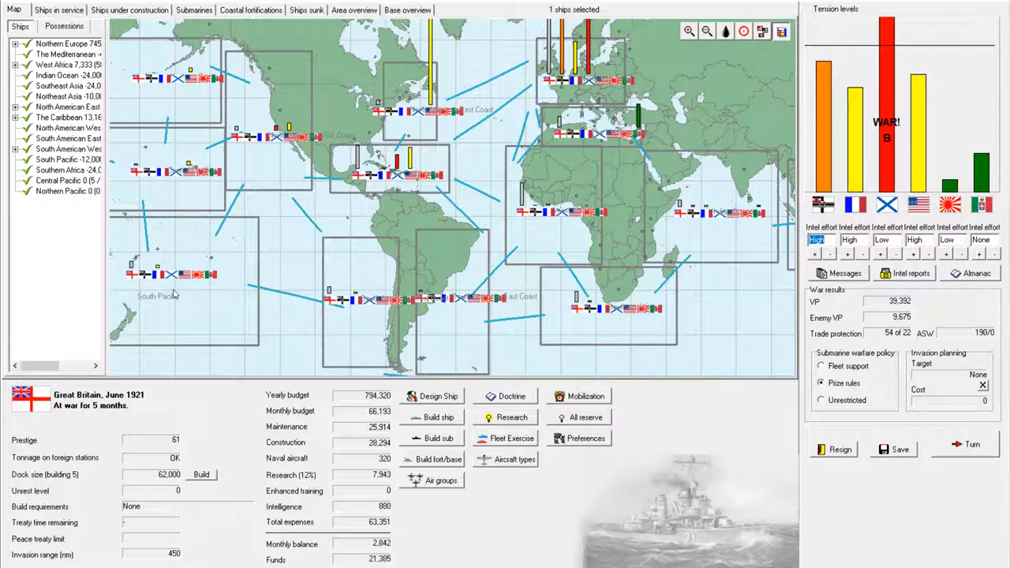
mouse_move(260, 187)
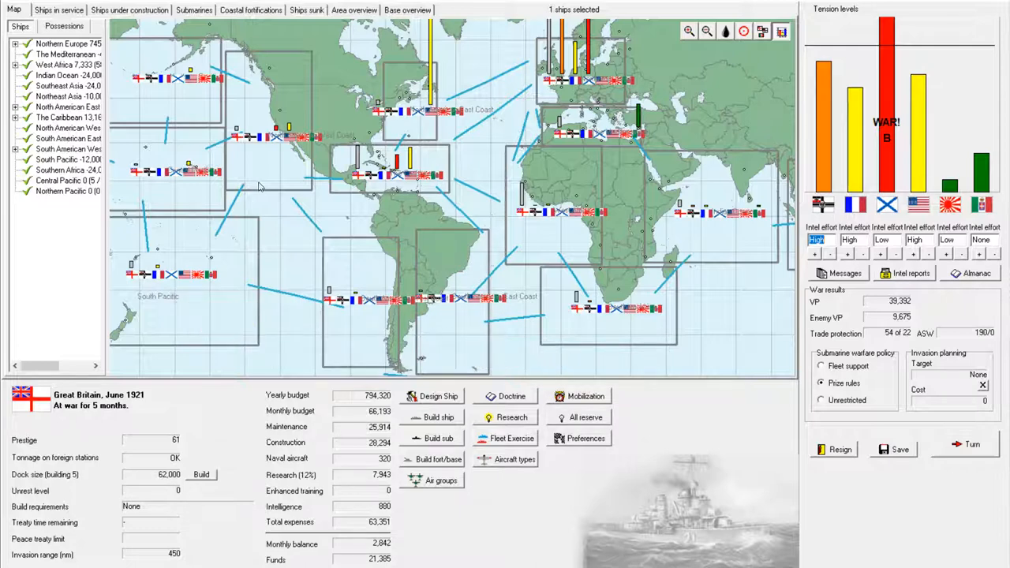
mouse_move(262, 183)
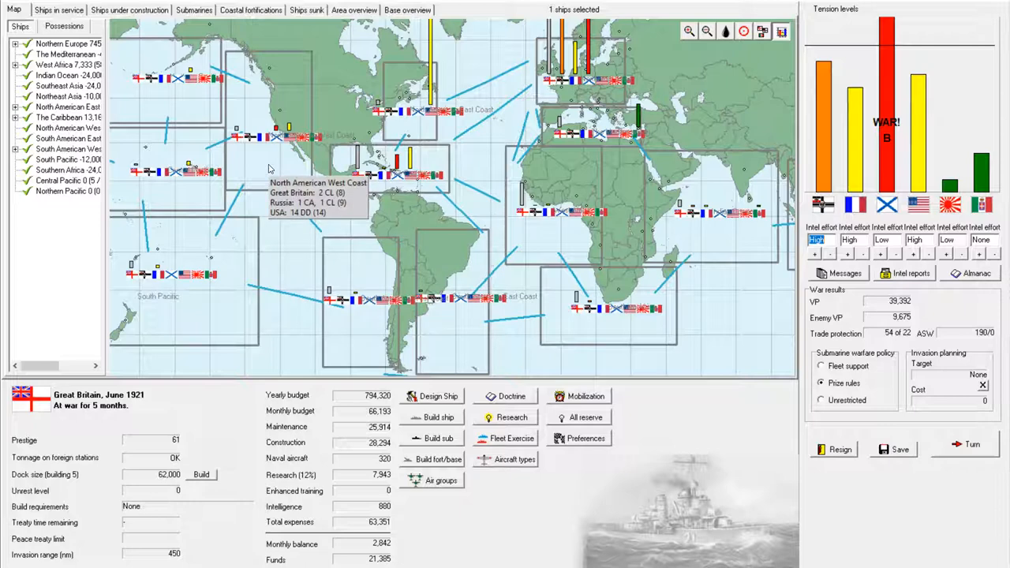
mouse_move(640, 276)
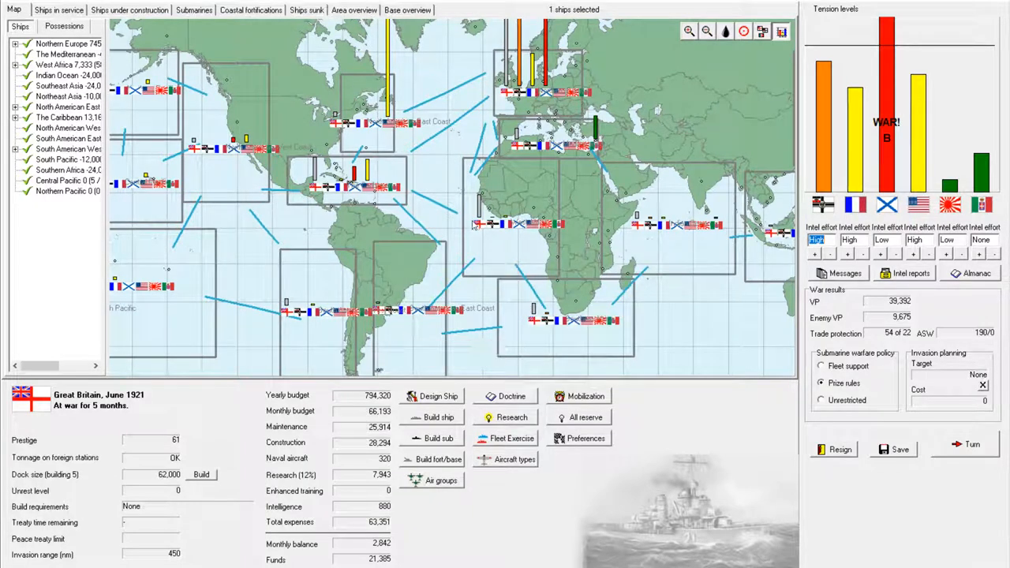
mouse_move(541, 307)
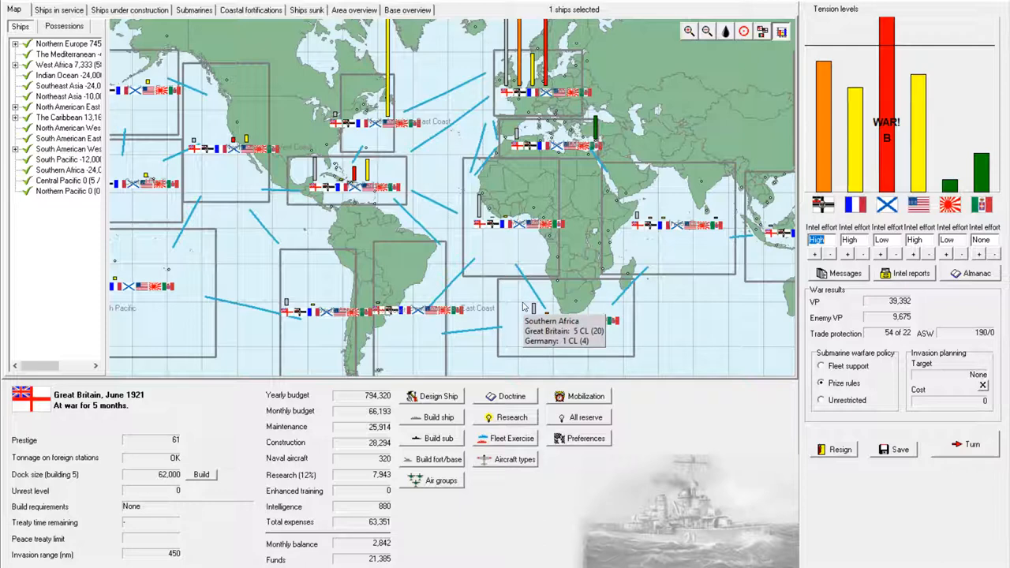
mouse_move(528, 345)
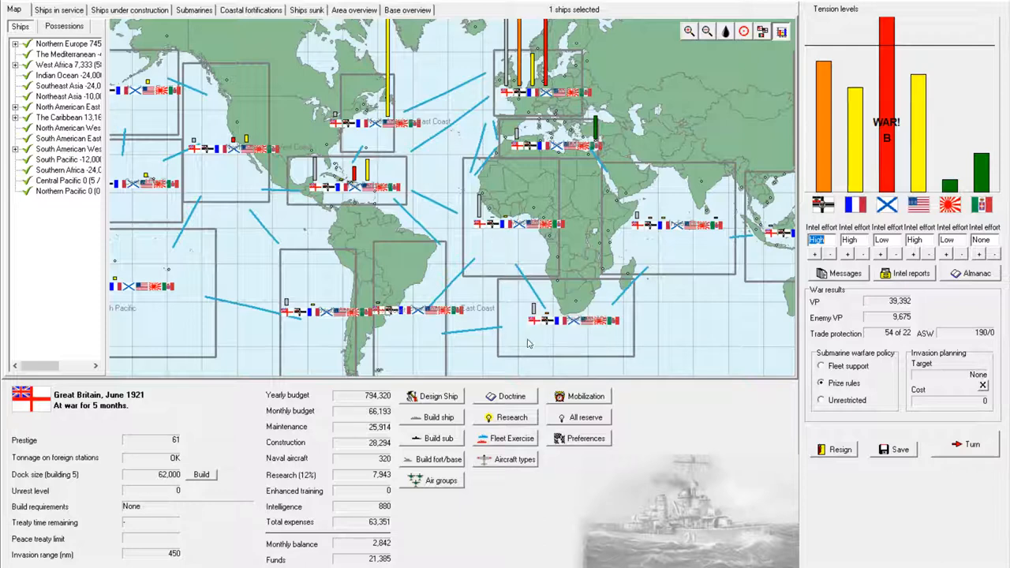
mouse_move(389, 172)
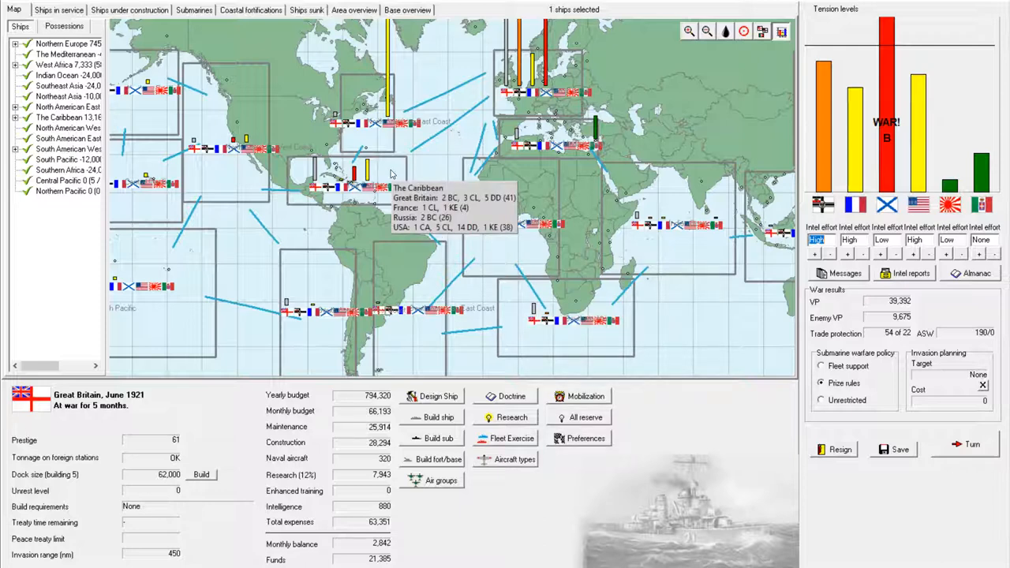
mouse_move(391, 173)
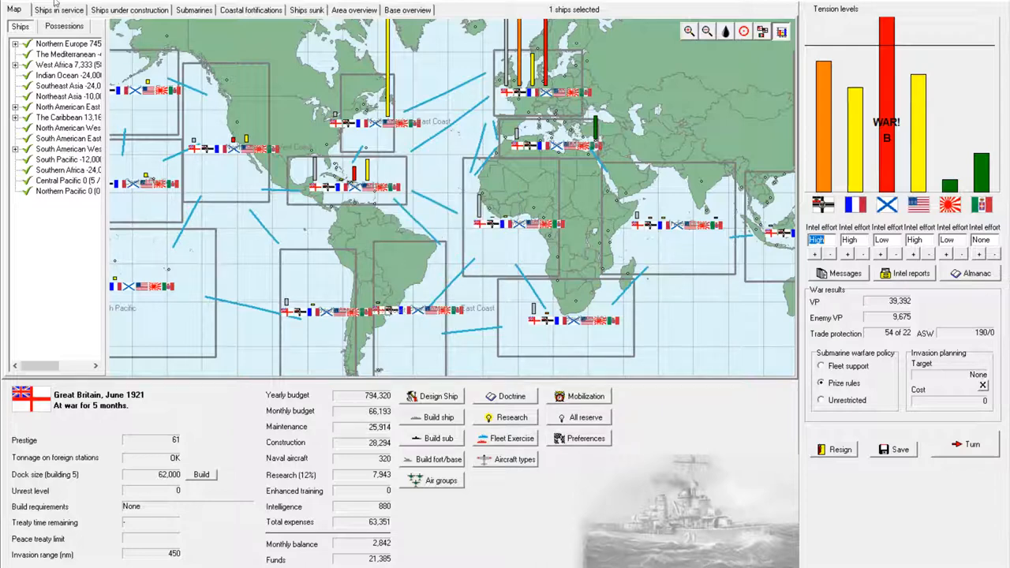
Step: Order battlecruiser Inflexible to move to The Caribbean
left_click(62, 9)
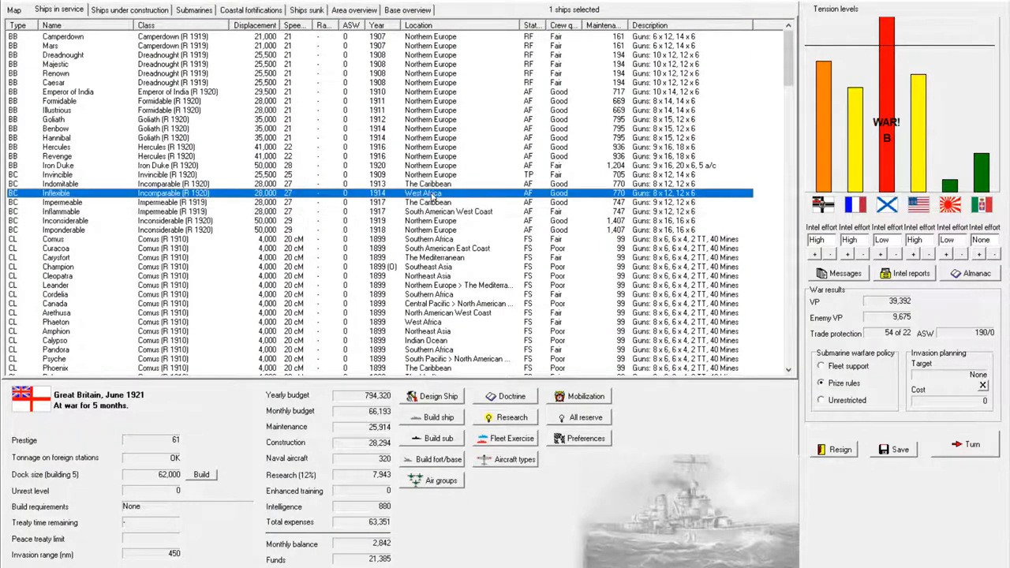
right_click(423, 193)
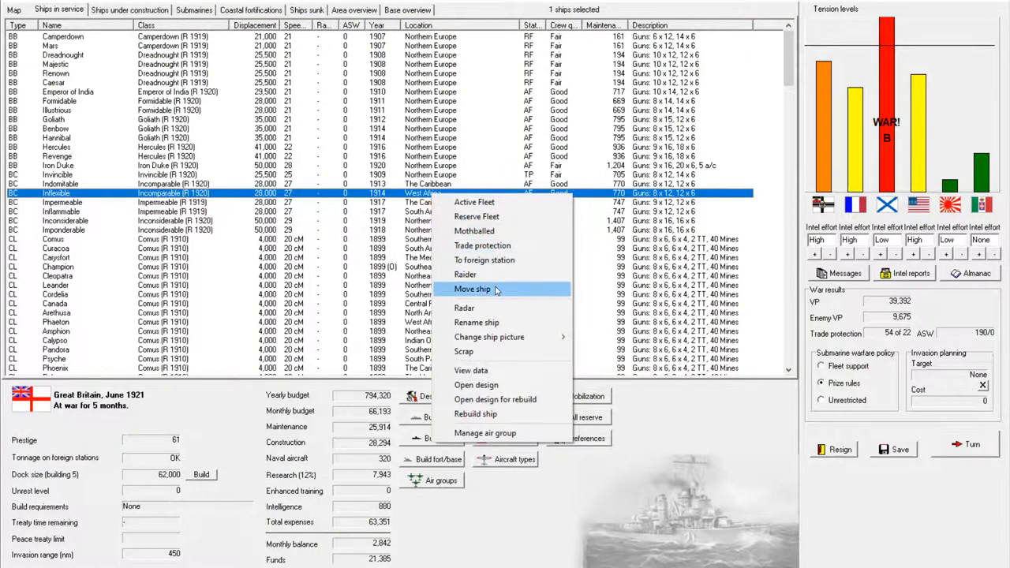
left_click(472, 289)
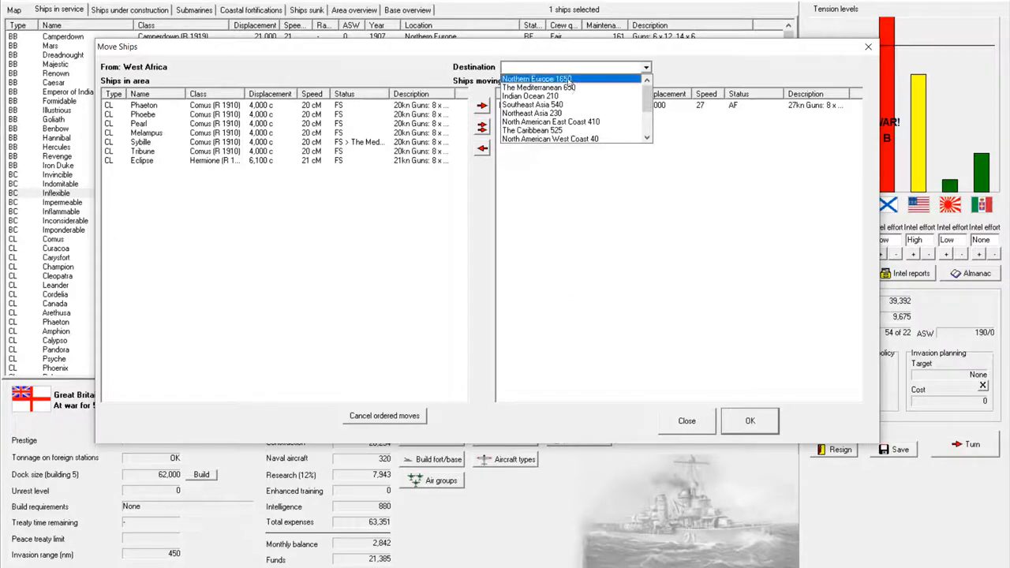
left_click(535, 130)
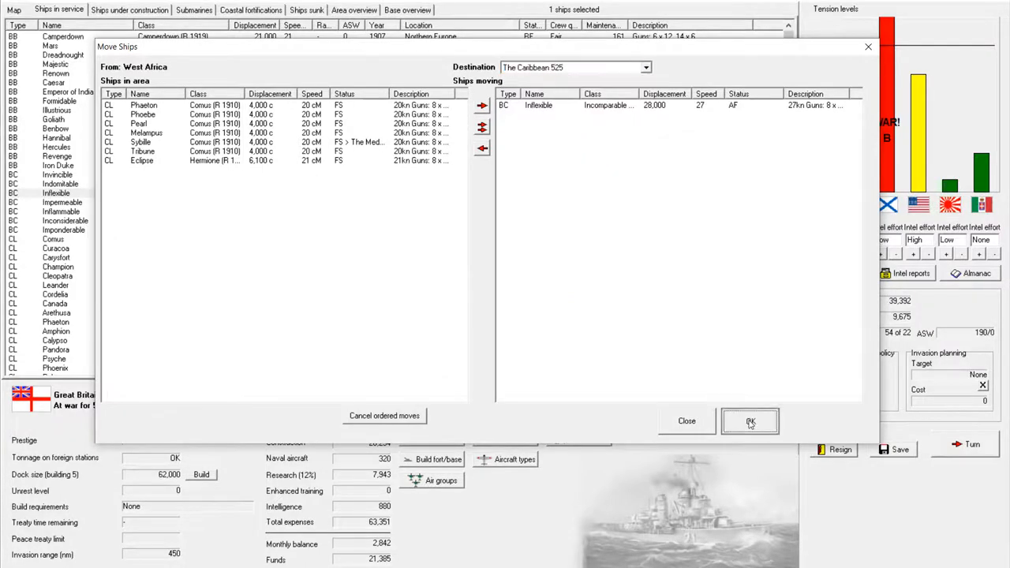
left_click(748, 421)
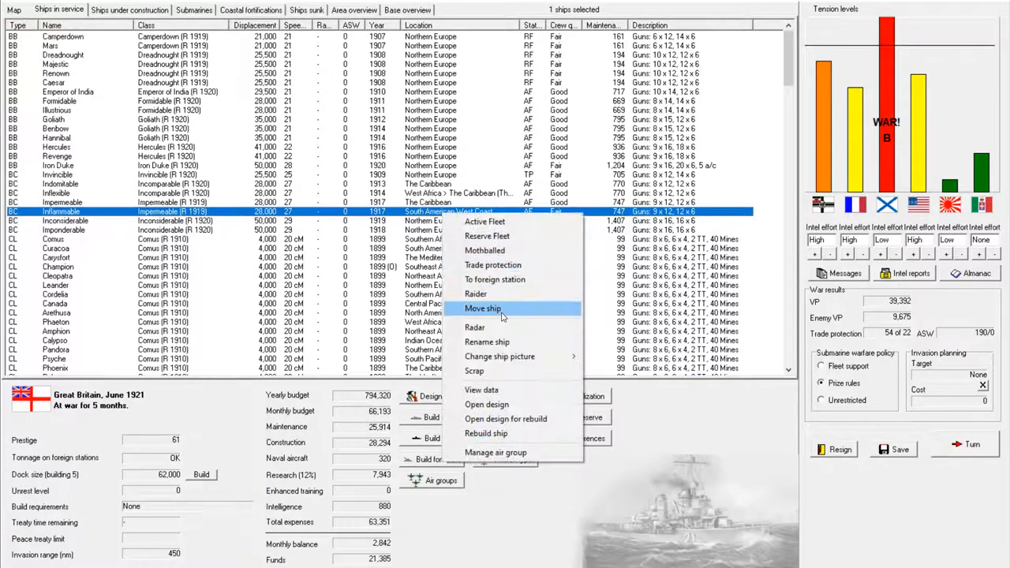
Step: Order battlecruiser Inflammable to move to the North American West Coast
left_click(483, 308)
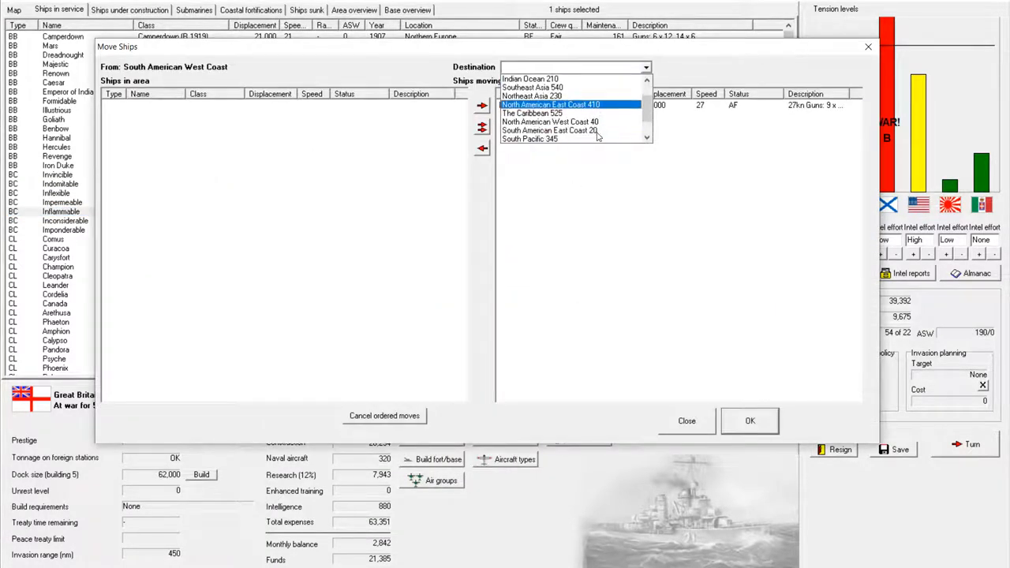
left_click(543, 121)
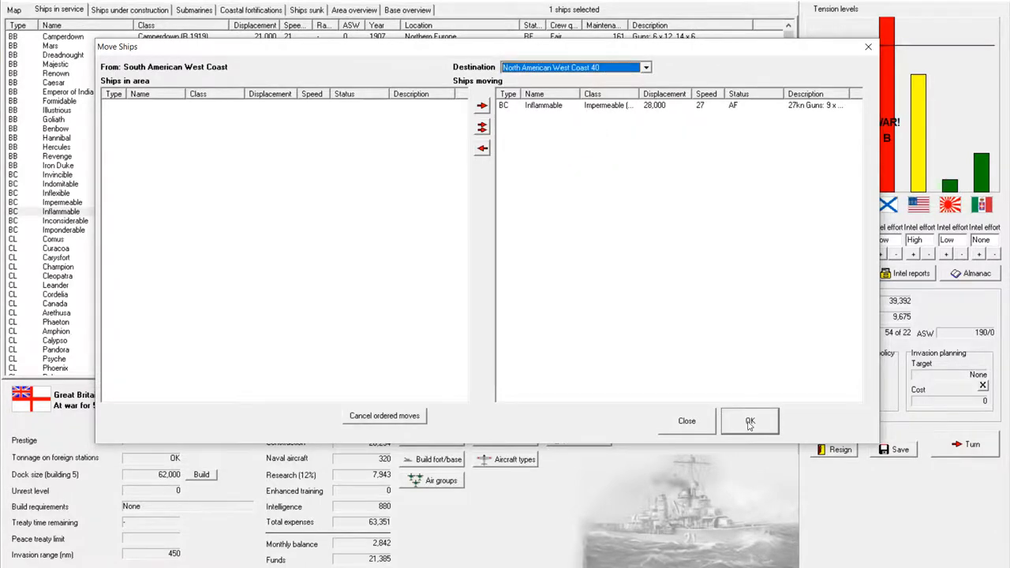
left_click(749, 420)
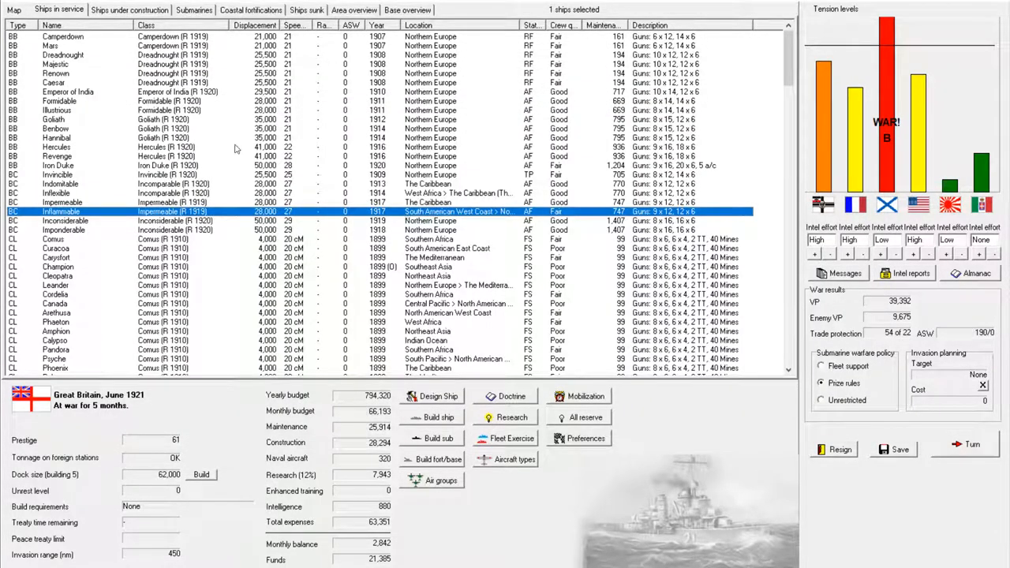
mouse_move(280, 118)
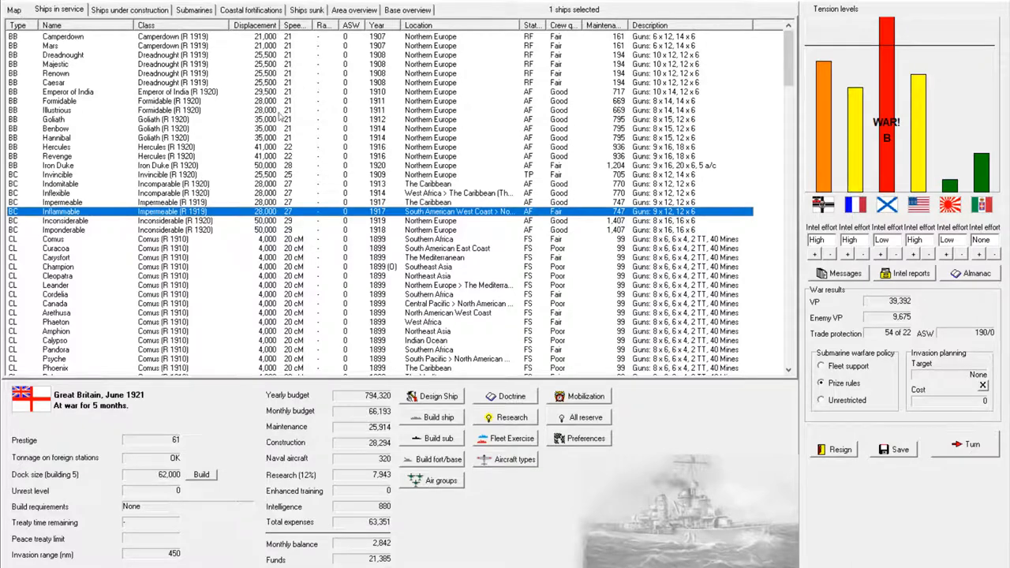
Step: Scroll through ships in service, then show Collingwood, Rodney and other ships under construction
scroll("down", 3)
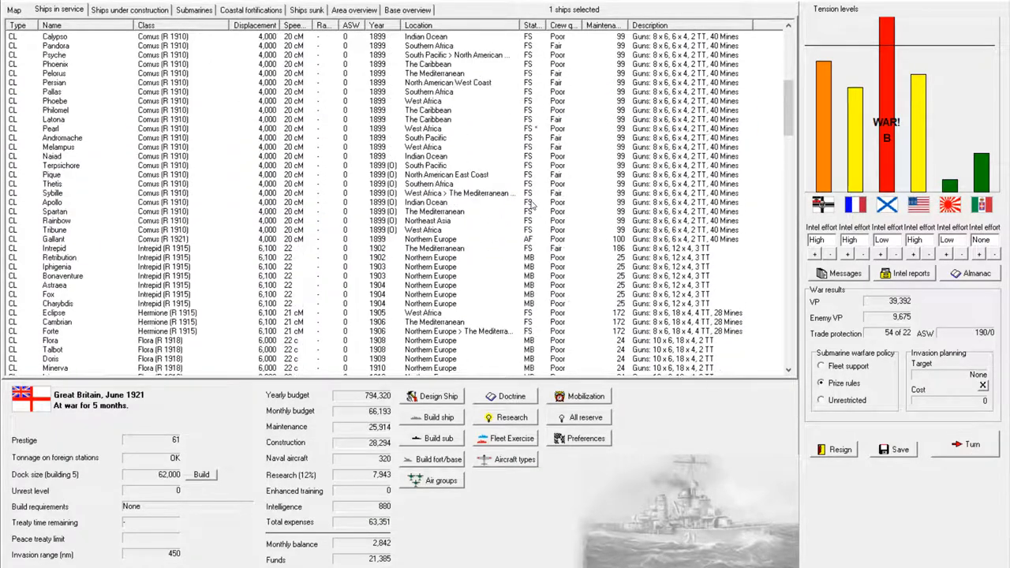
scroll("down", 3)
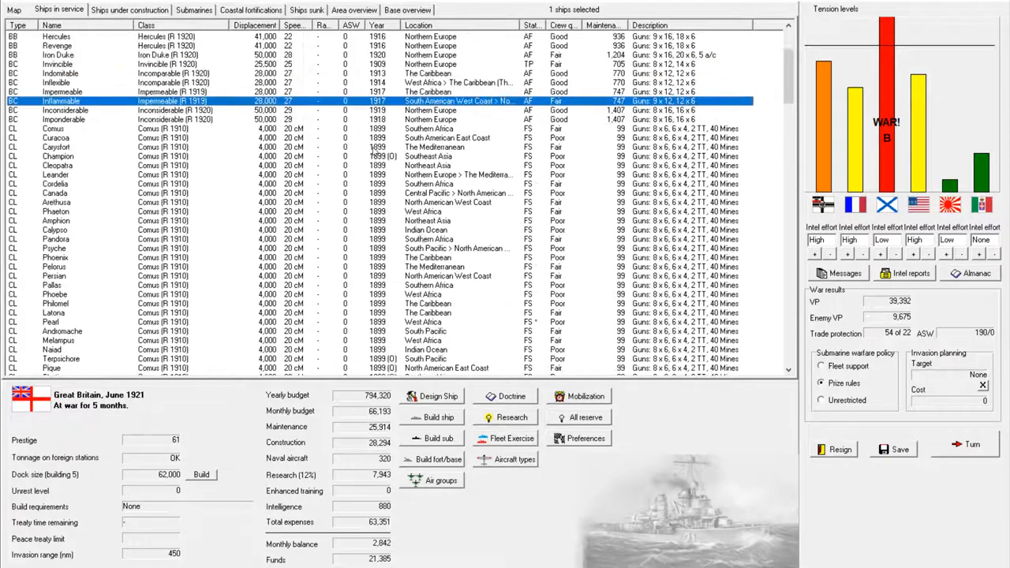
scroll("down", 3)
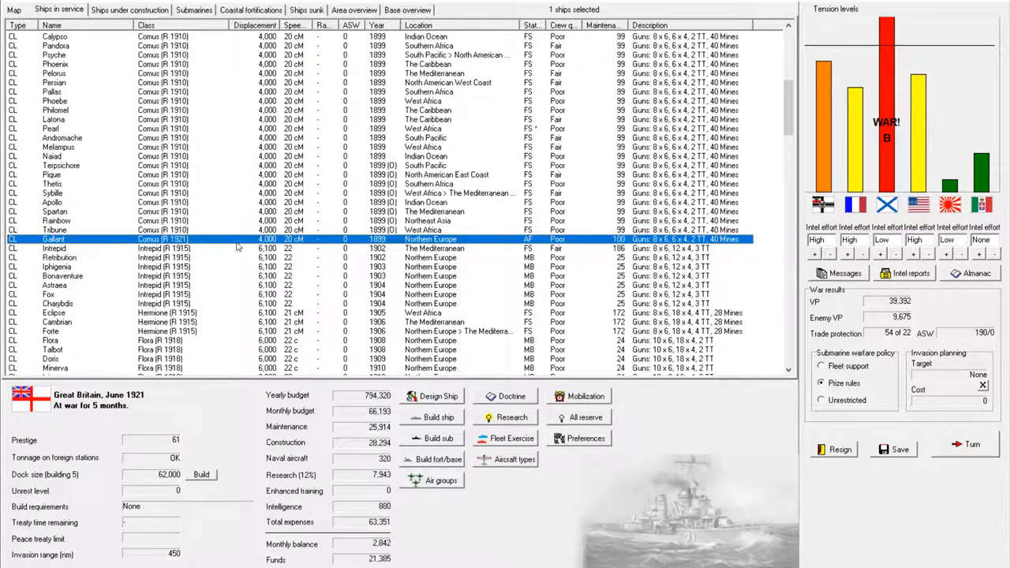
mouse_move(387, 239)
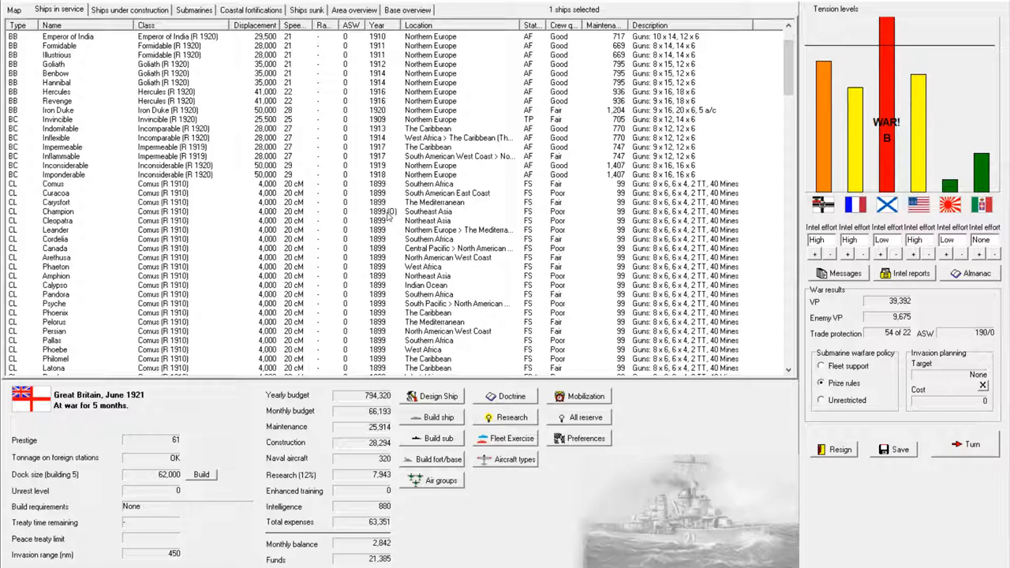
left_click(140, 9)
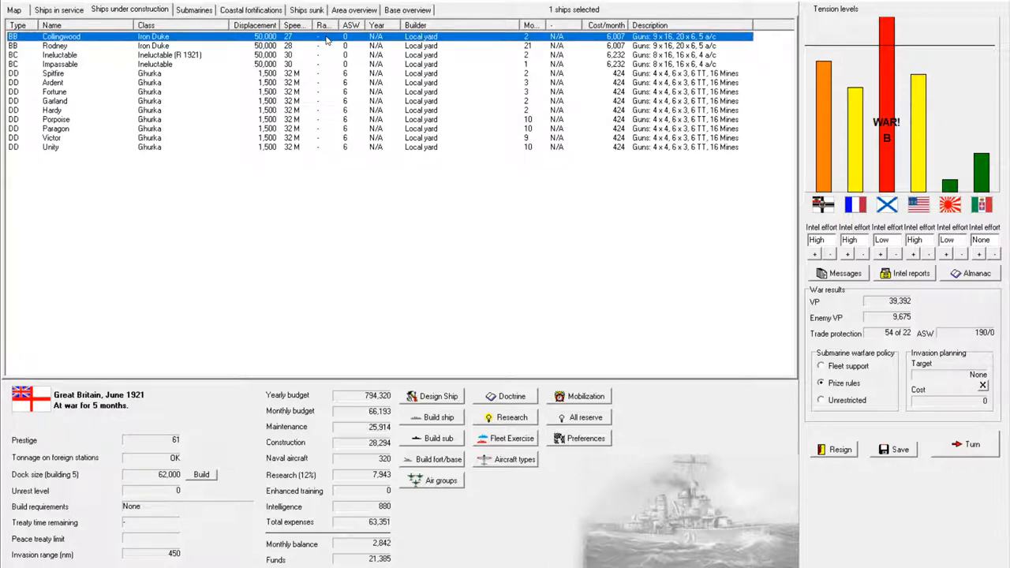
left_click(87, 64)
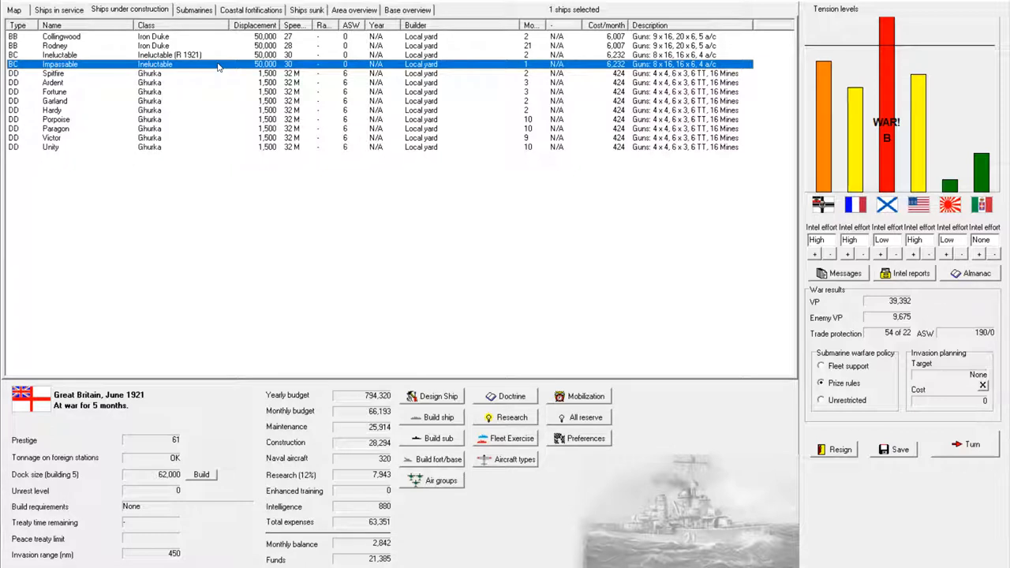
mouse_move(464, 72)
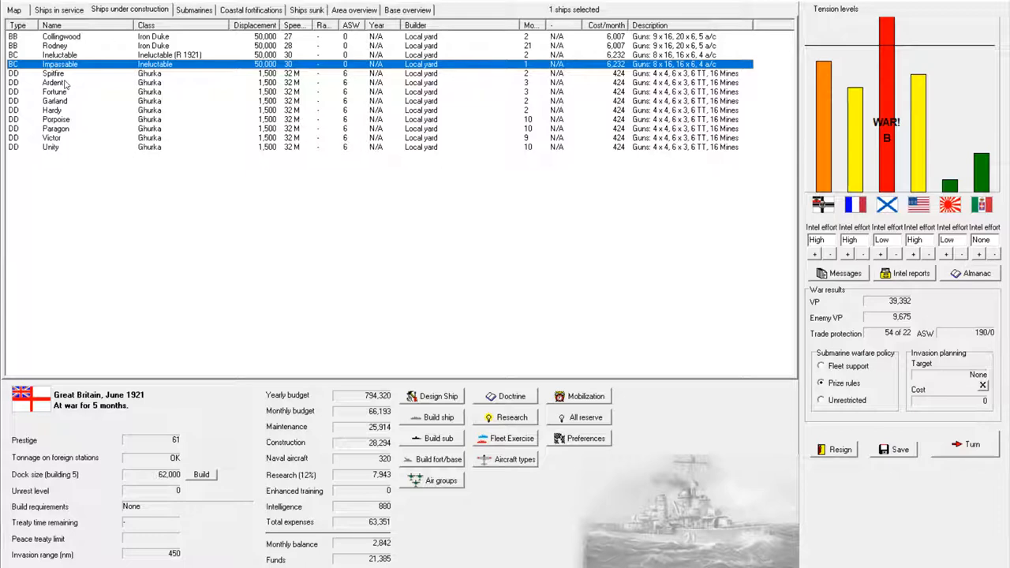
mouse_move(74, 67)
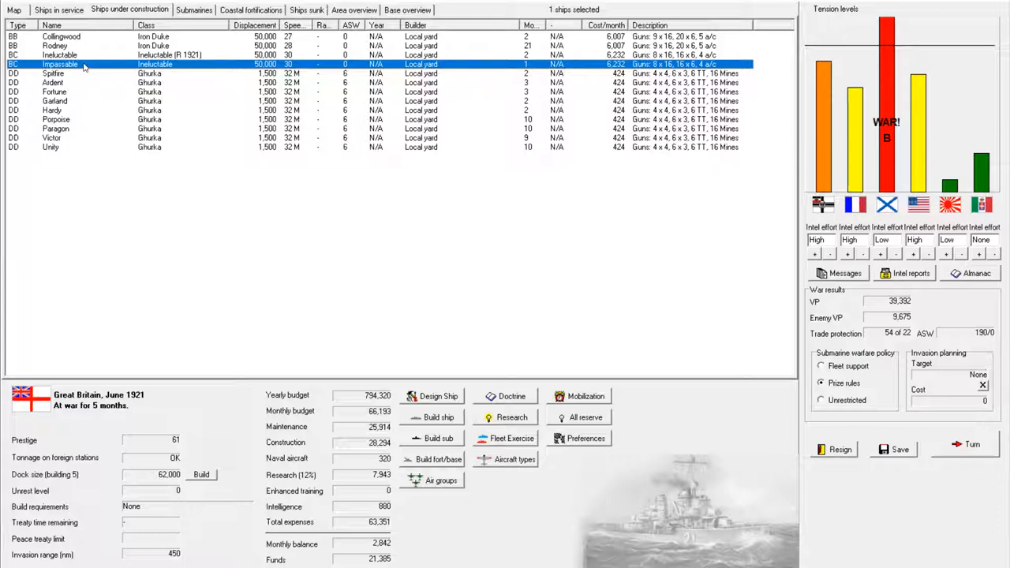
Step: Order Champion and eight 1899(O) cruisers rebuilt to the Comus (R 1921) design
left_click(61, 9)
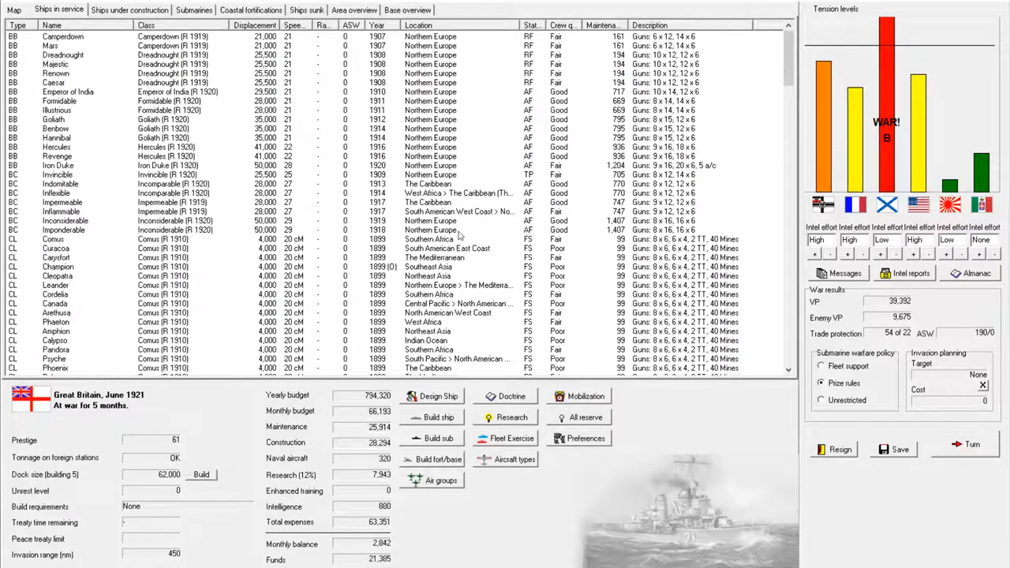
scroll("down", 3)
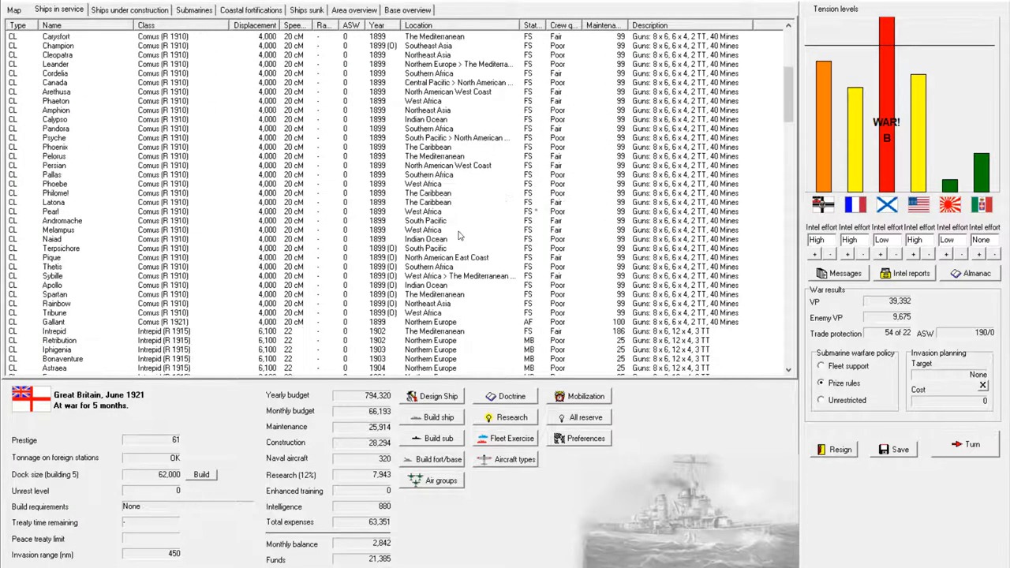
scroll("down", 3)
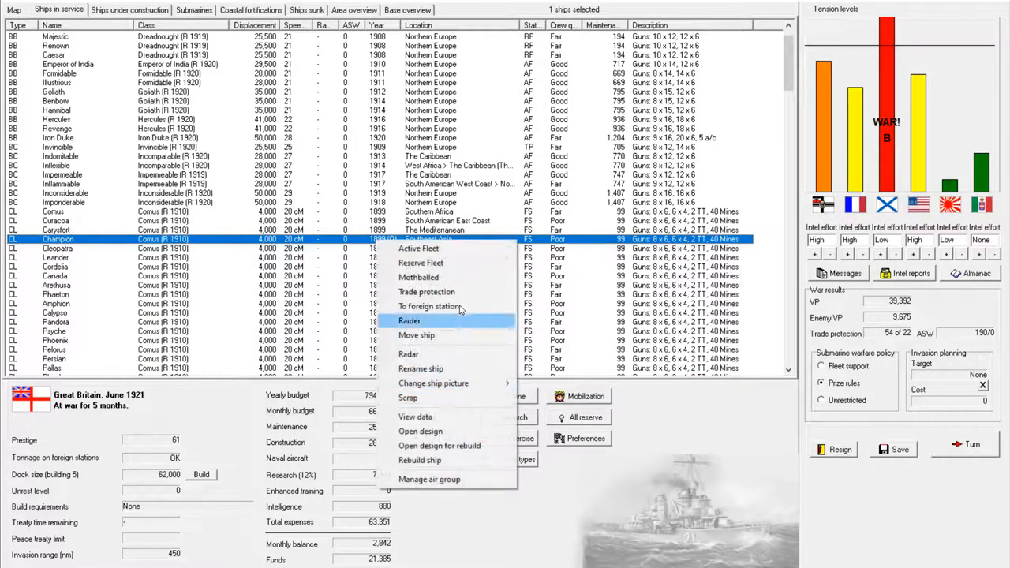
left_click(439, 446)
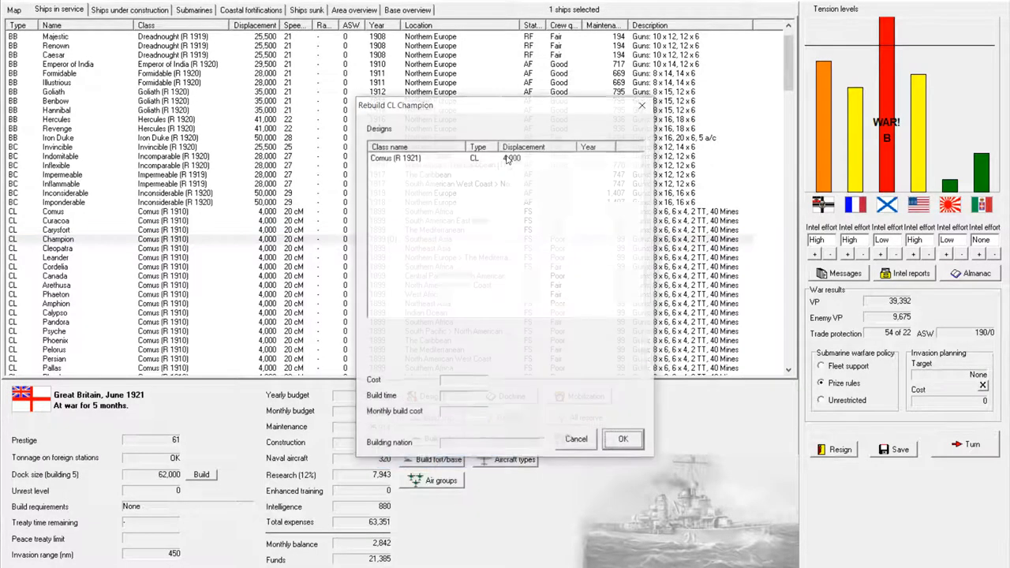
left_click(577, 439)
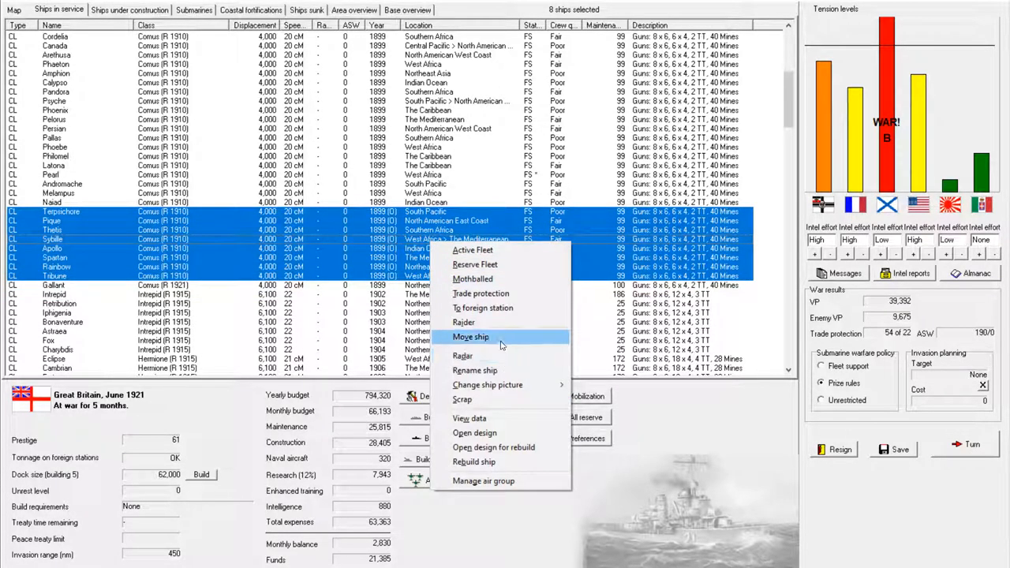
mouse_move(501, 462)
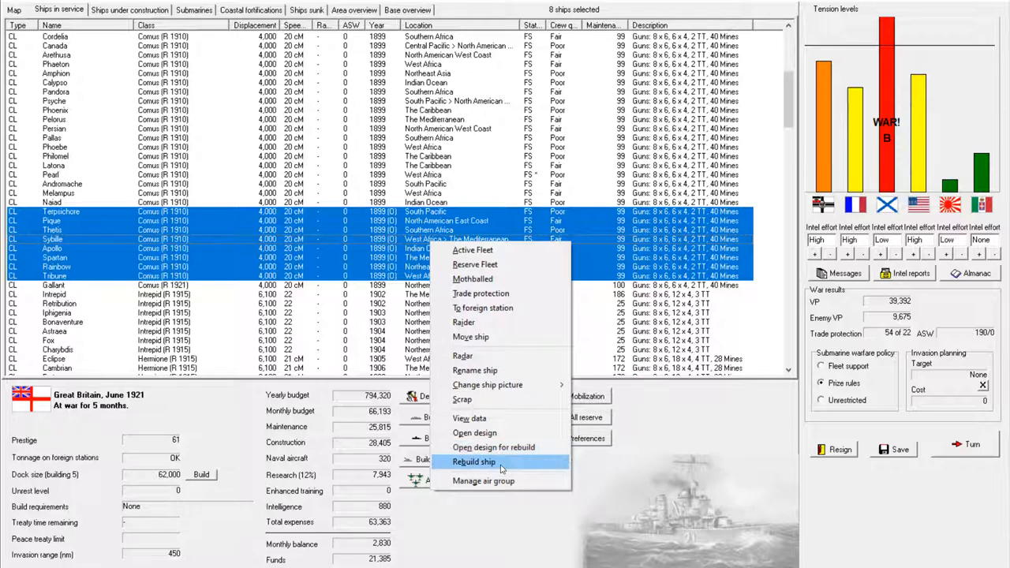
left_click(474, 462)
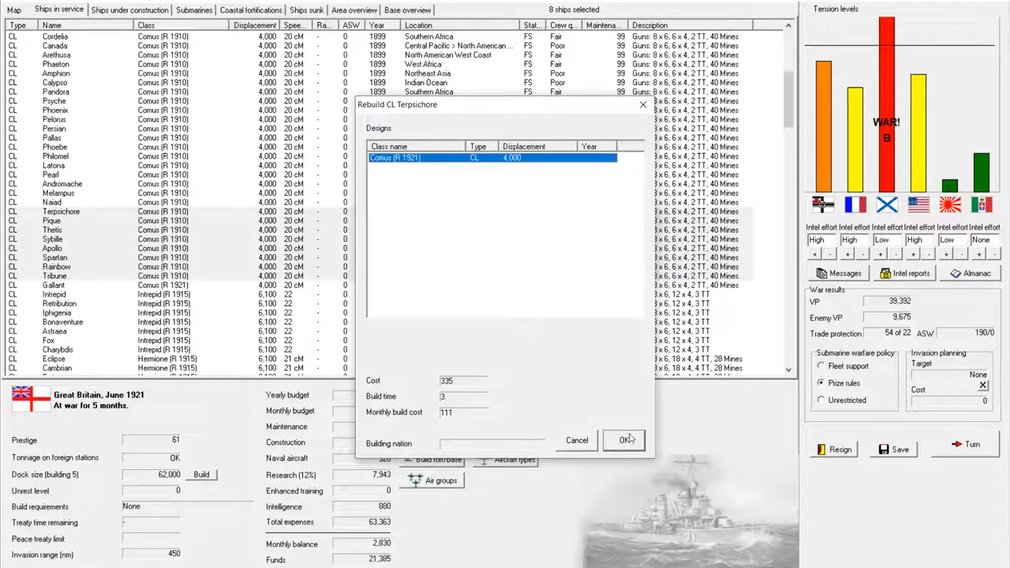
left_click(622, 440)
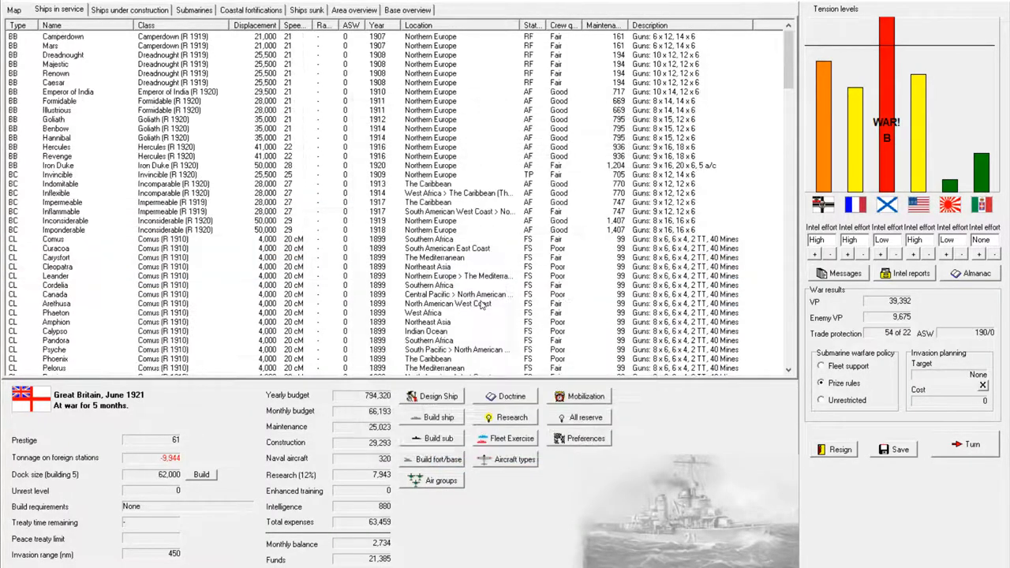
mouse_move(225, 215)
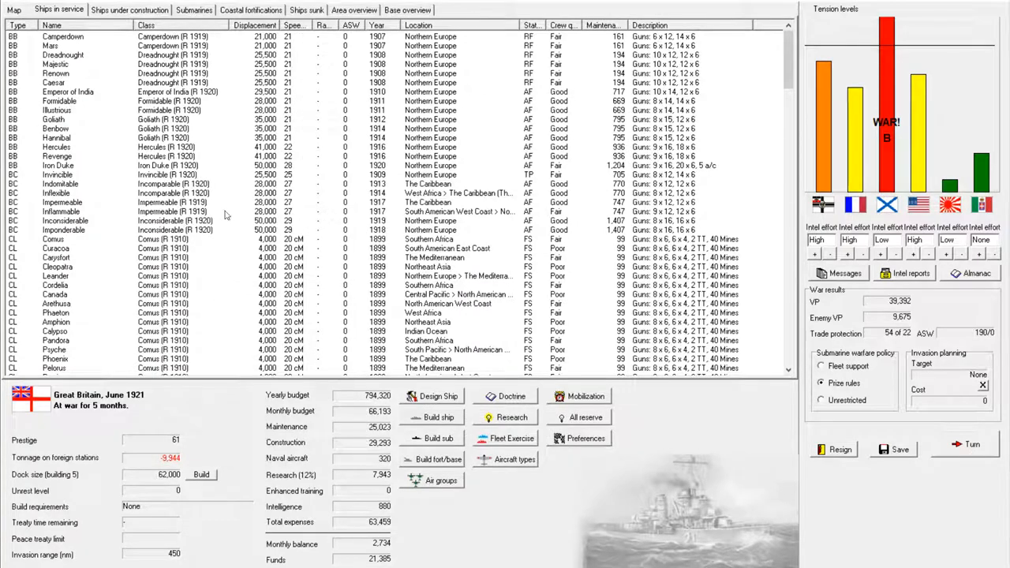
Step: Send light cruiser Retribution to a foreign station, bringing foreign-station tonnage to OK
scroll("down", 3)
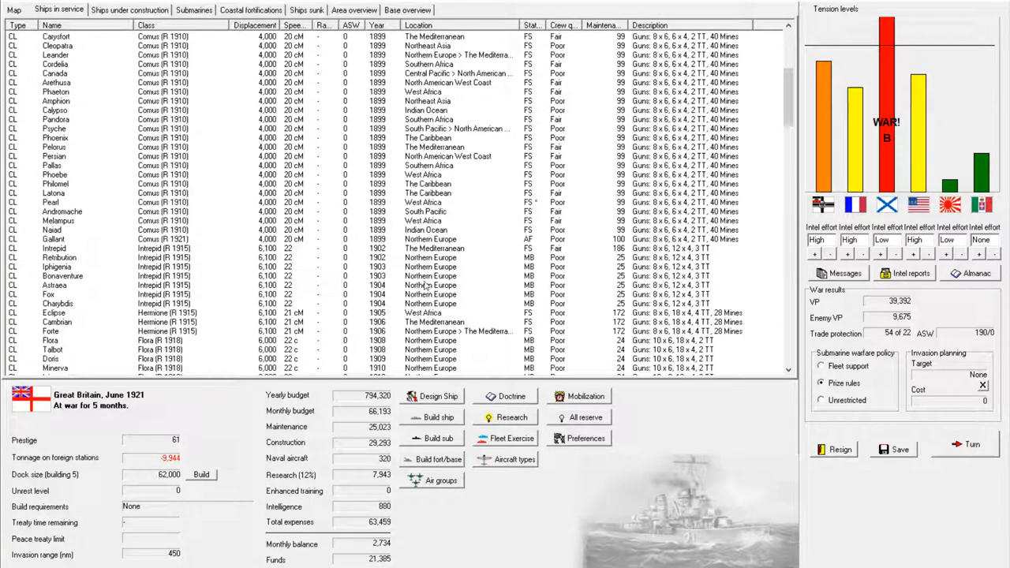
scroll("down", 3)
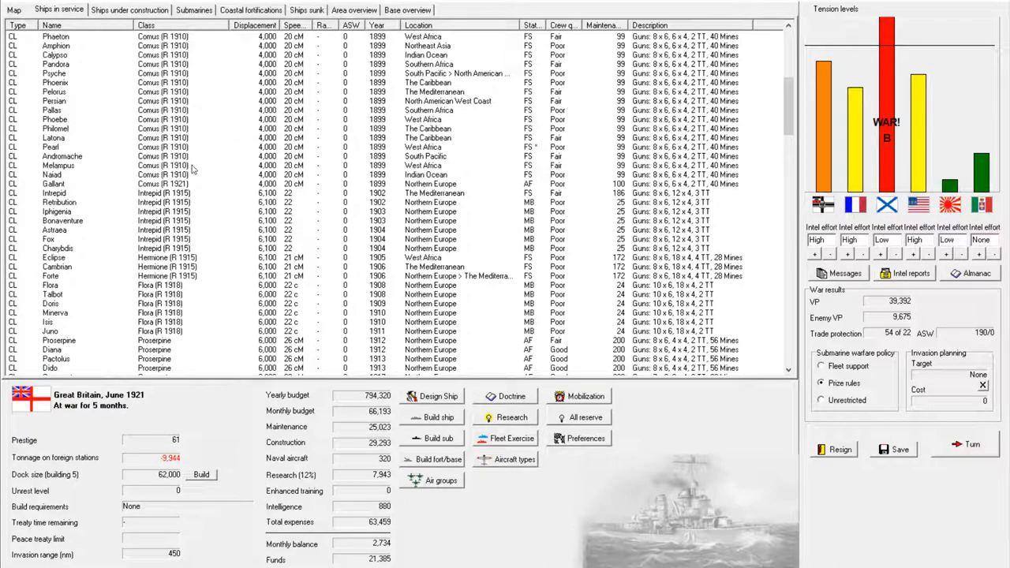
mouse_move(454, 211)
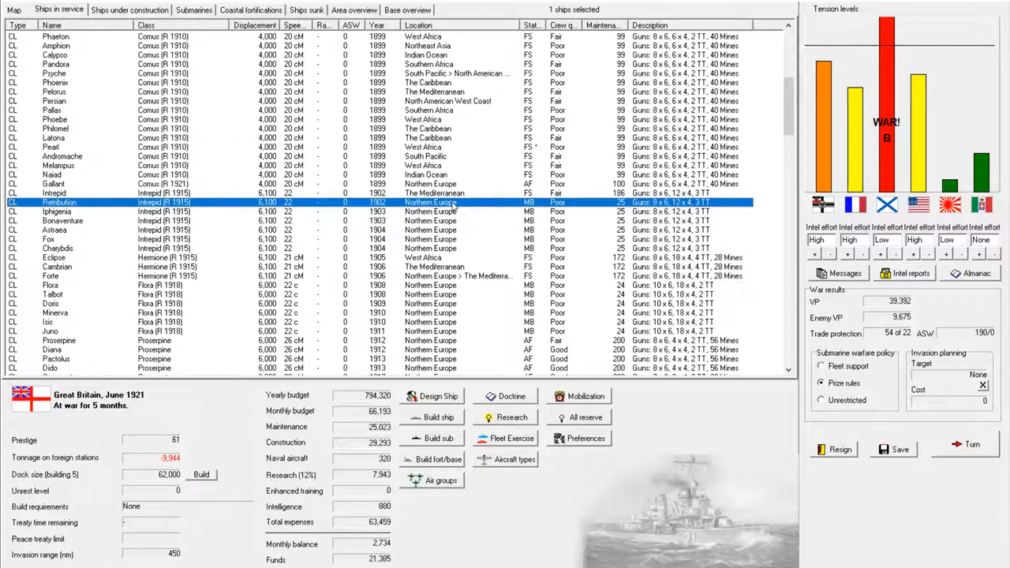
right_click(454, 202)
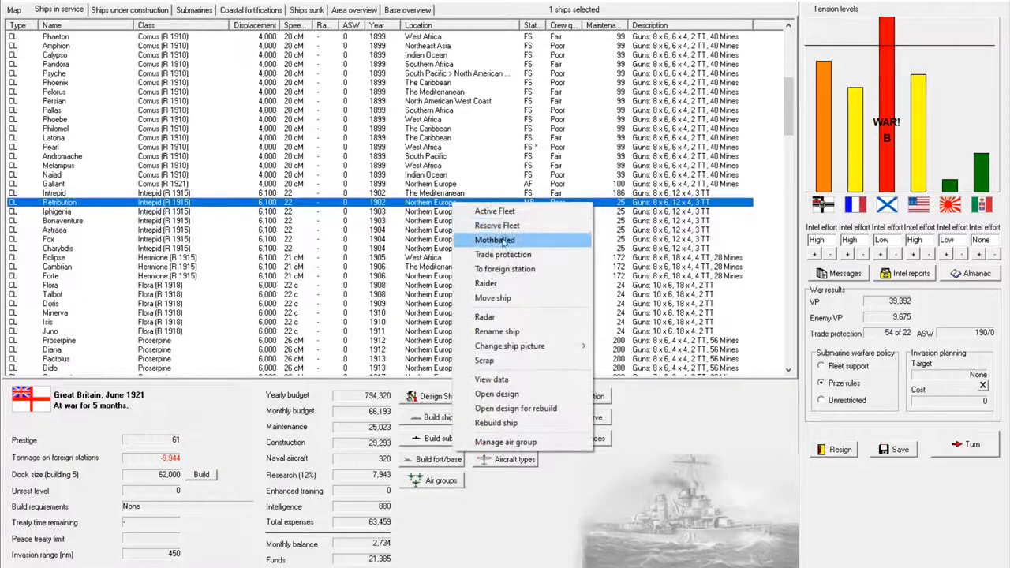
mouse_move(503, 254)
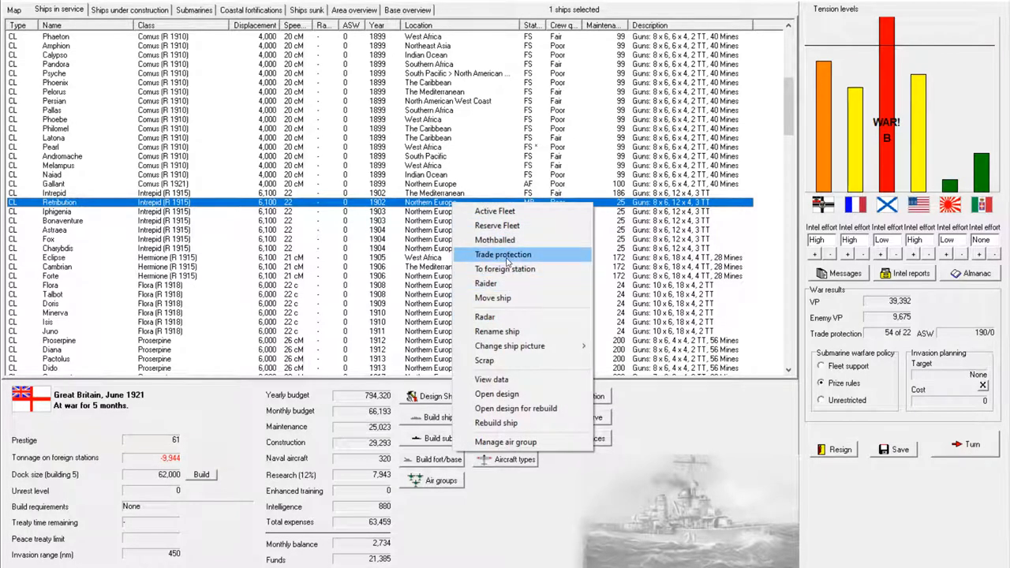
left_click(502, 254)
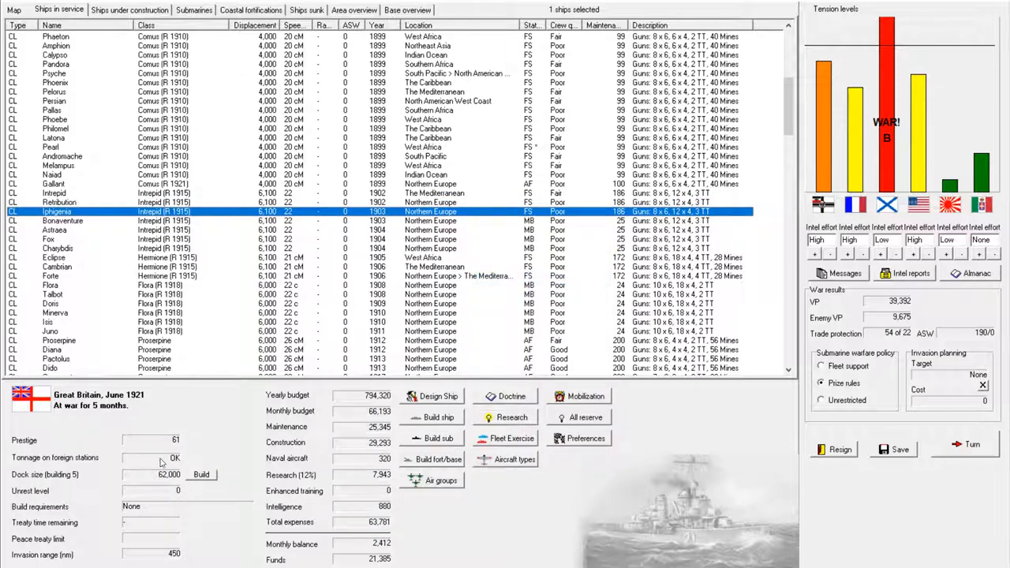
mouse_move(521, 209)
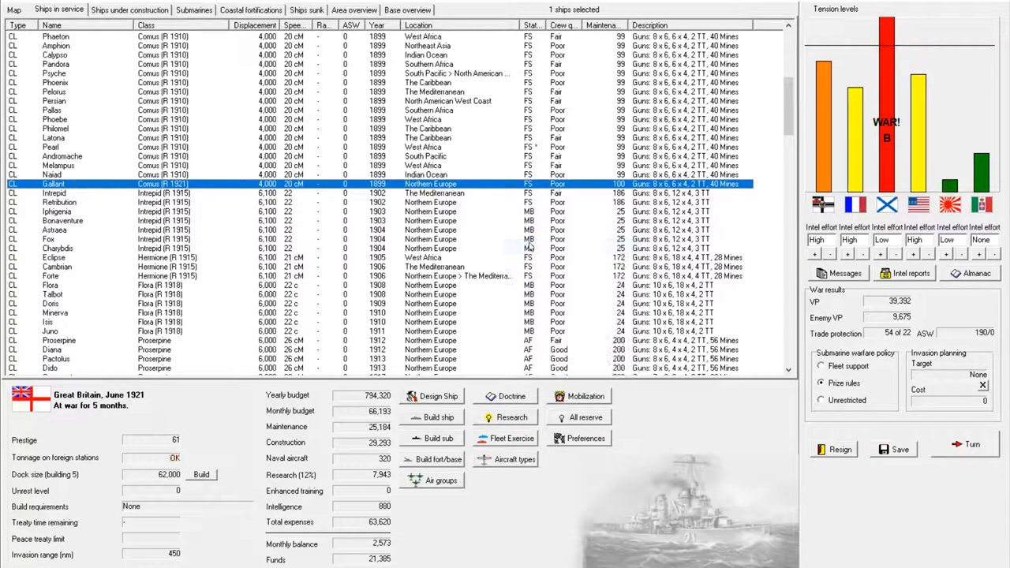
mouse_move(485, 209)
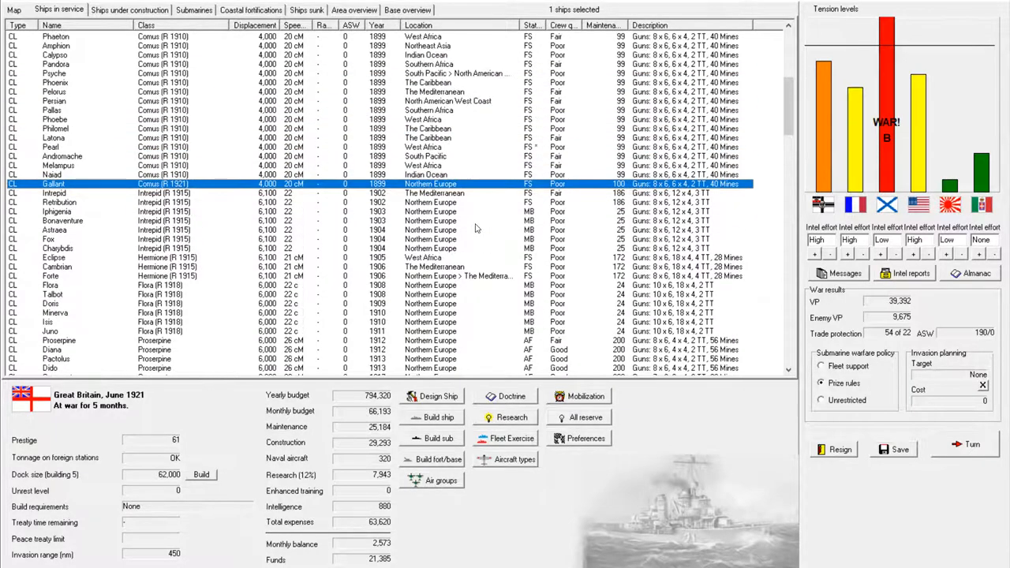
scroll("down", 3)
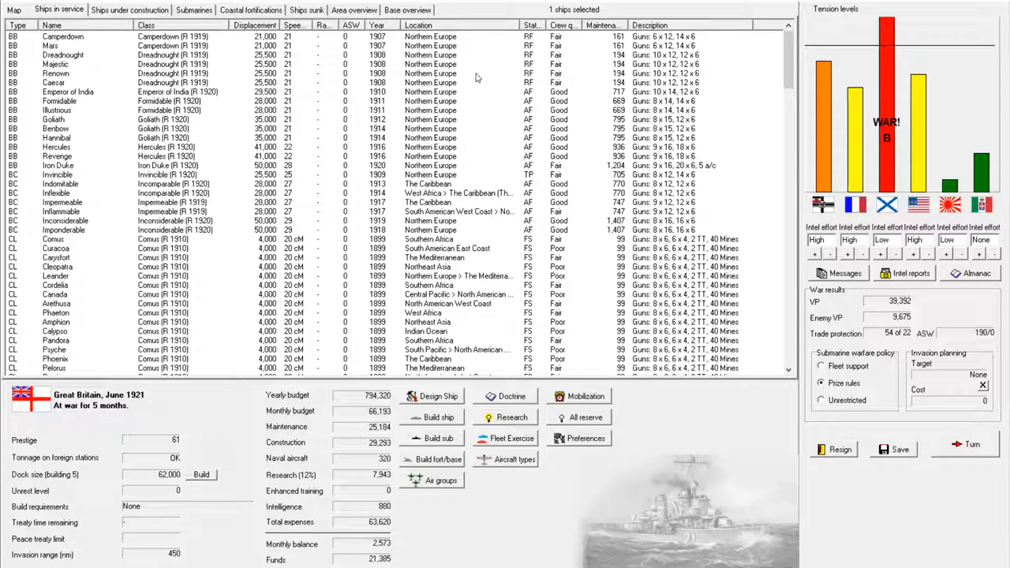
Step: Select battleship Renown, then bring up the naval areas map
left_click(56, 71)
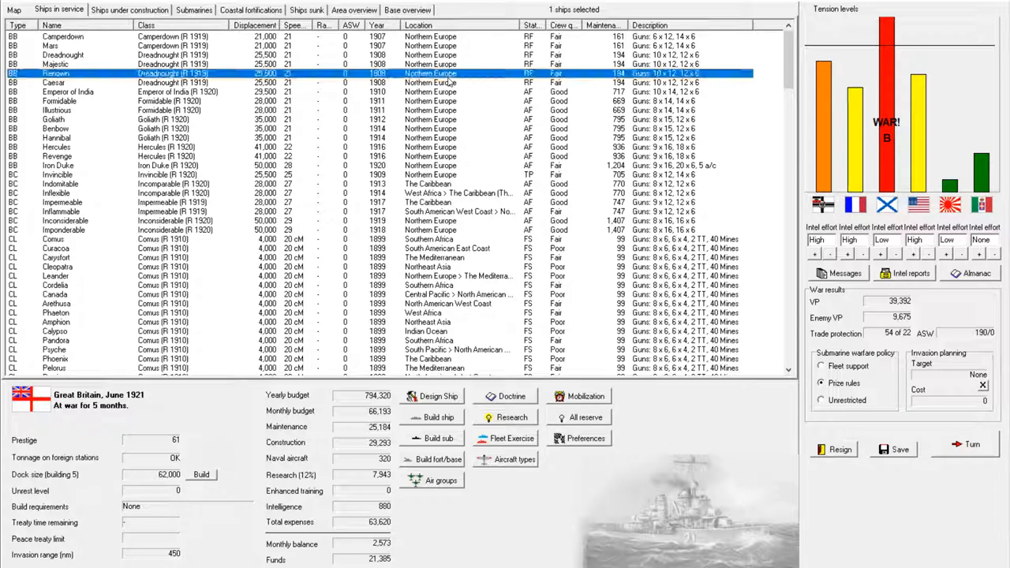
left_click(79, 83)
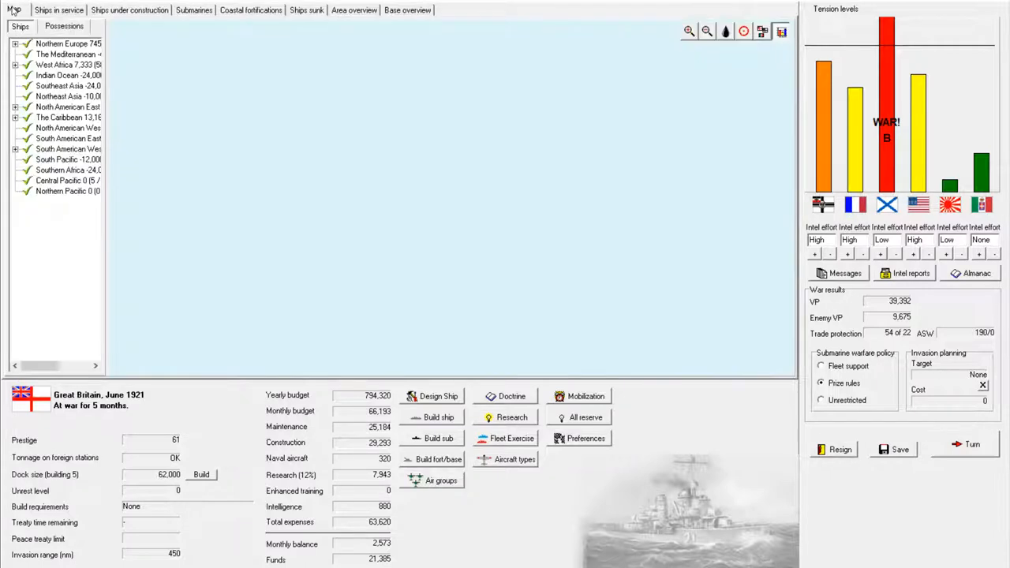
Step: Show territory possessions and set Russian-held Norway as invasion target, costing 4,071
left_click(11, 8)
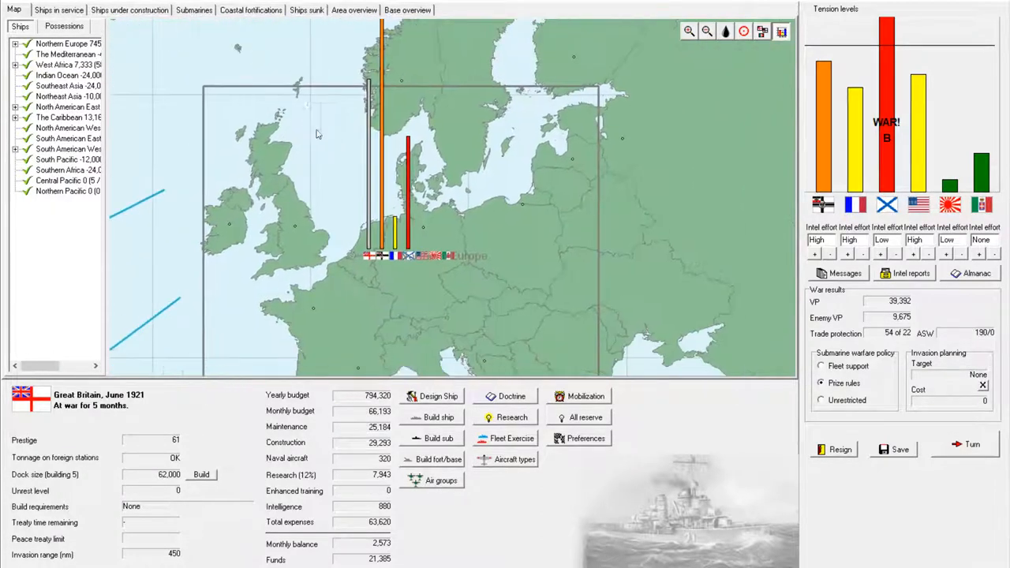
left_click(756, 32)
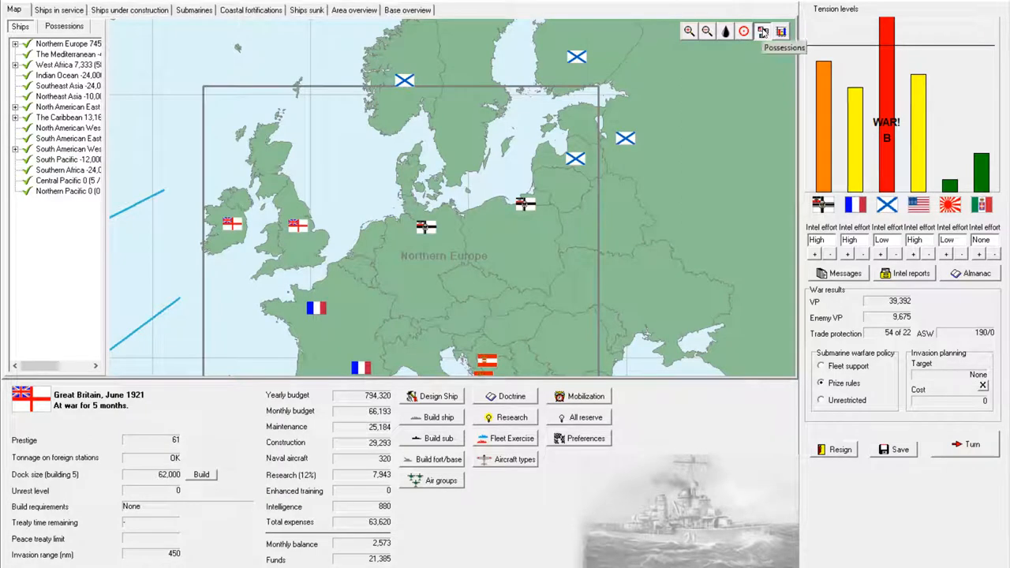
left_click(405, 79)
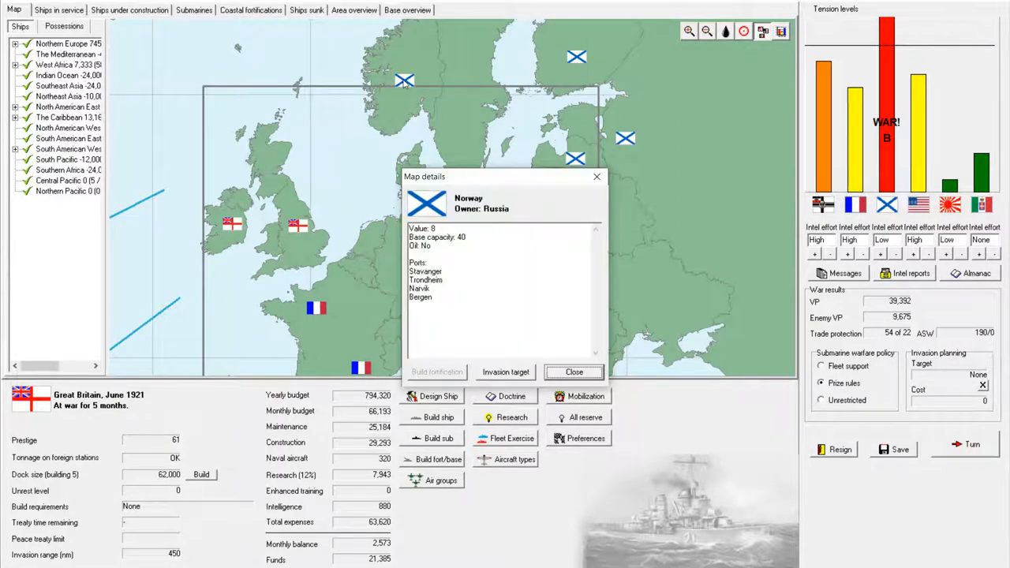
left_click(505, 372)
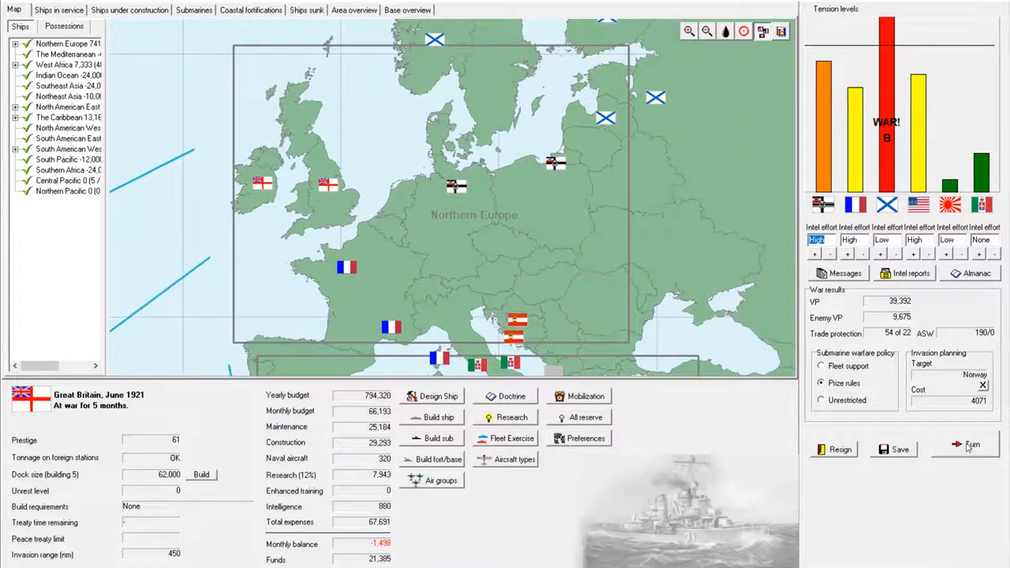
mouse_move(567, 234)
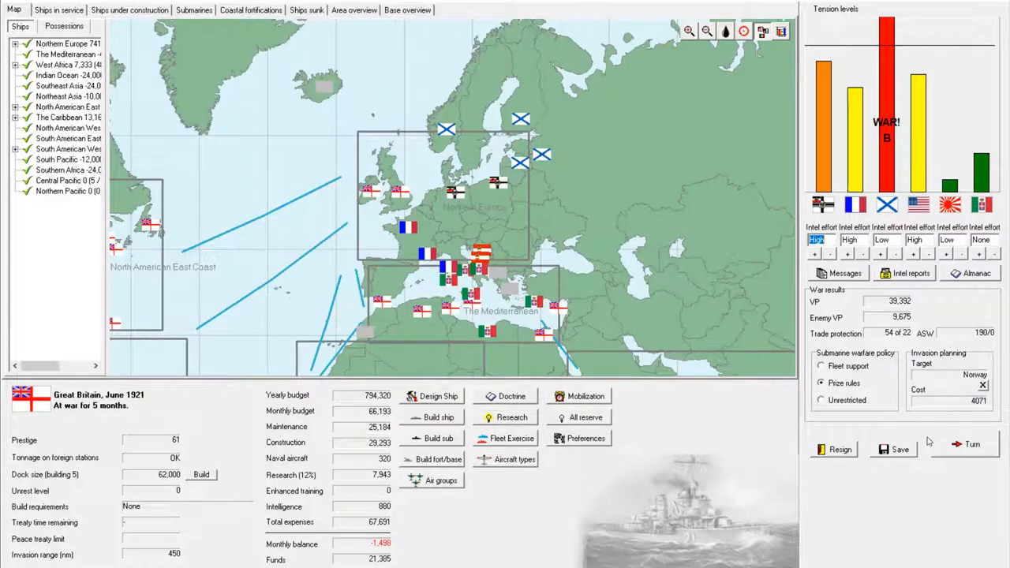
Step: Advance the turn and accept the convoy attack on Russia off Norway
left_click(972, 446)
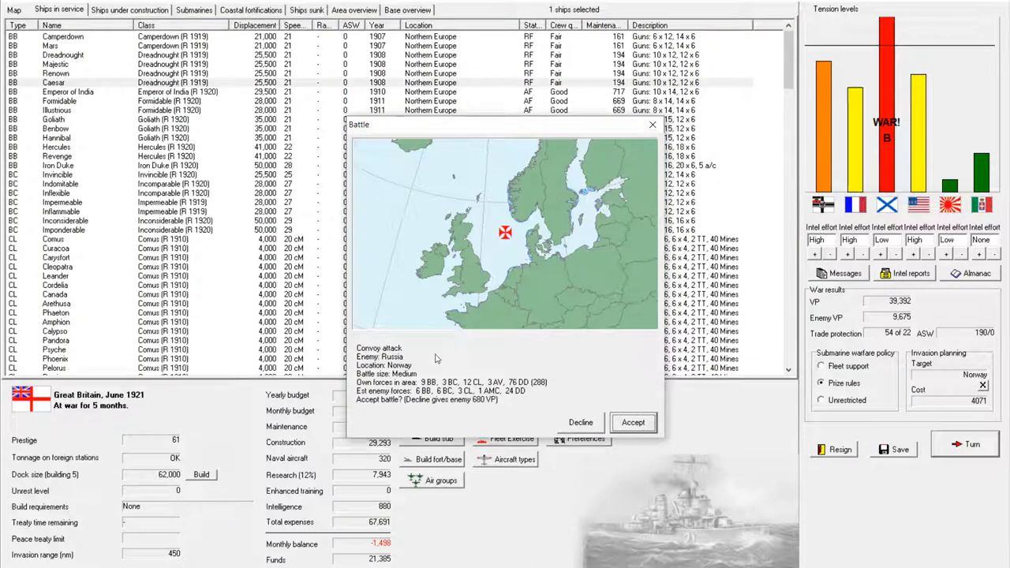
mouse_move(419, 375)
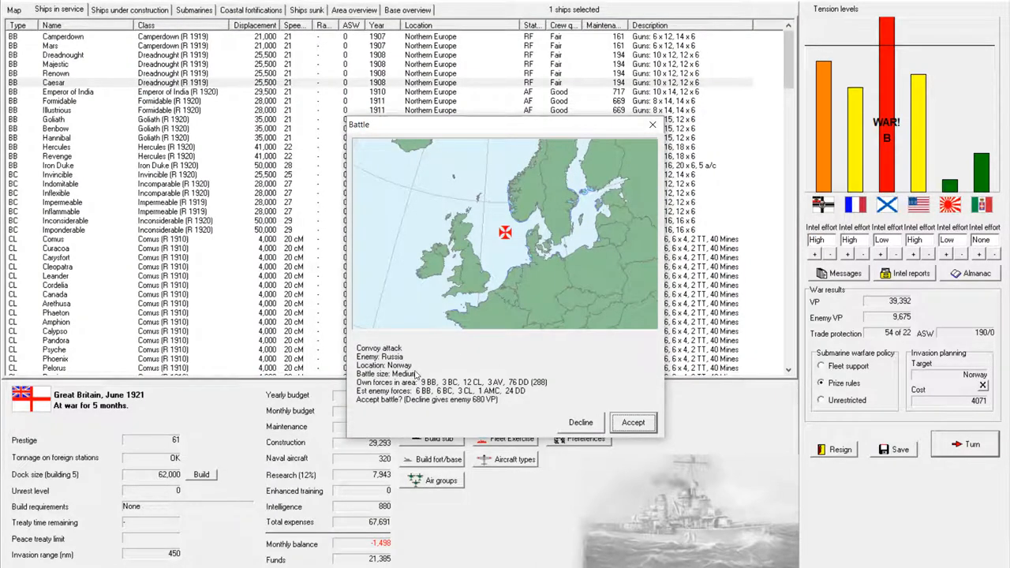
mouse_move(647, 393)
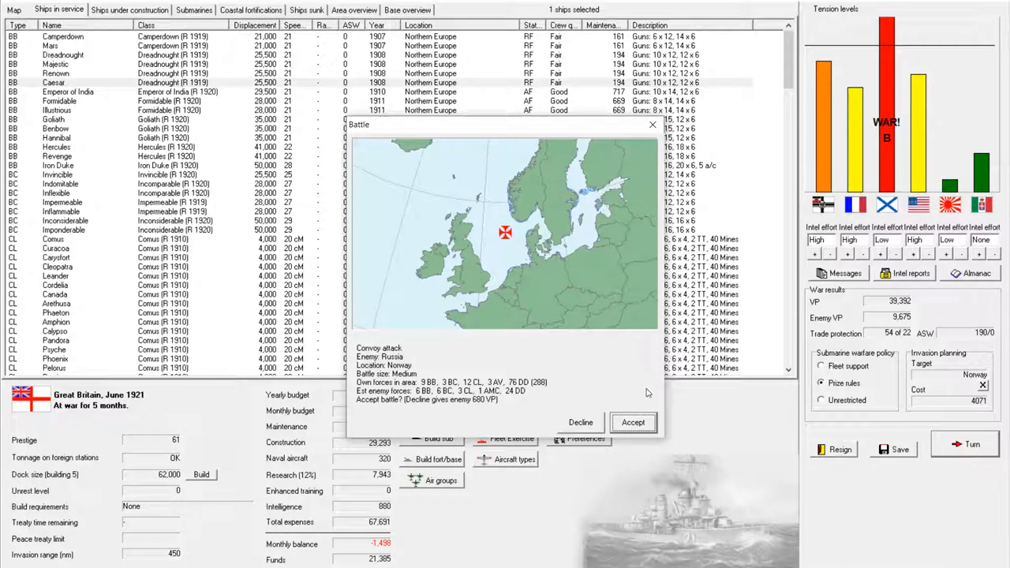
mouse_move(633, 422)
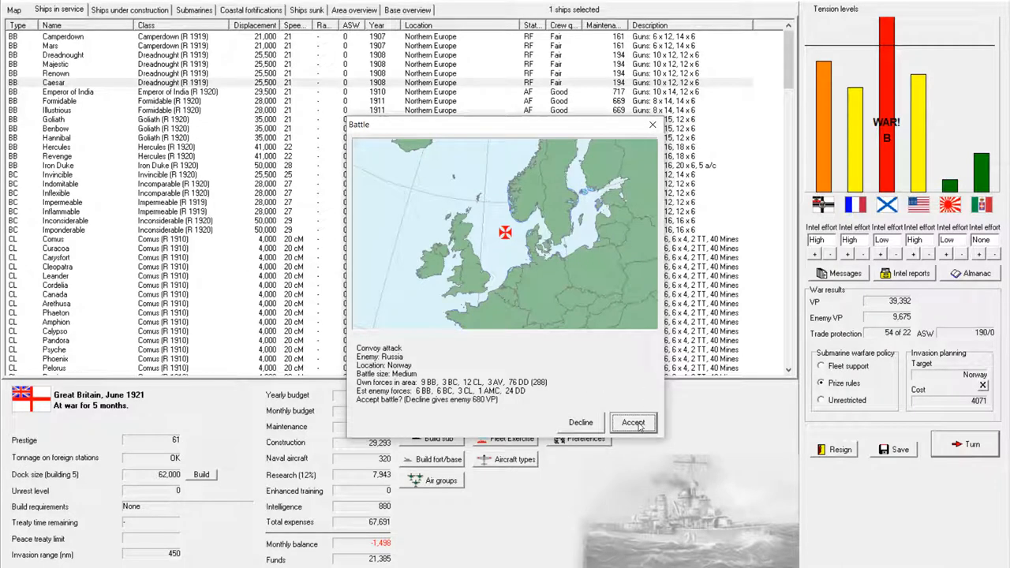
left_click(633, 422)
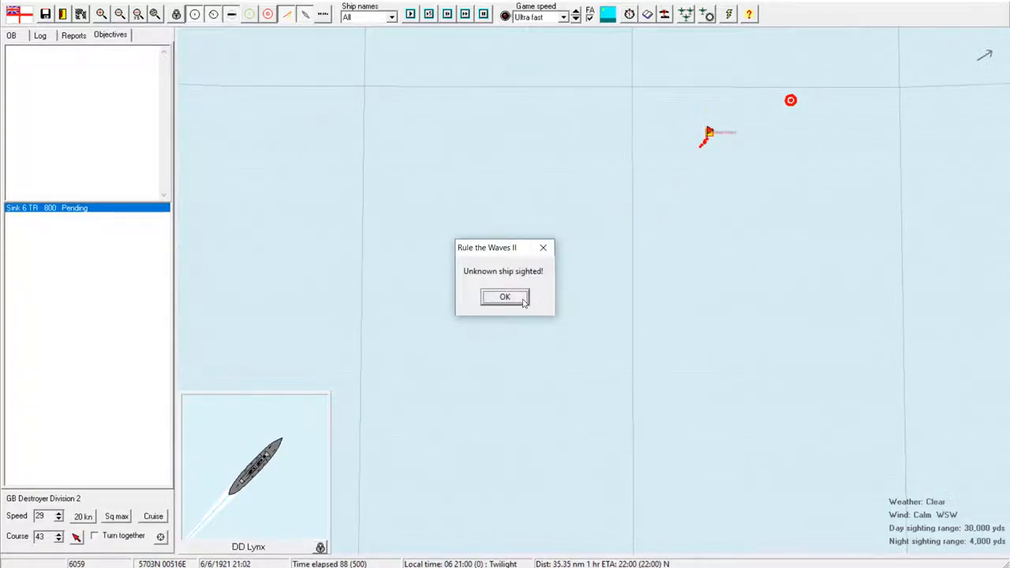
Step: Dismiss the unknown-ship alert and set Destroyer Division 3 to the Support role
left_click(504, 296)
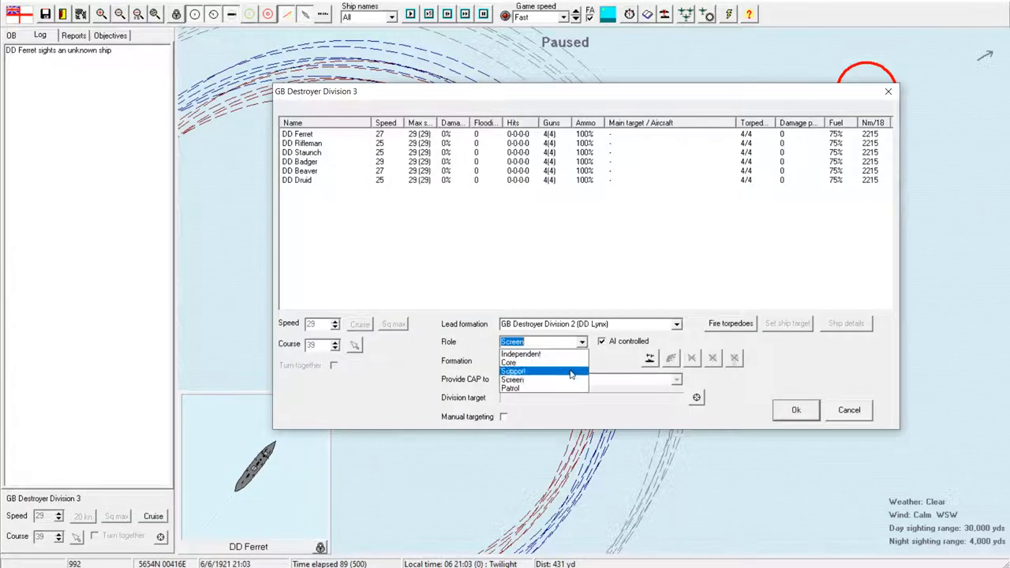
left_click(514, 371)
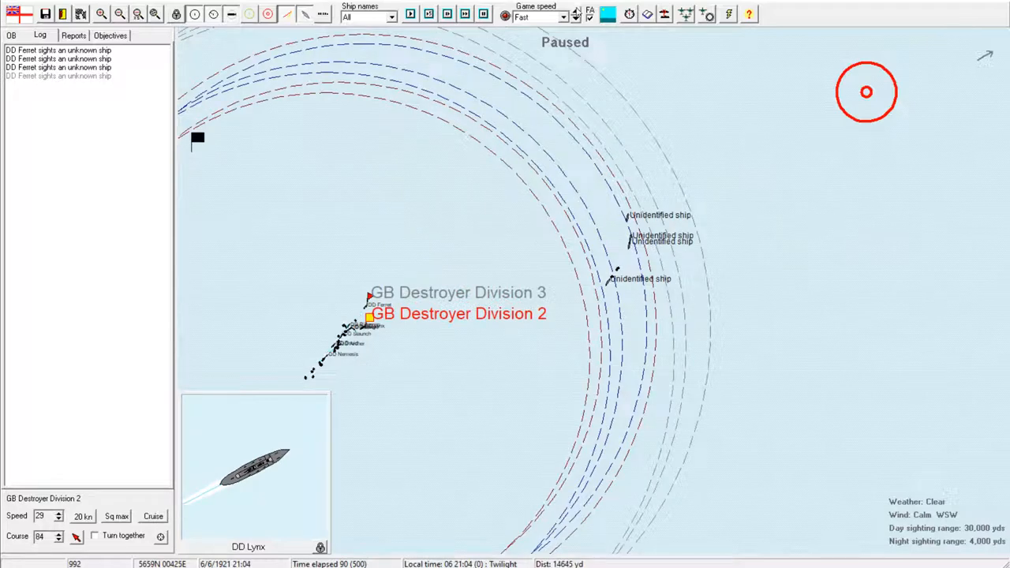
Step: Resume the destroyer battle and dismiss the alert that Lynx was torpedoed
left_click(580, 21)
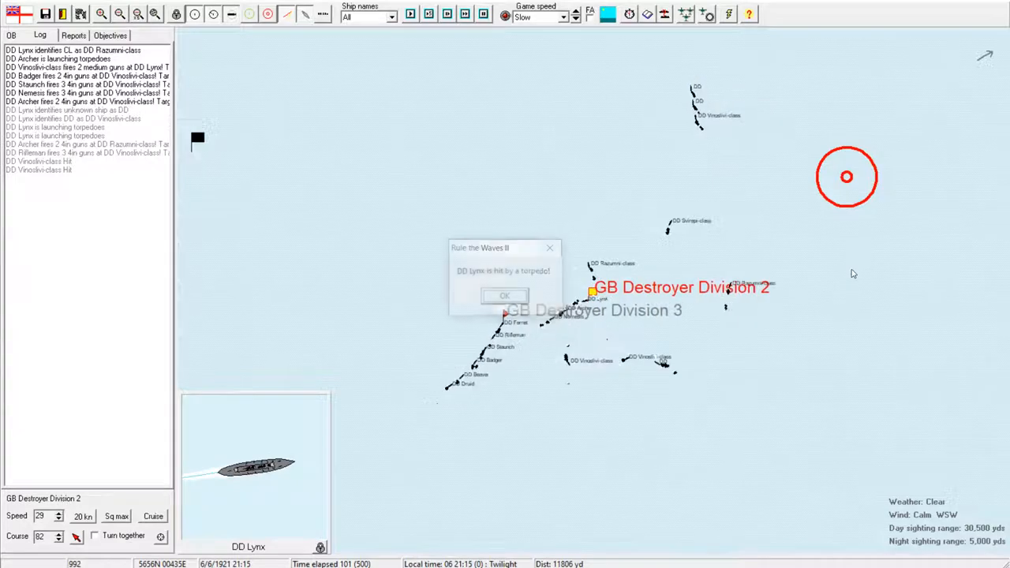
left_click(506, 295)
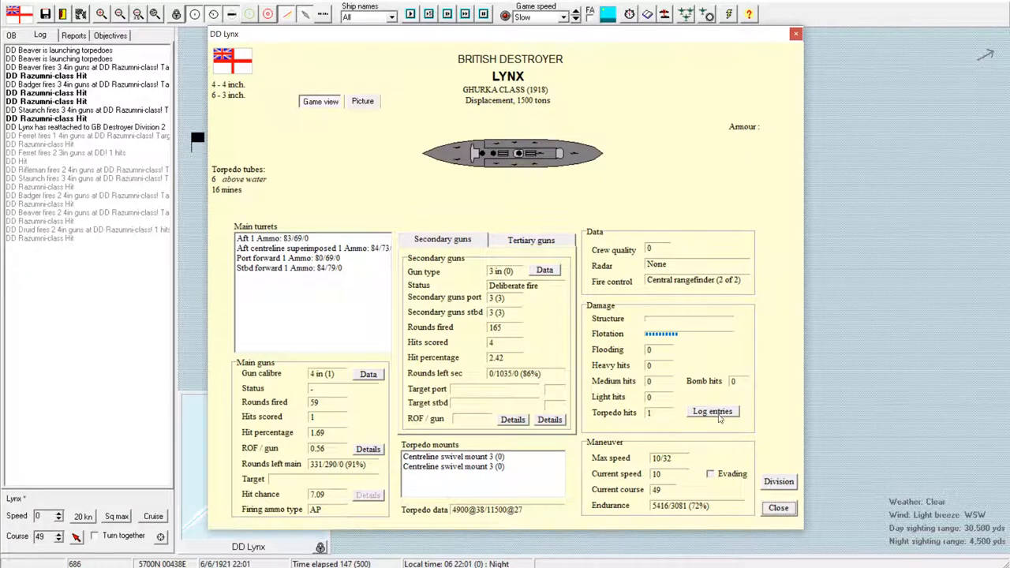
Step: Read Lynx's log entries, then close the log and Lynx's details window
left_click(712, 412)
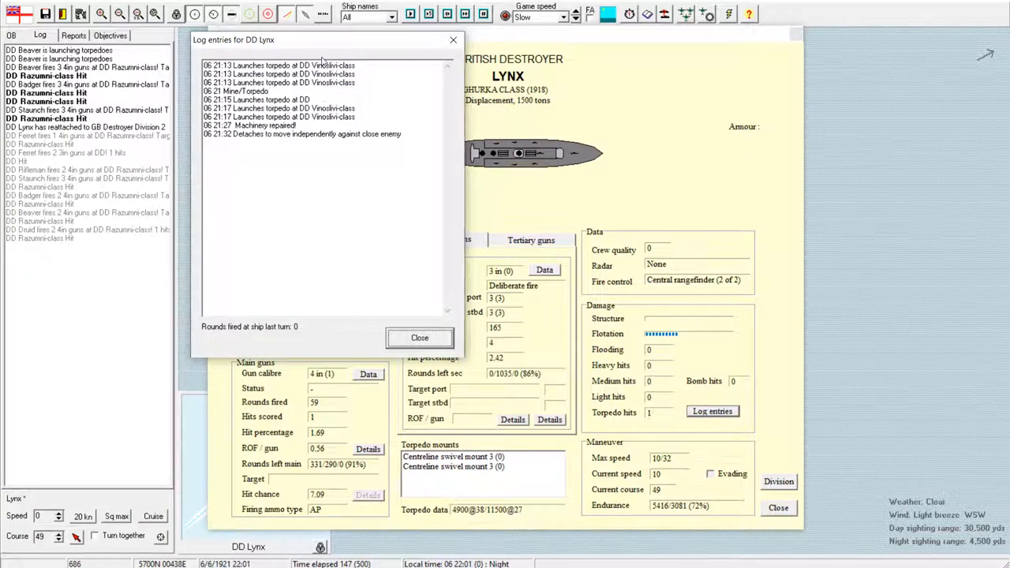
left_click(419, 338)
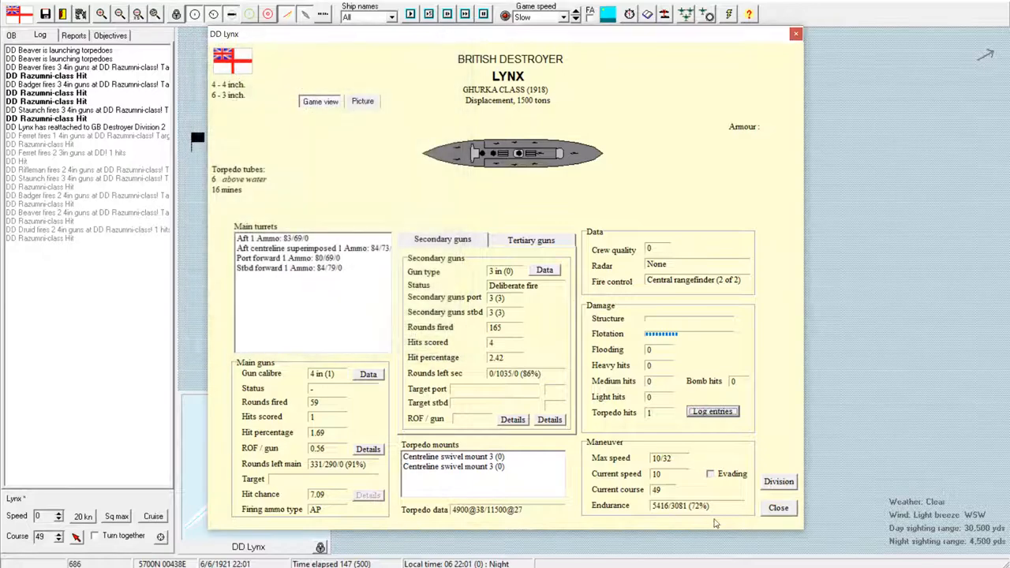
left_click(779, 508)
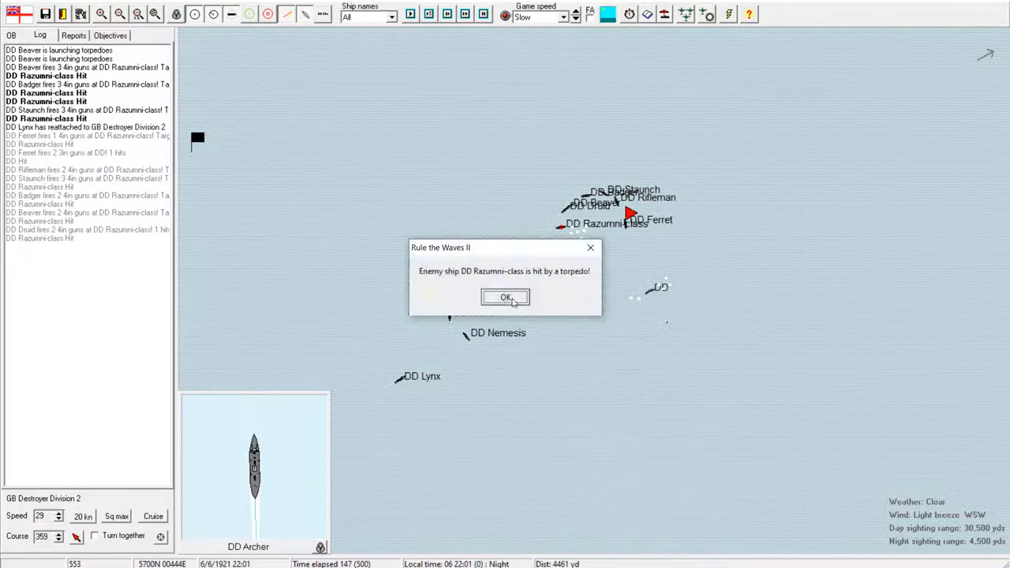
Step: Dismiss both Razumni-class torpedo-hit alerts and bring up destroyer Badger's details
left_click(505, 297)
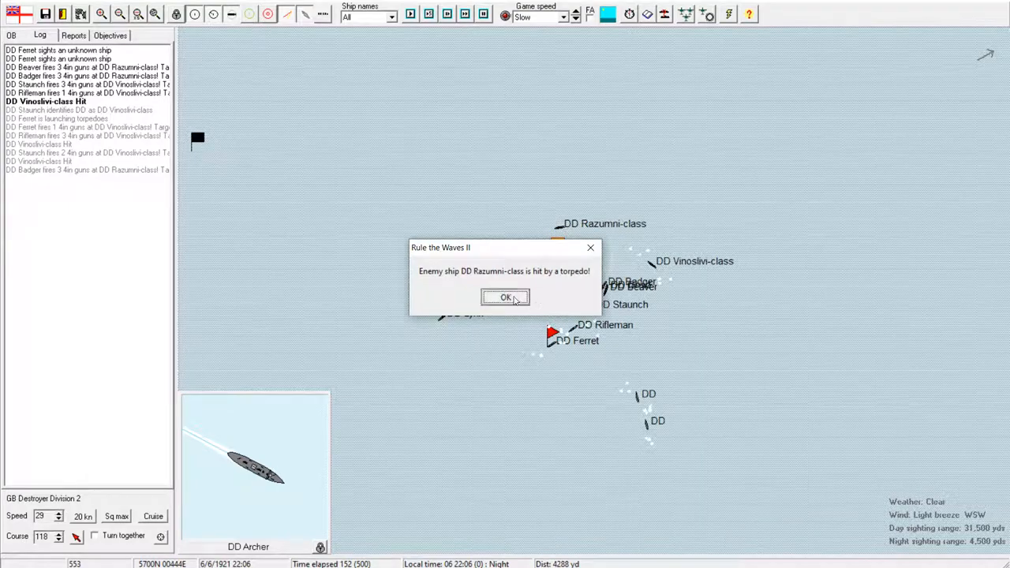
left_click(505, 297)
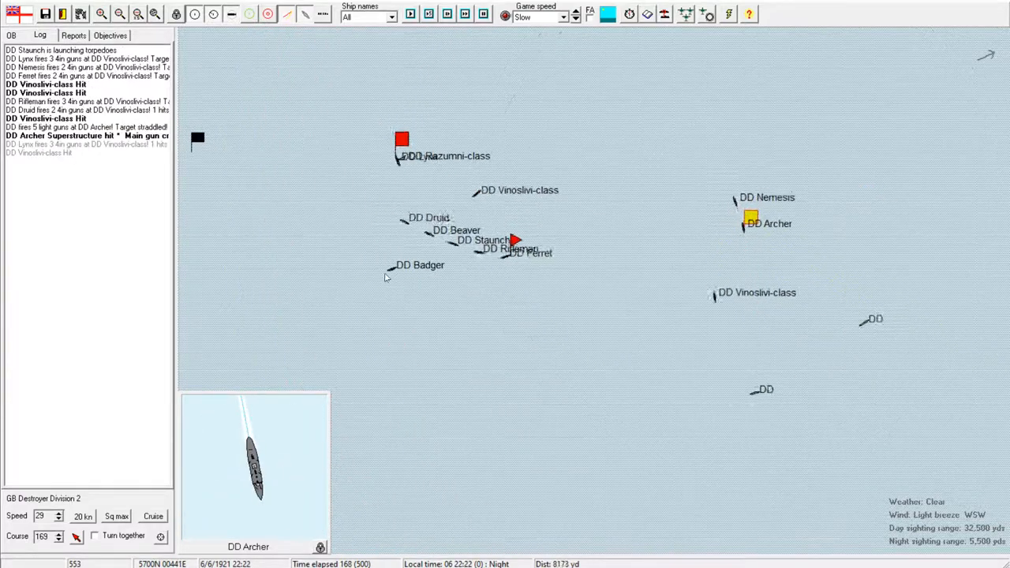
left_click(397, 265)
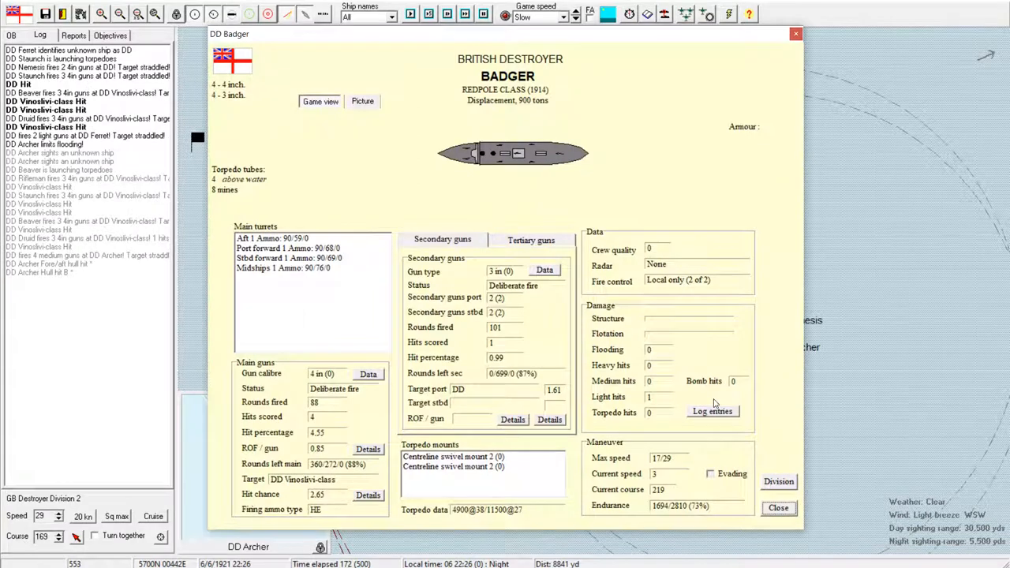
Step: Read Badger's log of engine damage and repairs, then close the log
left_click(712, 412)
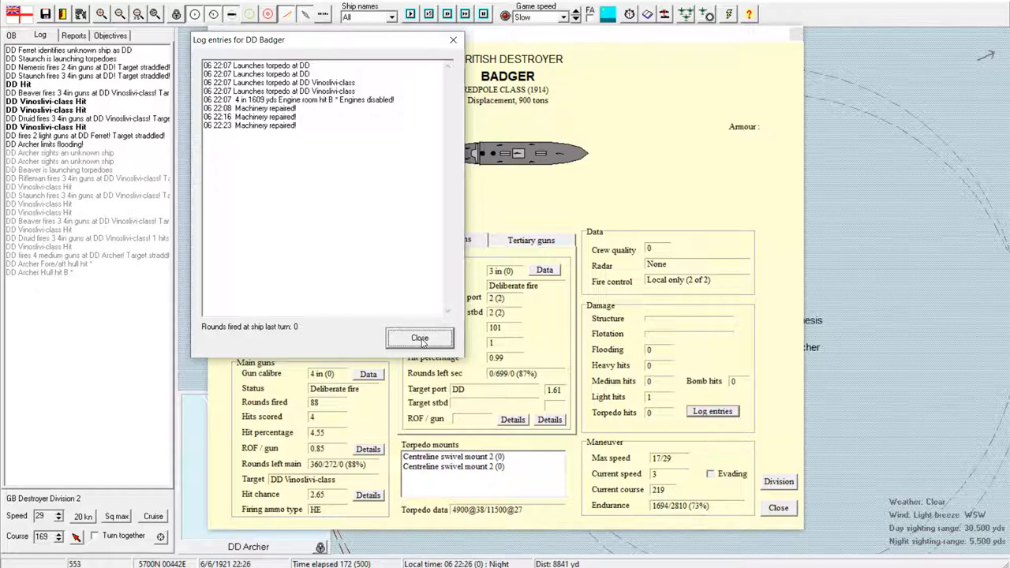
left_click(419, 337)
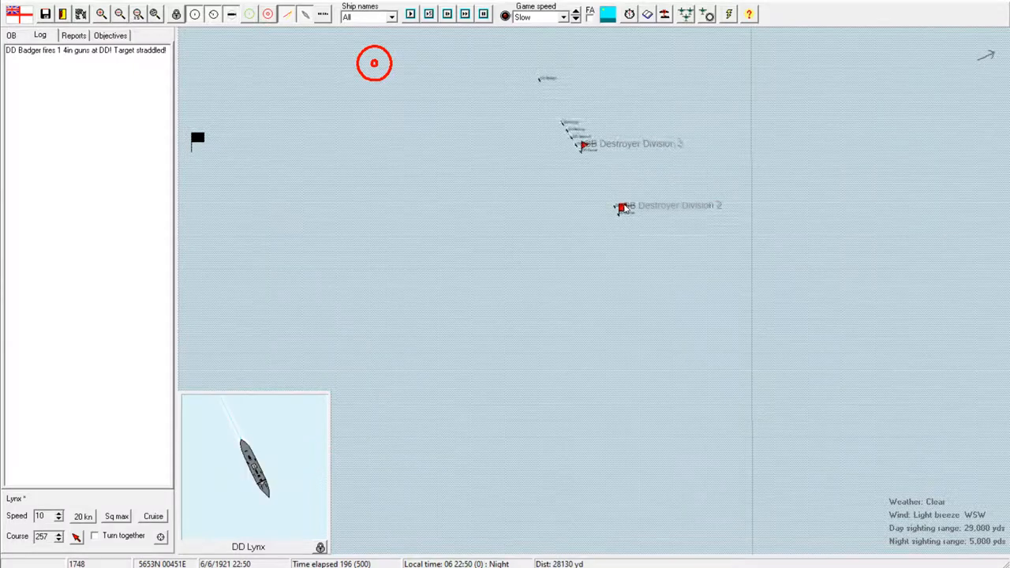
Step: Keep Division 3 on Support, make Division 2 Independent, attach Badger to Division 3, and view the battle log
left_click(623, 208)
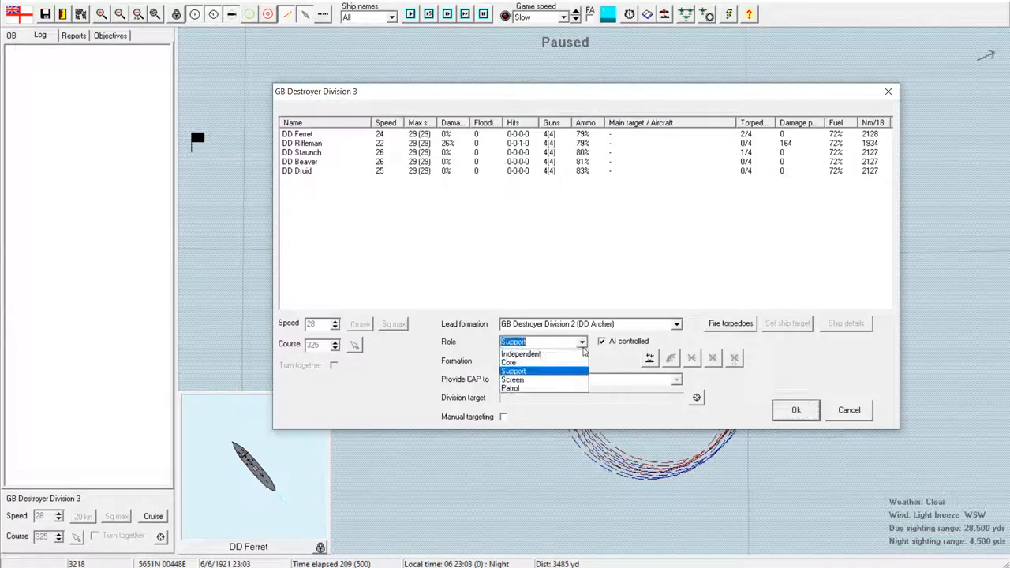
left_click(512, 379)
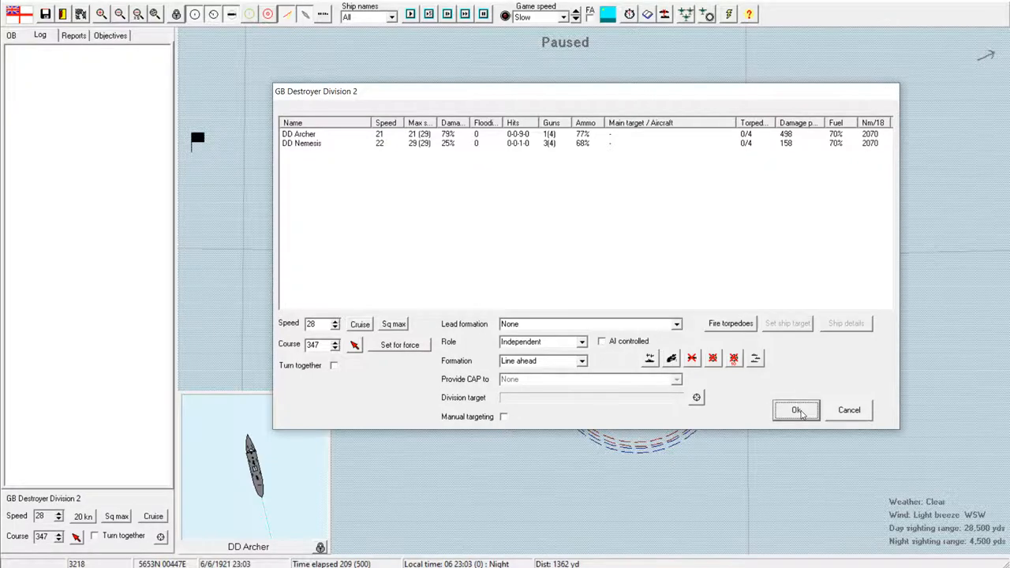
left_click(796, 411)
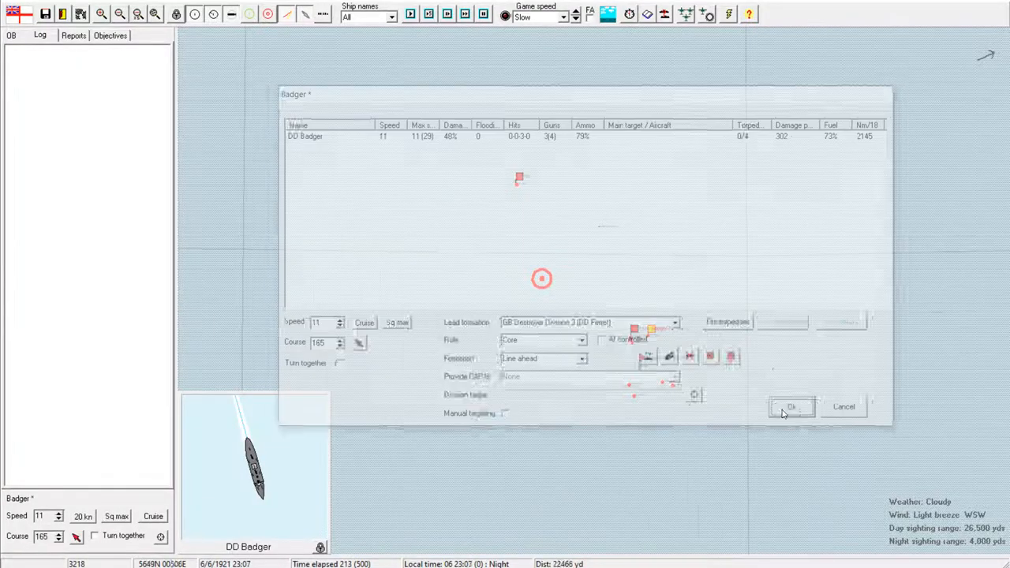
left_click(791, 406)
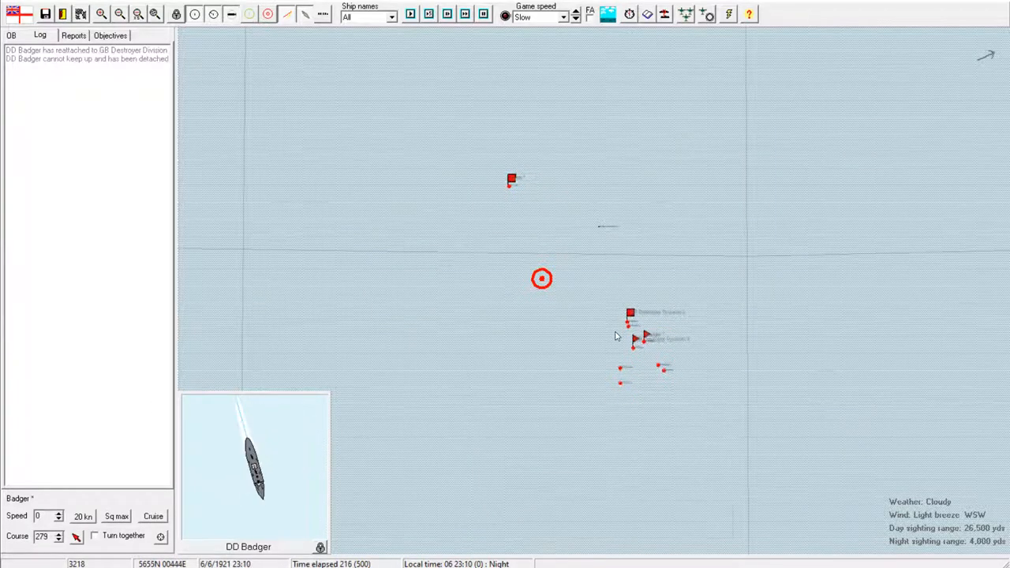
left_click(628, 308)
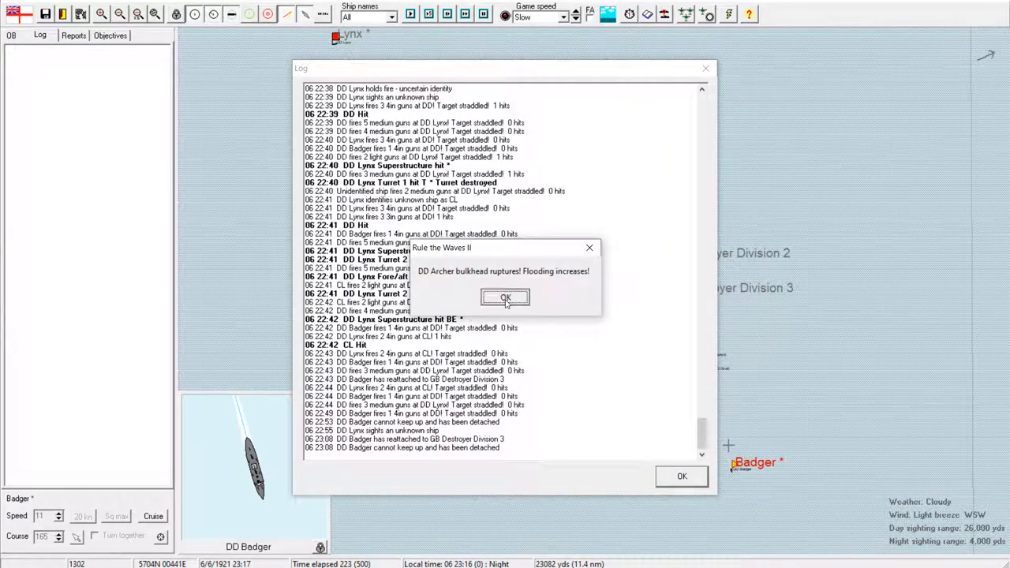
Step: Dismiss the Archer flooding alert, close its log, and acknowledge the scenario is over
left_click(505, 298)
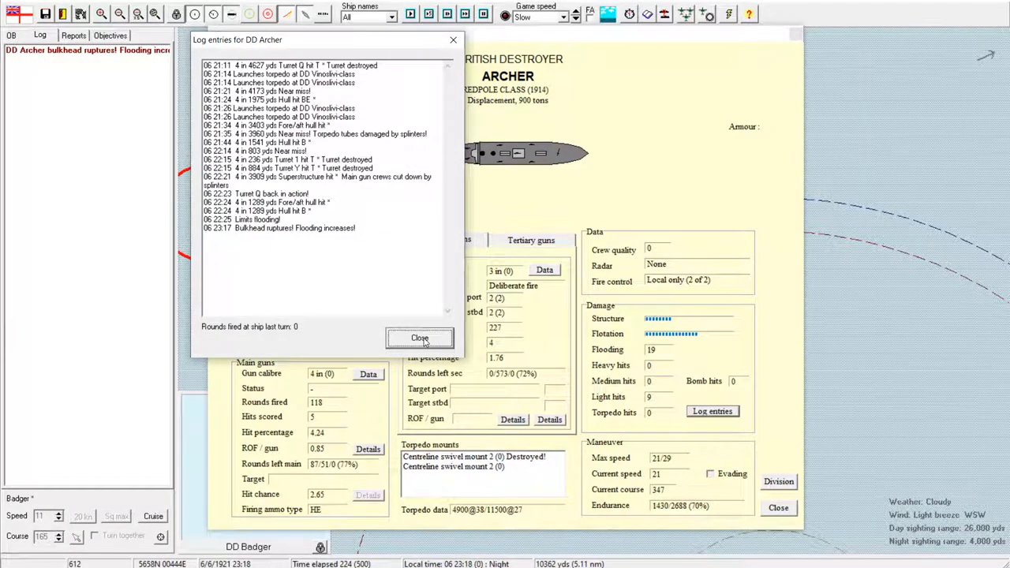
left_click(420, 337)
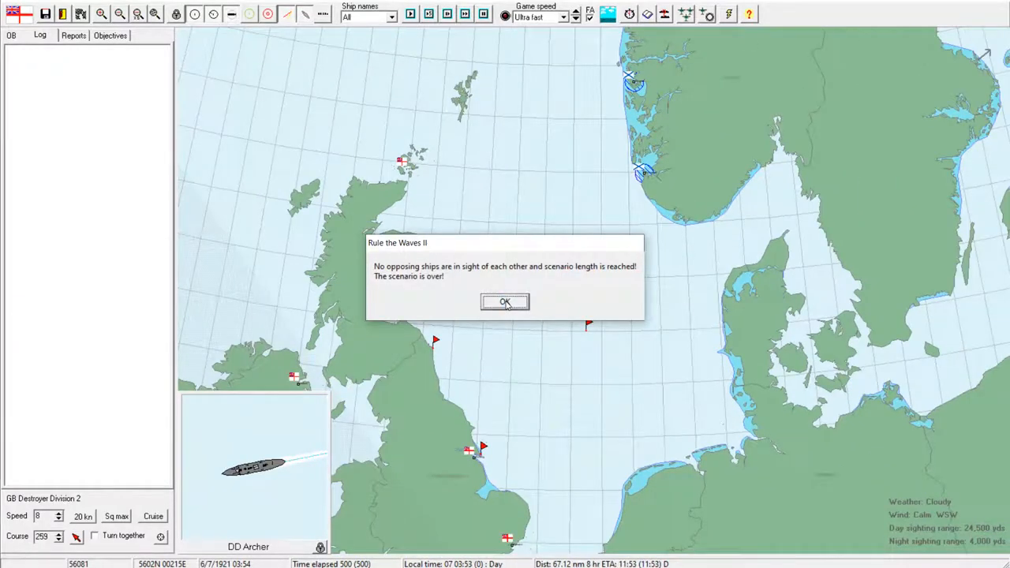
left_click(504, 301)
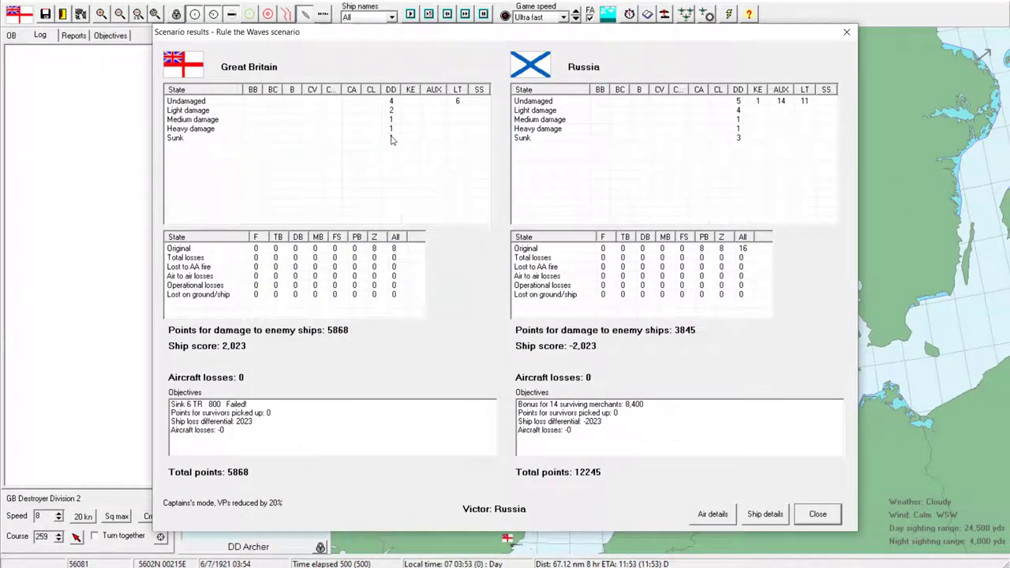
mouse_move(789, 60)
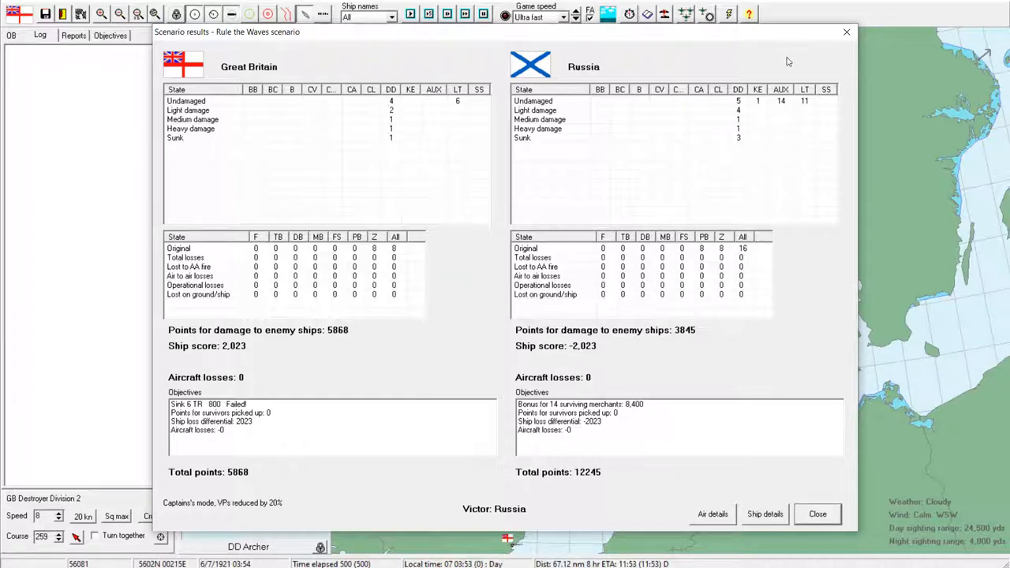
mouse_move(775, 237)
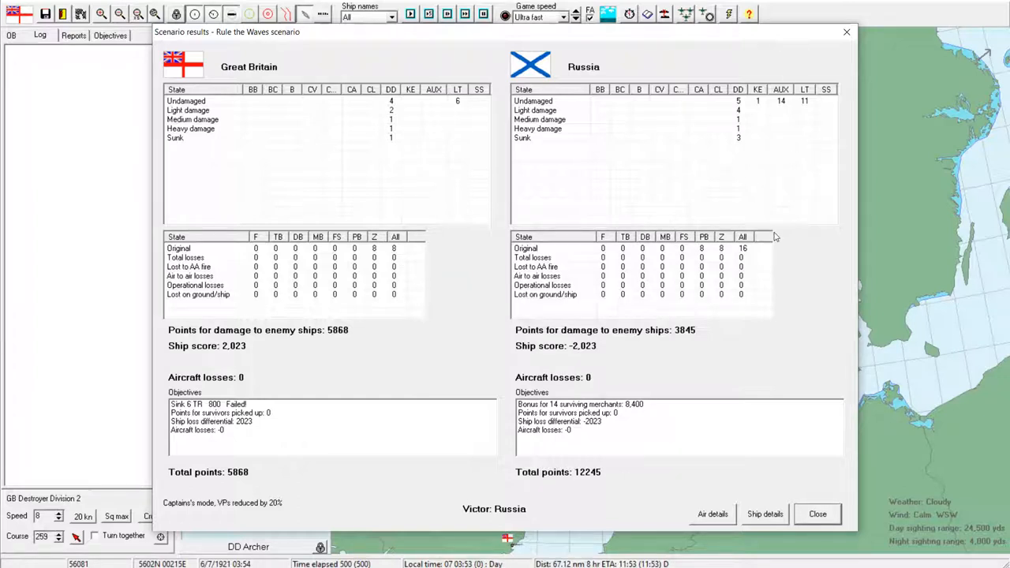
mouse_move(773, 352)
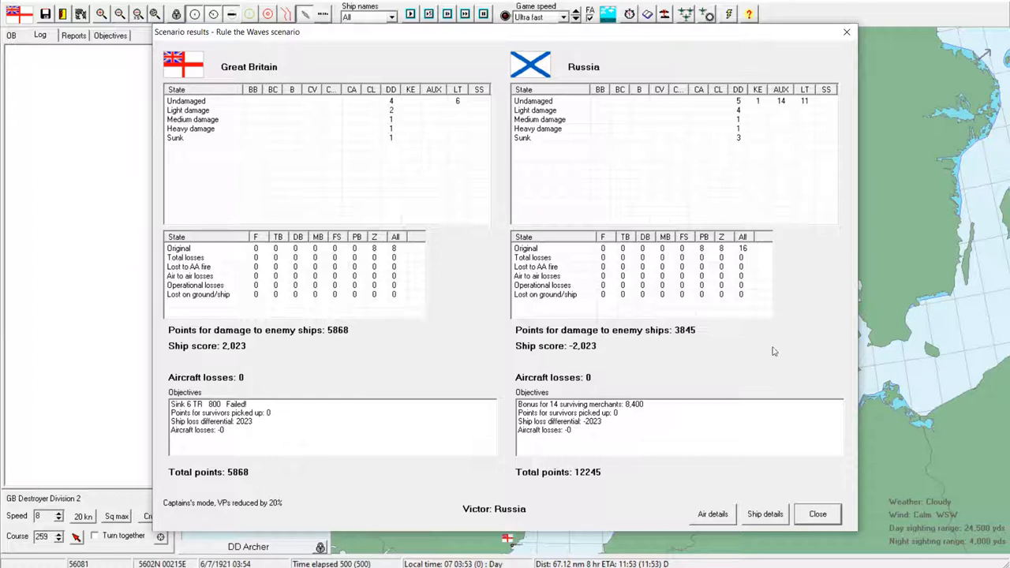
mouse_move(648, 420)
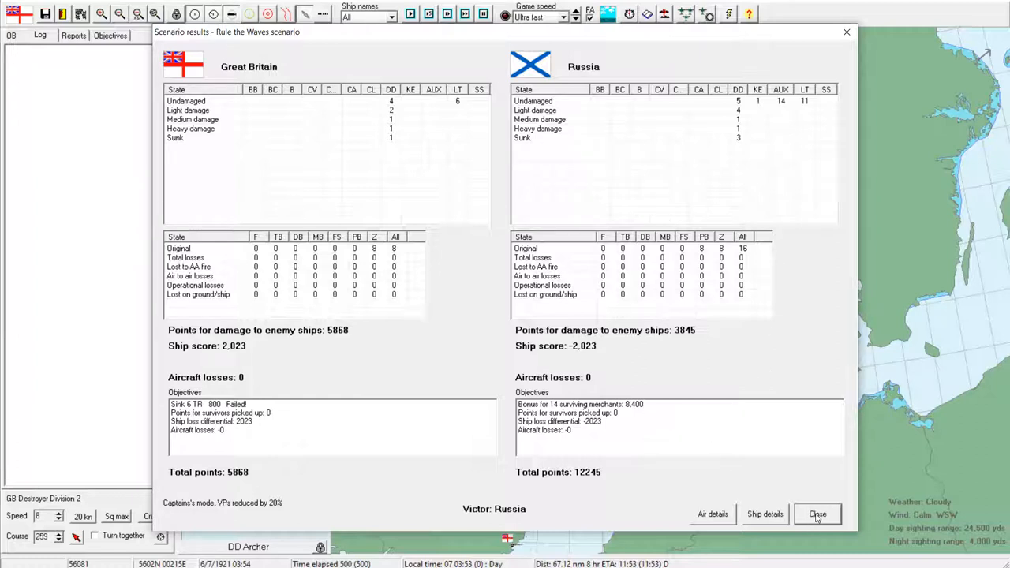
Step: Close the Scenario results showing Russia's 12,245 to 5,868 victory
left_click(818, 515)
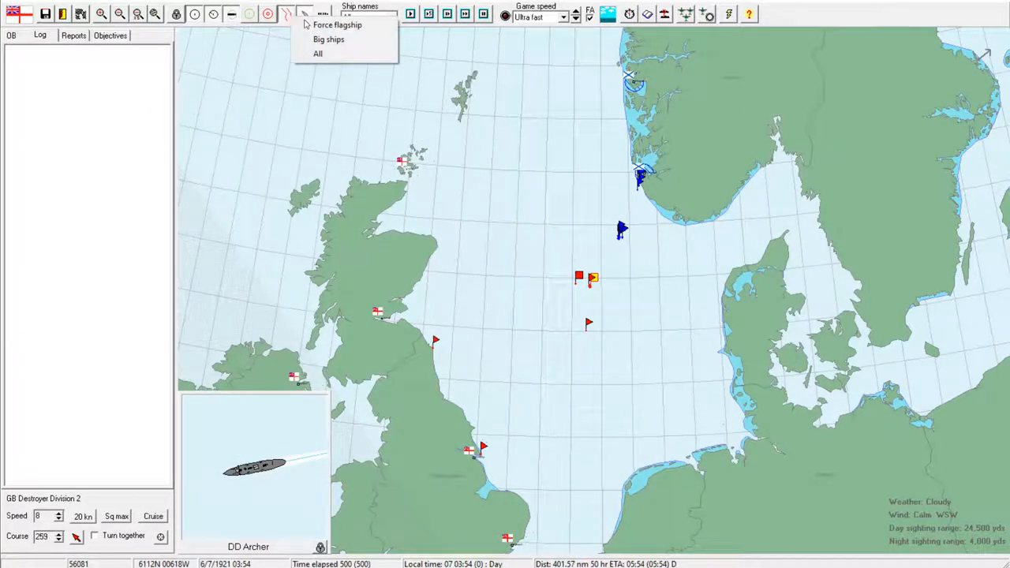
mouse_move(321, 39)
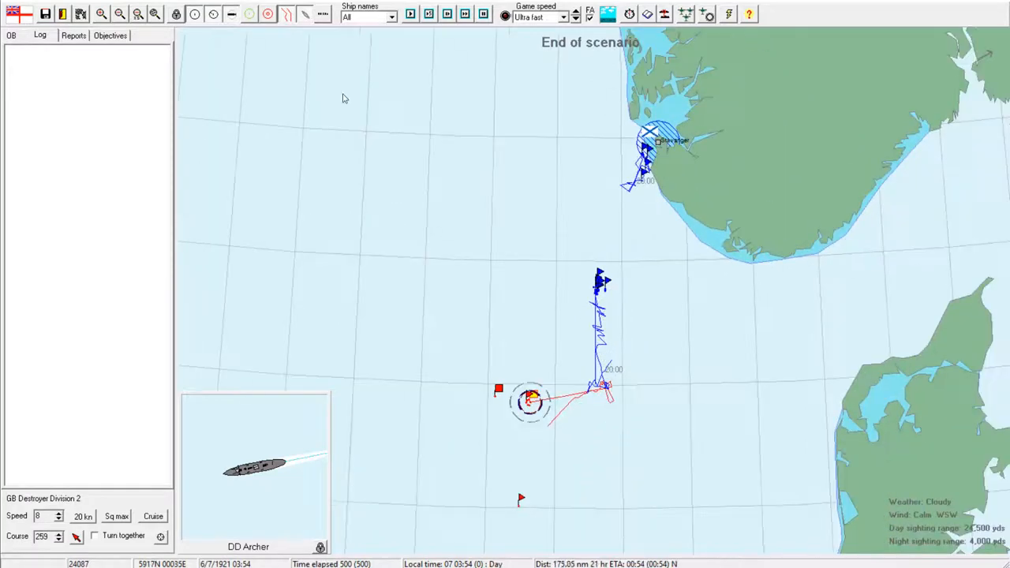
Step: Ask to leave the finished Norway convoy scenario from the toolbar
left_click(66, 15)
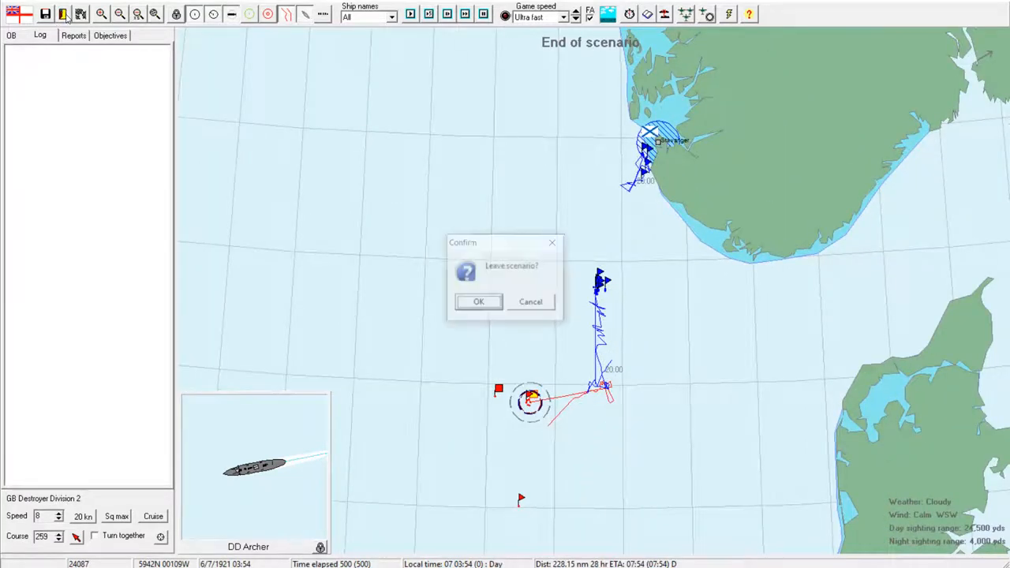
Step: Confirm leaving, dismissing the minor defeat, Impassable commissioning and Formidable engine notices
left_click(478, 302)
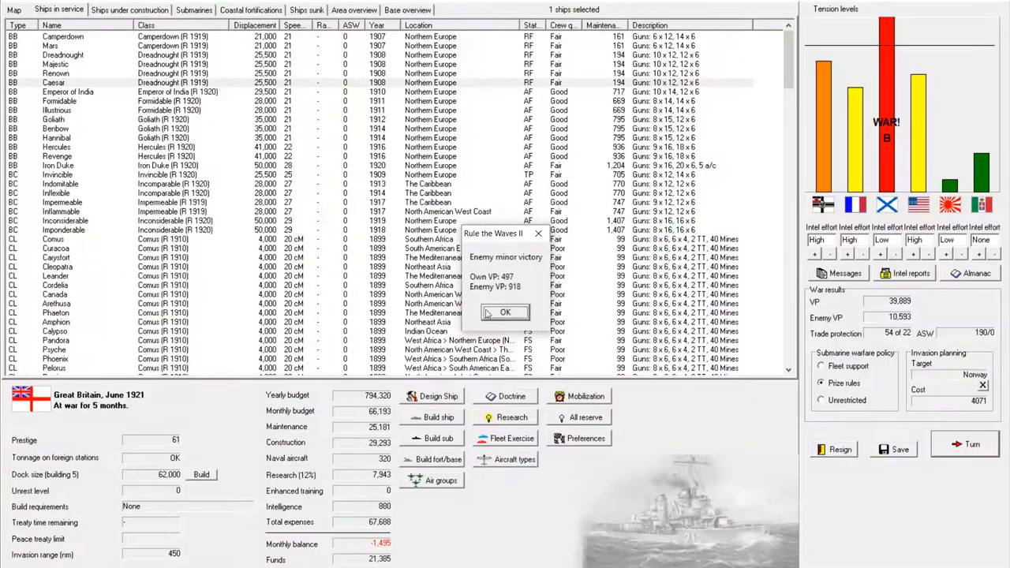
left_click(505, 313)
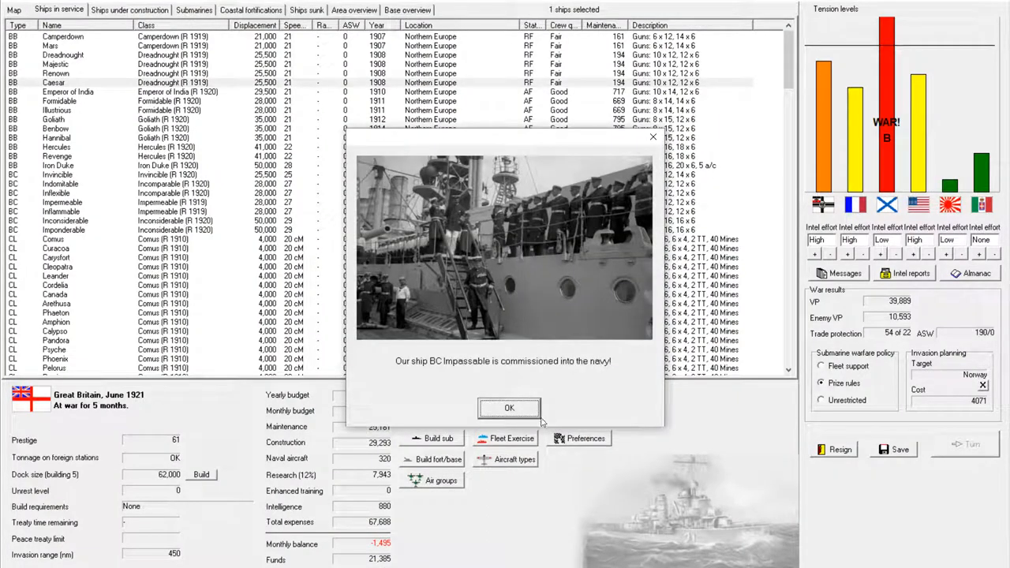
left_click(509, 407)
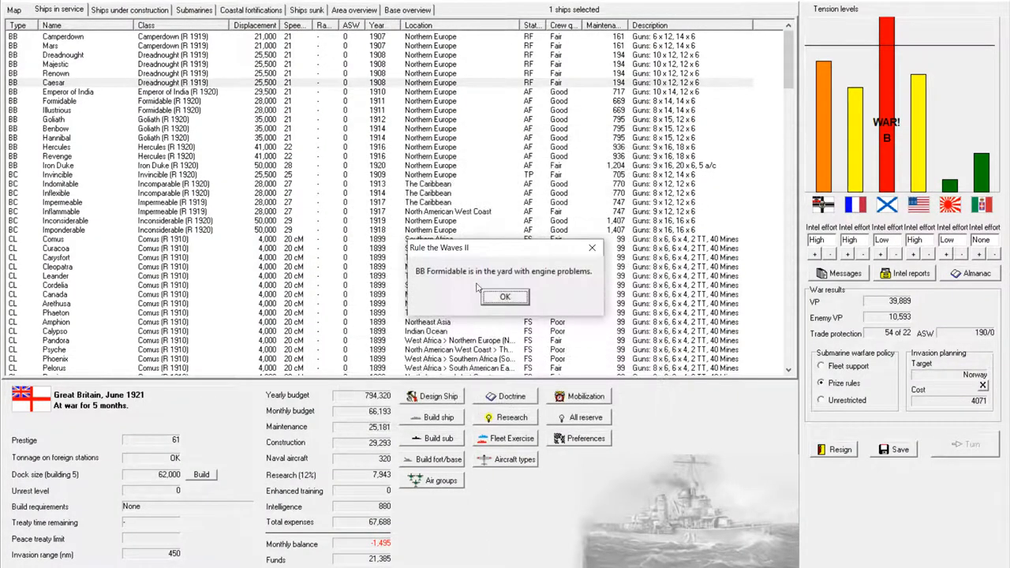
left_click(505, 297)
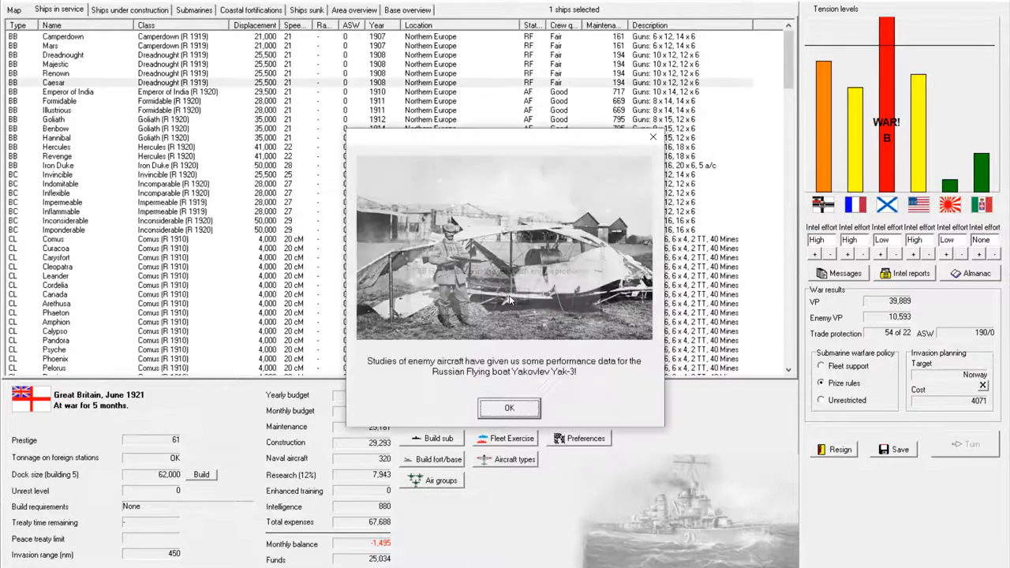
mouse_move(519, 337)
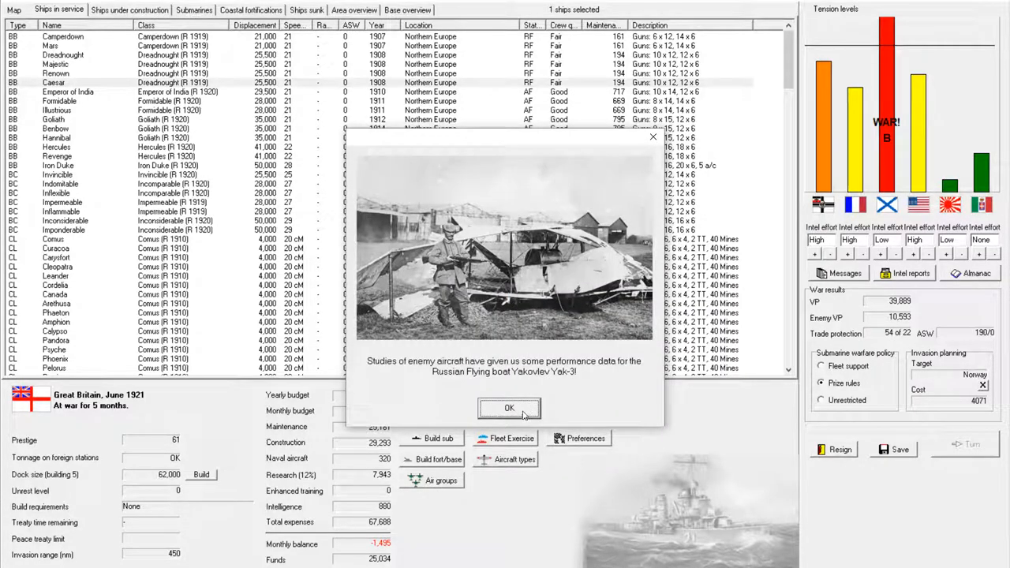
Step: Clear research news, settle the Japan agent event, and close submarine summary and turn messages
left_click(509, 408)
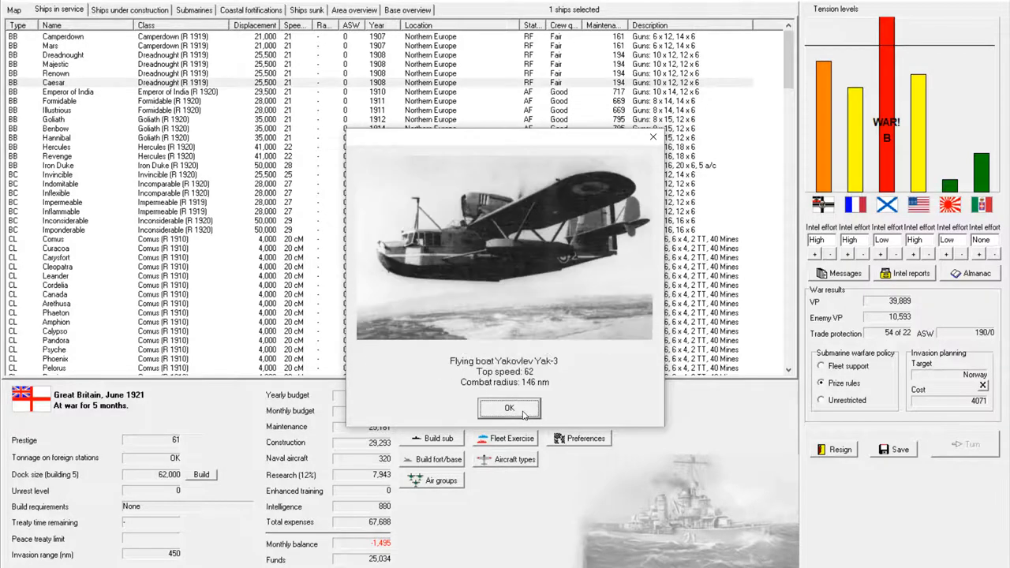
left_click(509, 408)
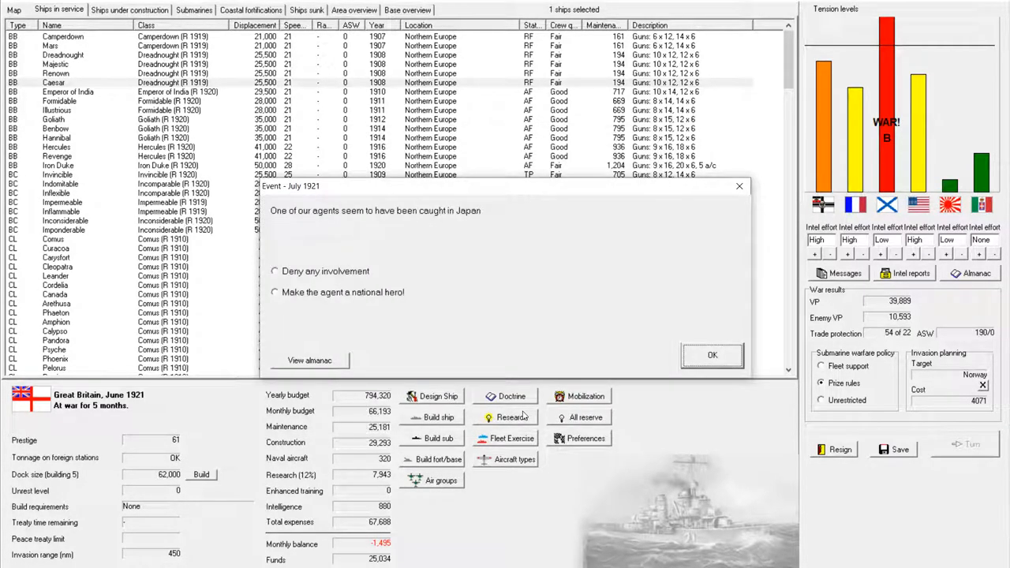
mouse_move(381, 292)
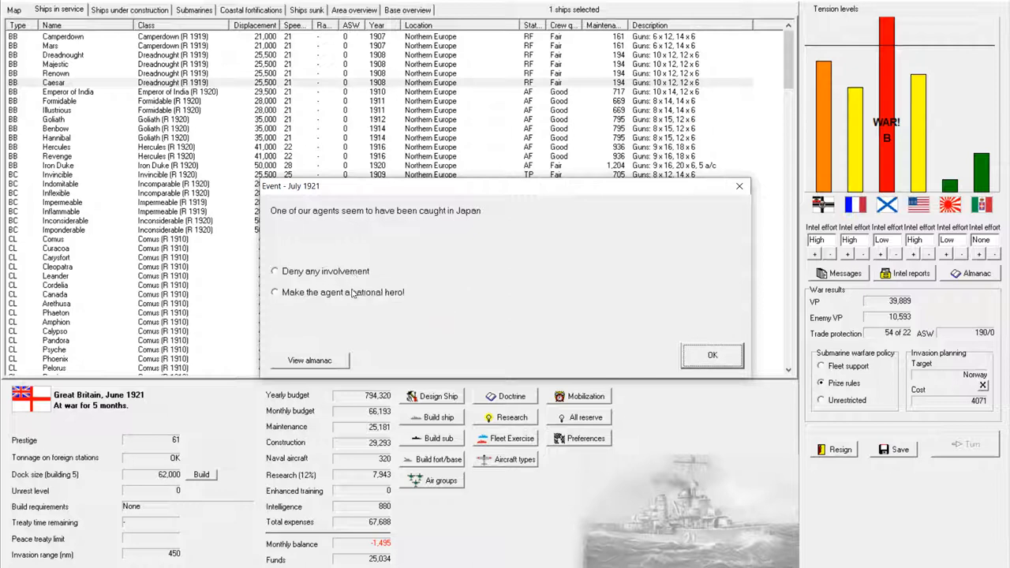
mouse_move(353, 294)
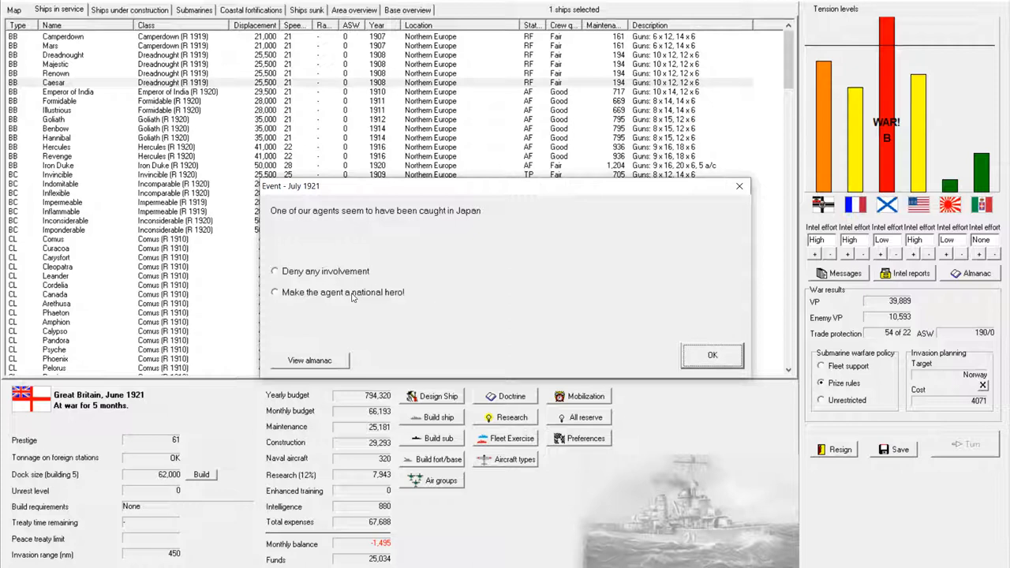
left_click(712, 355)
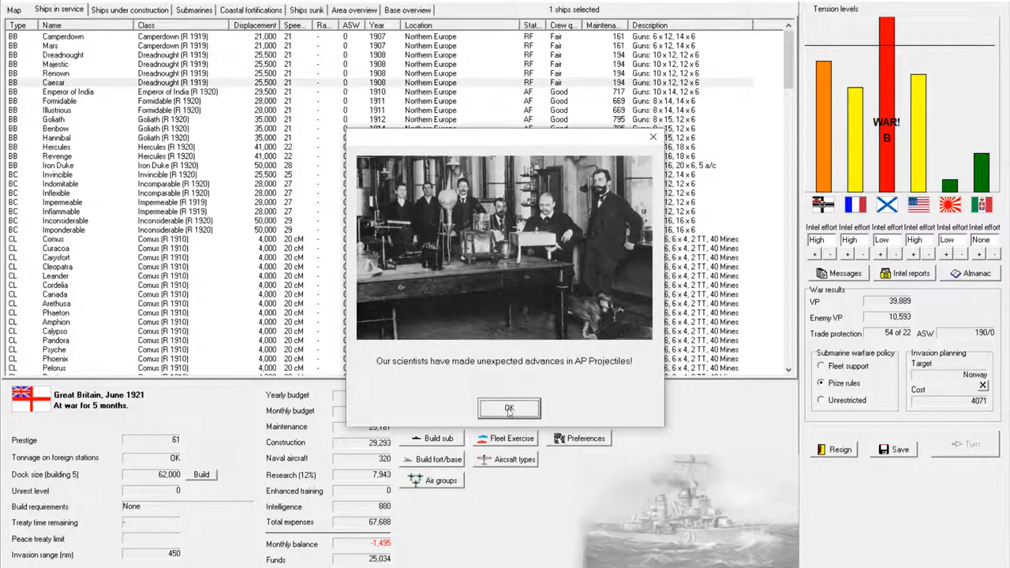
left_click(510, 408)
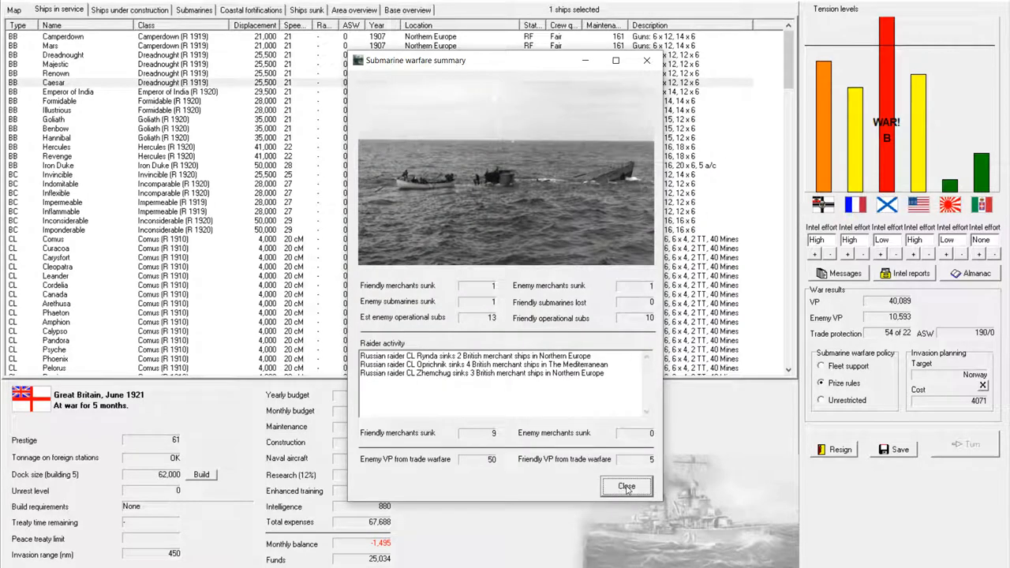
left_click(626, 485)
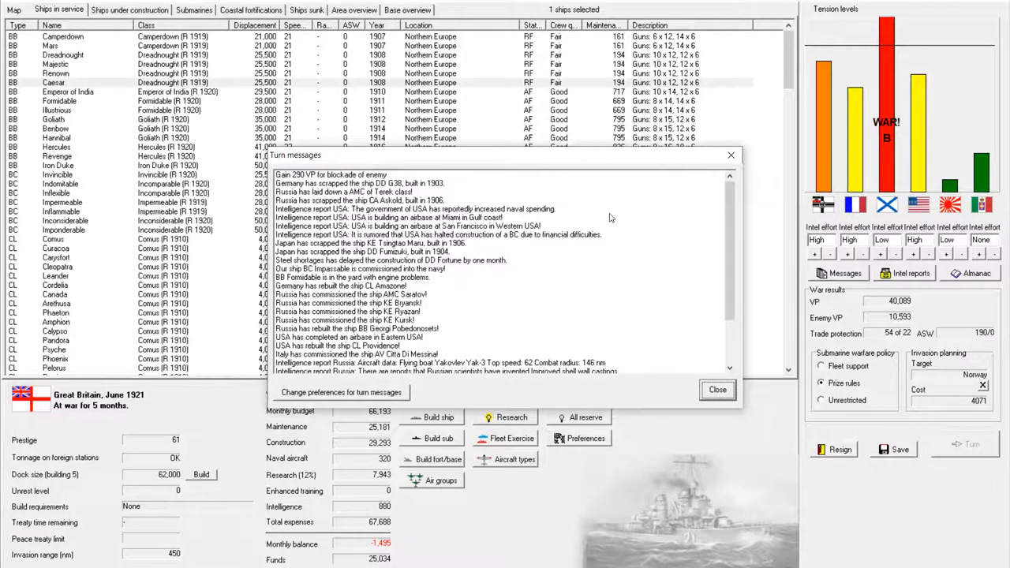
scroll("down", 3)
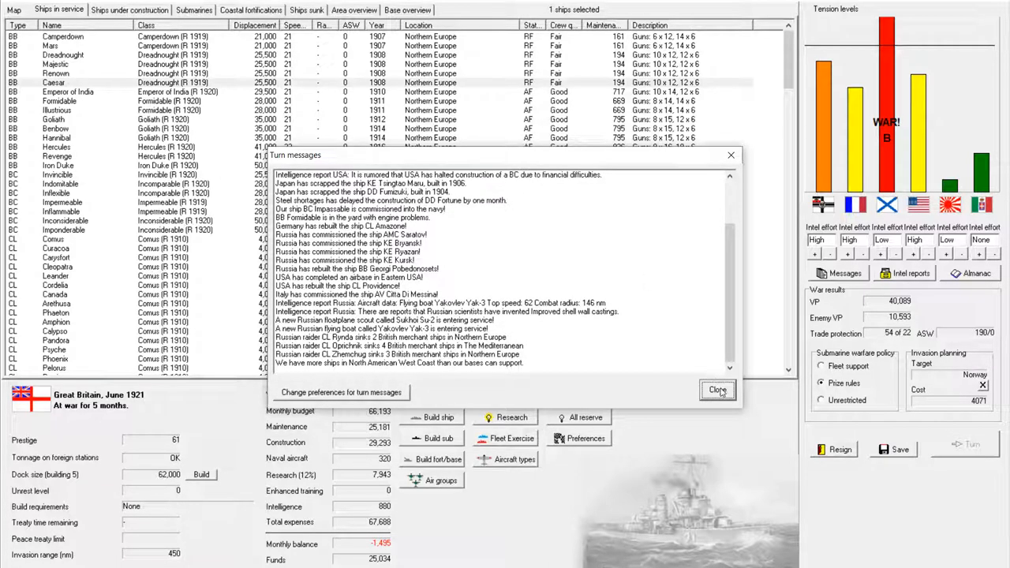
left_click(717, 390)
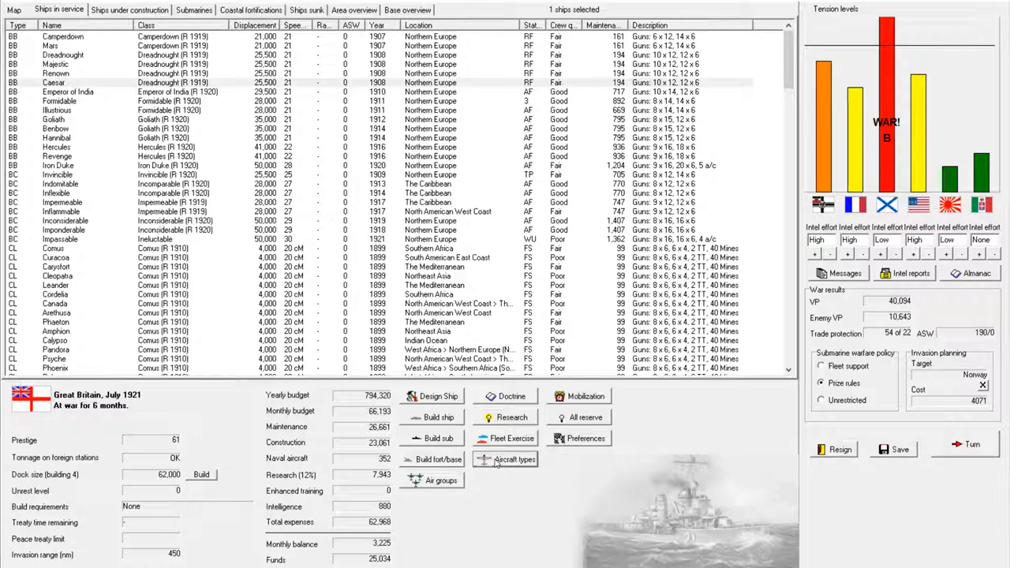
Step: Request new flying boat proposals with Range as first priority and Speed second
left_click(509, 459)
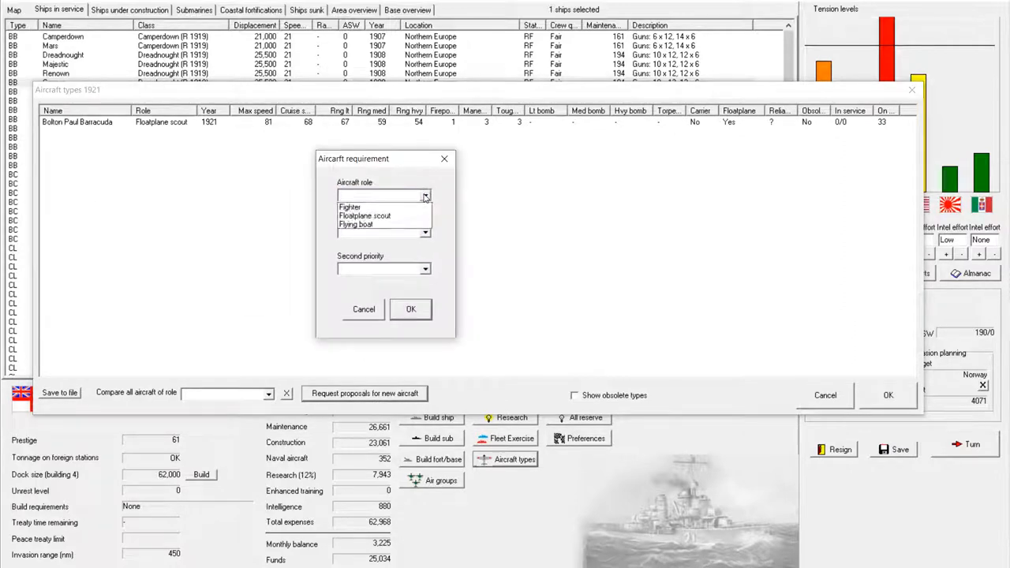
left_click(384, 224)
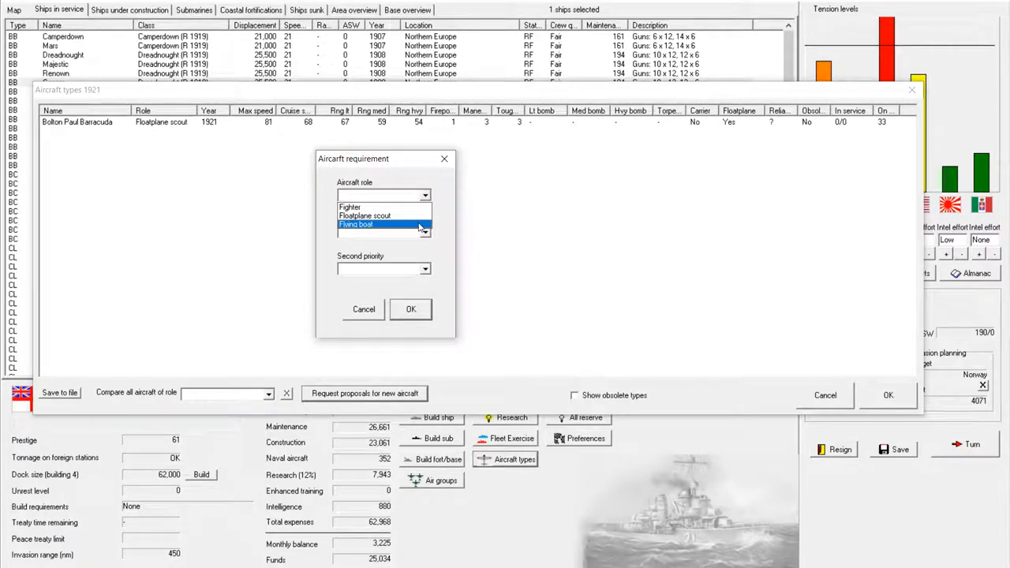
left_click(369, 224)
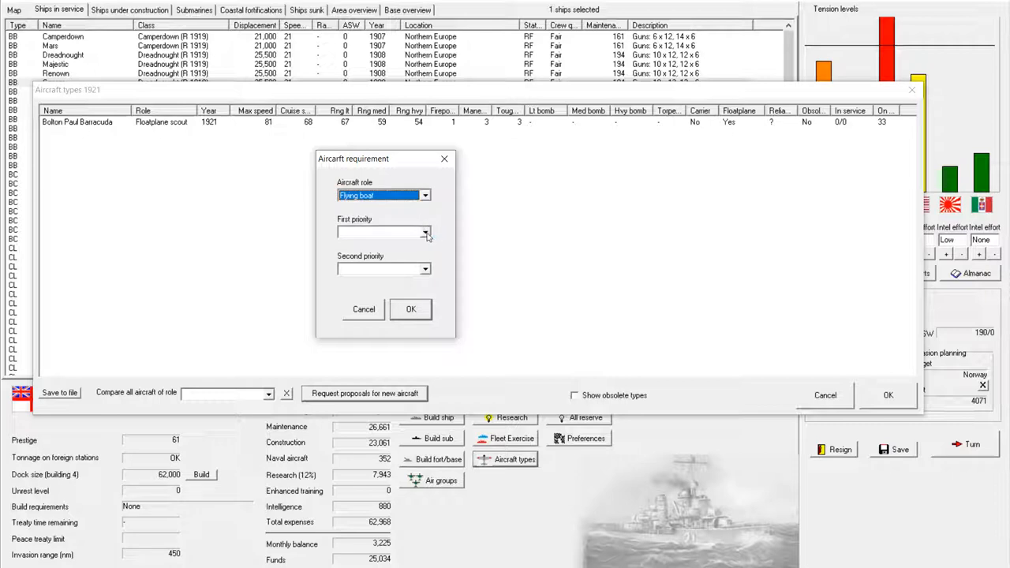
left_click(426, 232)
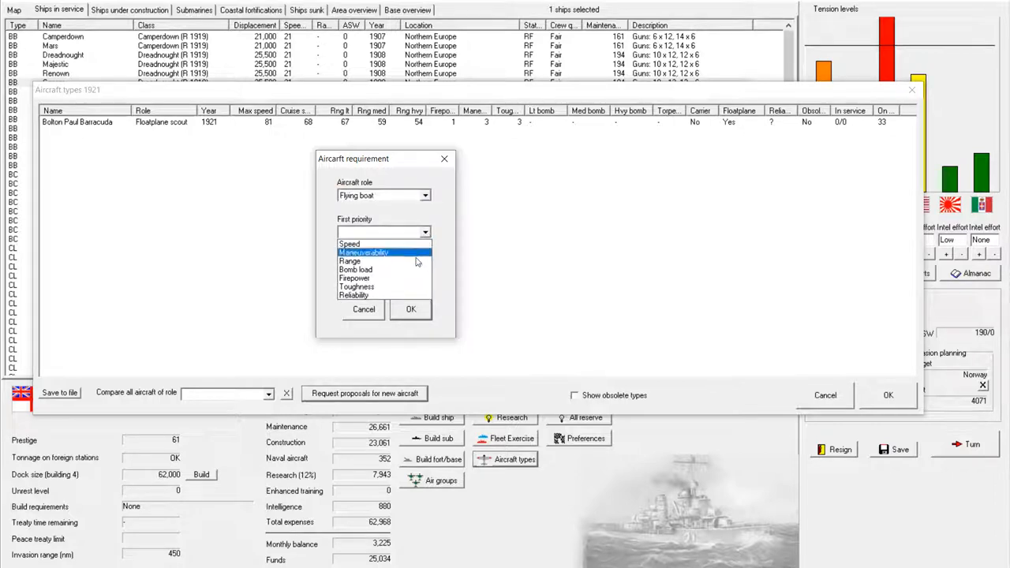
mouse_move(416, 261)
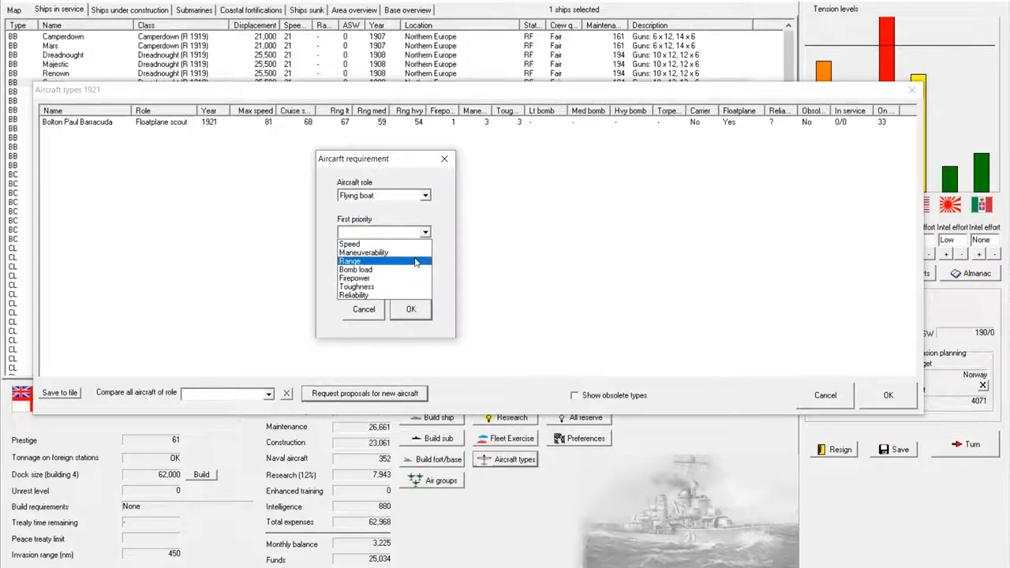
left_click(357, 260)
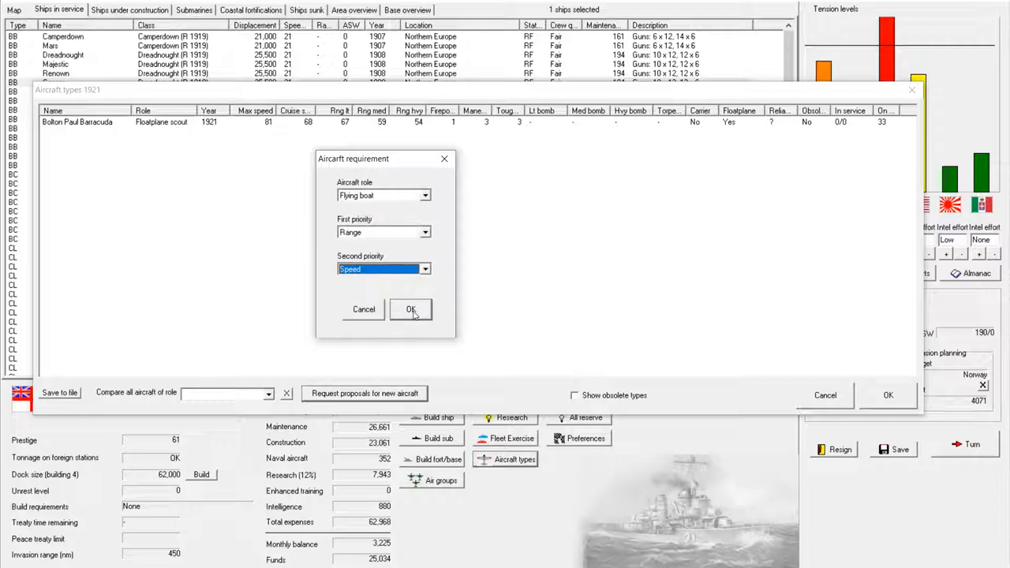
left_click(411, 310)
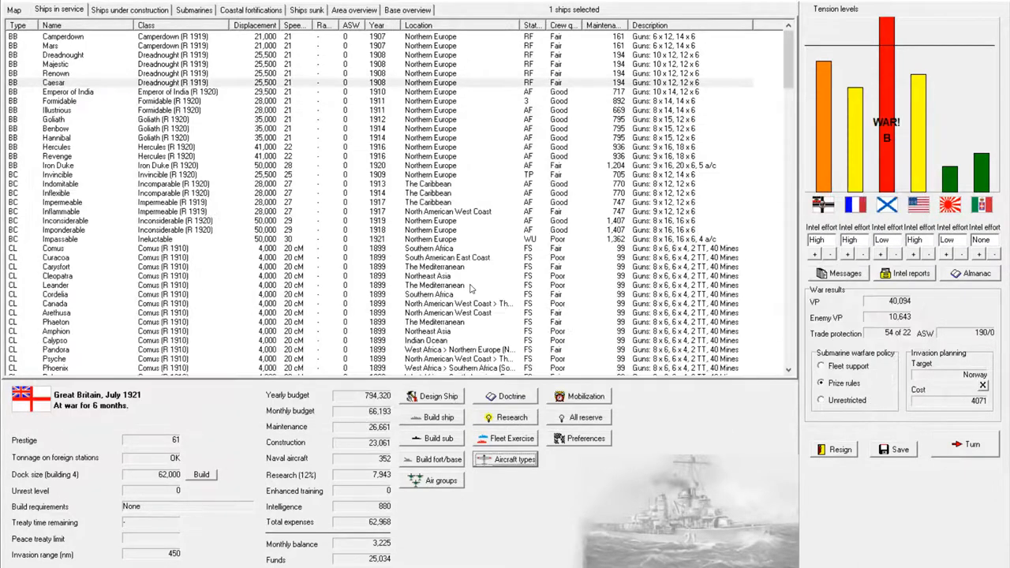
mouse_move(481, 195)
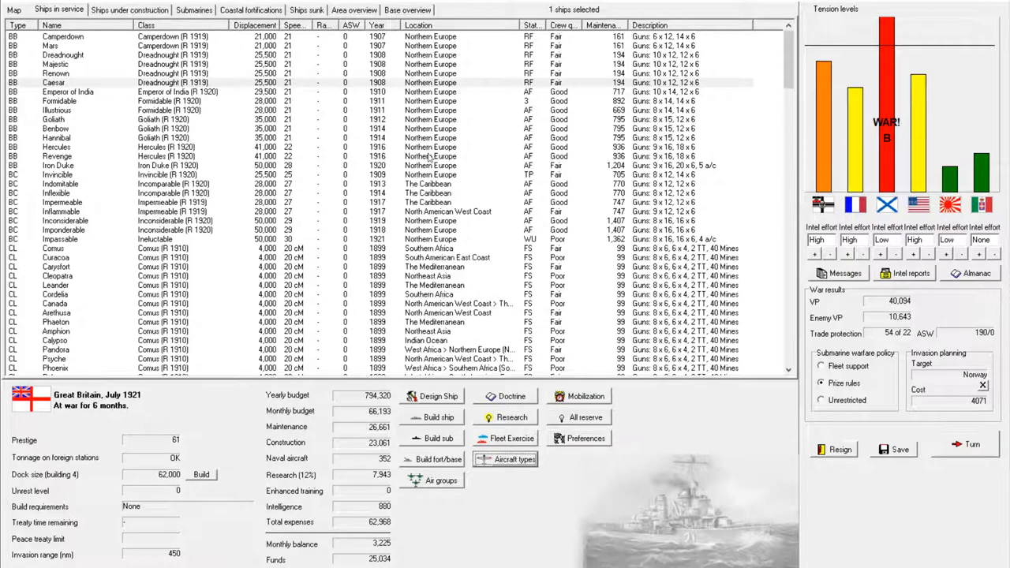
mouse_move(330, 268)
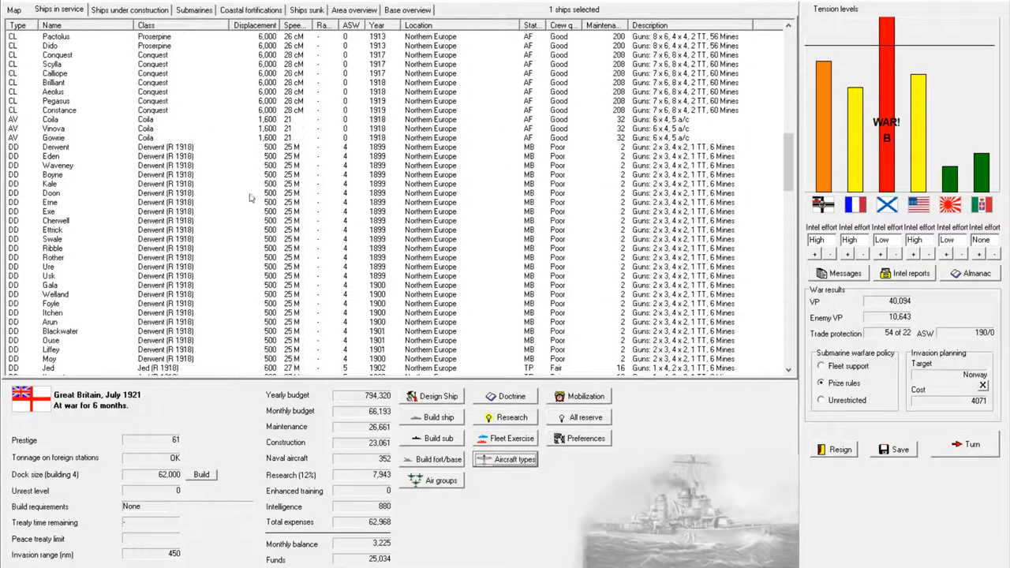
Step: Select the seaplane carriers Coila and Gowrie in the ships-in-service list
left_click(55, 119)
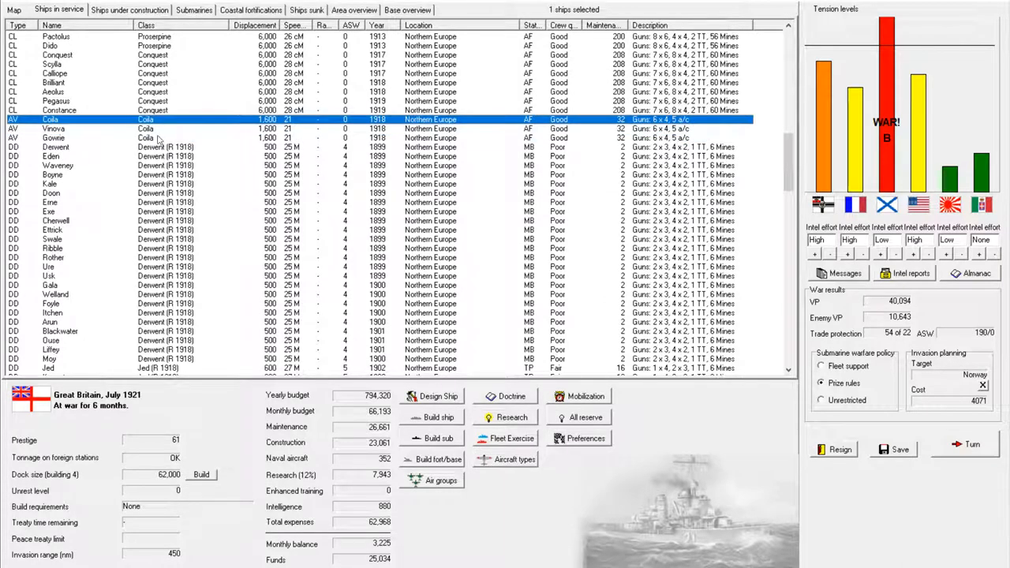
left_click(79, 137)
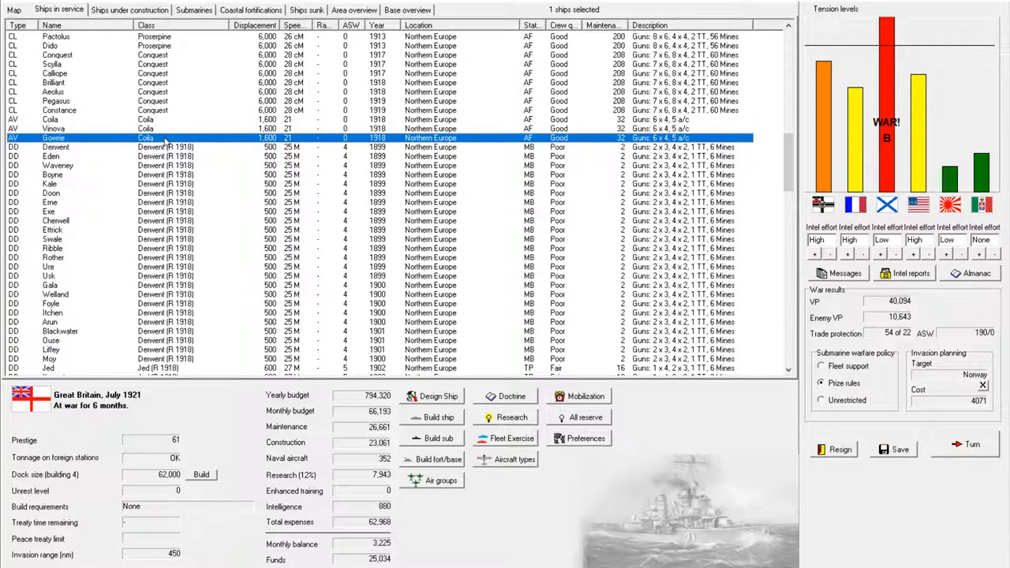
mouse_move(28, 50)
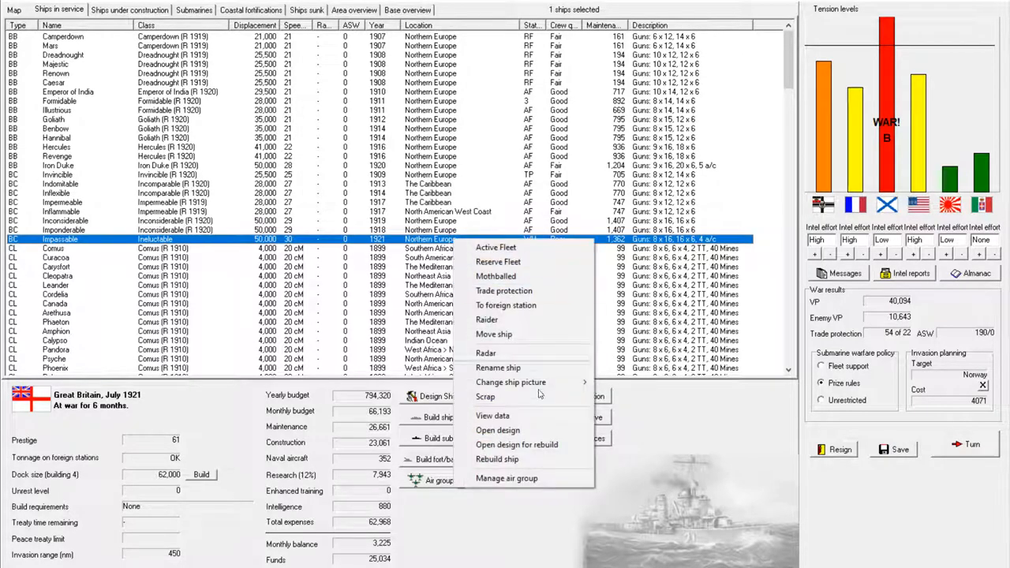
Step: Order Impassable rebuilt and confirm the Ineluctable (R 1921) design
left_click(499, 460)
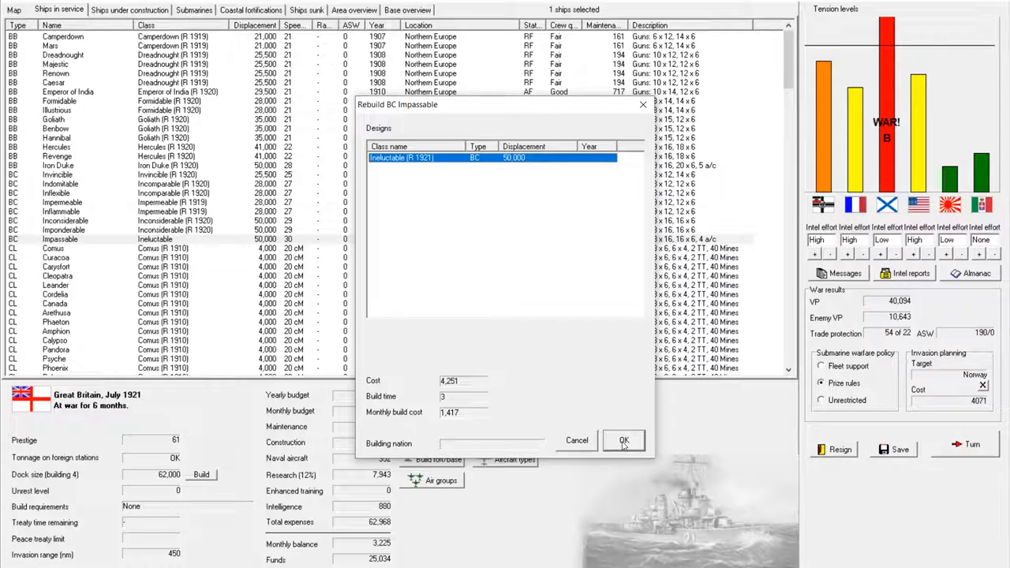
left_click(624, 440)
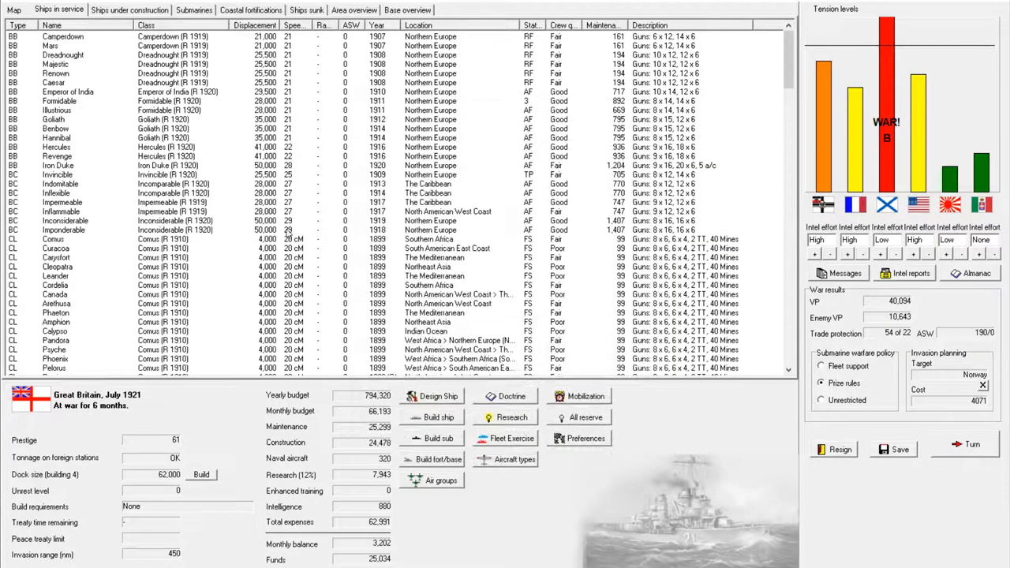
mouse_move(334, 228)
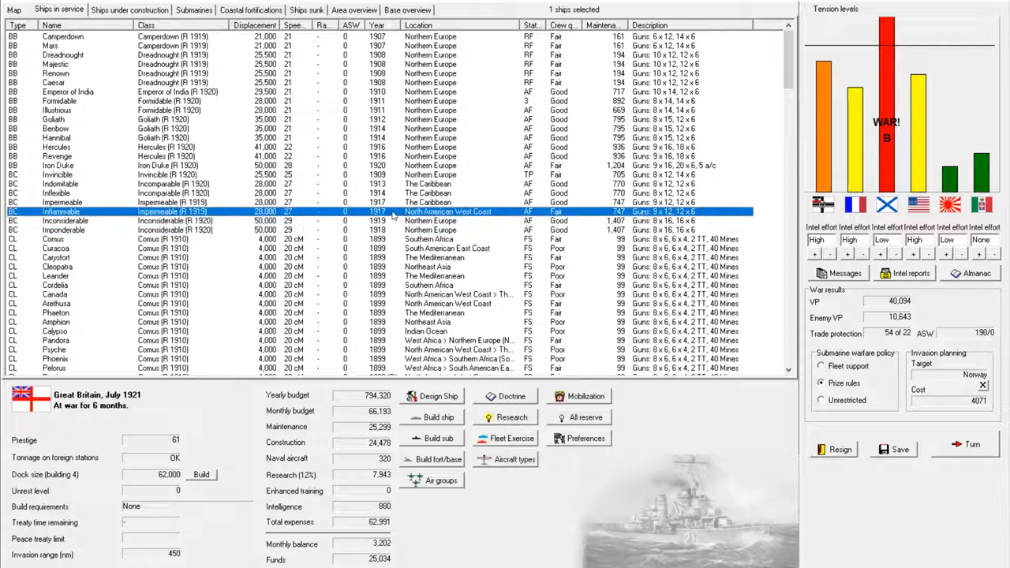
left_click(130, 10)
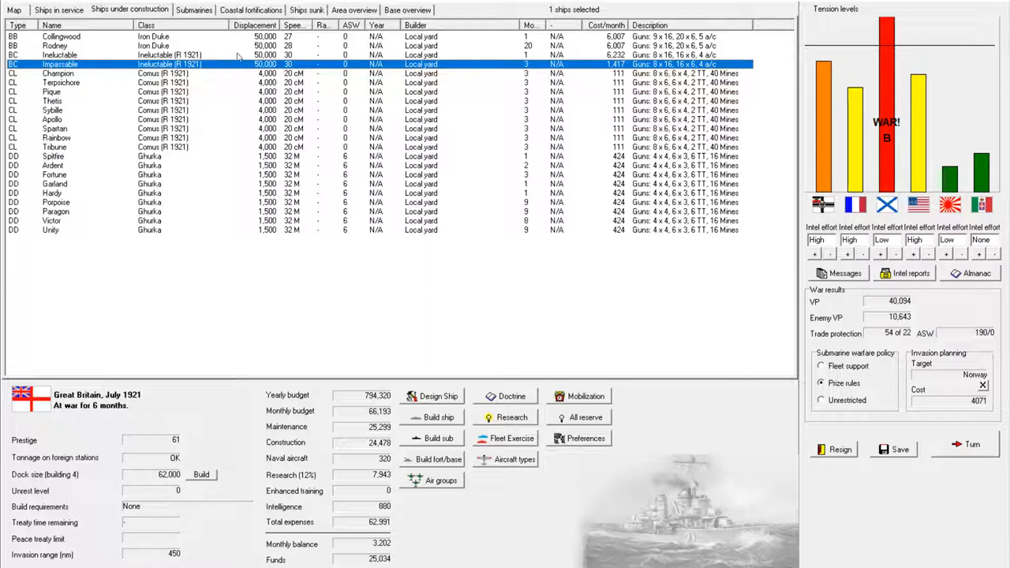
left_click(71, 36)
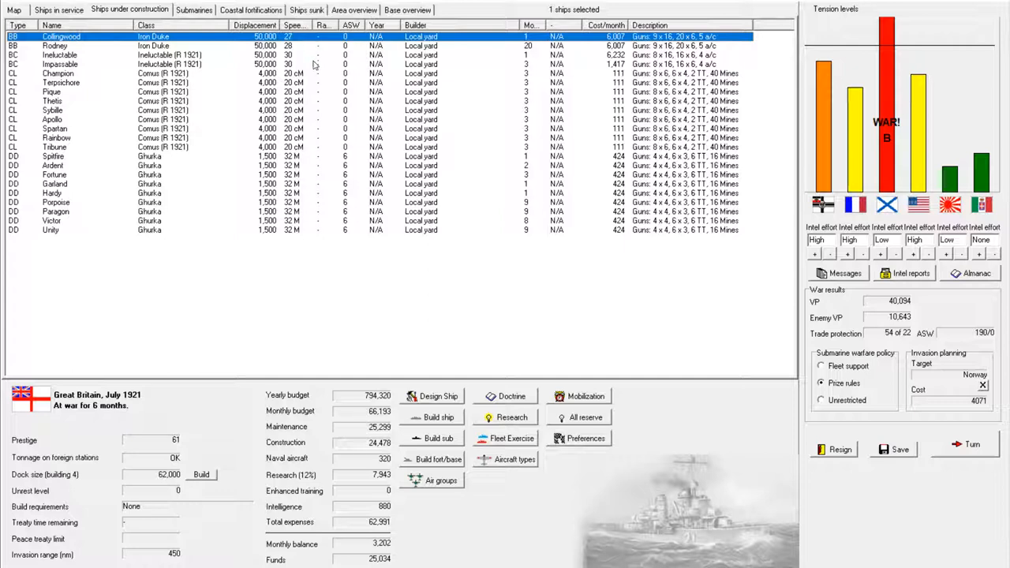
left_click(59, 64)
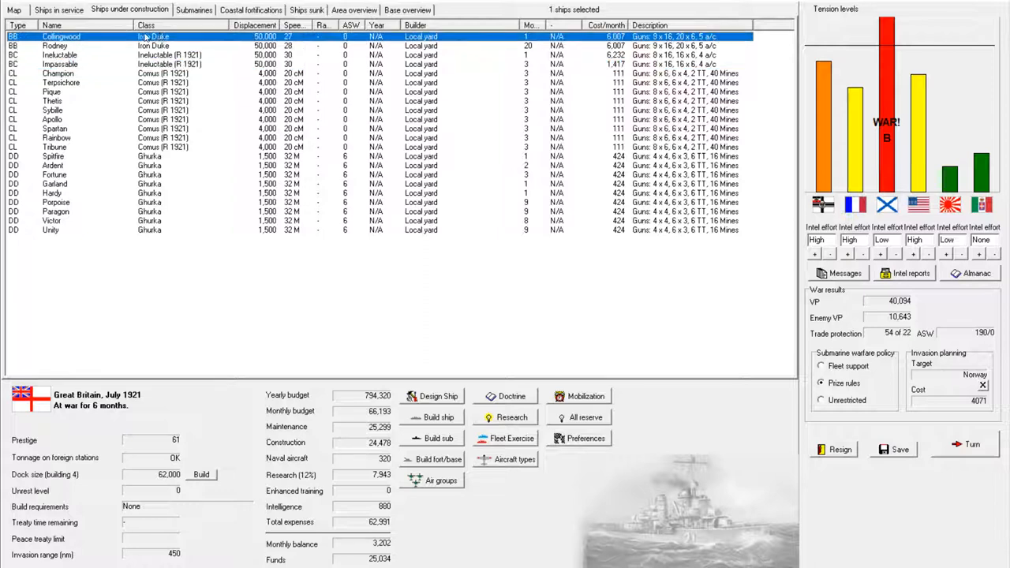
left_click(59, 45)
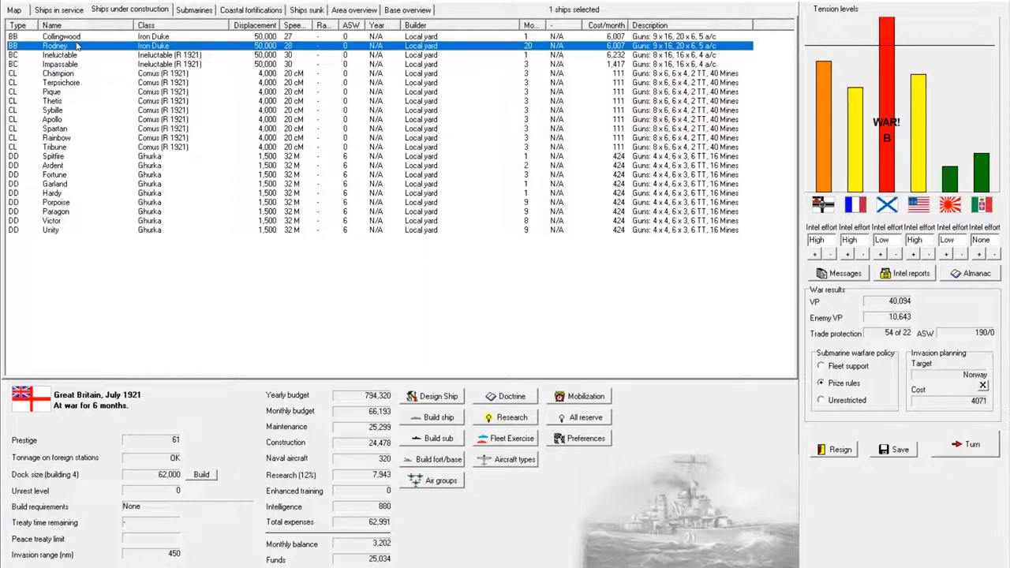
mouse_move(59, 9)
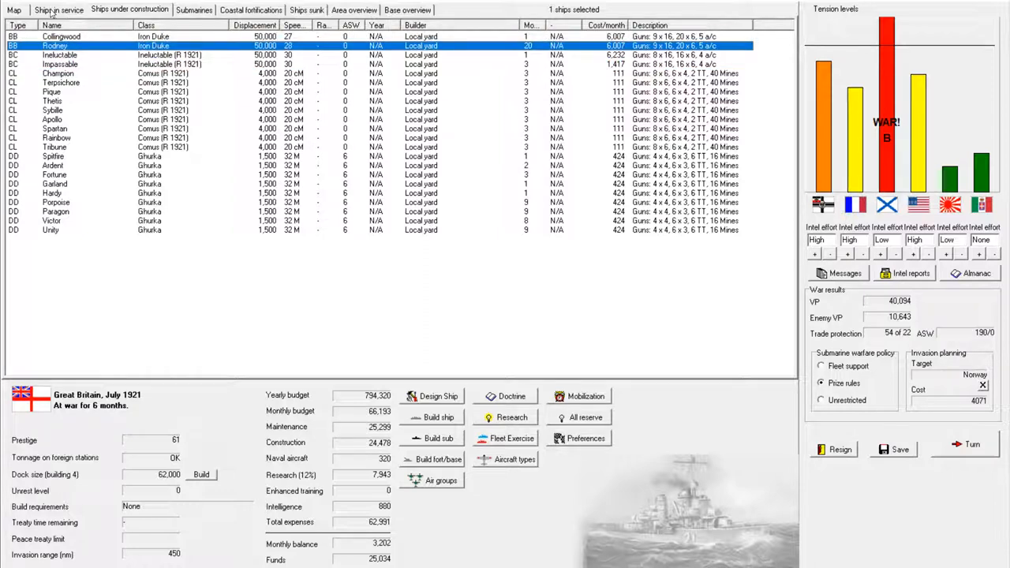
left_click(64, 8)
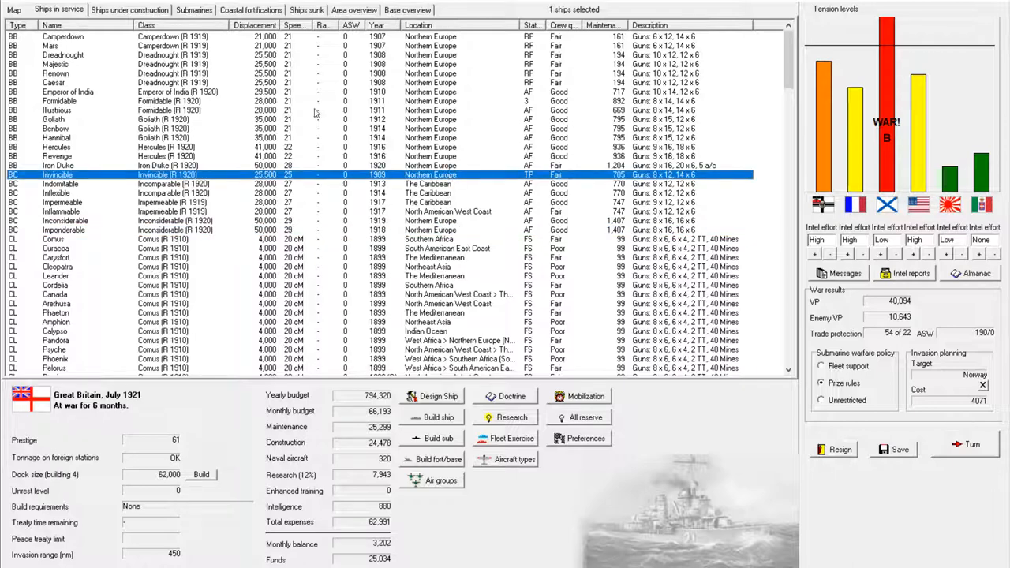
scroll("down", 3)
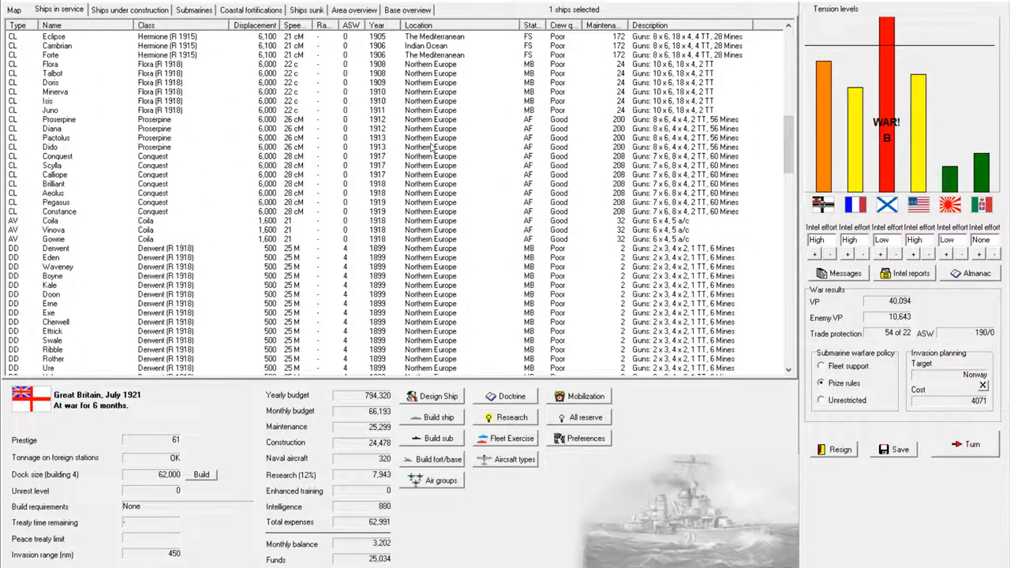
scroll("down", 3)
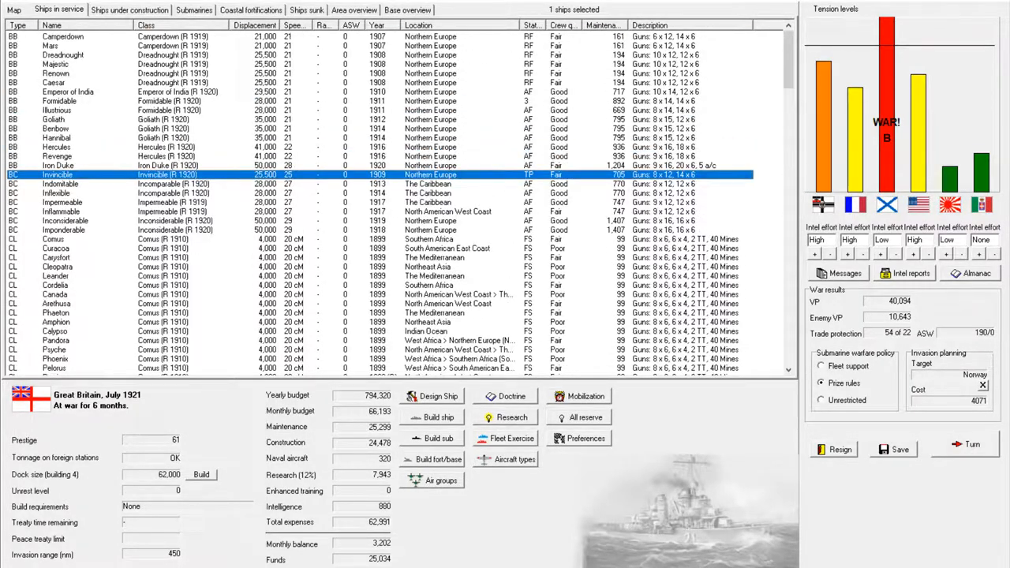
left_click(11, 6)
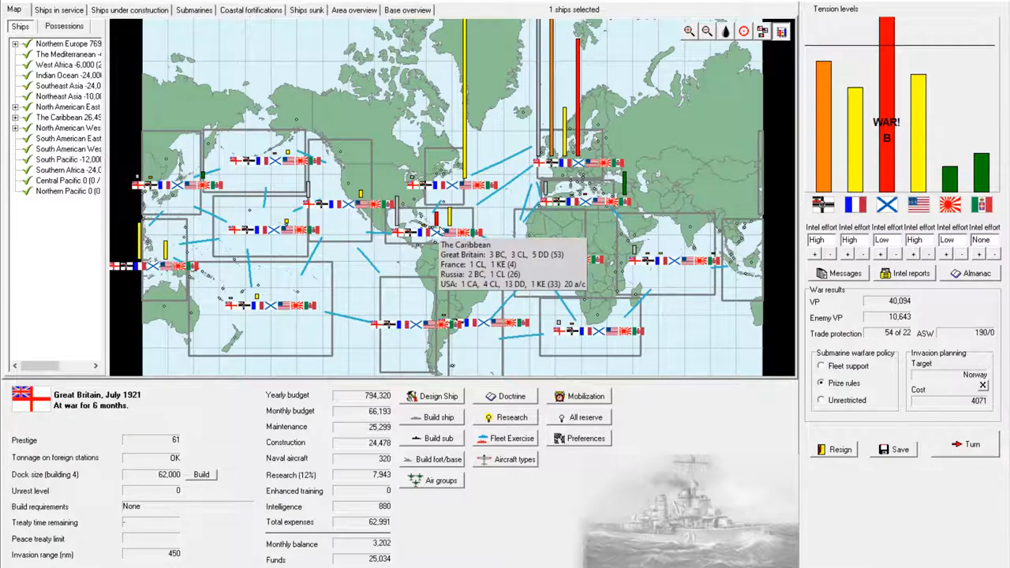
mouse_move(341, 228)
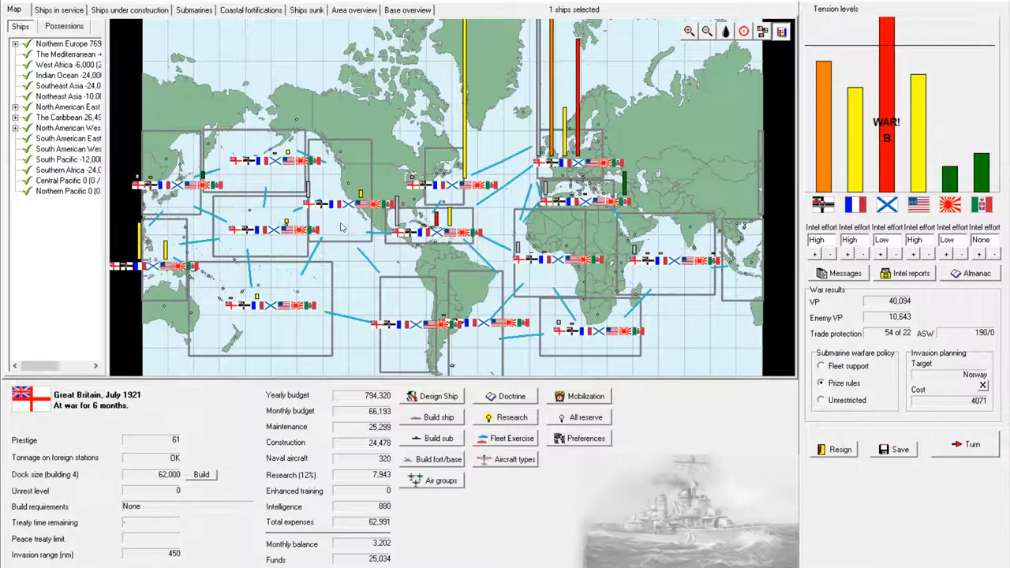
mouse_move(341, 227)
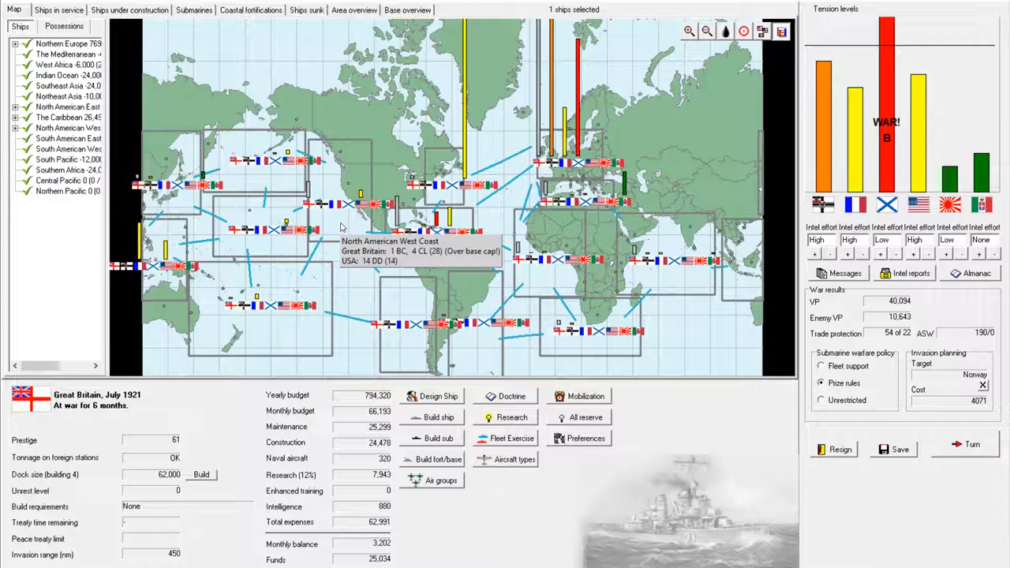
mouse_move(335, 279)
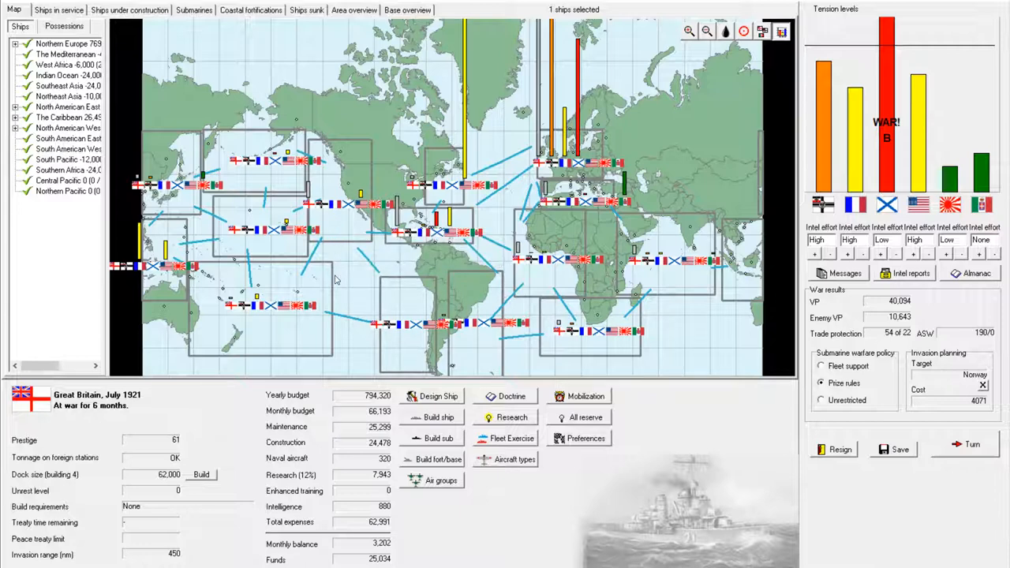
mouse_move(341, 227)
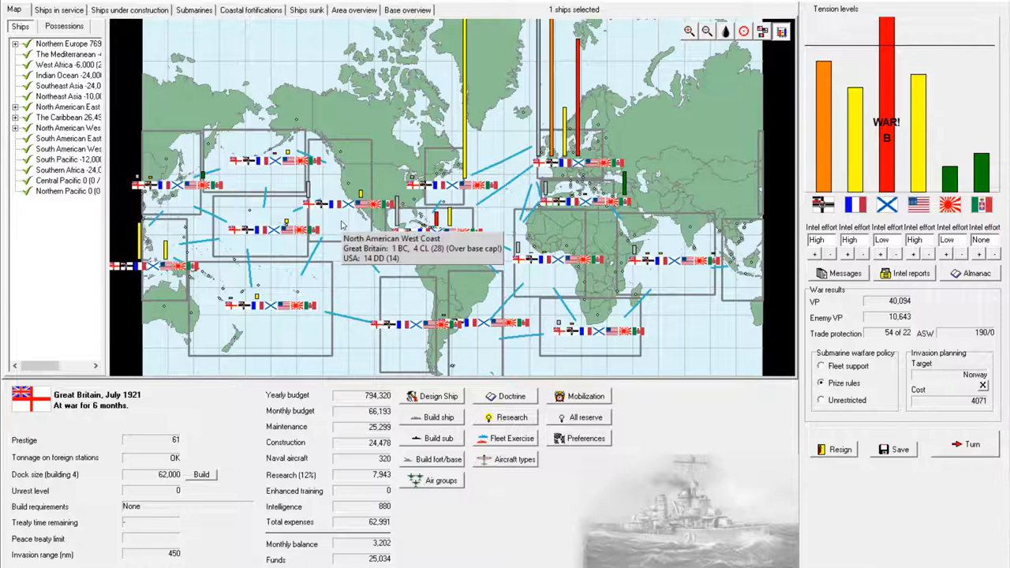
mouse_move(282, 182)
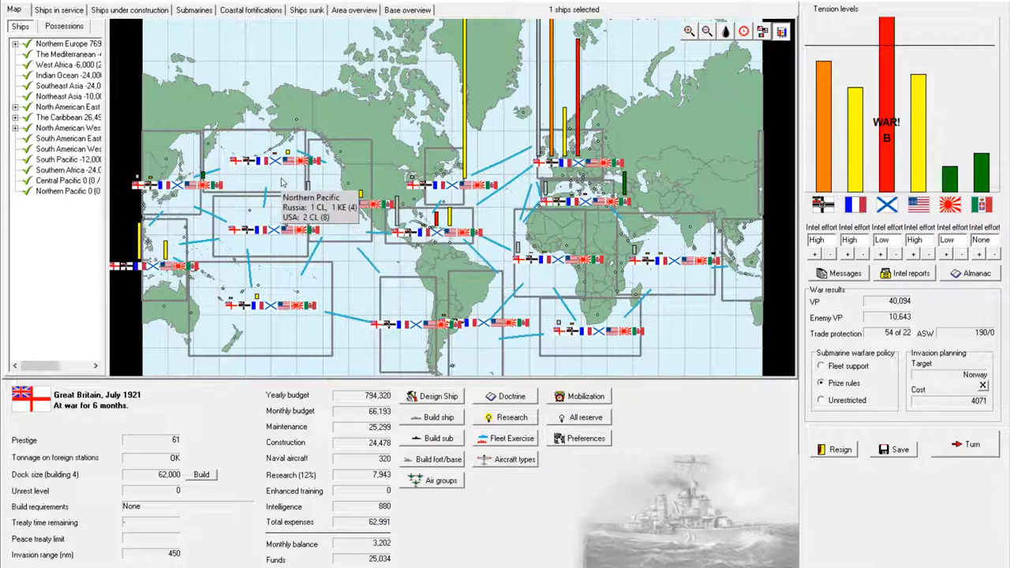
mouse_move(150, 204)
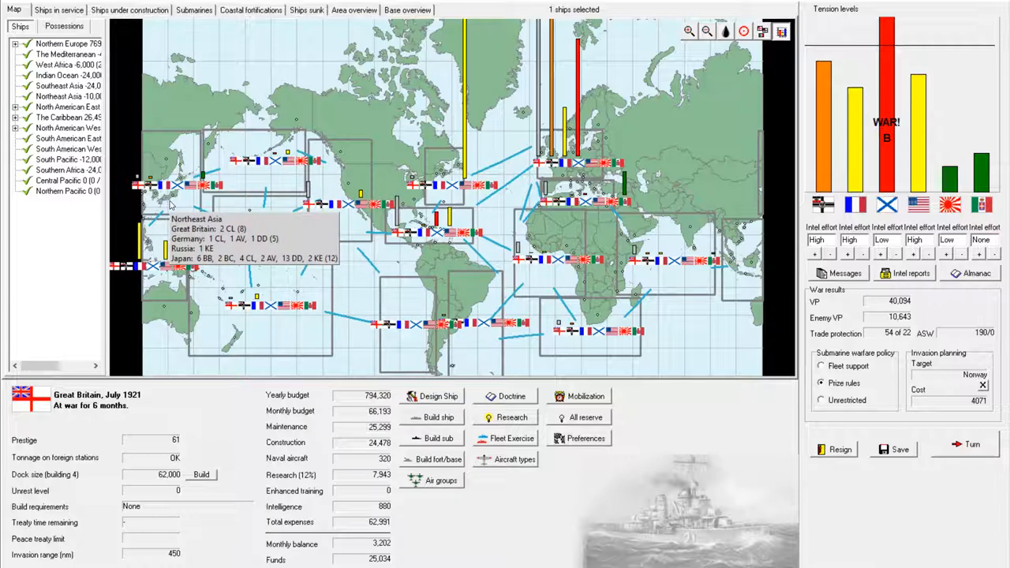
mouse_move(367, 266)
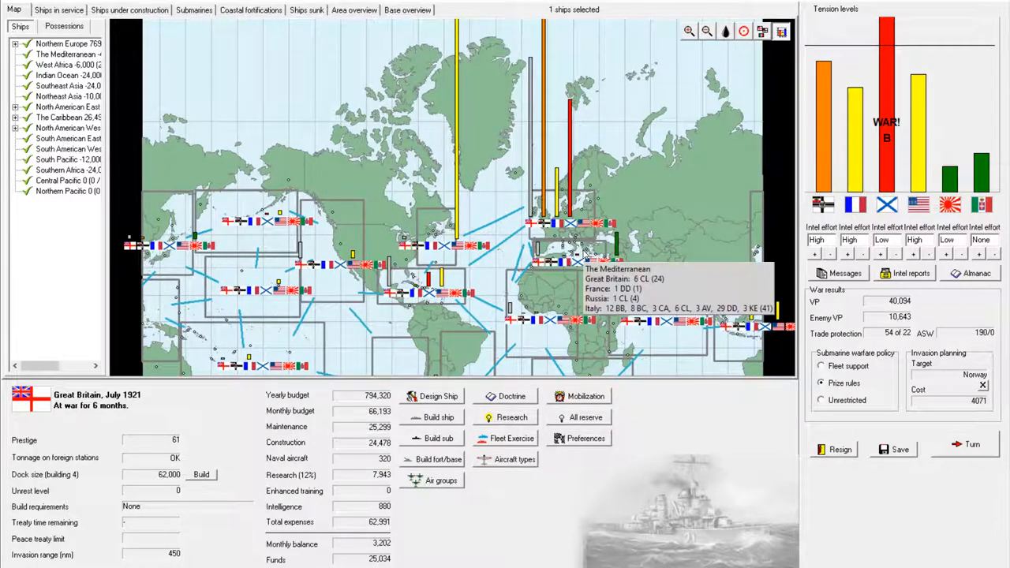
mouse_move(462, 284)
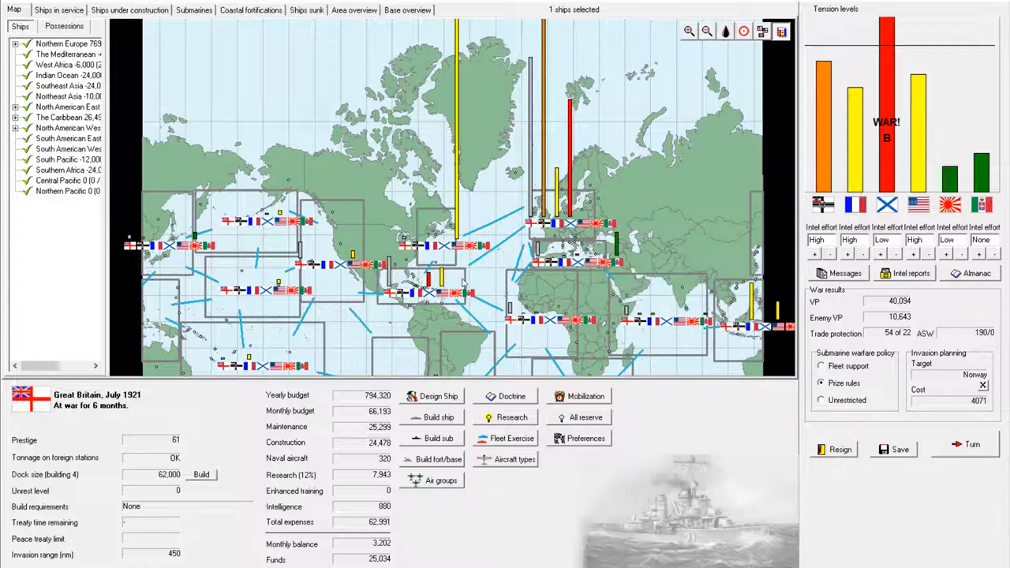
mouse_move(460, 282)
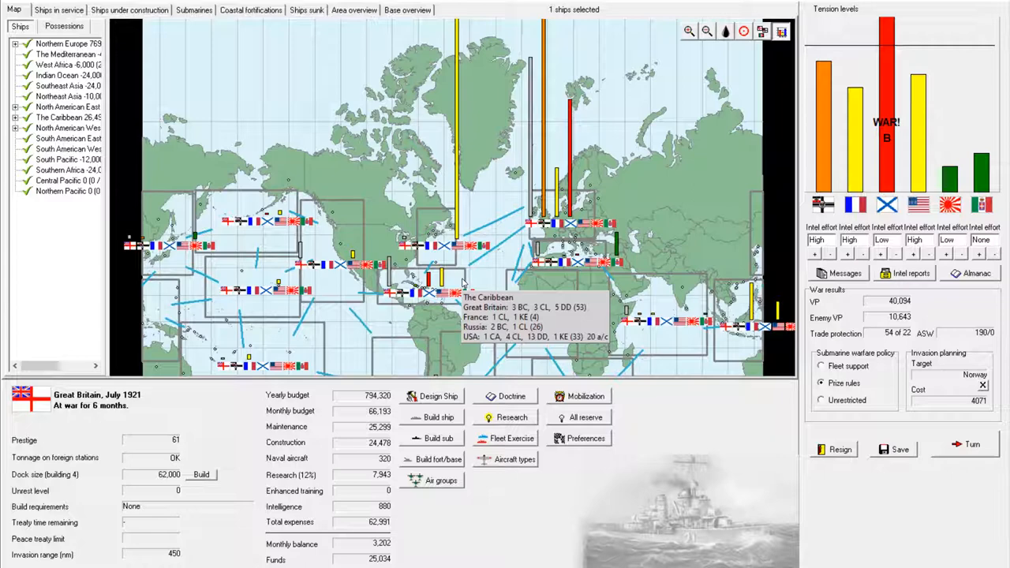
mouse_move(333, 286)
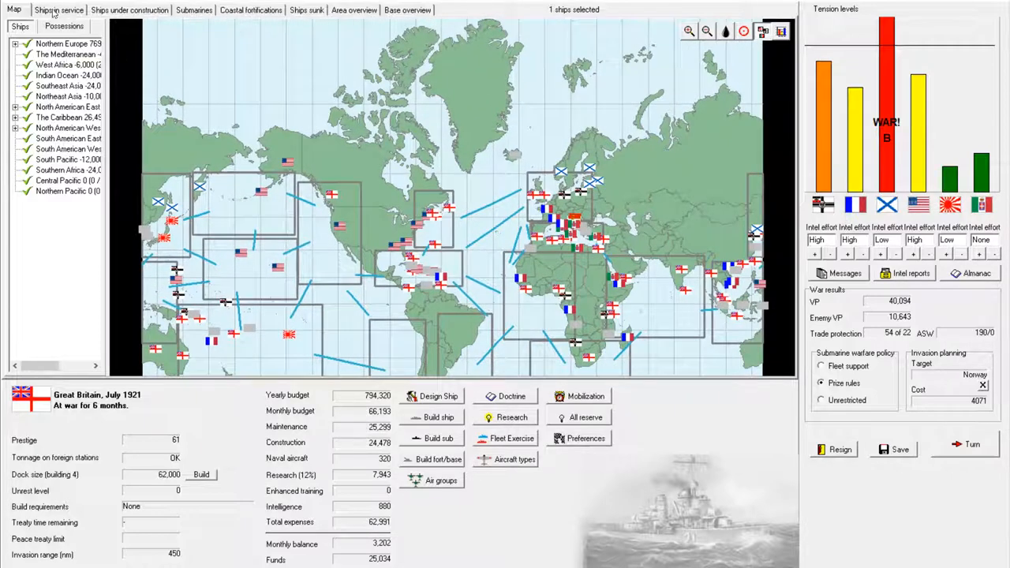
left_click(60, 9)
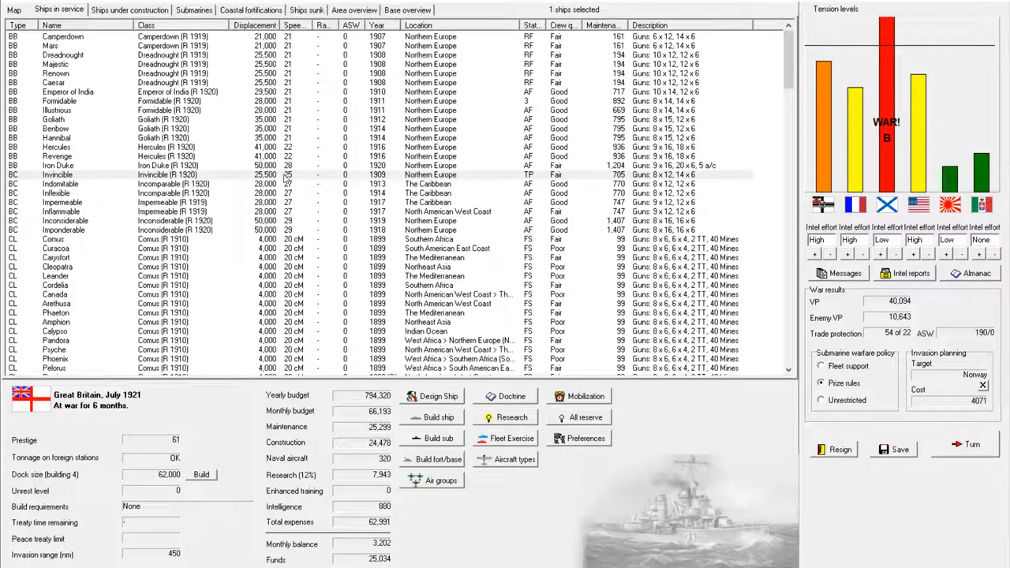
left_click(63, 211)
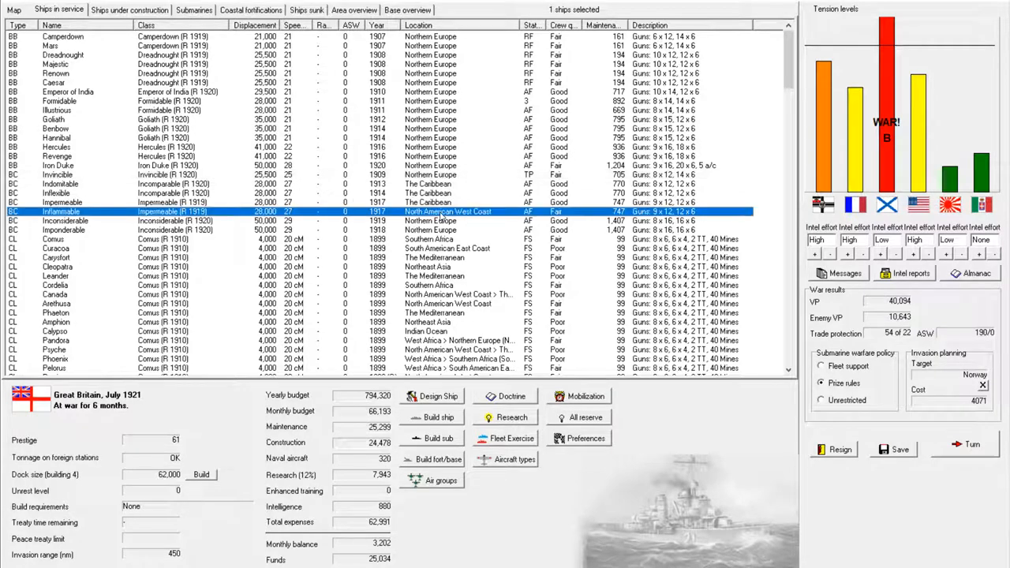
right_click(442, 212)
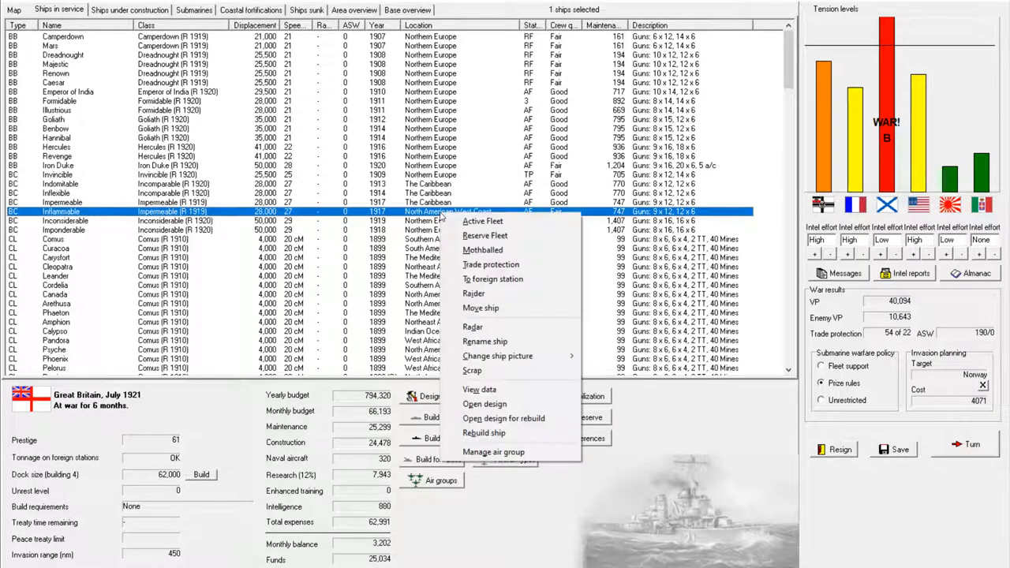
left_click(480, 308)
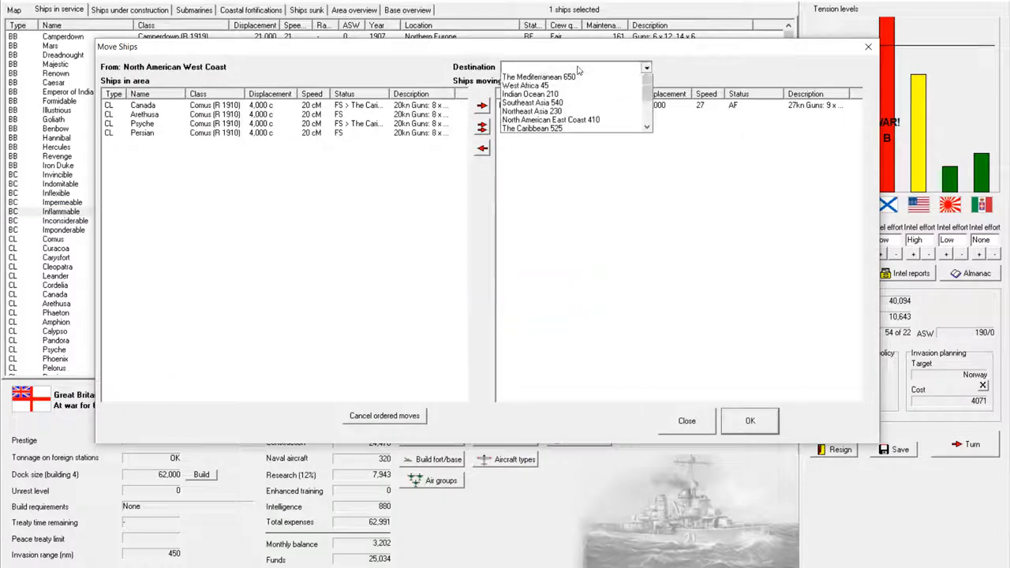
left_click(533, 127)
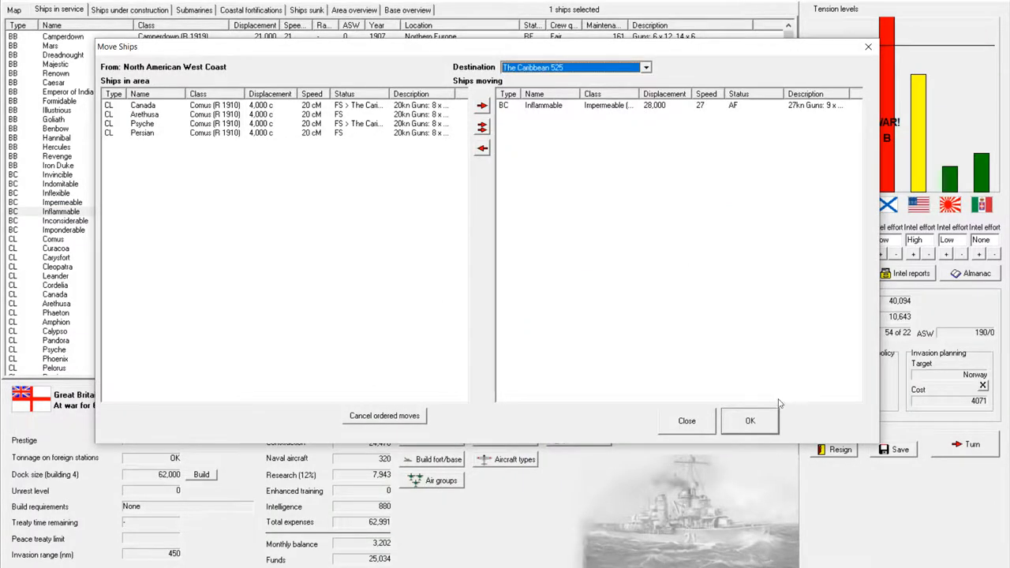
left_click(750, 421)
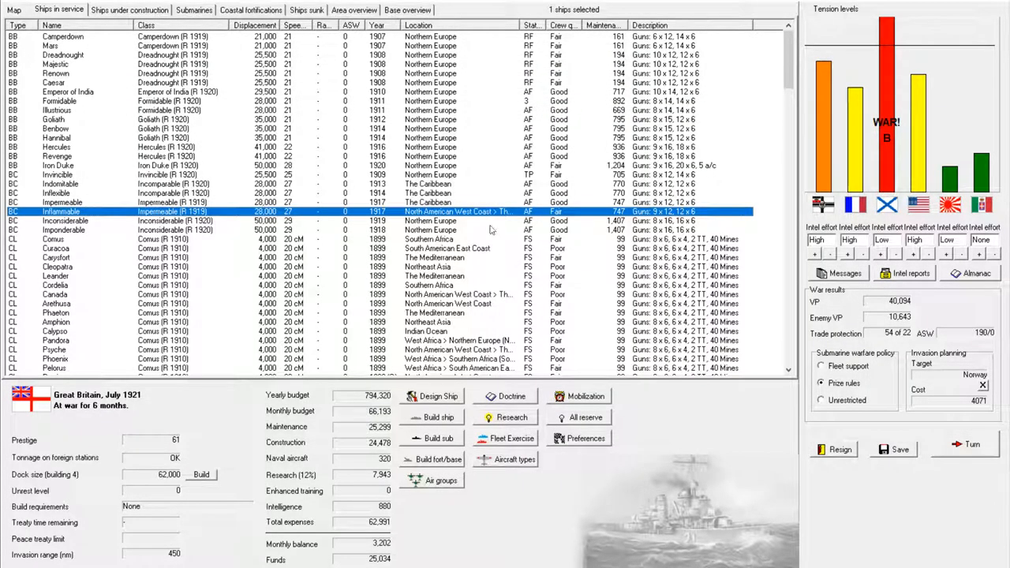
mouse_move(519, 176)
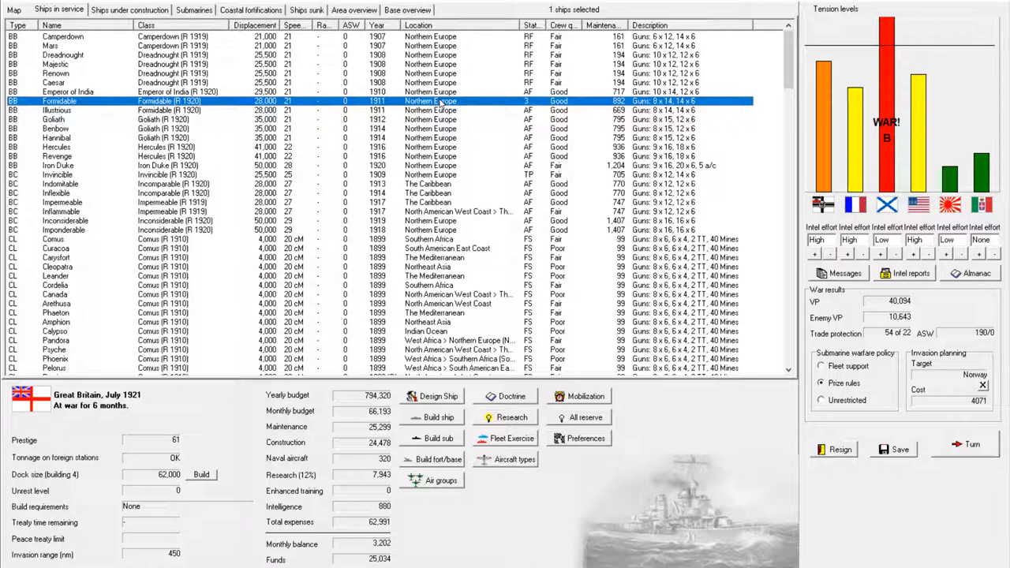
left_click(79, 175)
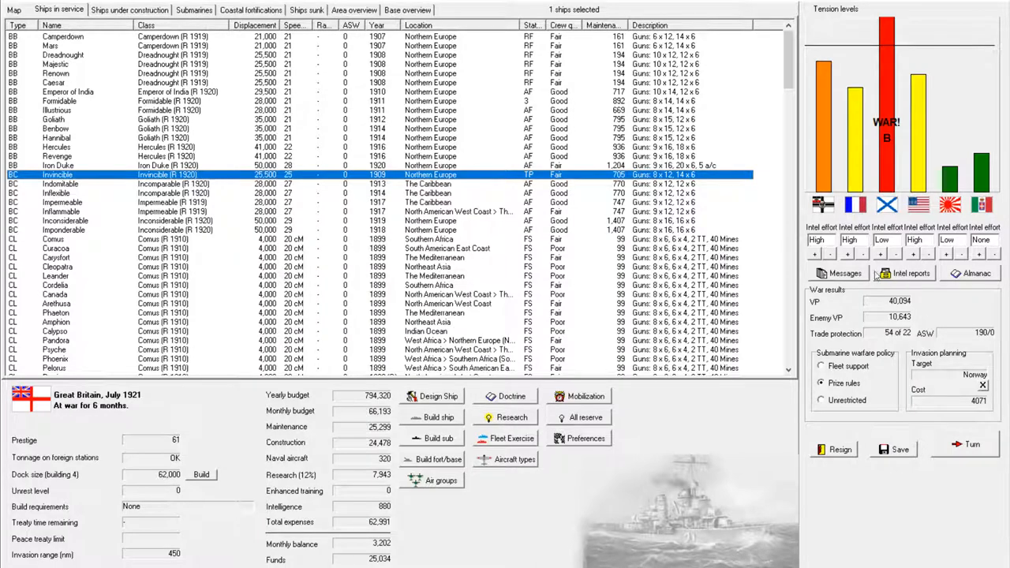
left_click(840, 273)
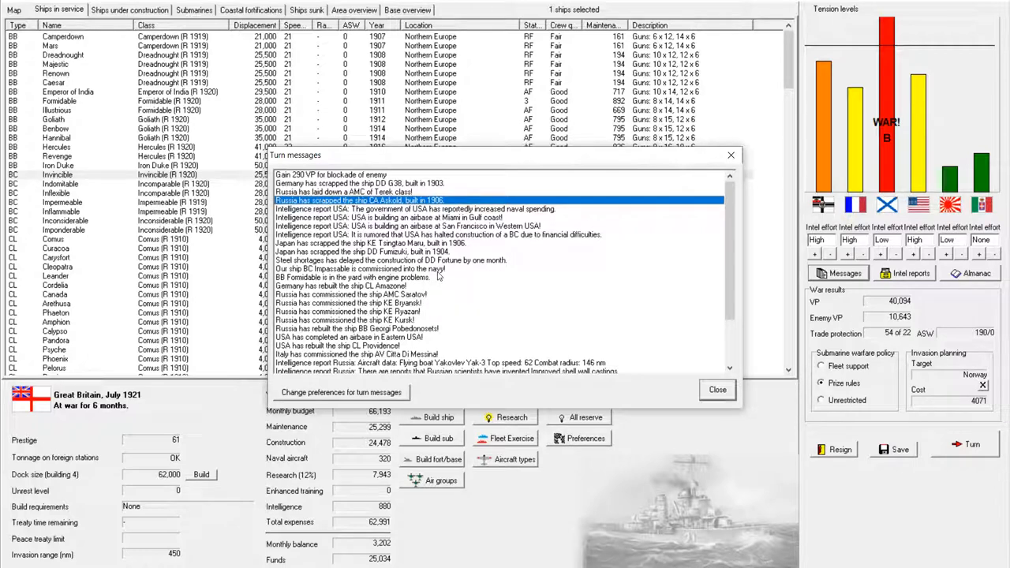
scroll("down", 3)
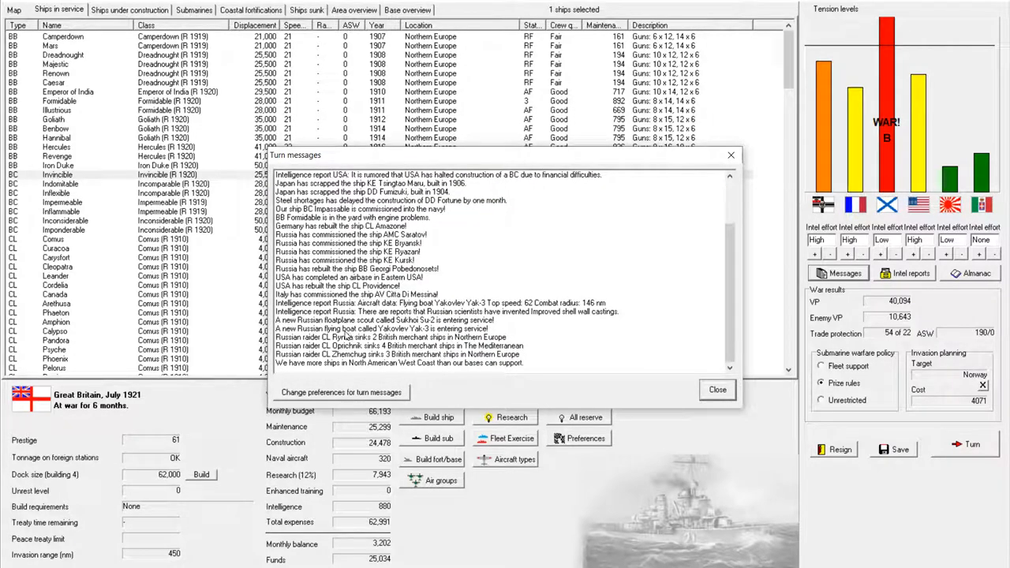
left_click(387, 346)
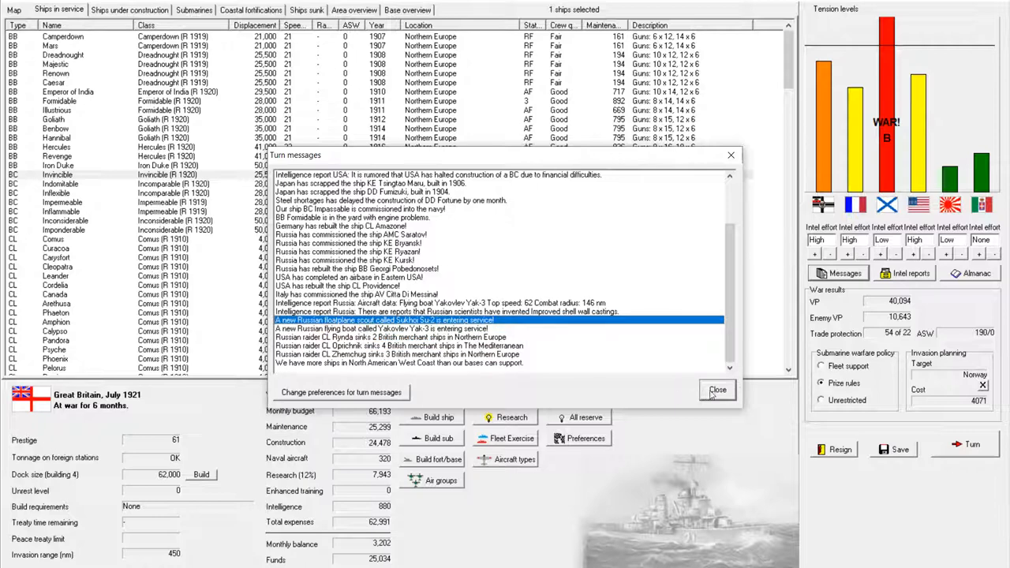
mouse_move(716, 391)
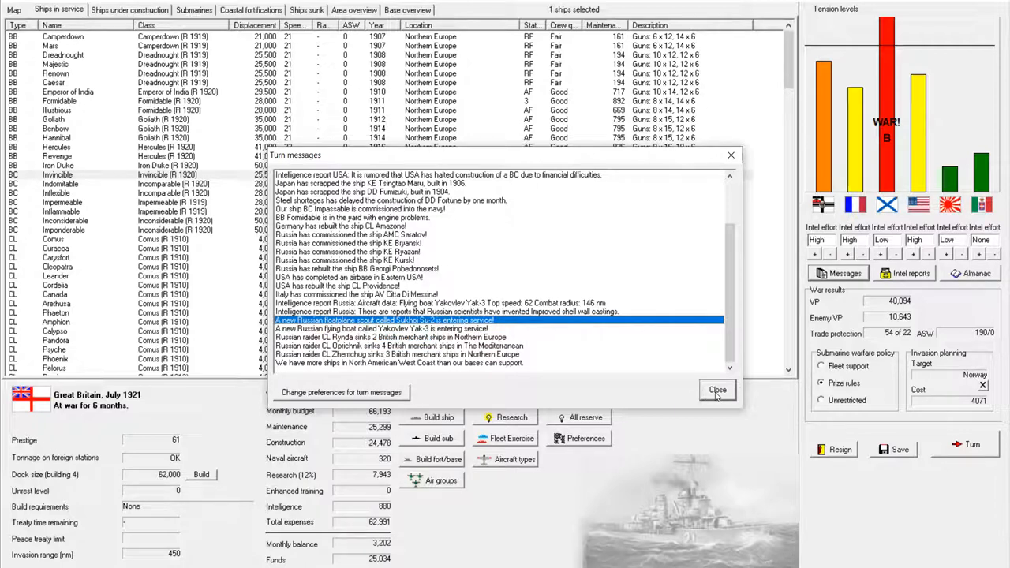
left_click(718, 390)
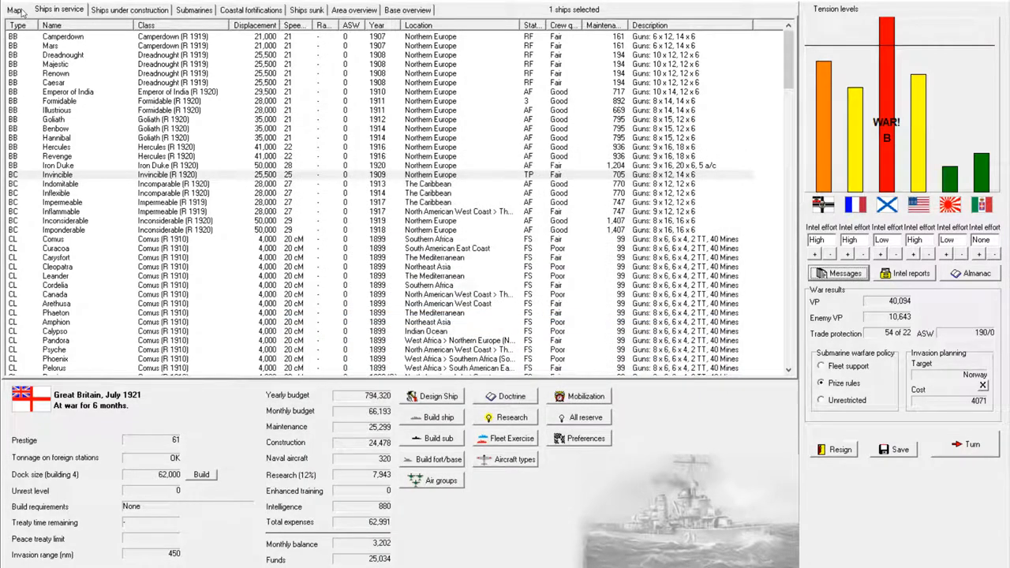
Step: Switch to the Northern Europe map view
left_click(10, 10)
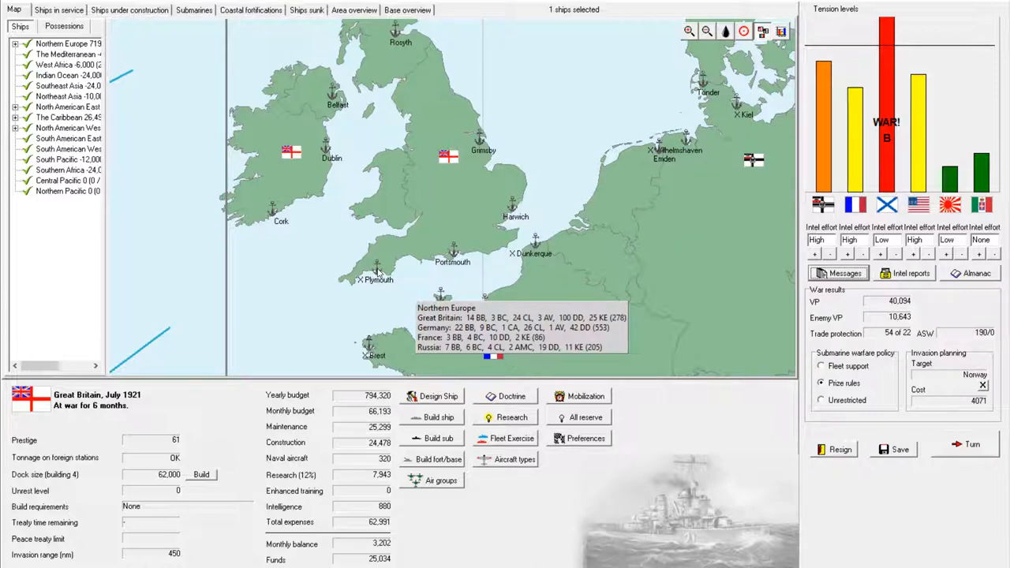
mouse_move(543, 93)
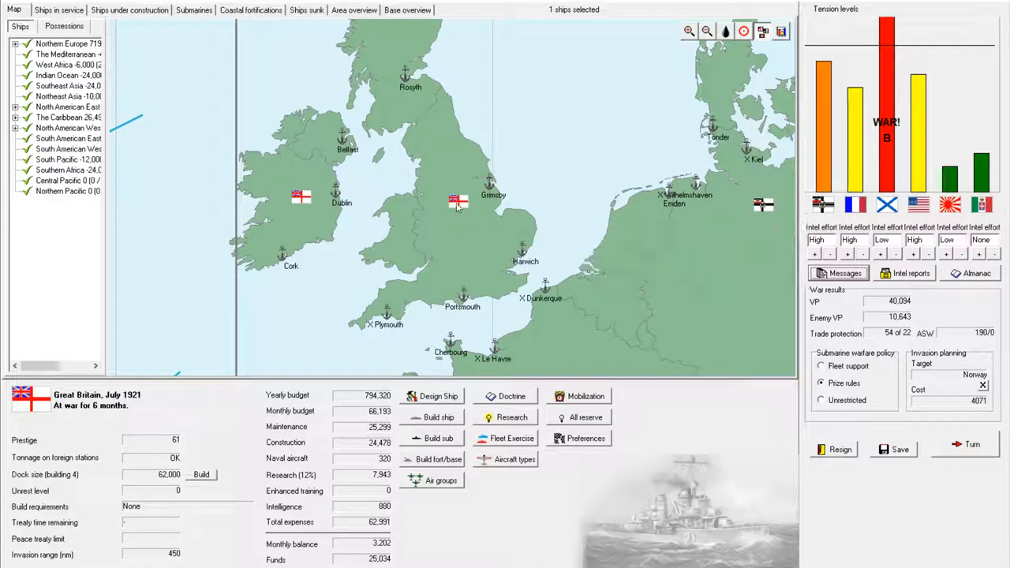
Step: Order a United Kingdom airbase fortification sited at Plymouth, then return to the map
left_click(455, 203)
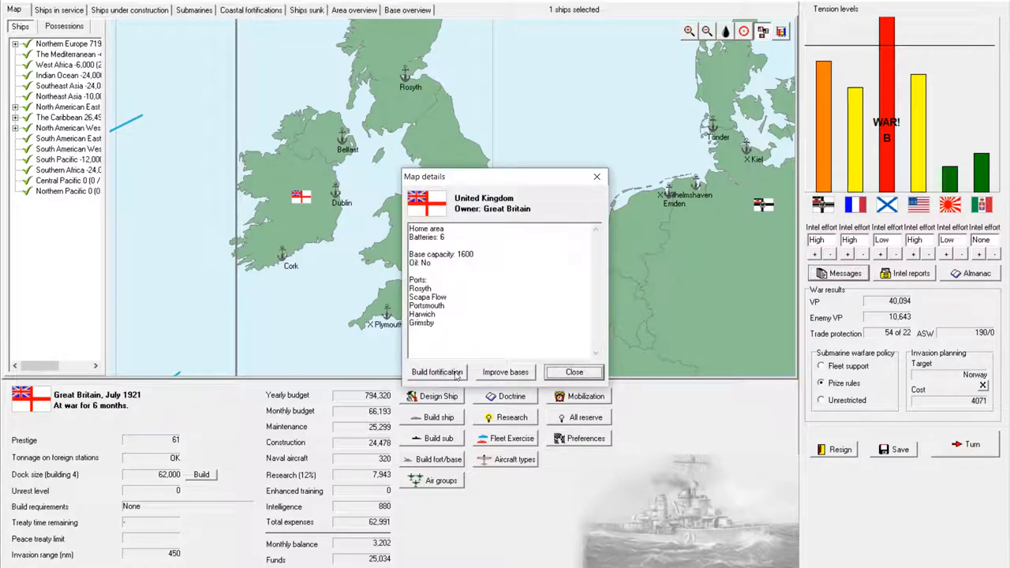
left_click(436, 372)
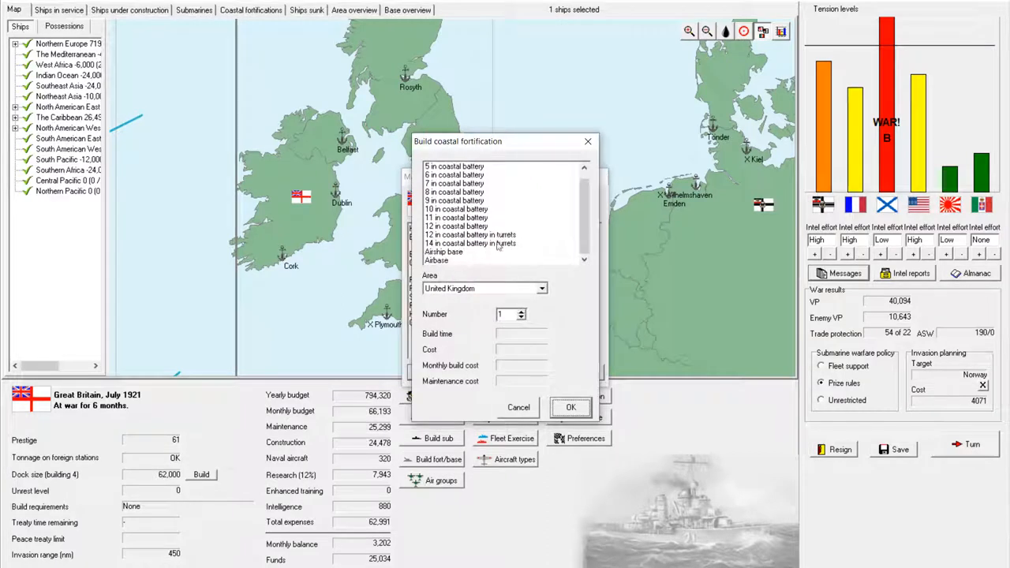
left_click(445, 261)
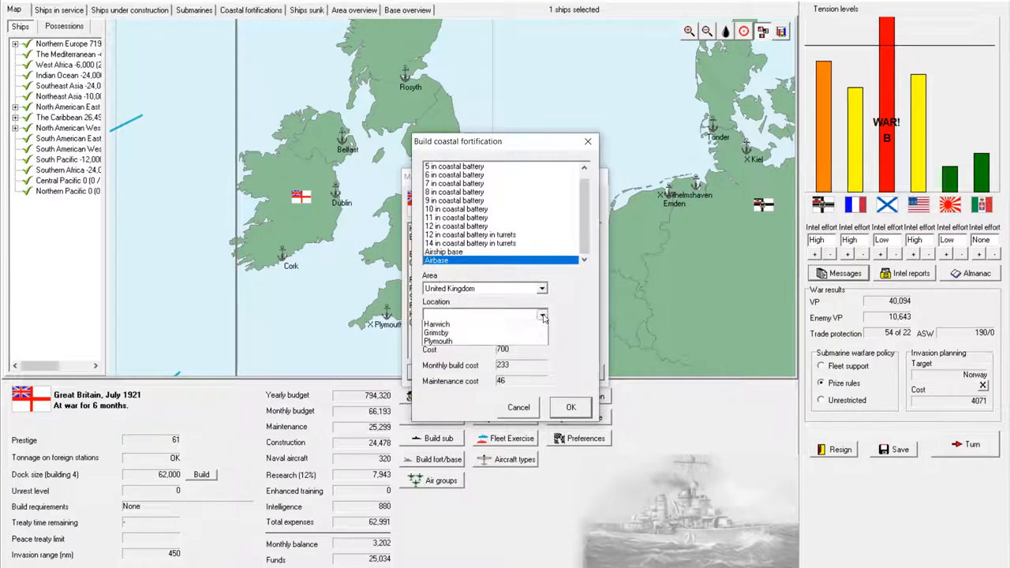
left_click(541, 314)
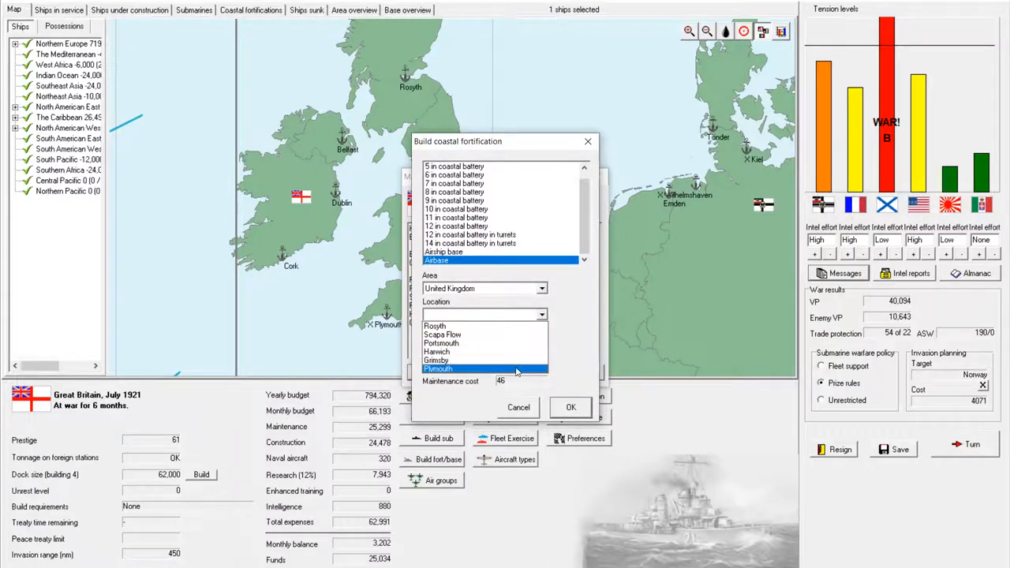
left_click(439, 368)
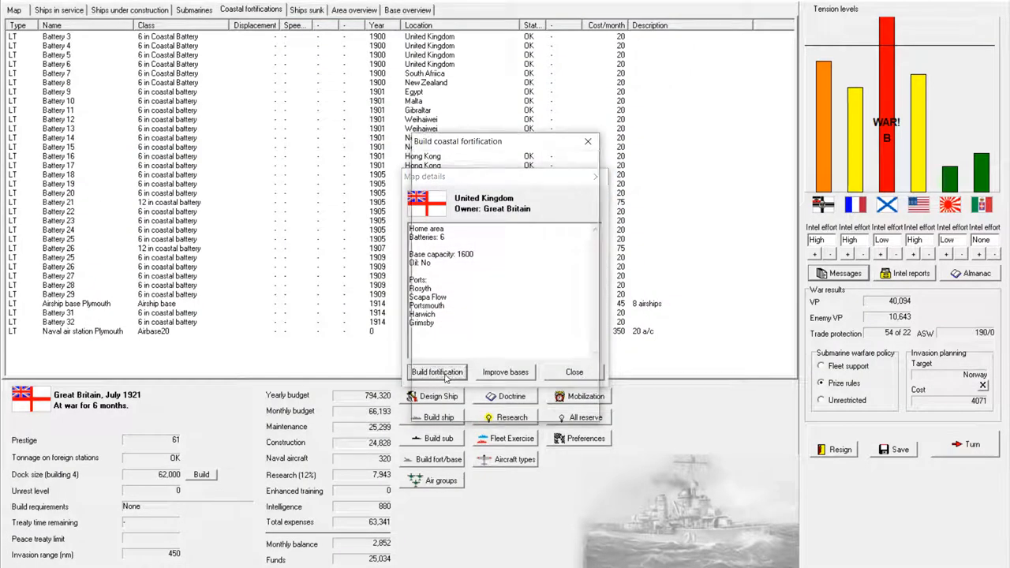
left_click(436, 371)
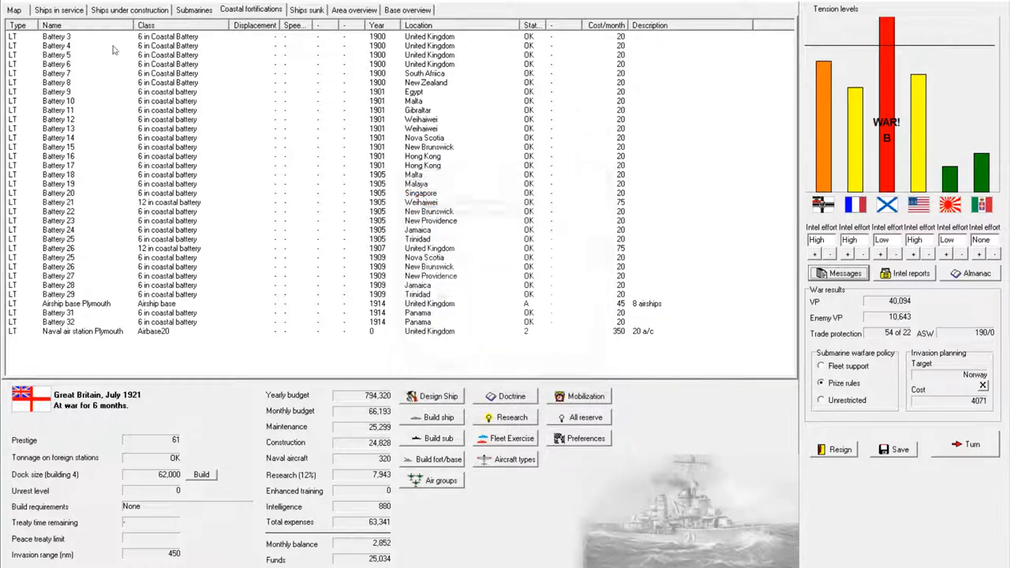
left_click(10, 9)
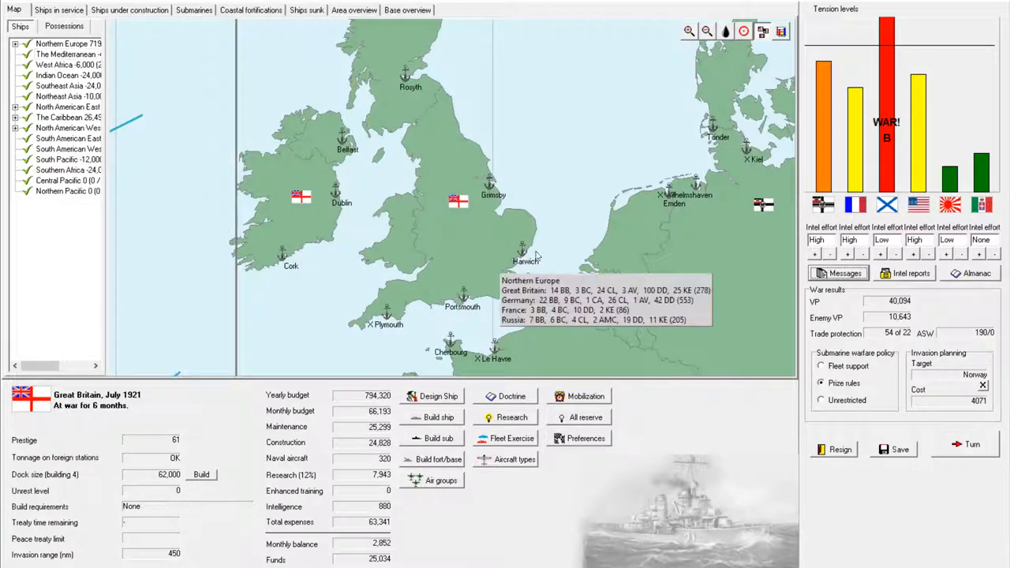
mouse_move(461, 209)
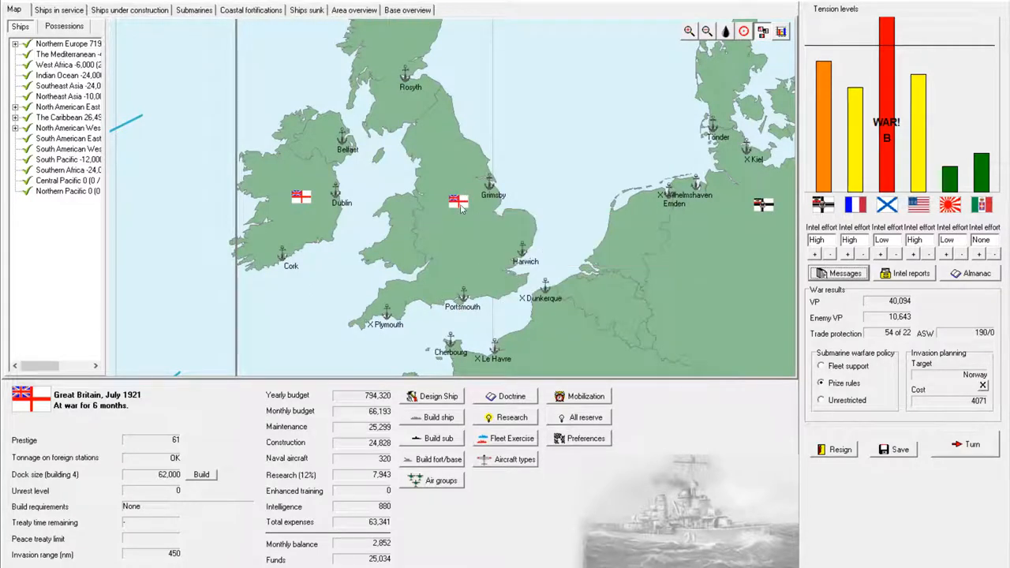
Step: Order a second United Kingdom airbase at Harwich and go back to ships in service
left_click(433, 459)
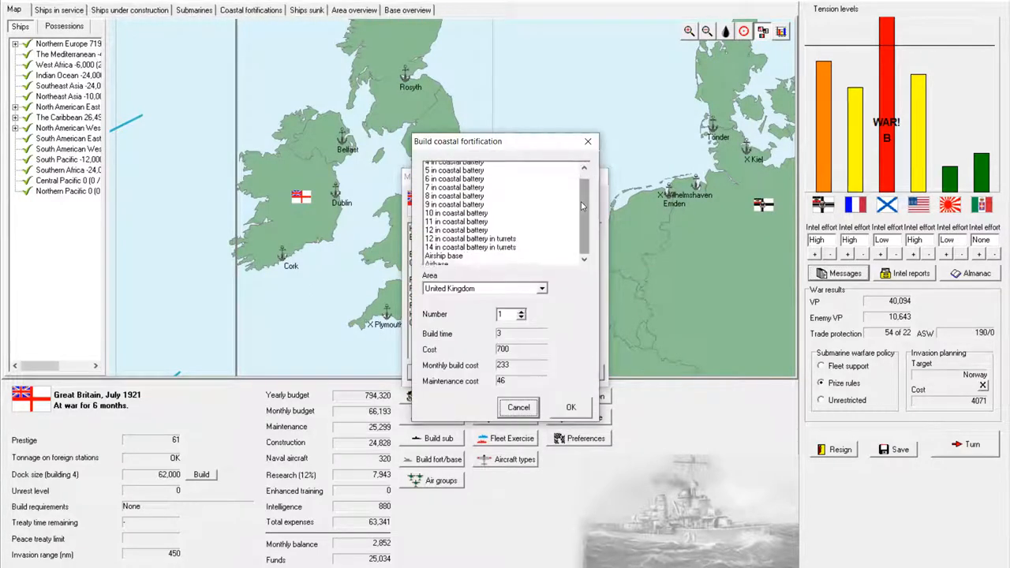
left_click(444, 260)
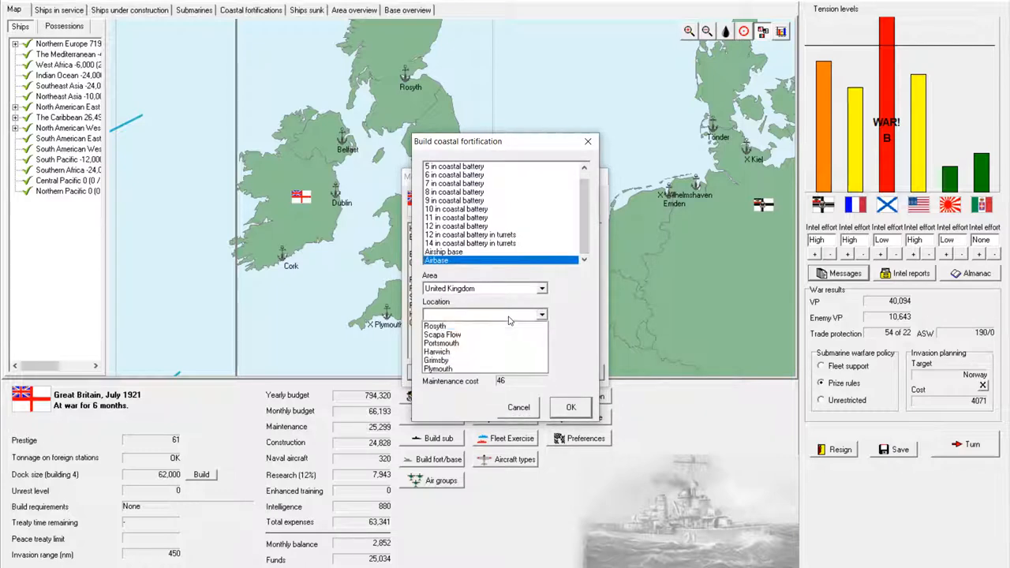
left_click(436, 352)
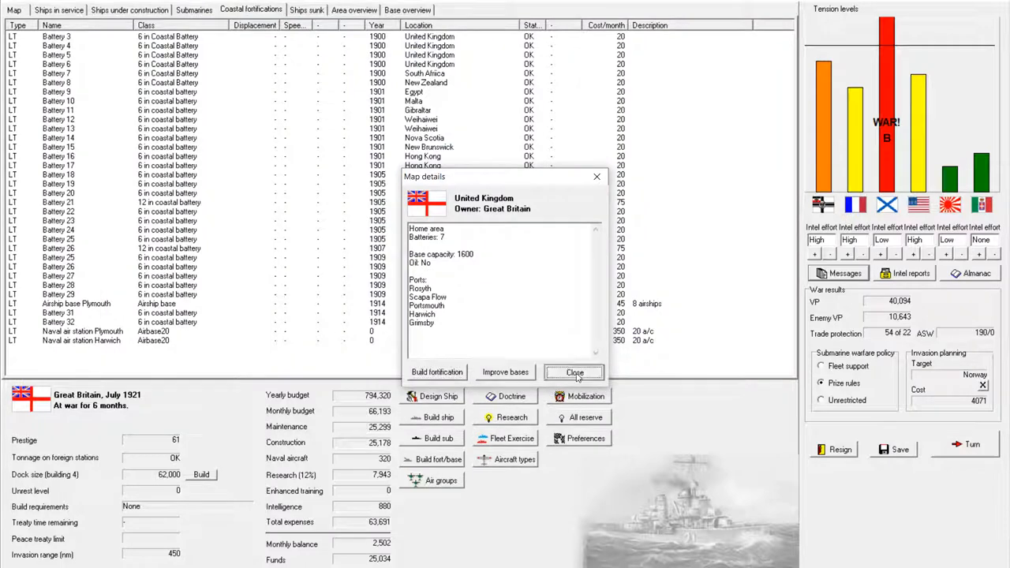
left_click(574, 373)
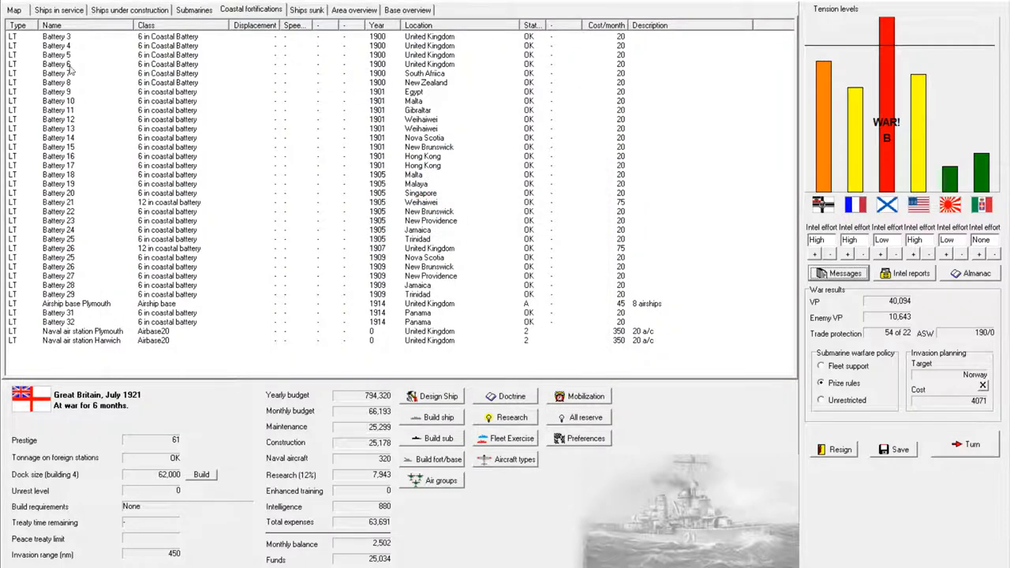
left_click(62, 10)
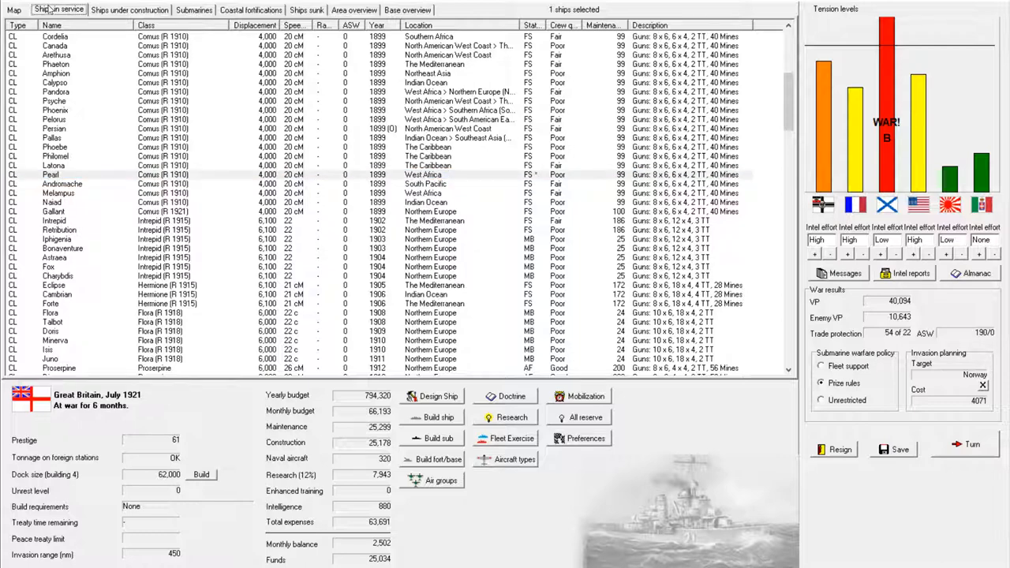
Step: Open the map, review the Mediterranean forces, and zoom back out to the world
left_click(10, 8)
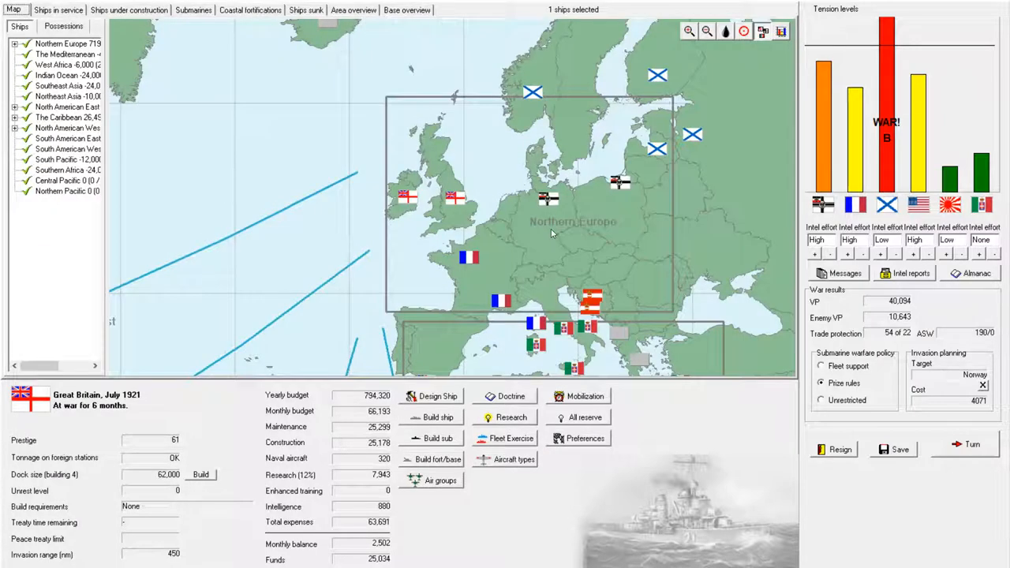
left_click(704, 31)
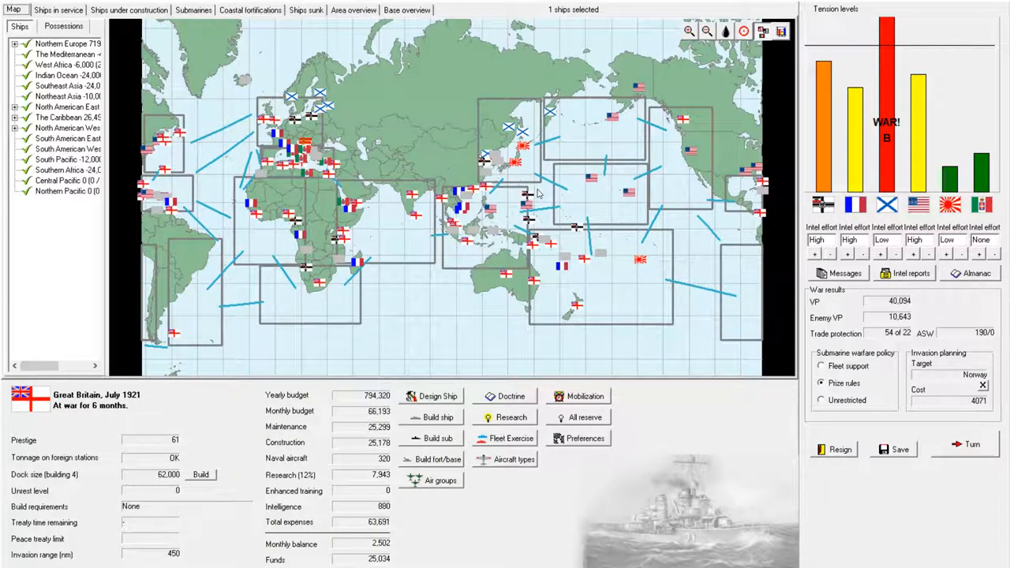
mouse_move(487, 161)
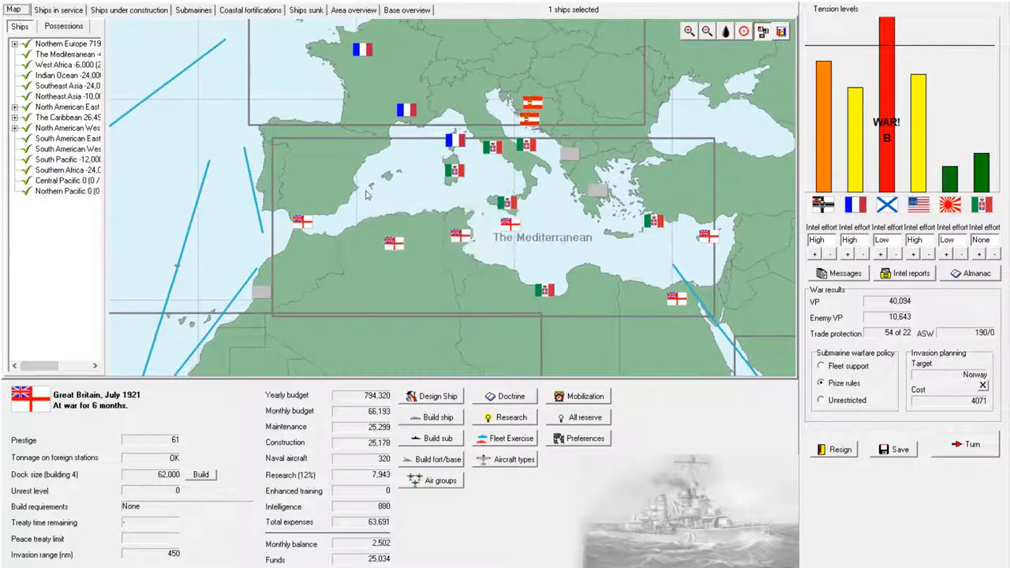
mouse_move(913, 348)
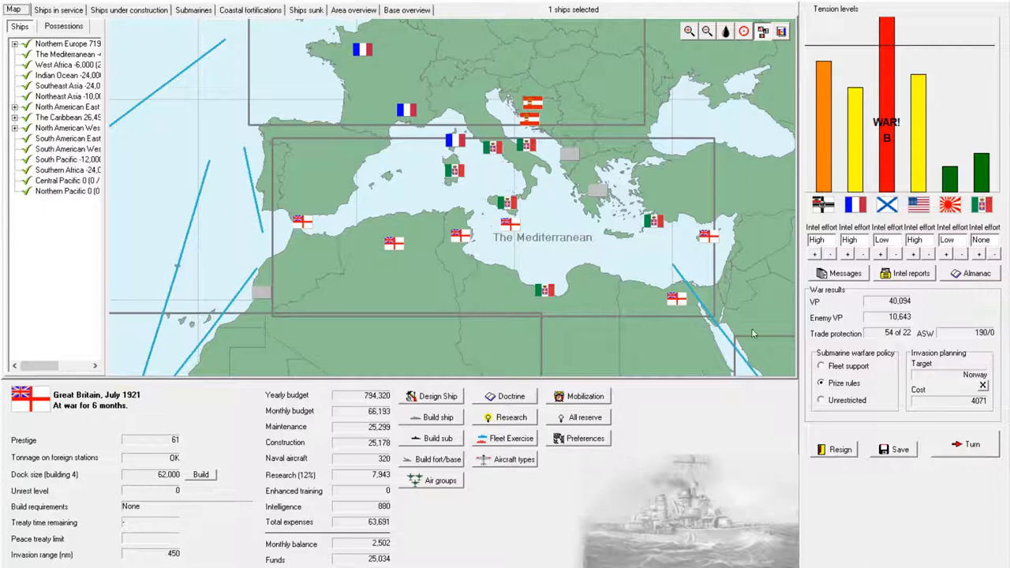
left_click(704, 31)
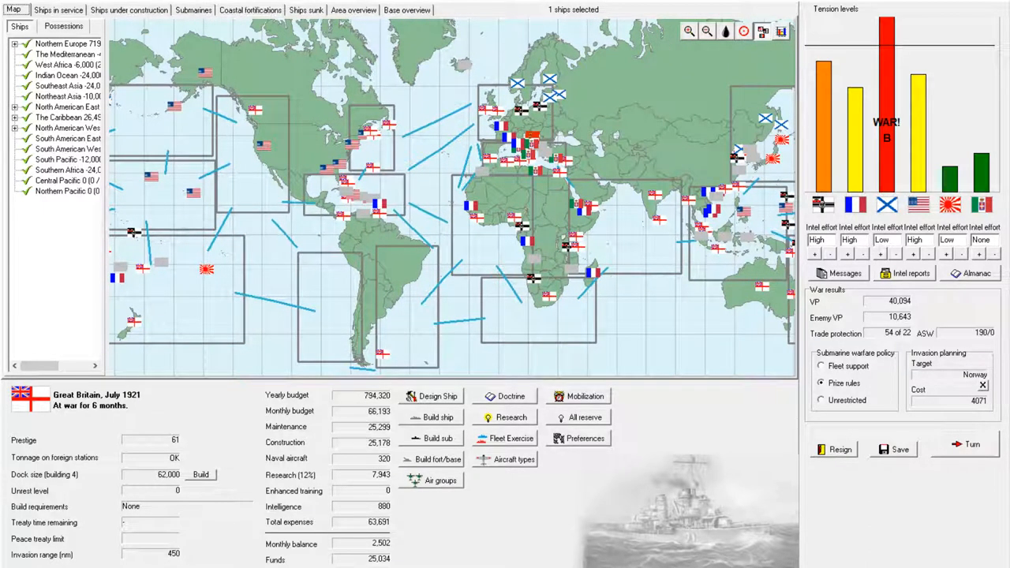
mouse_move(625, 125)
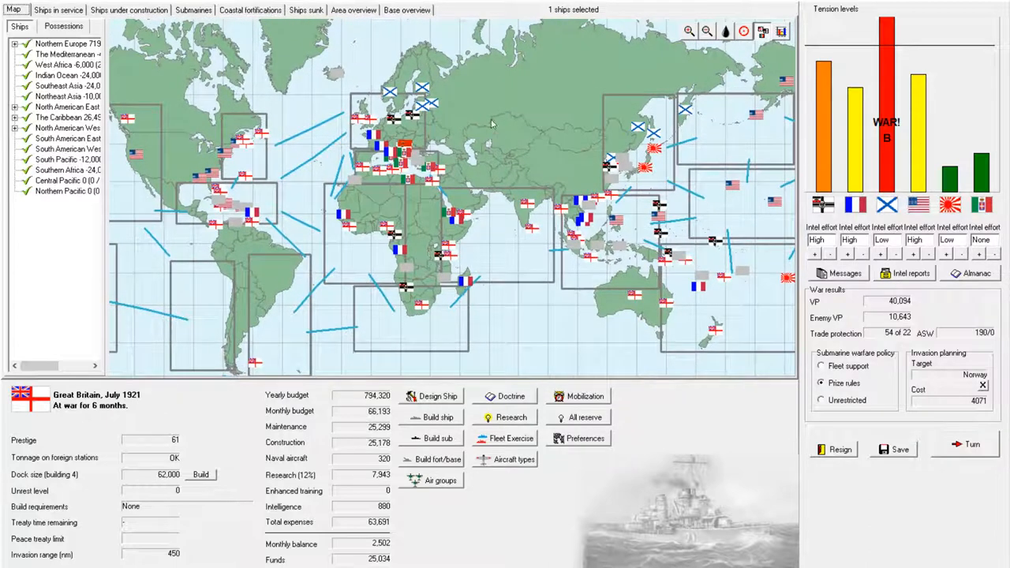
mouse_move(631, 261)
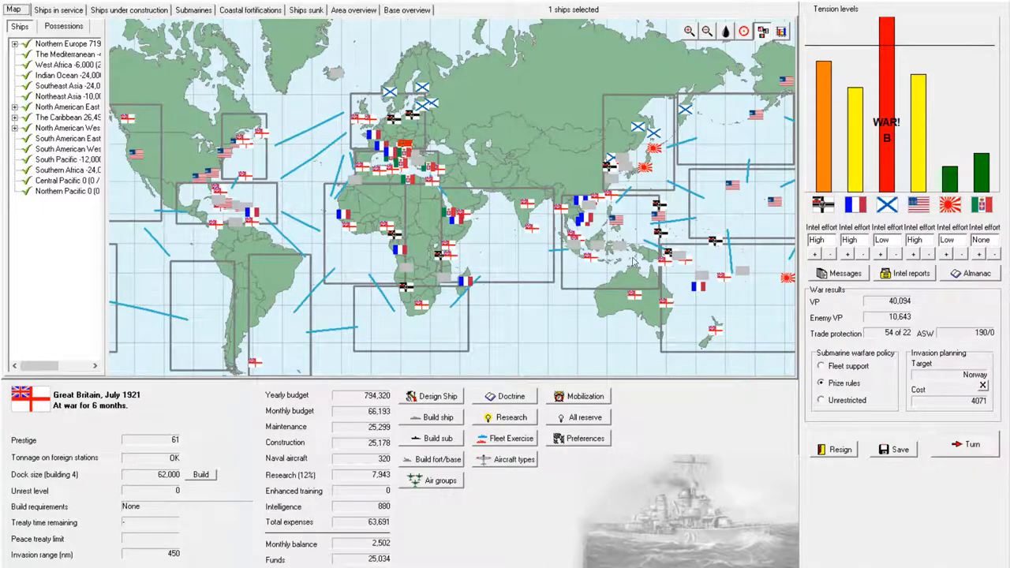